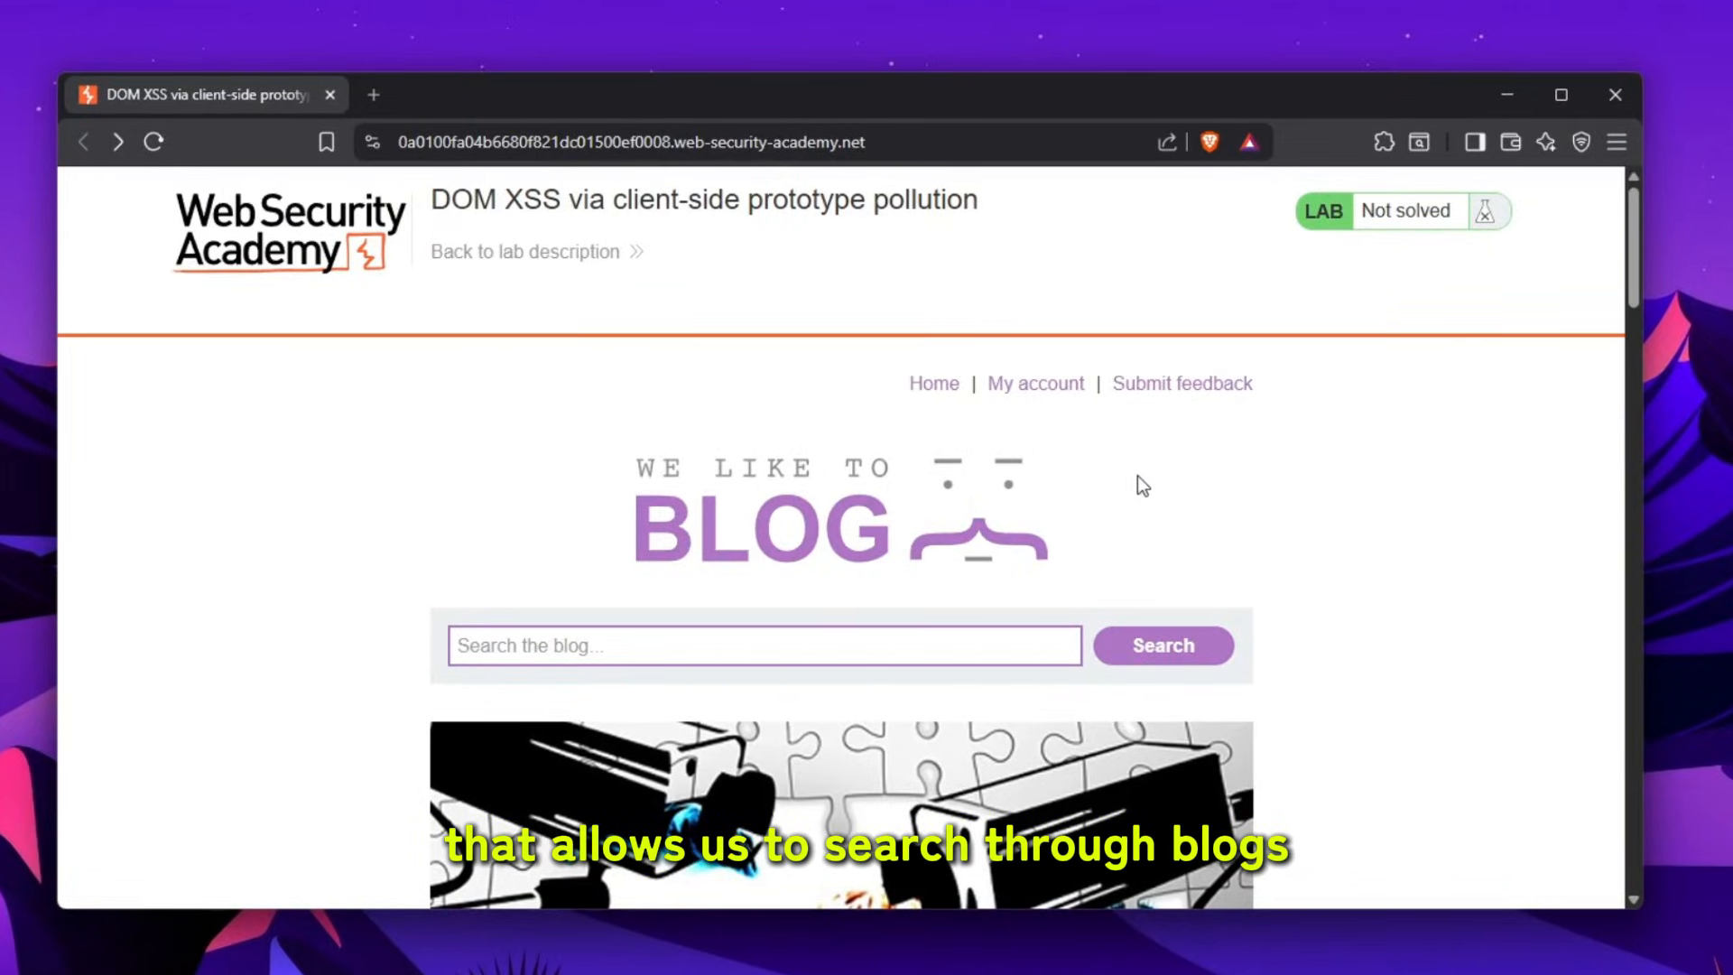
Search the lab blog for 'test' and open DevTools on the Elements panel
click(1162, 646)
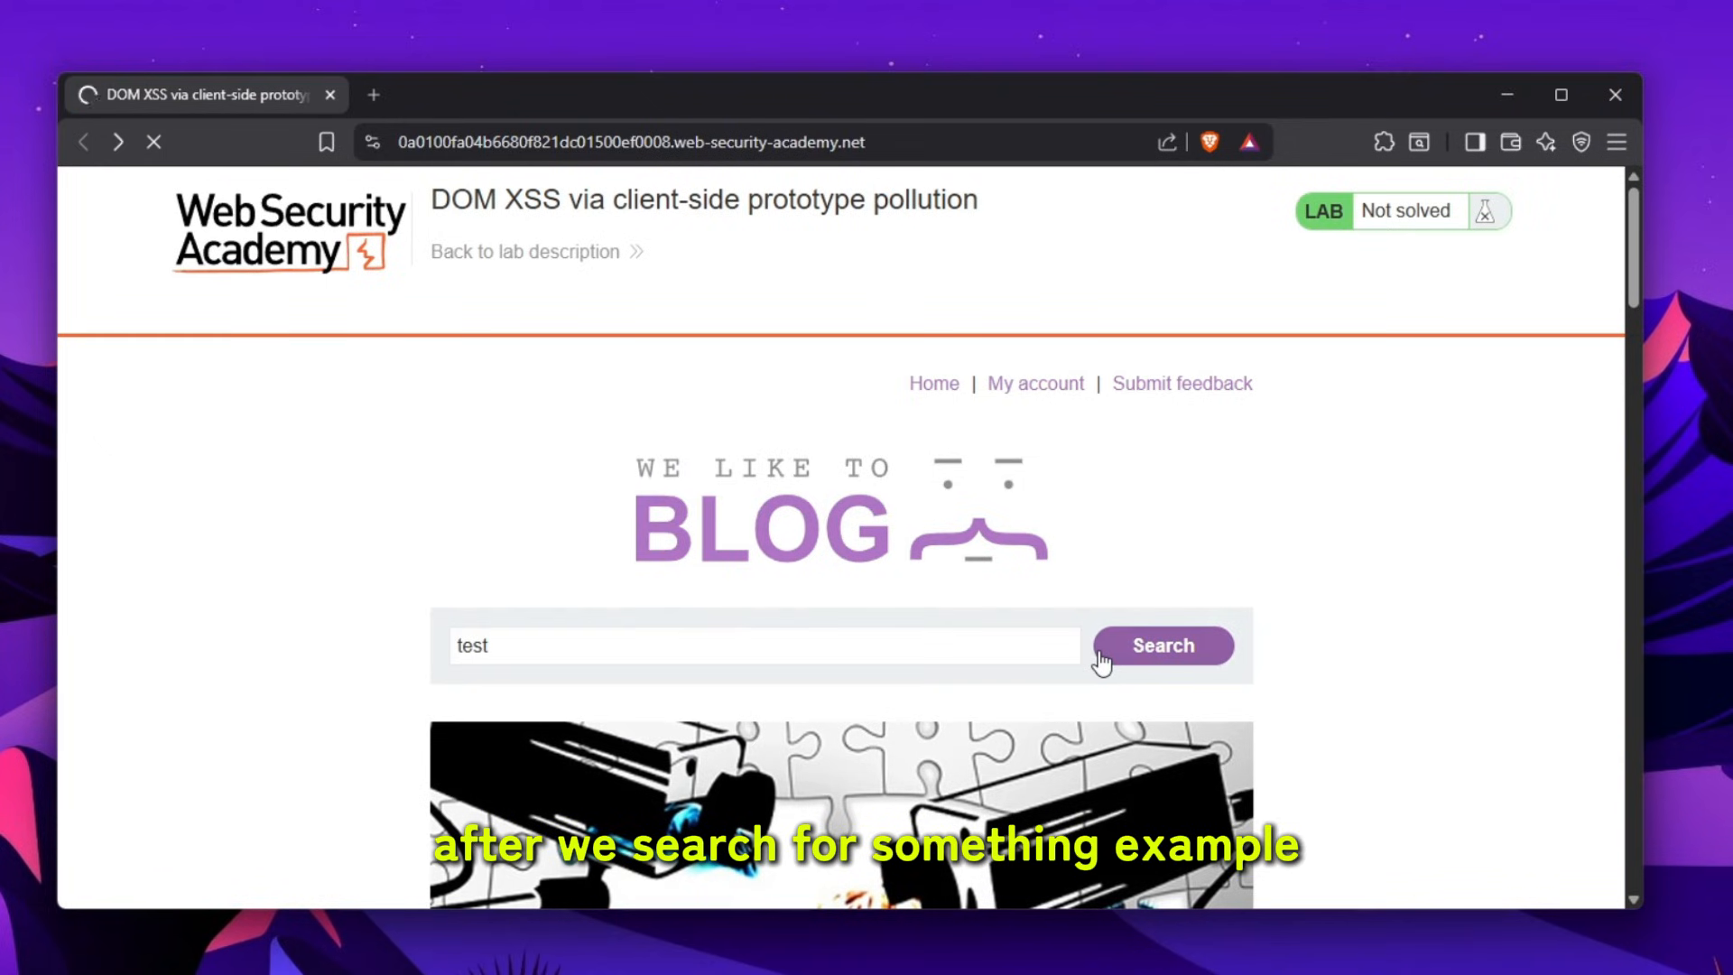
click(1162, 646)
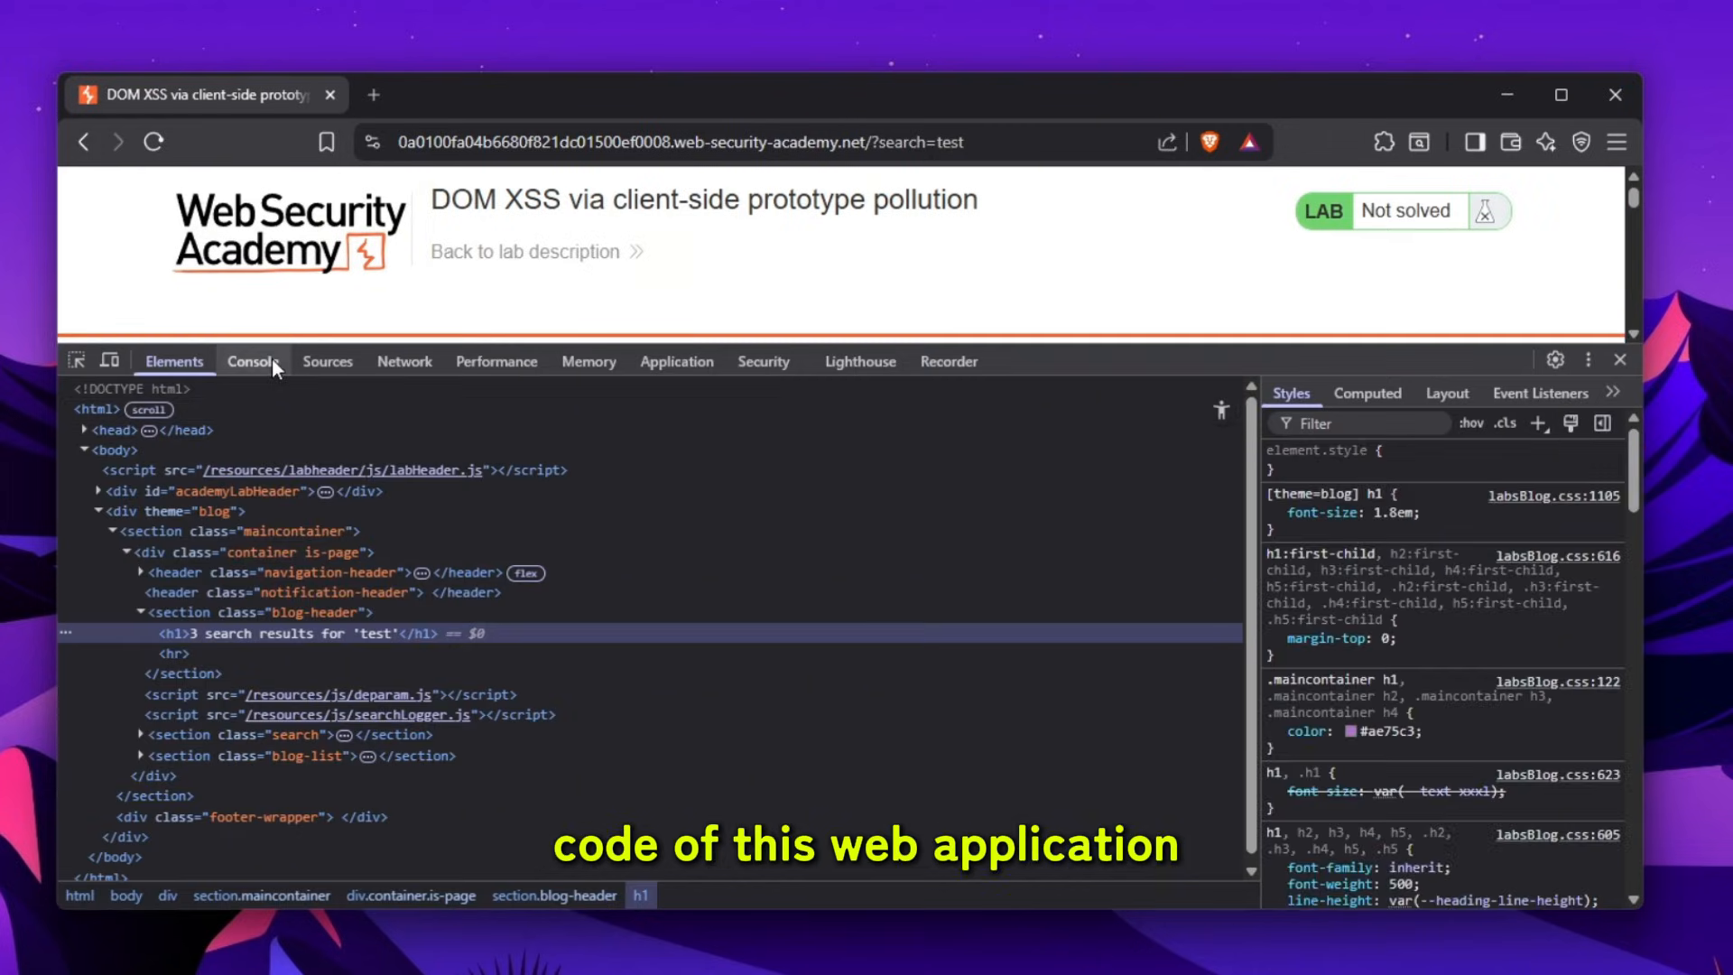
Open searchLogger.js from resources/js, close deparam.js, and highlight logQuery
click(327, 360)
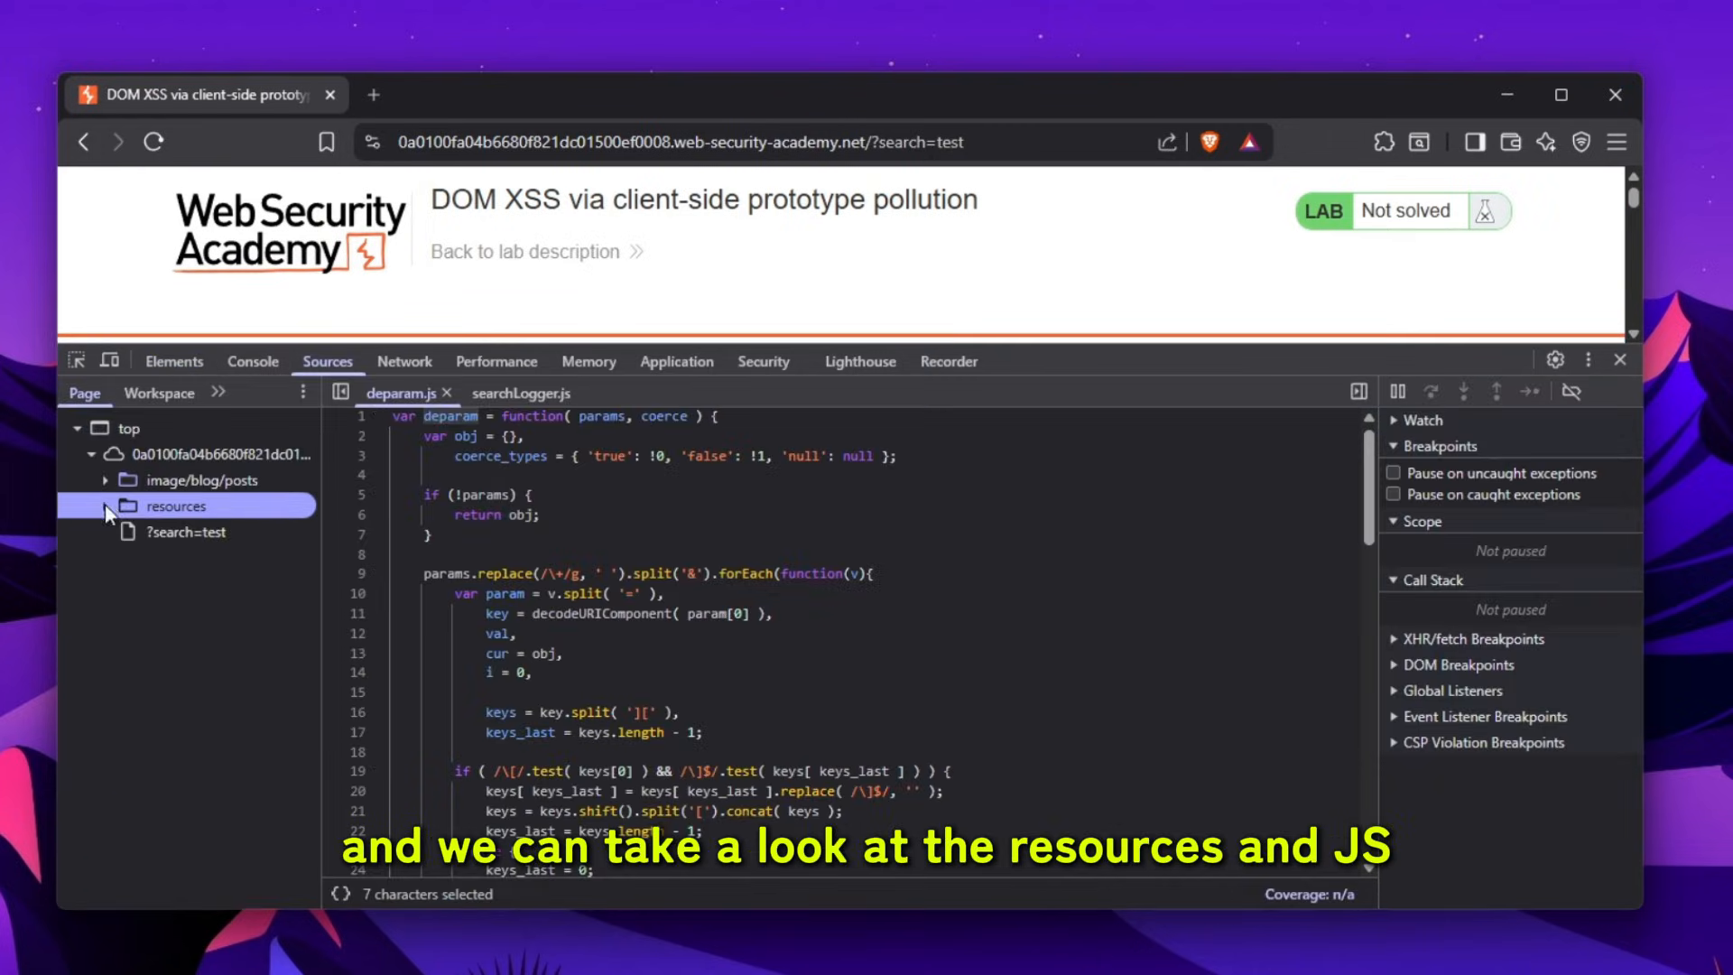
click(119, 505)
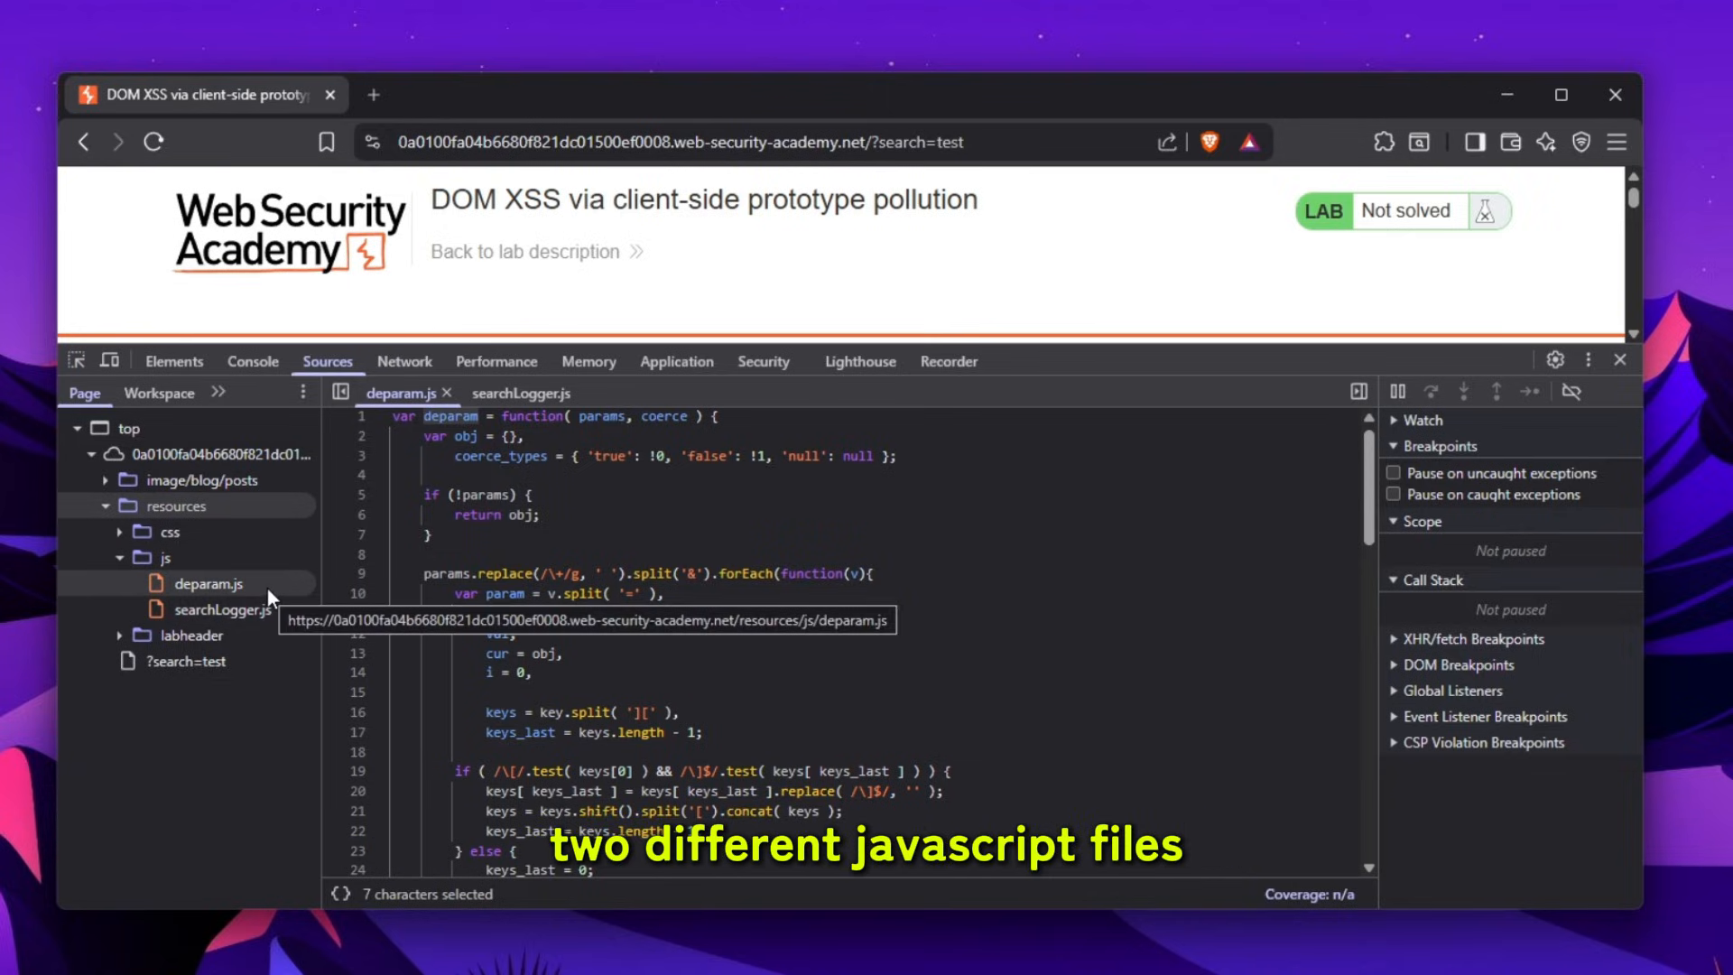
click(221, 609)
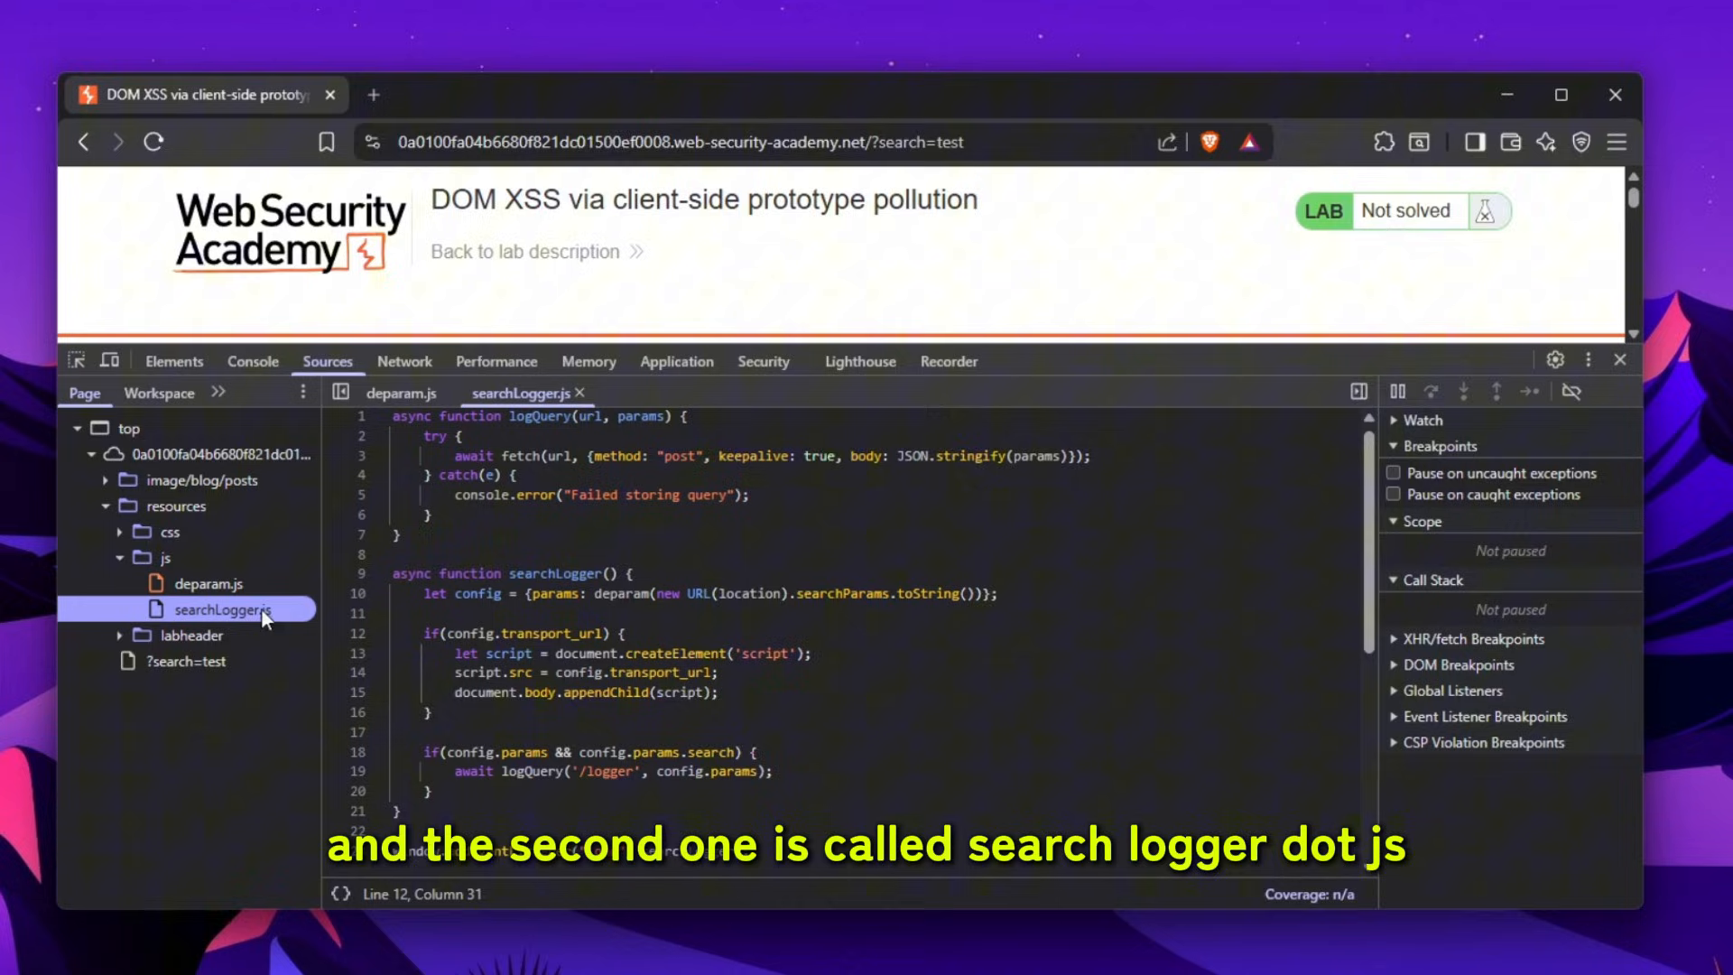
click(400, 393)
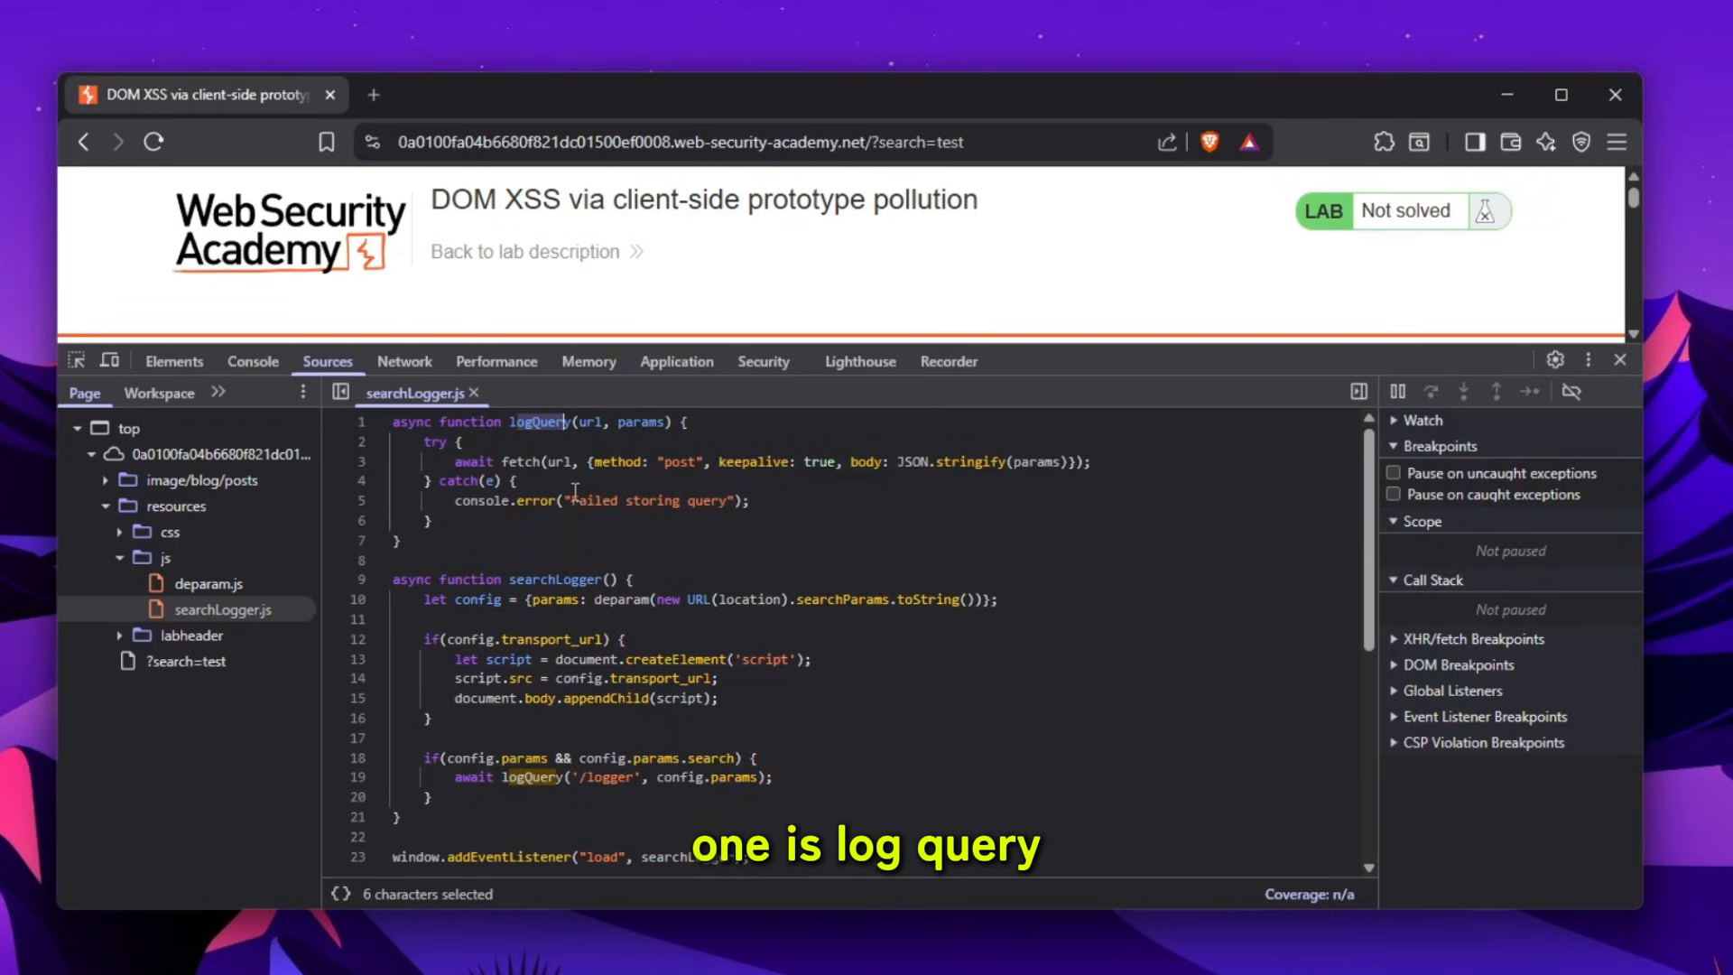
double_click(528, 461)
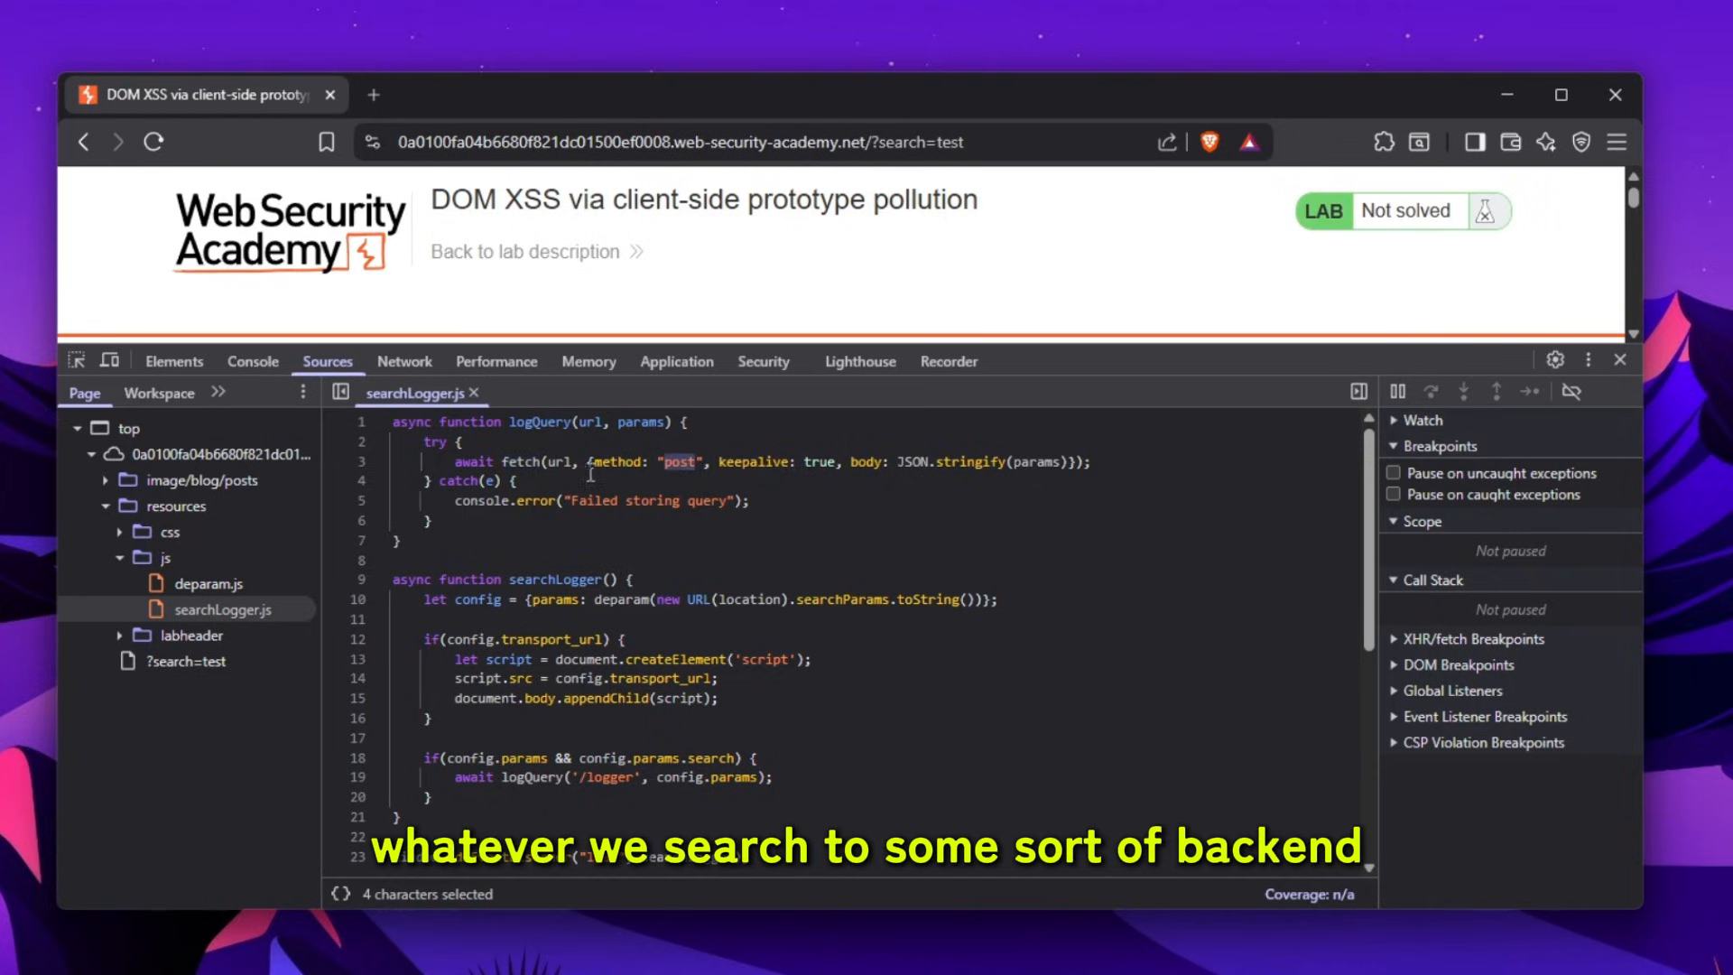
Inspect the headers of the POST /logger request under the Fetch/XHR filter
click(403, 361)
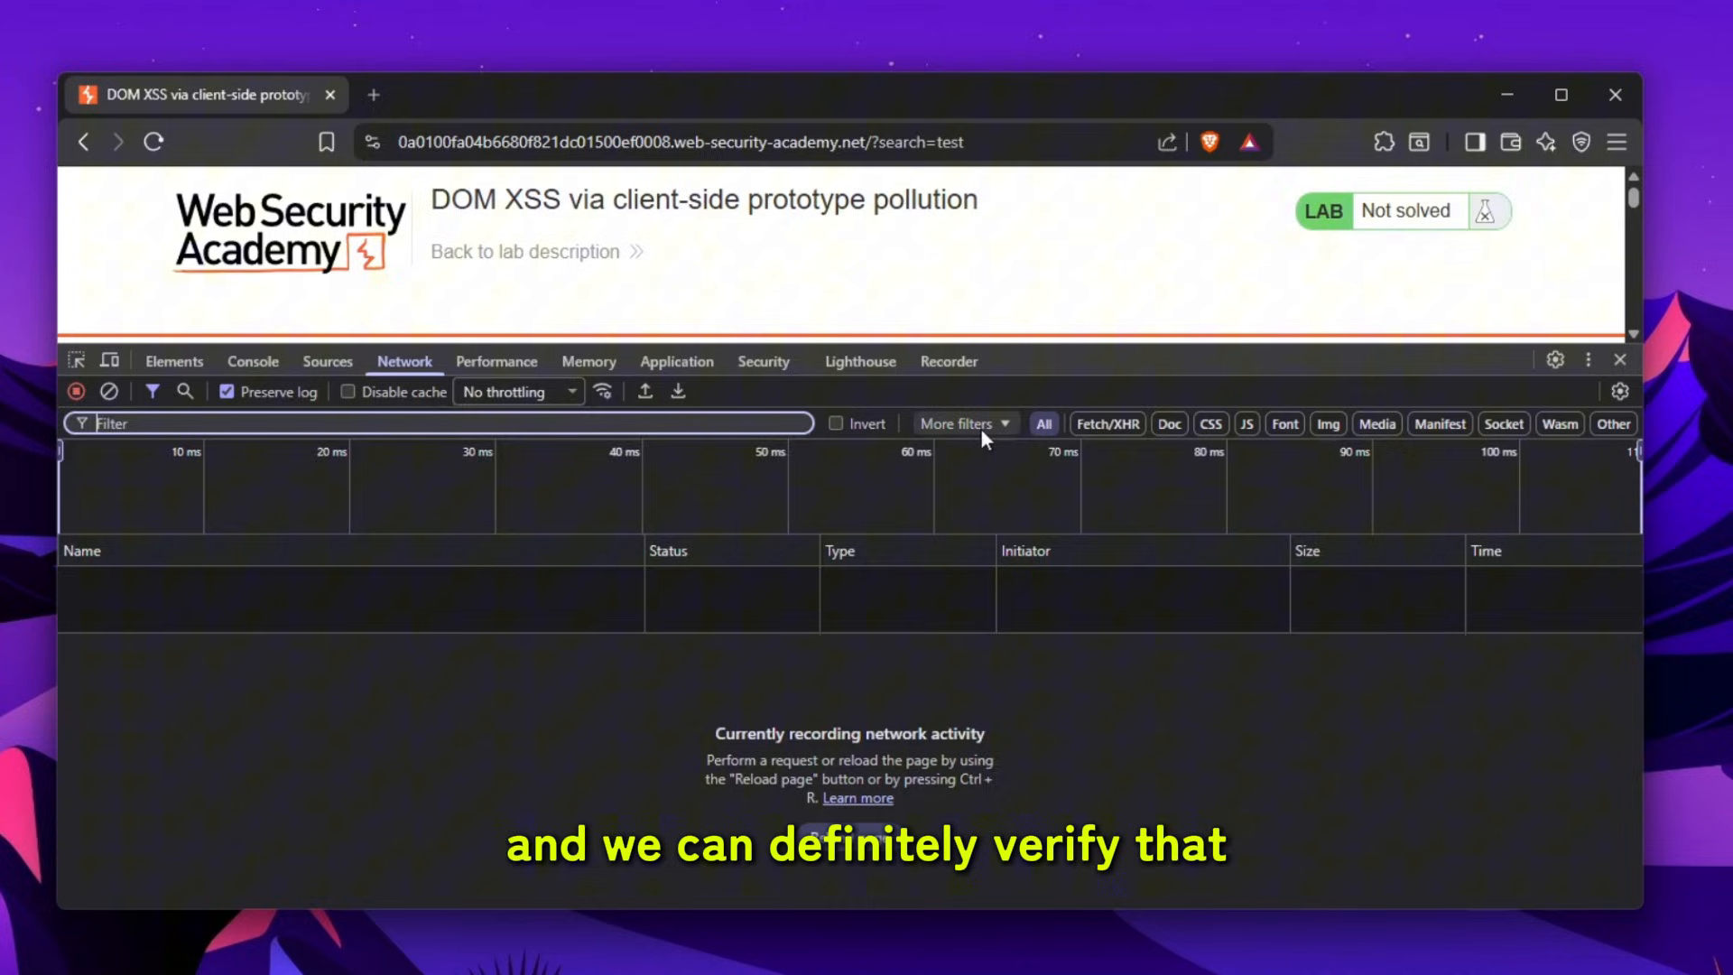
click(1106, 424)
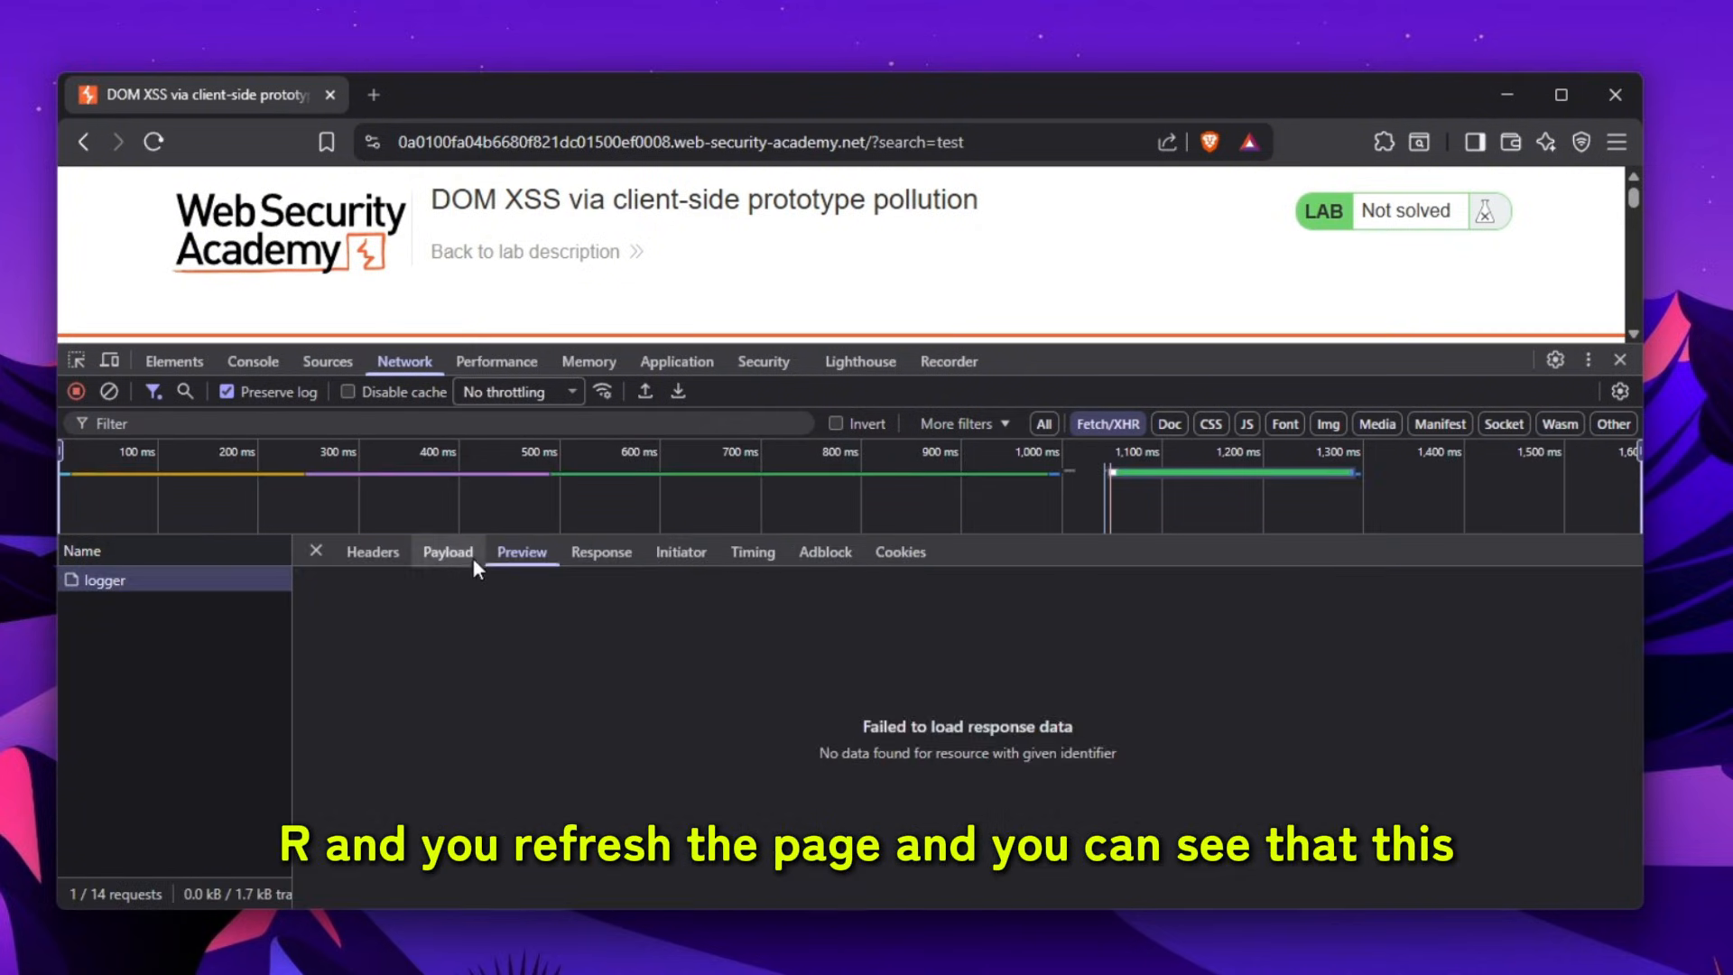
click(373, 551)
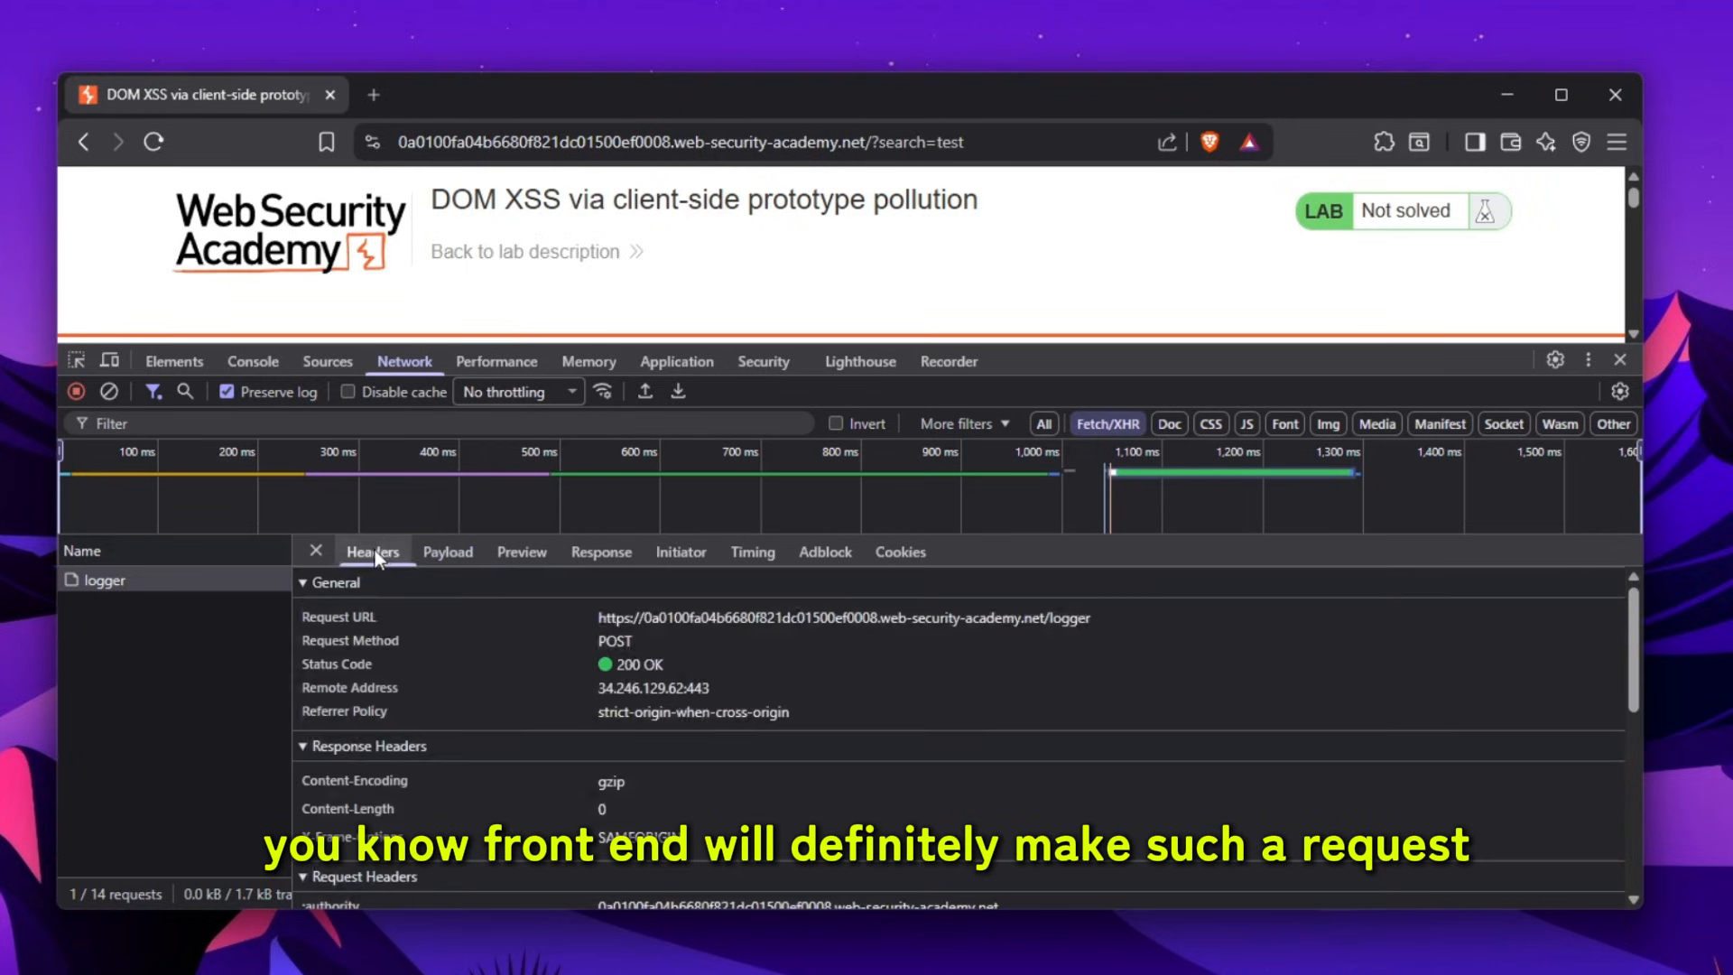
Review transport_url and params in searchLogger.js, then recheck the logger request
click(326, 361)
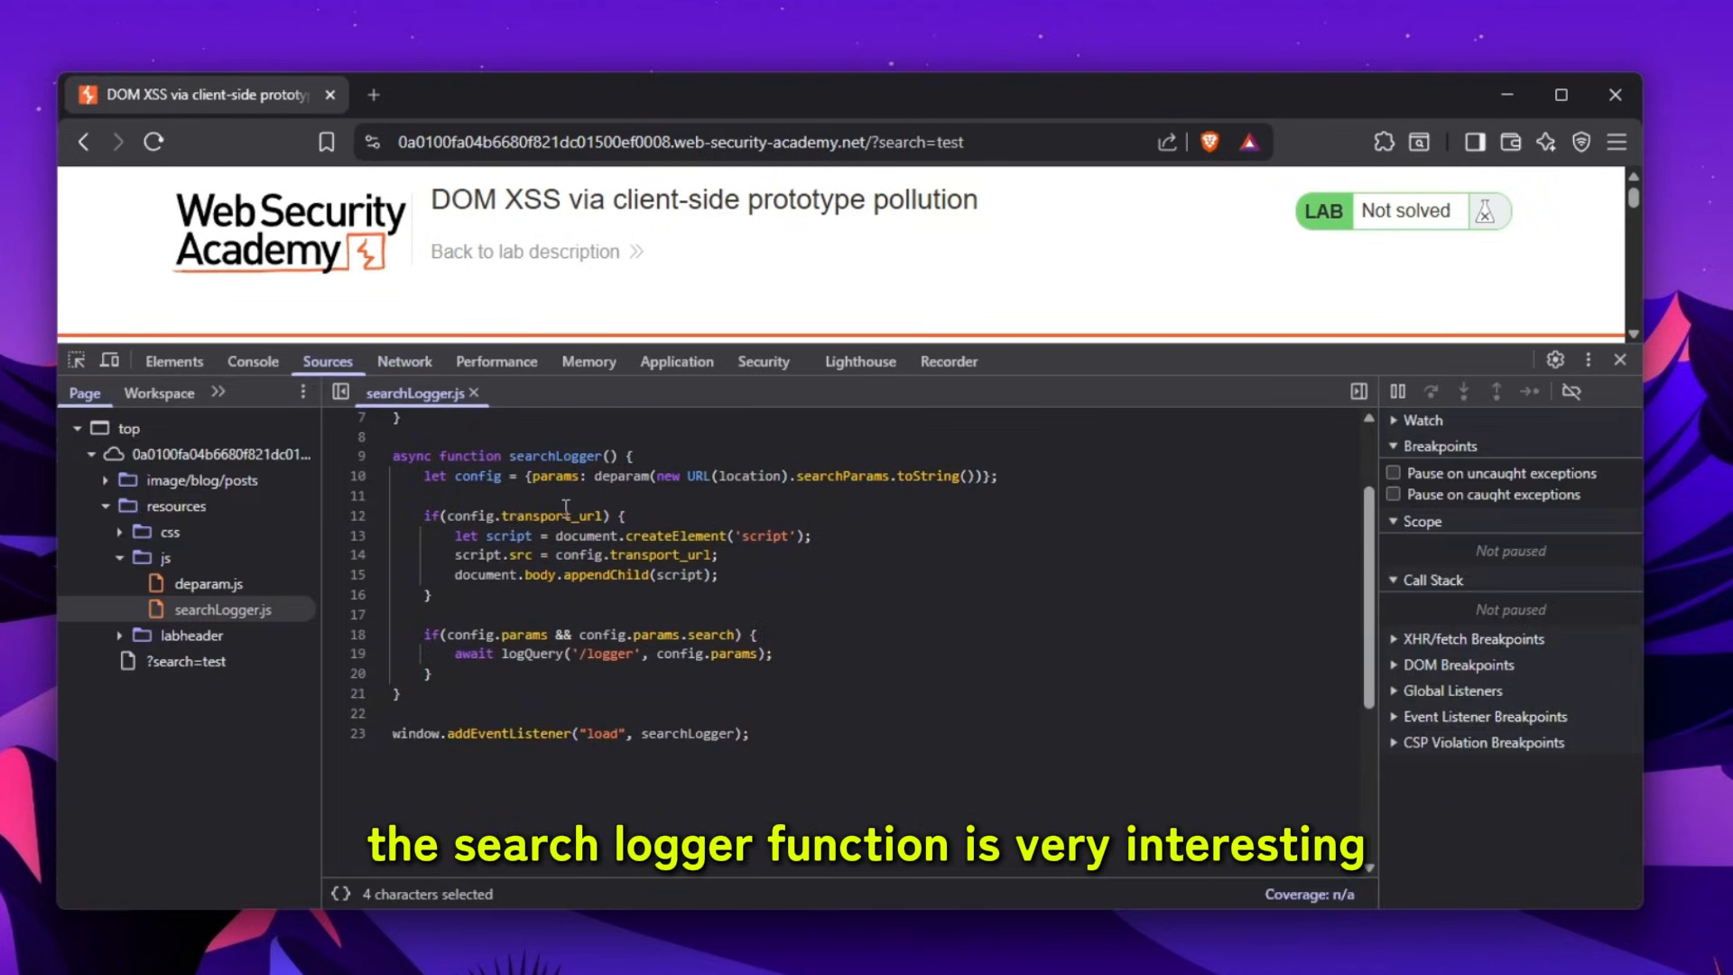
double_click(479, 477)
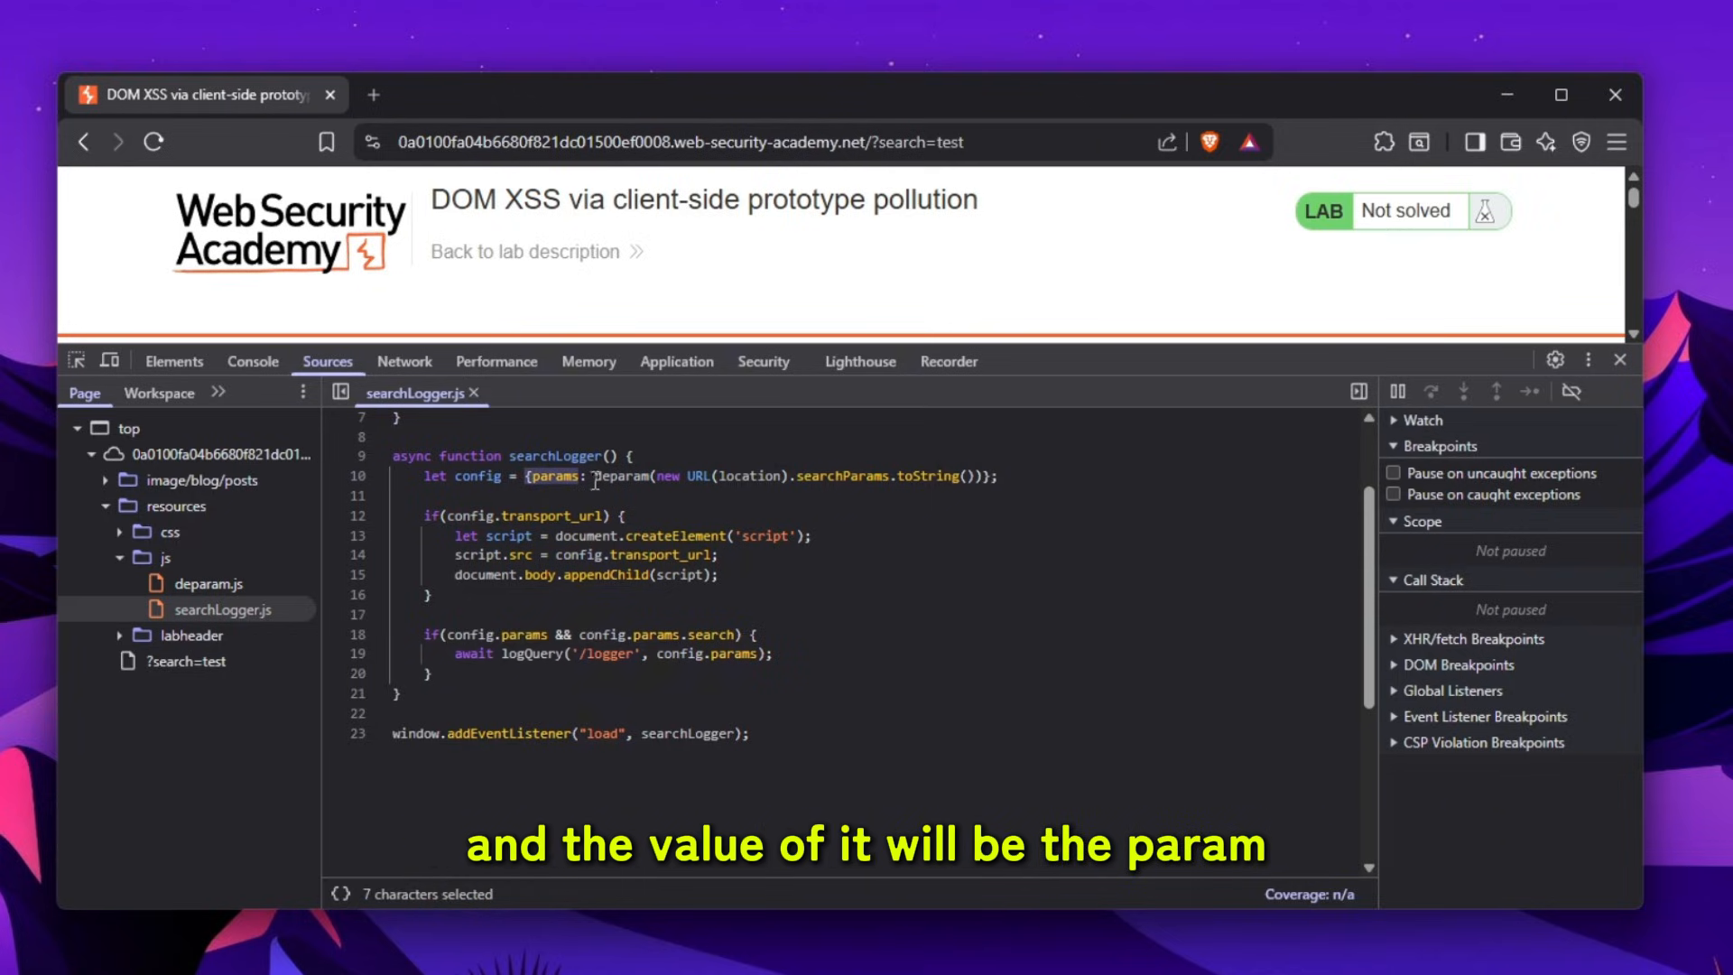
drag(592, 476, 885, 477)
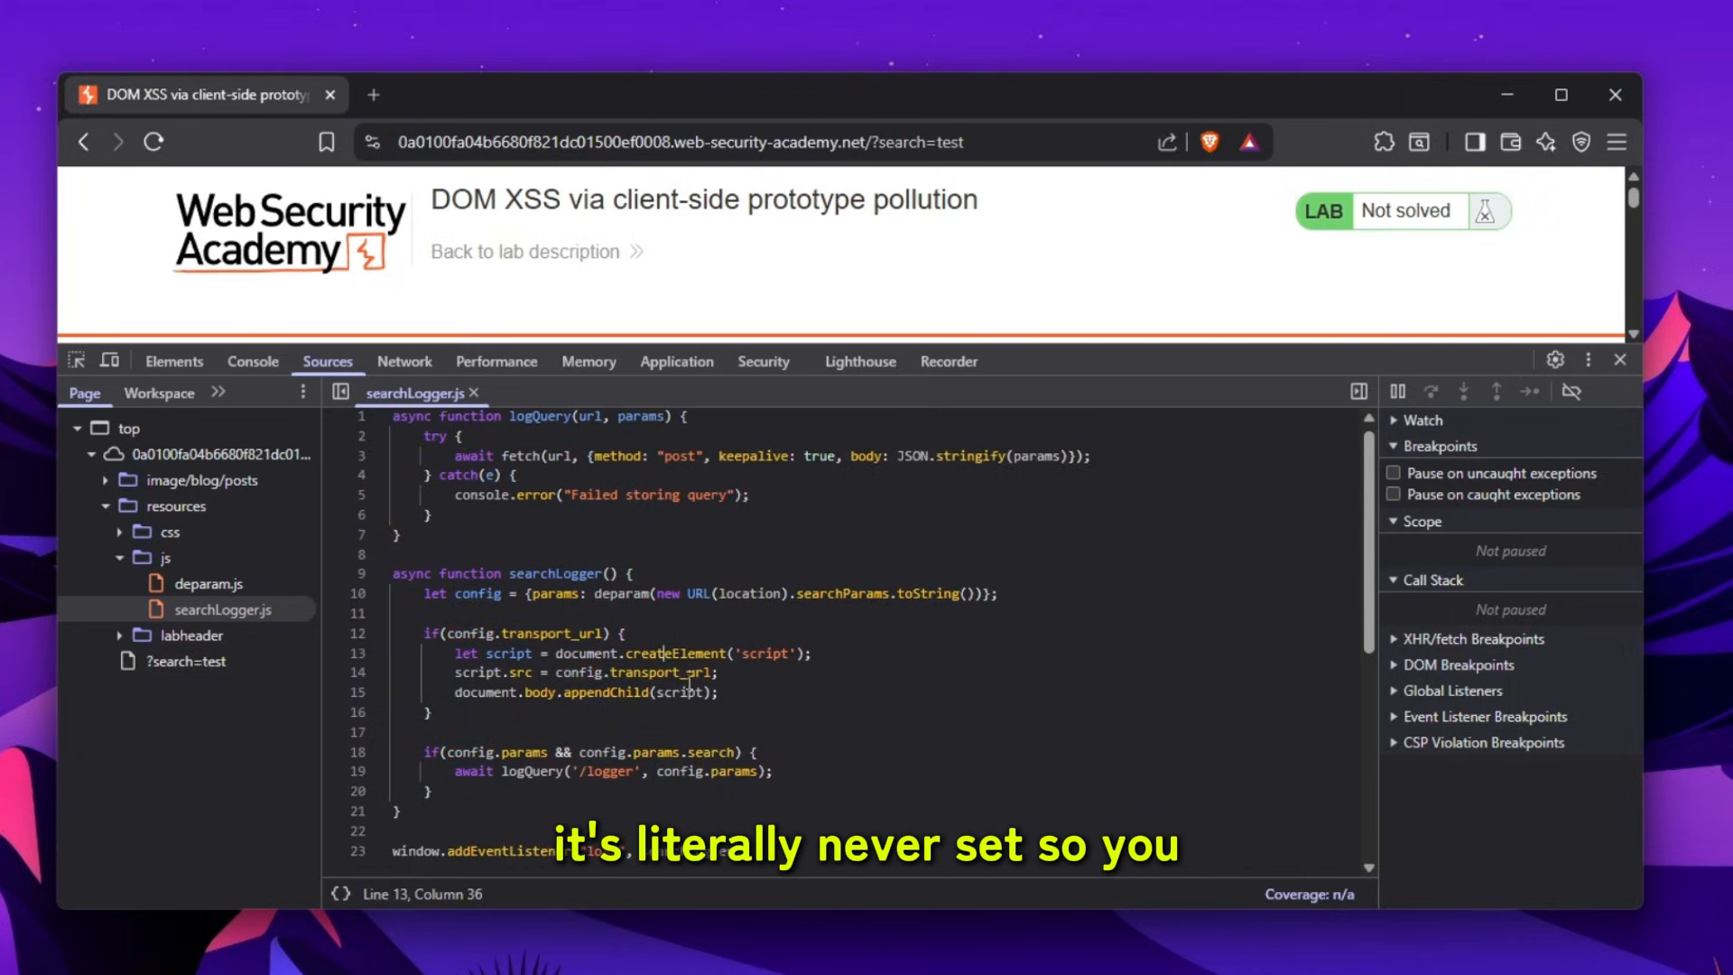
drag(420, 634, 718, 713)
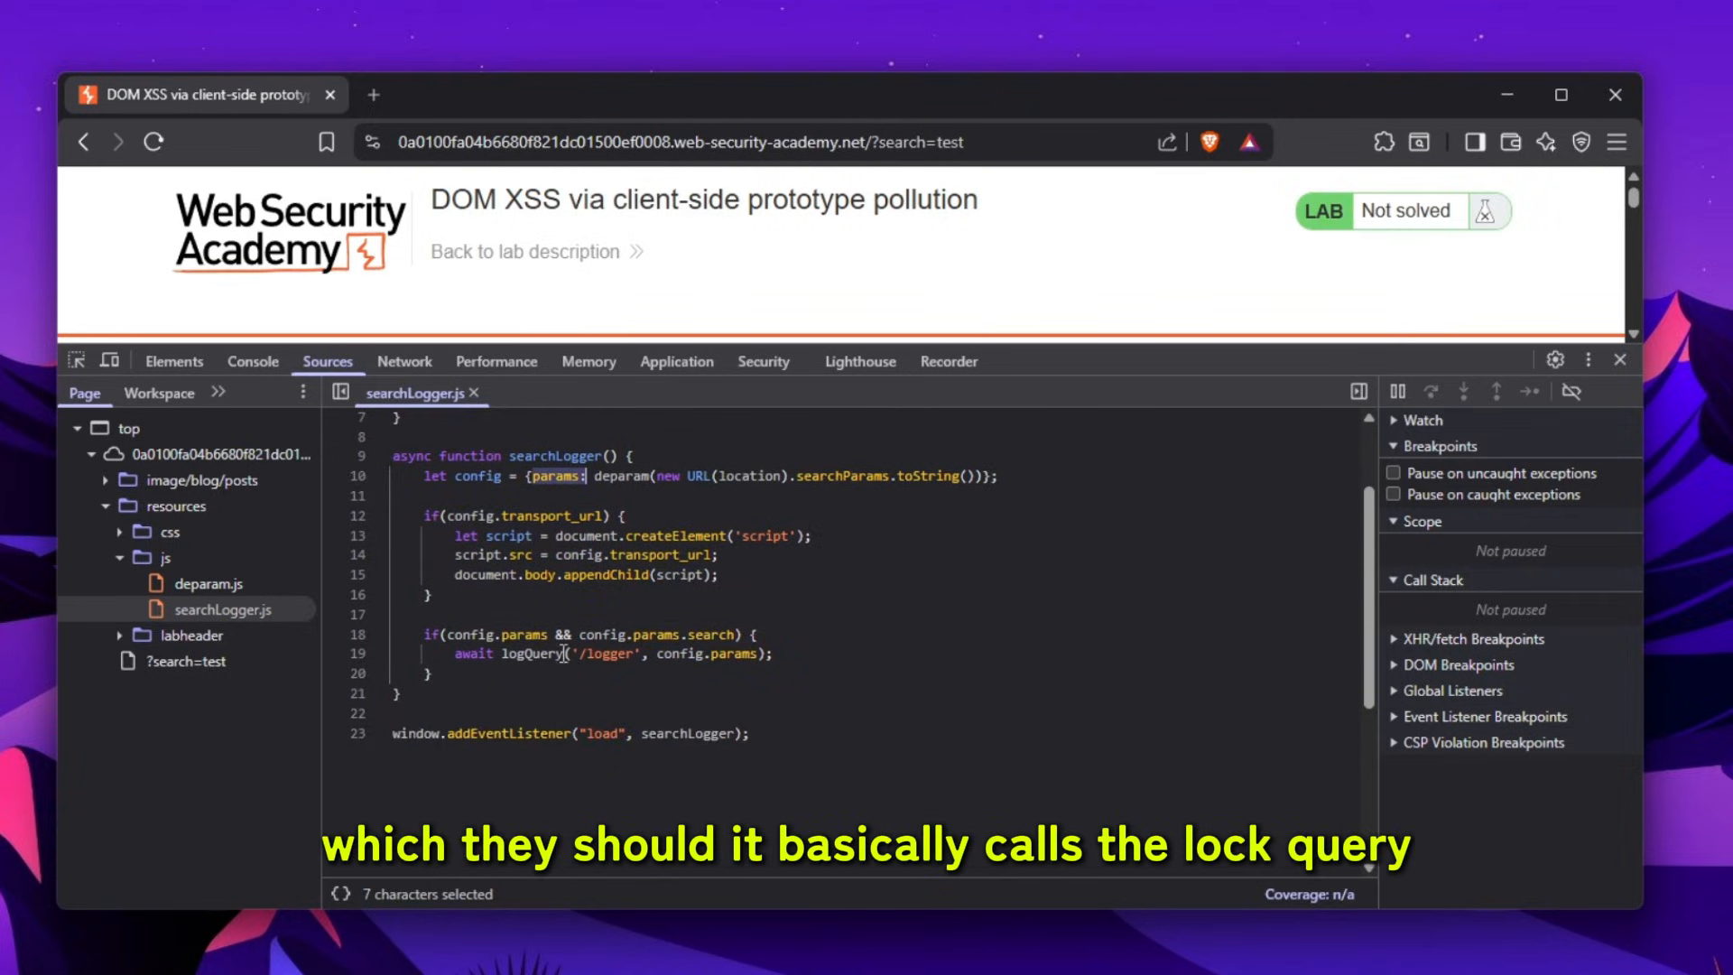
click(405, 360)
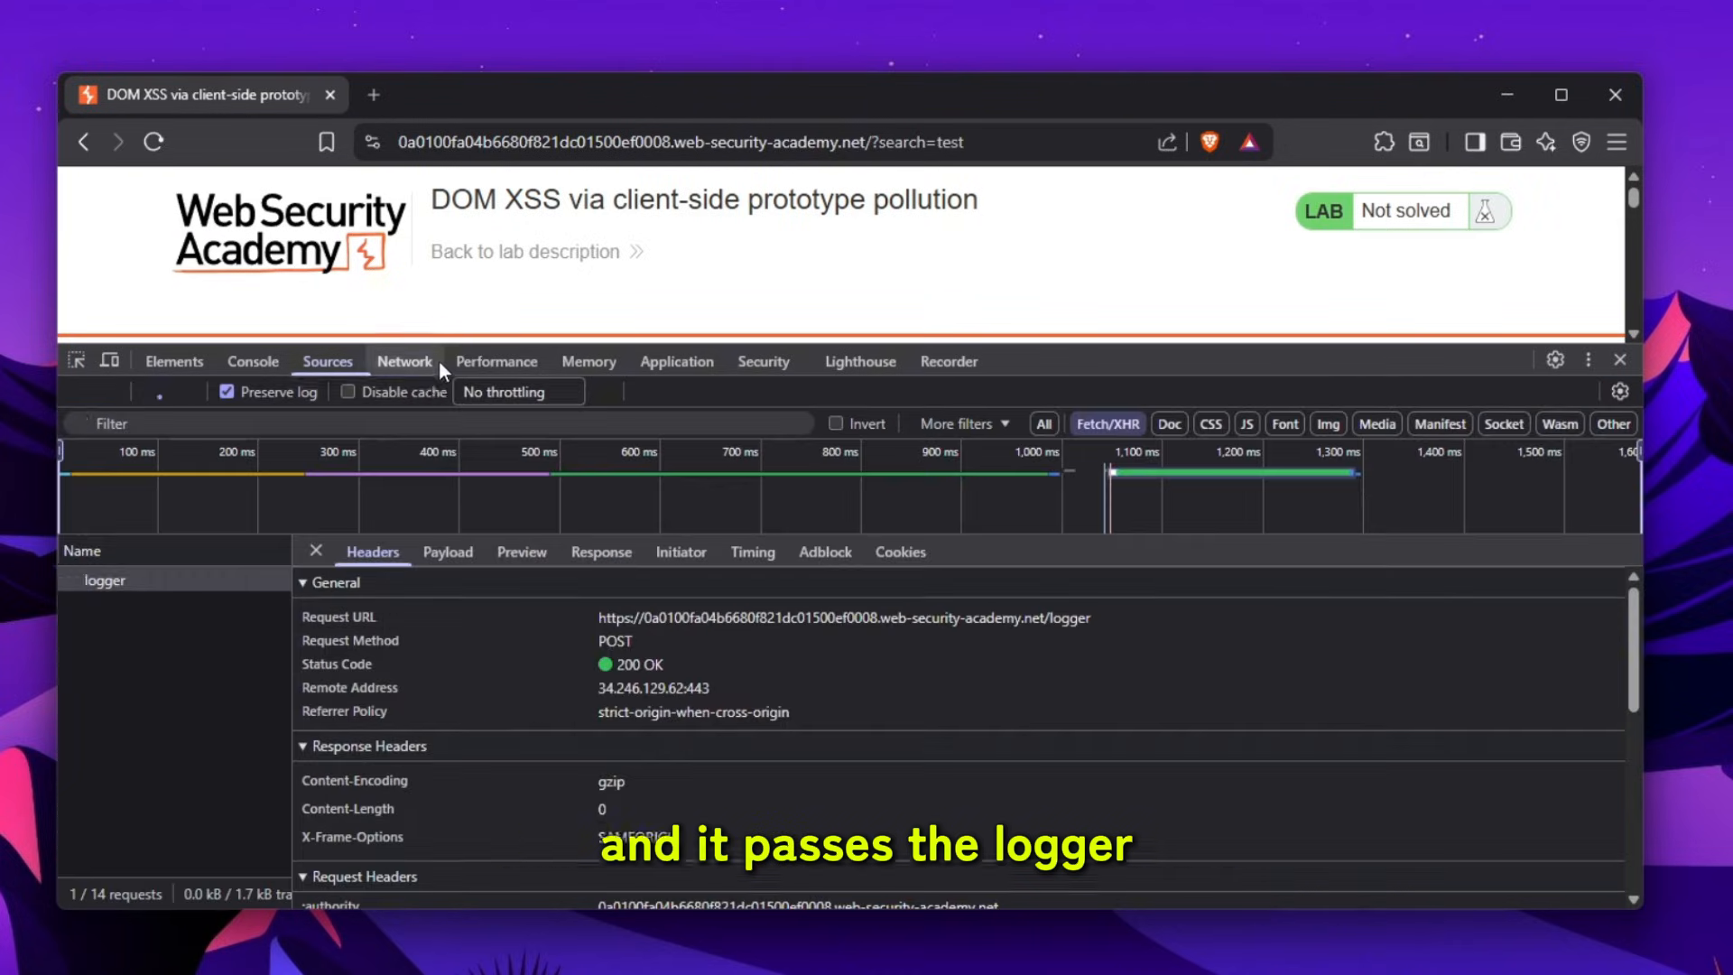
click(327, 361)
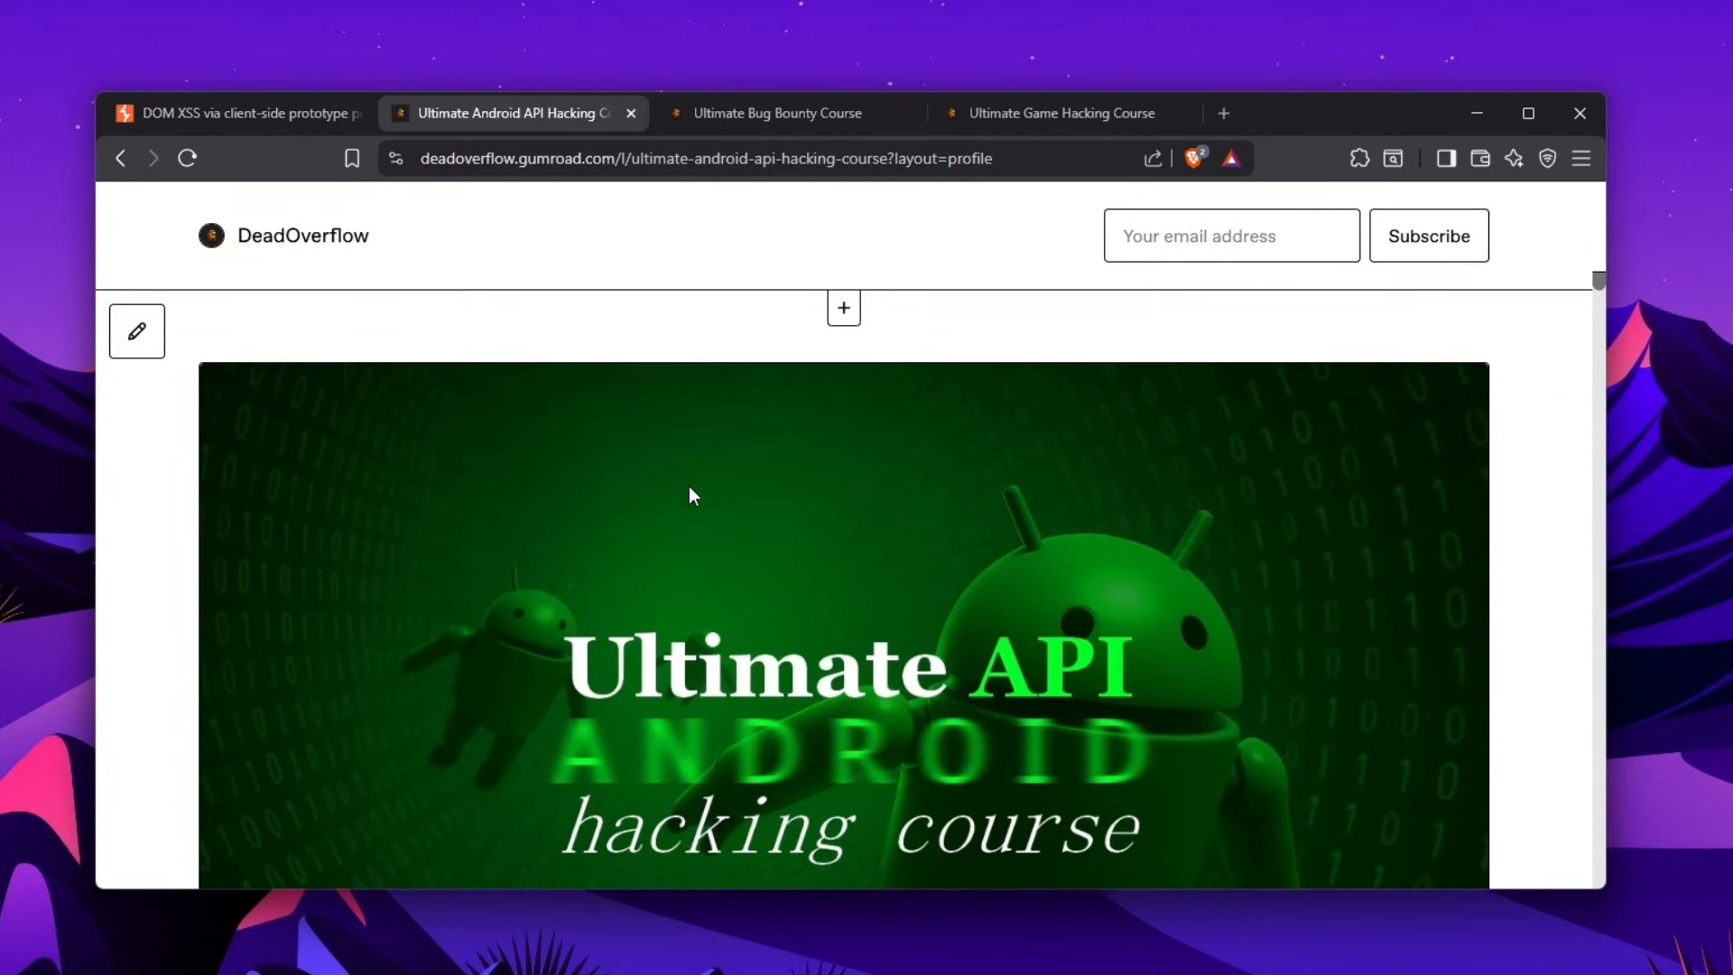
Browse the Android, Bug Bounty and Game Hacking course pages, then return to the lab
scroll(down, 3)
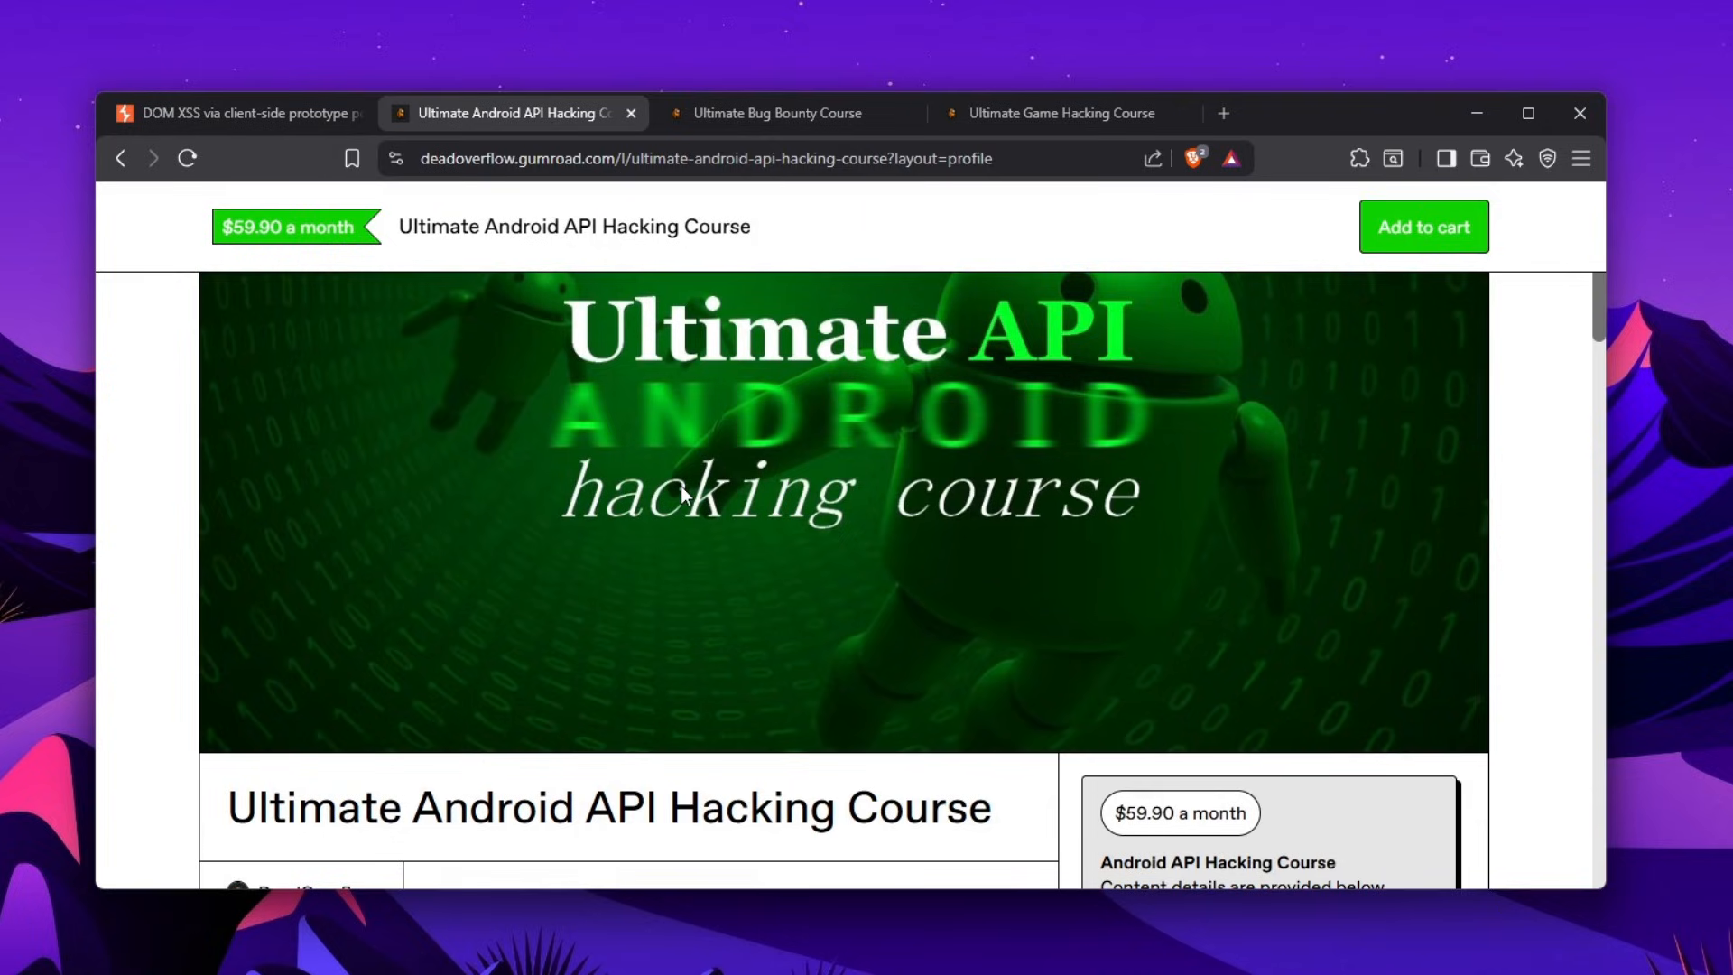
mouse_move(984, 349)
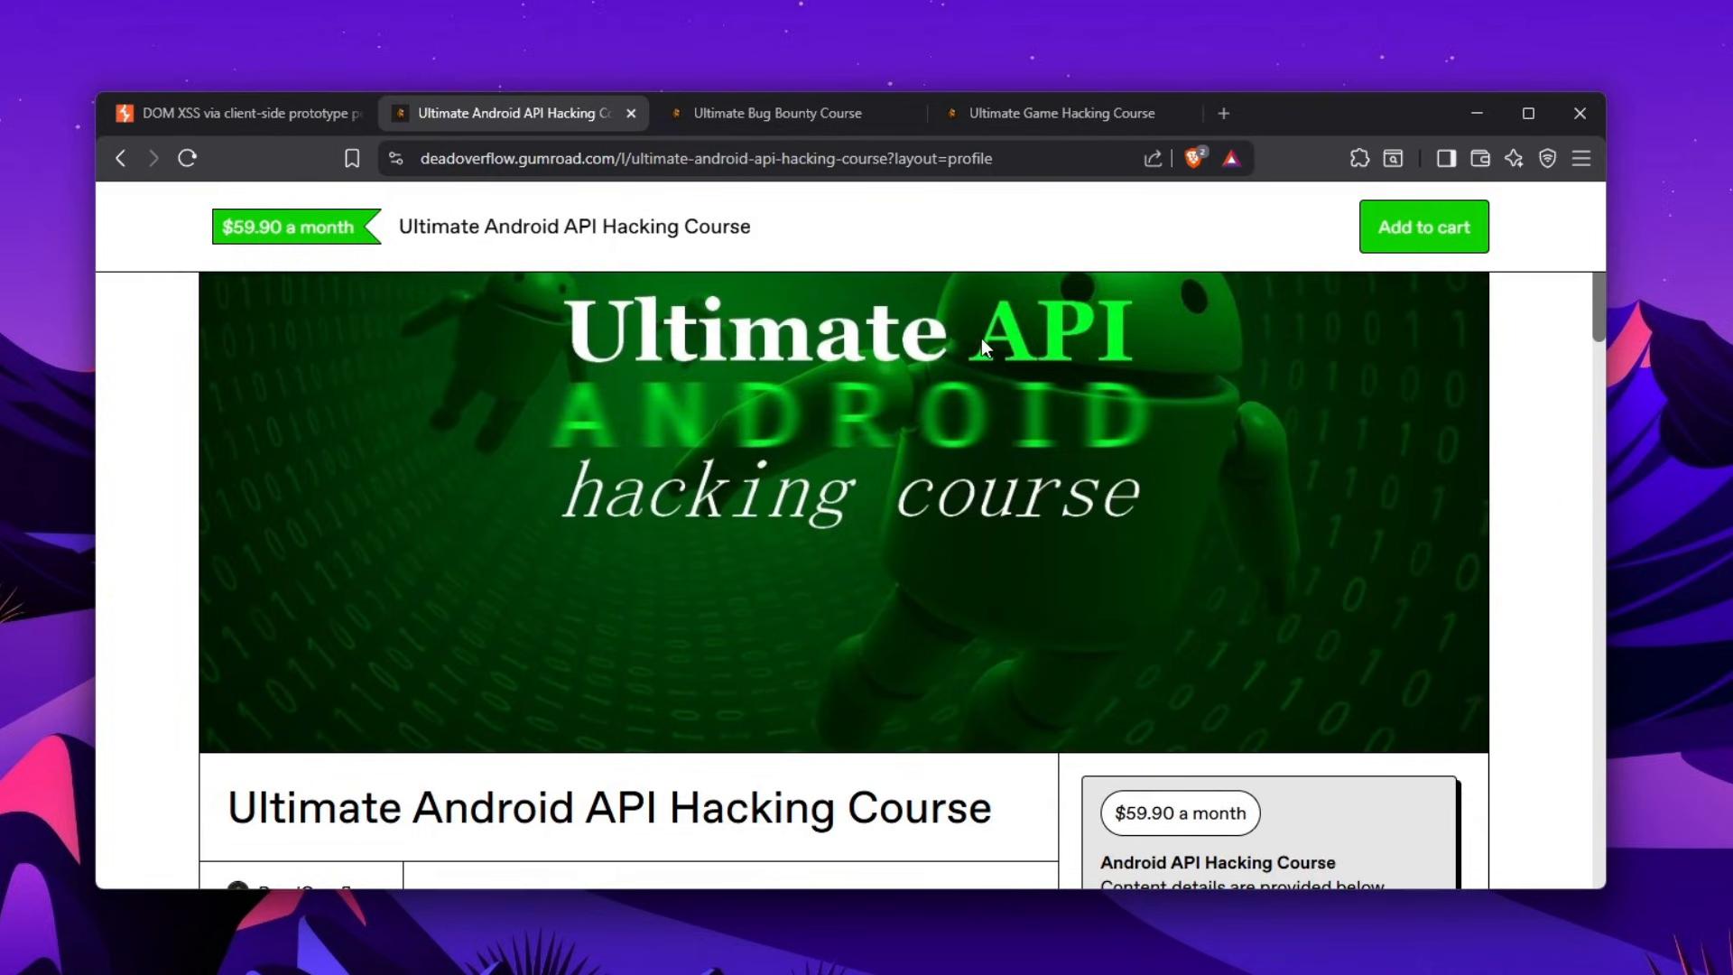
mouse_move(949, 320)
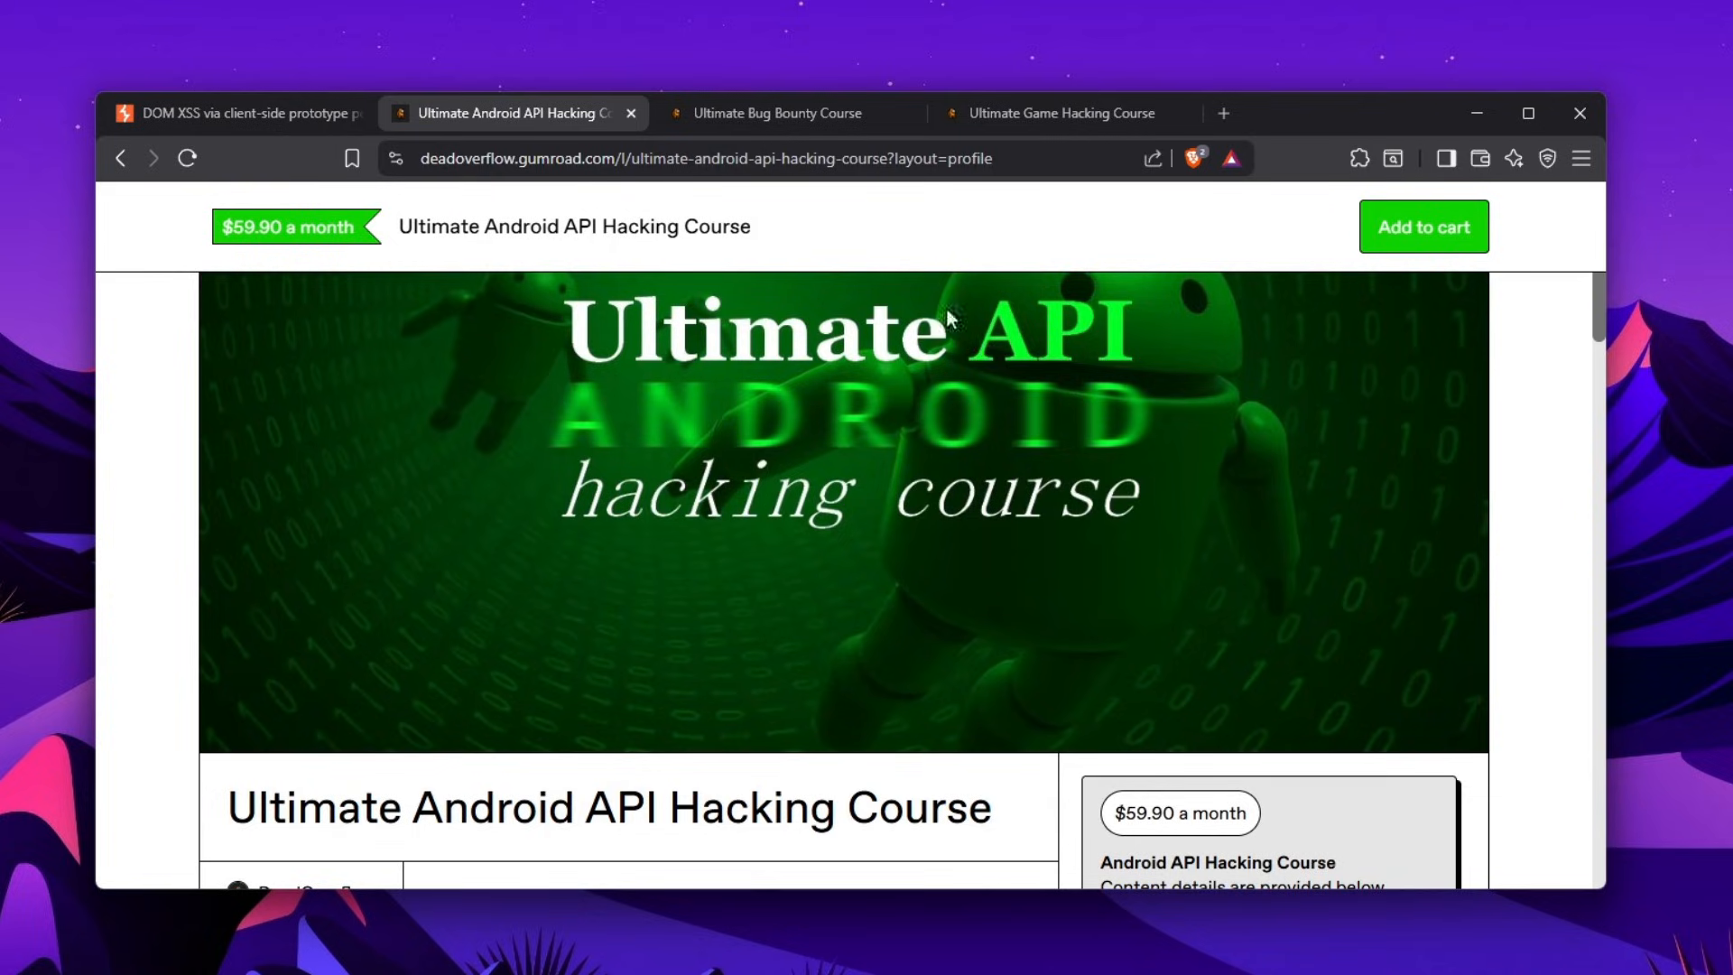
click(774, 113)
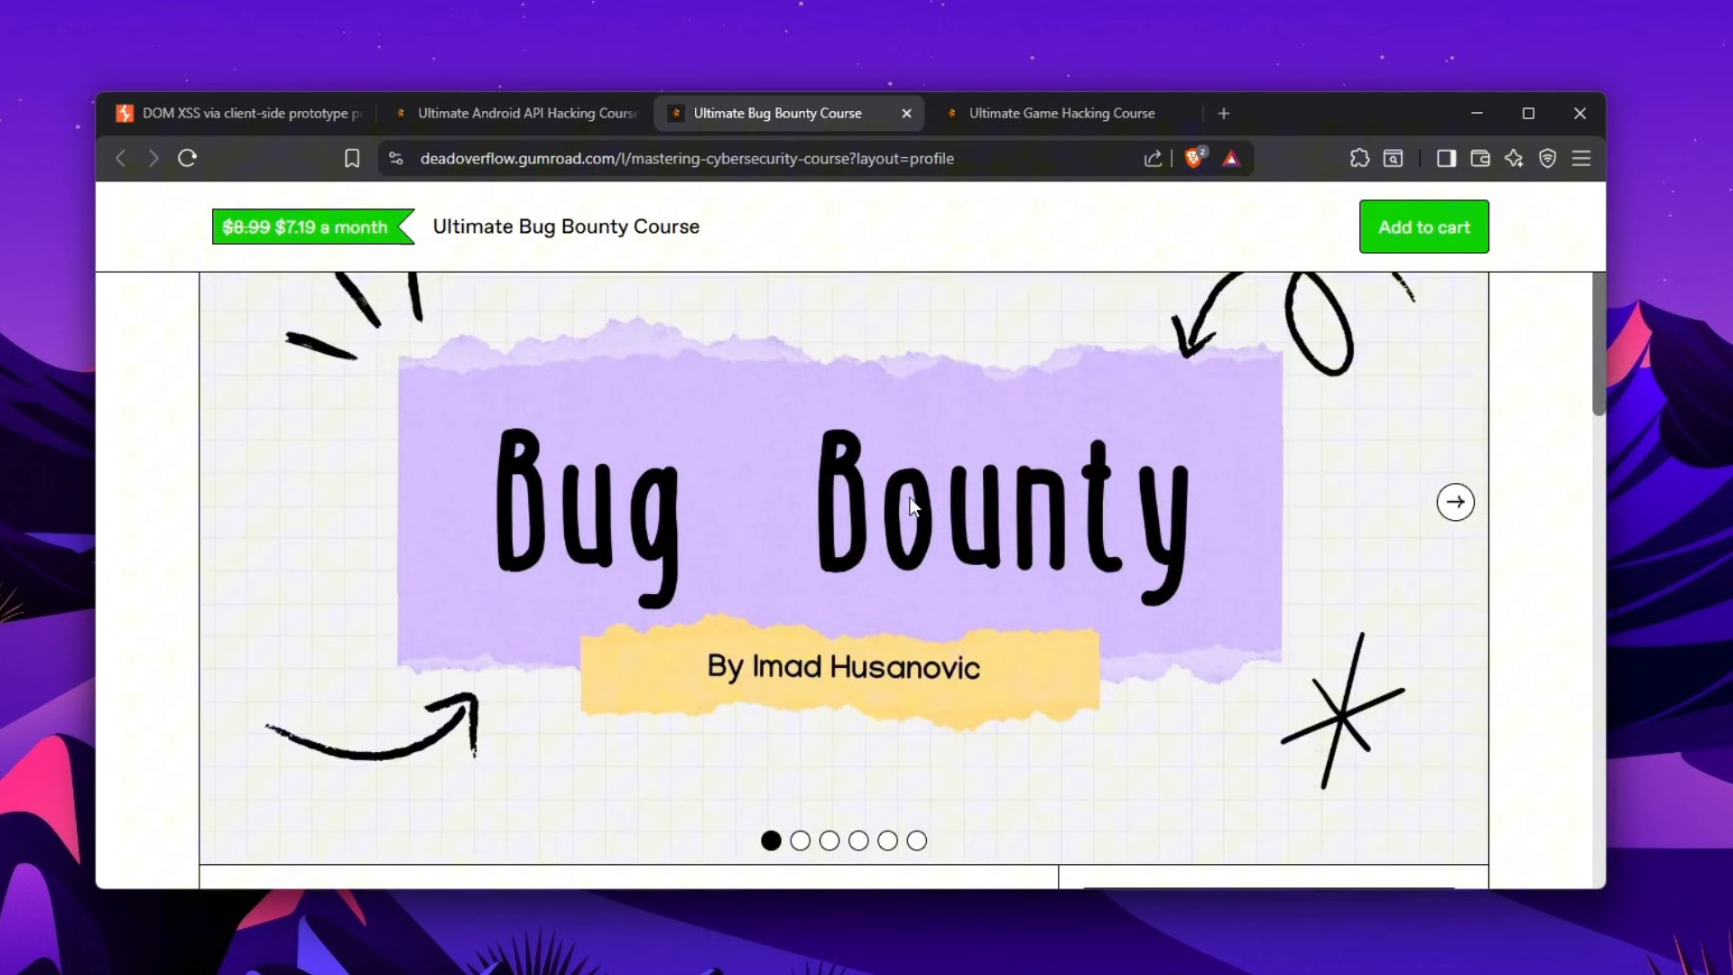
click(1060, 113)
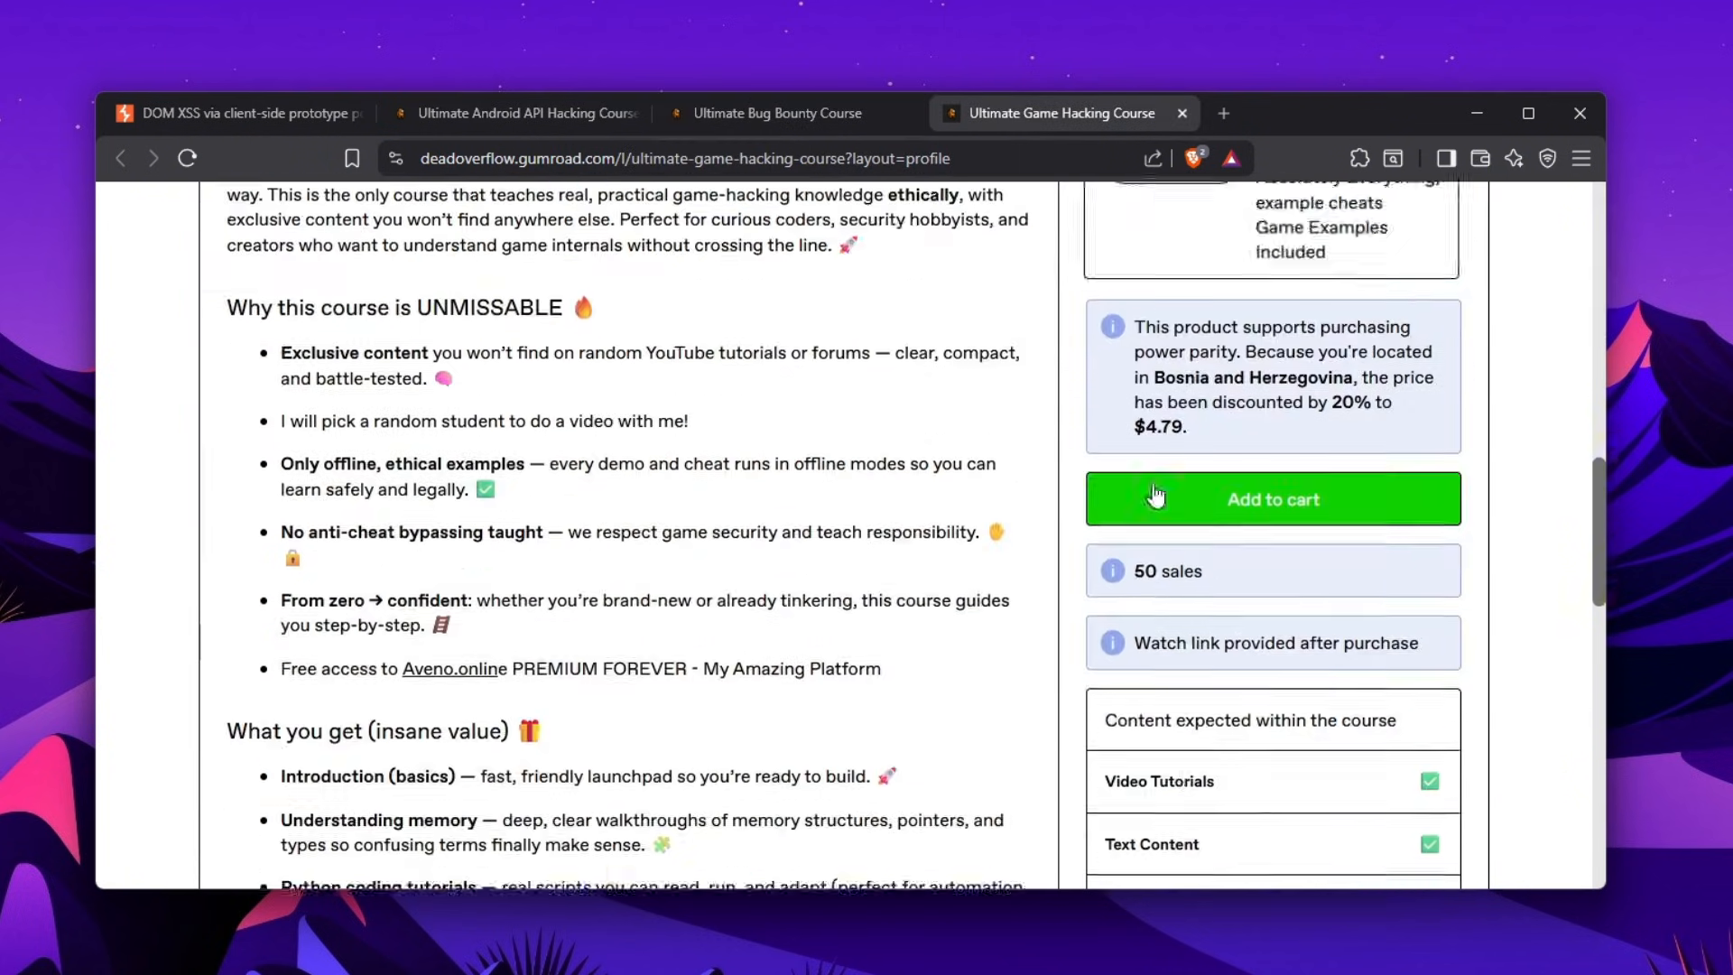
scroll(down, 3)
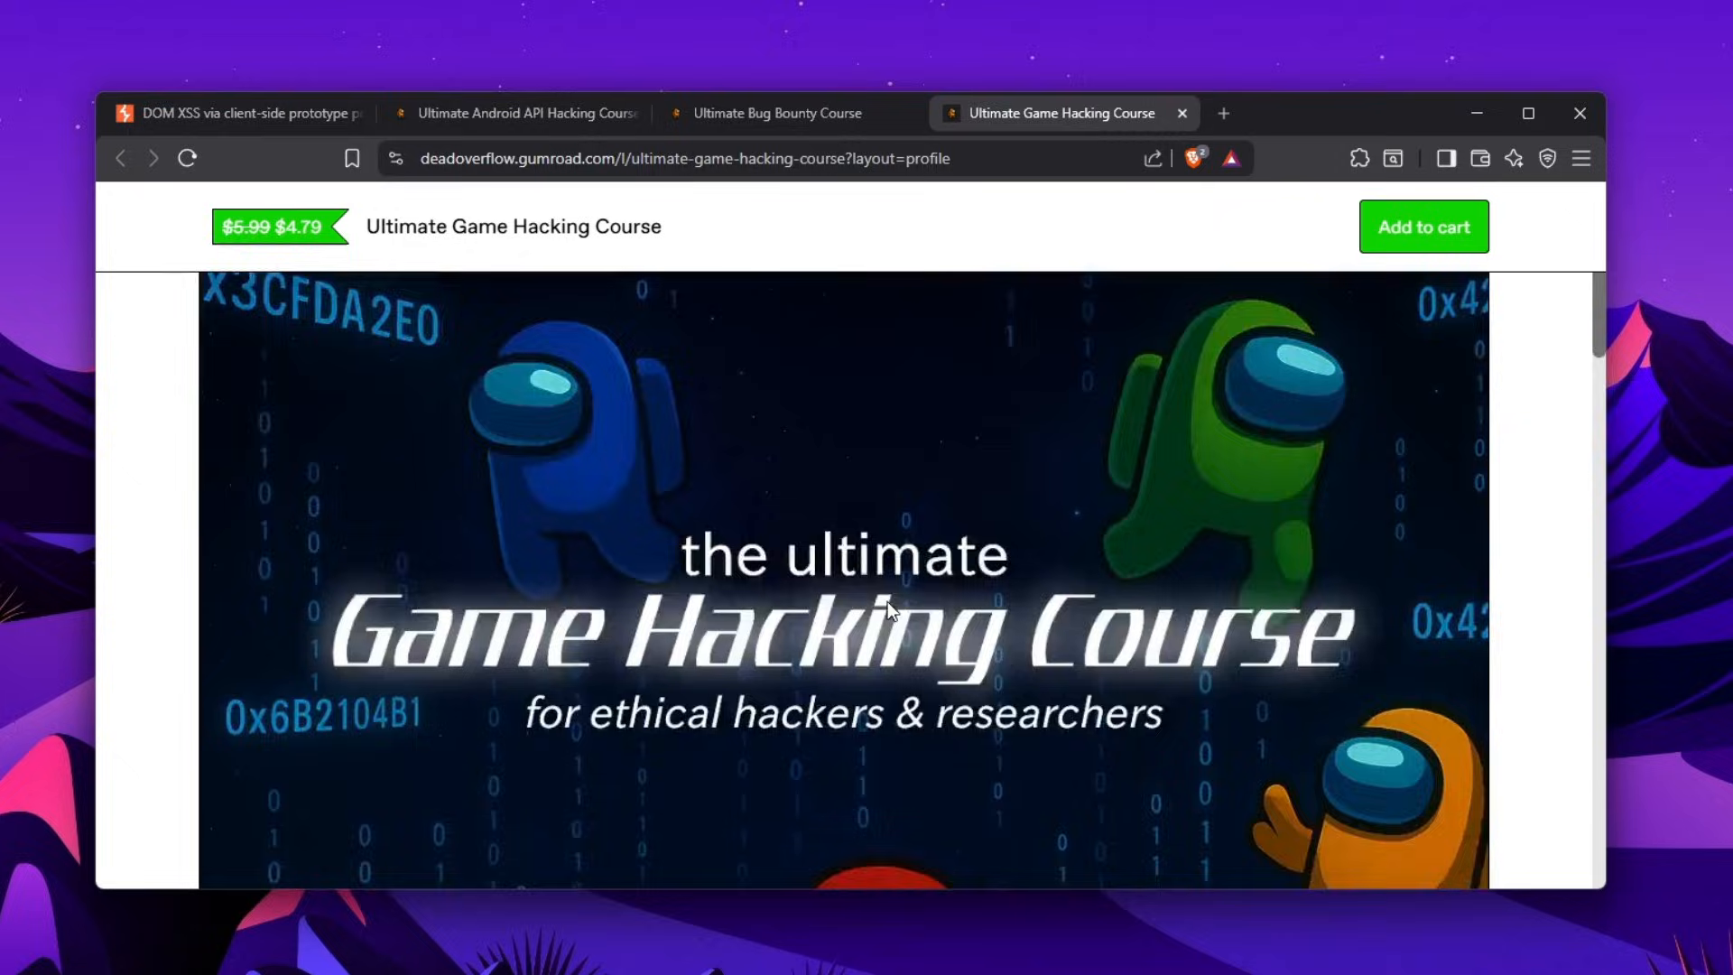
scroll(down, 3)
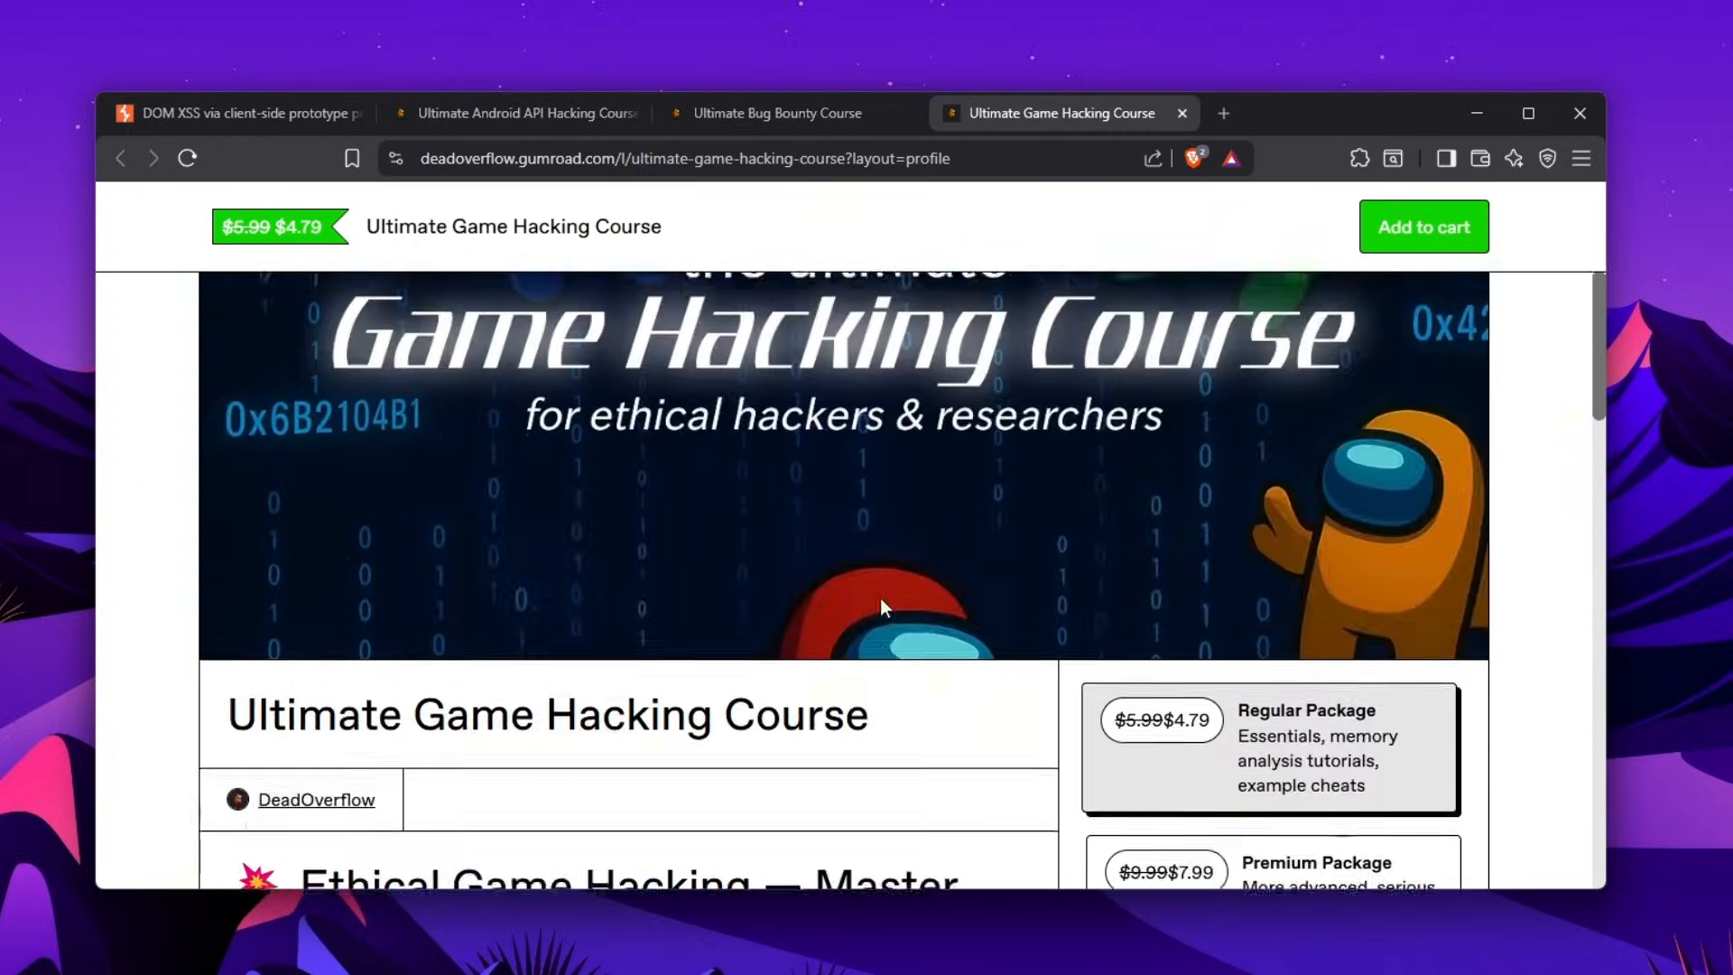
click(235, 113)
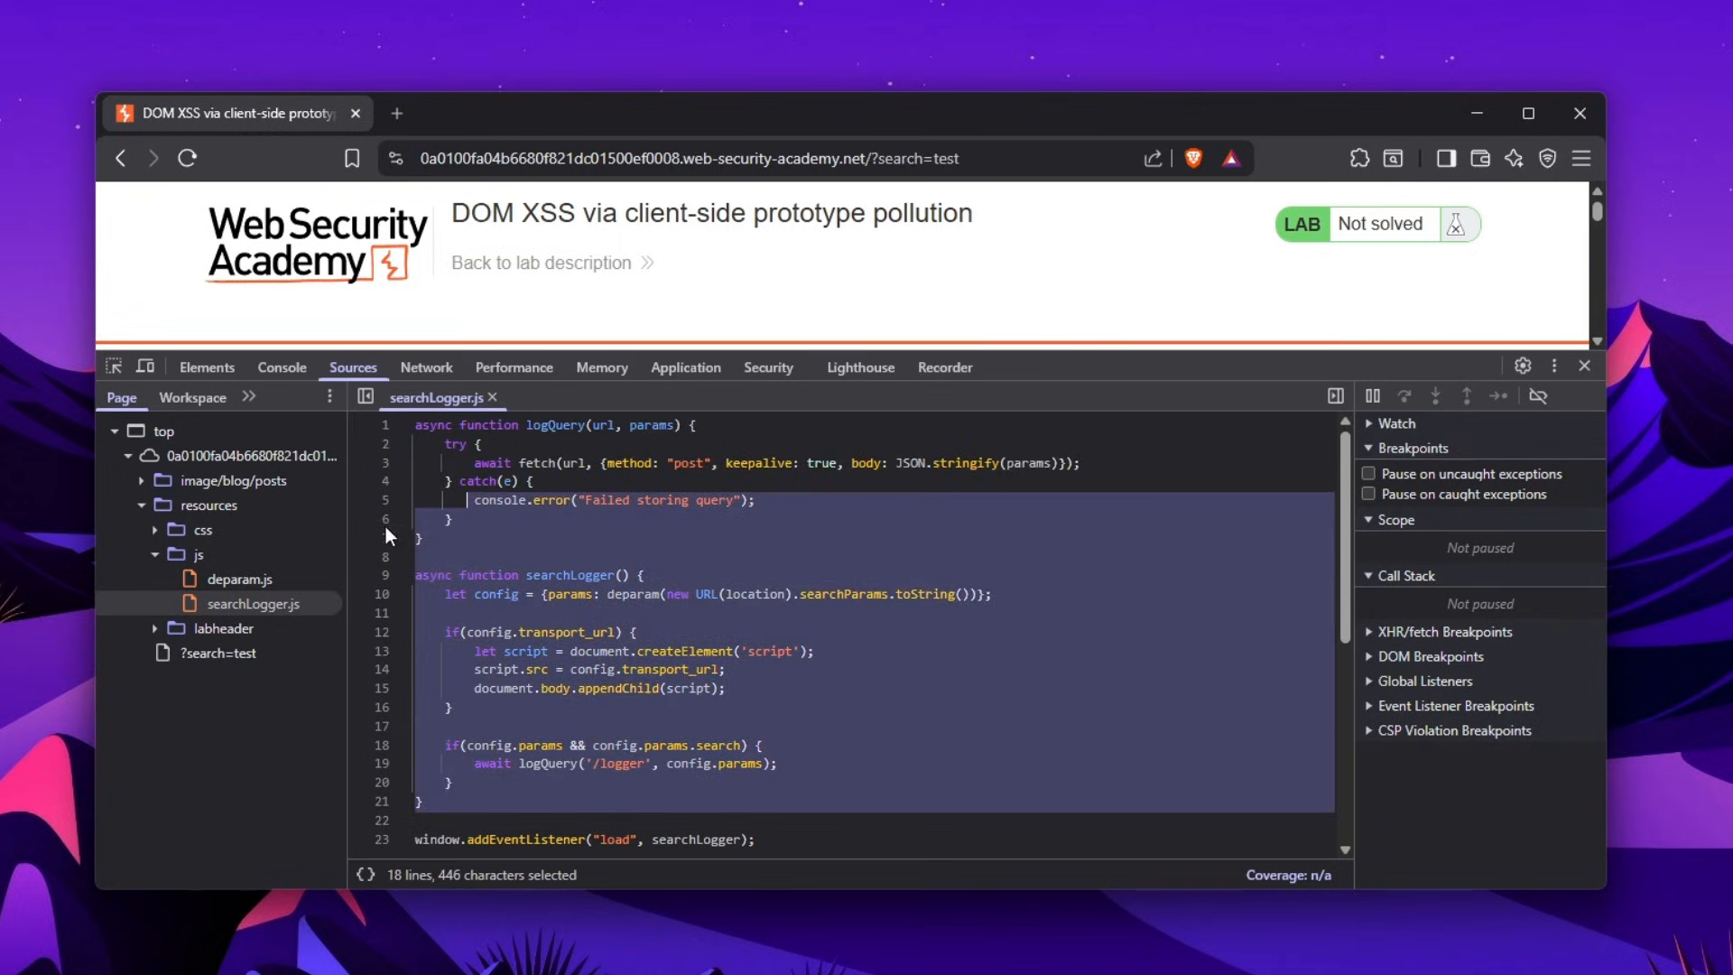
Browse deparam.js and searchLogger.js, highlighting config usages and the load event
click(238, 578)
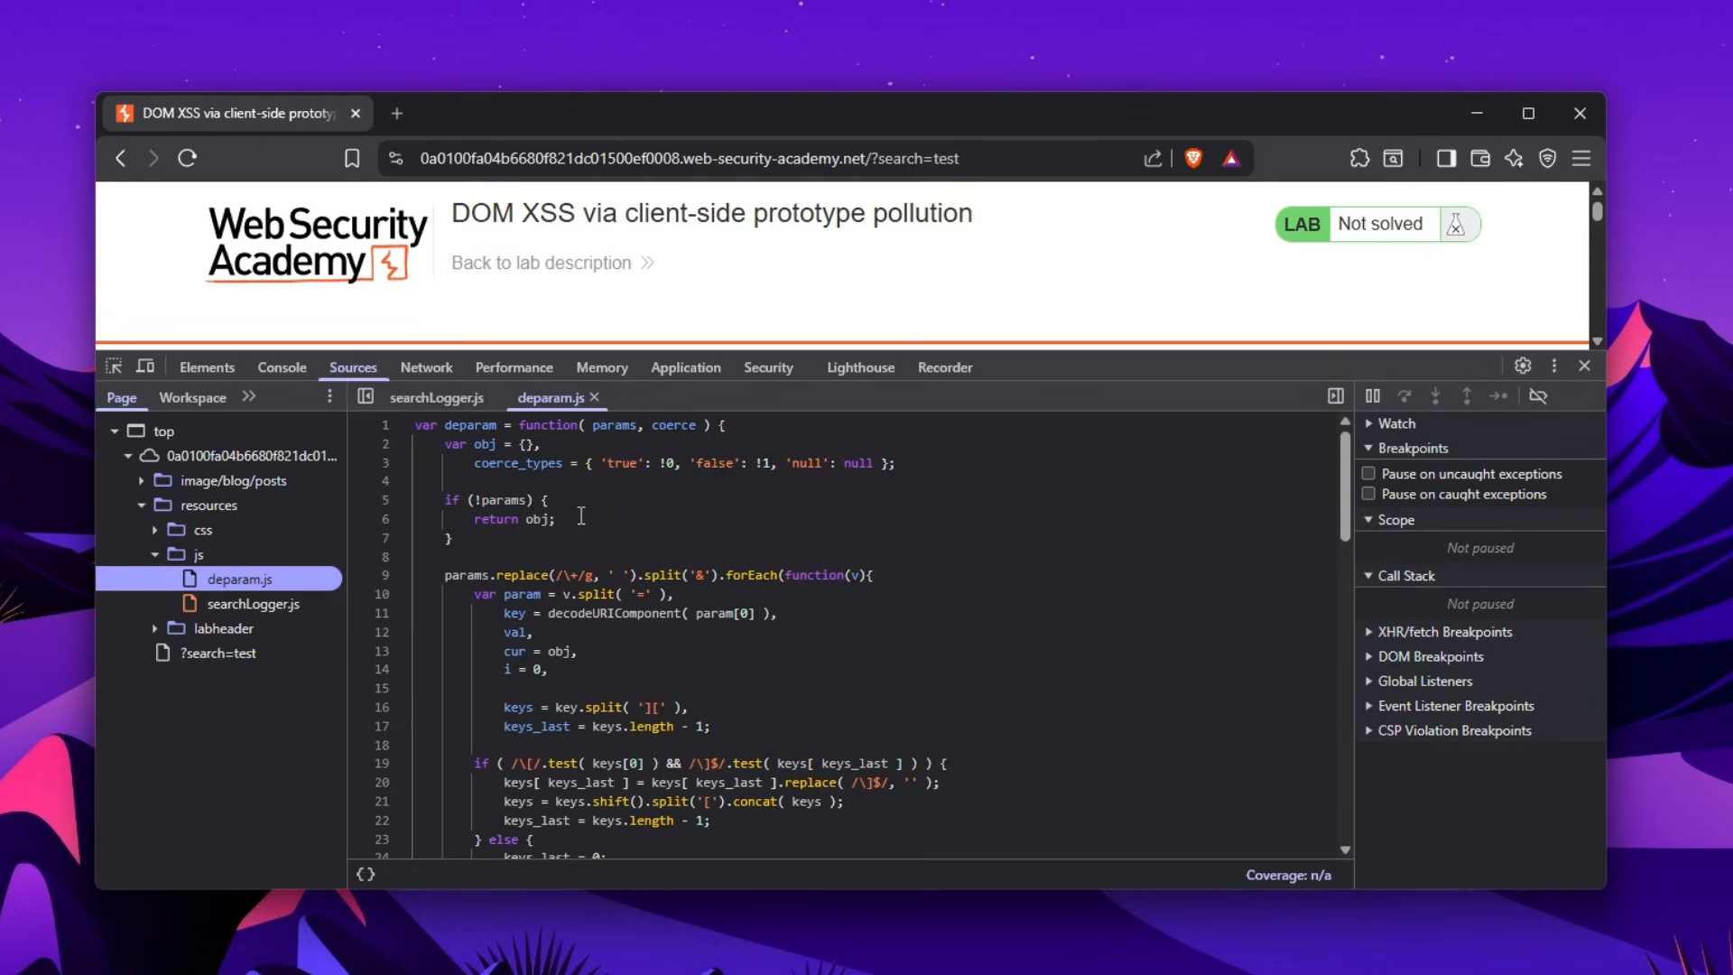
scroll(down, 3)
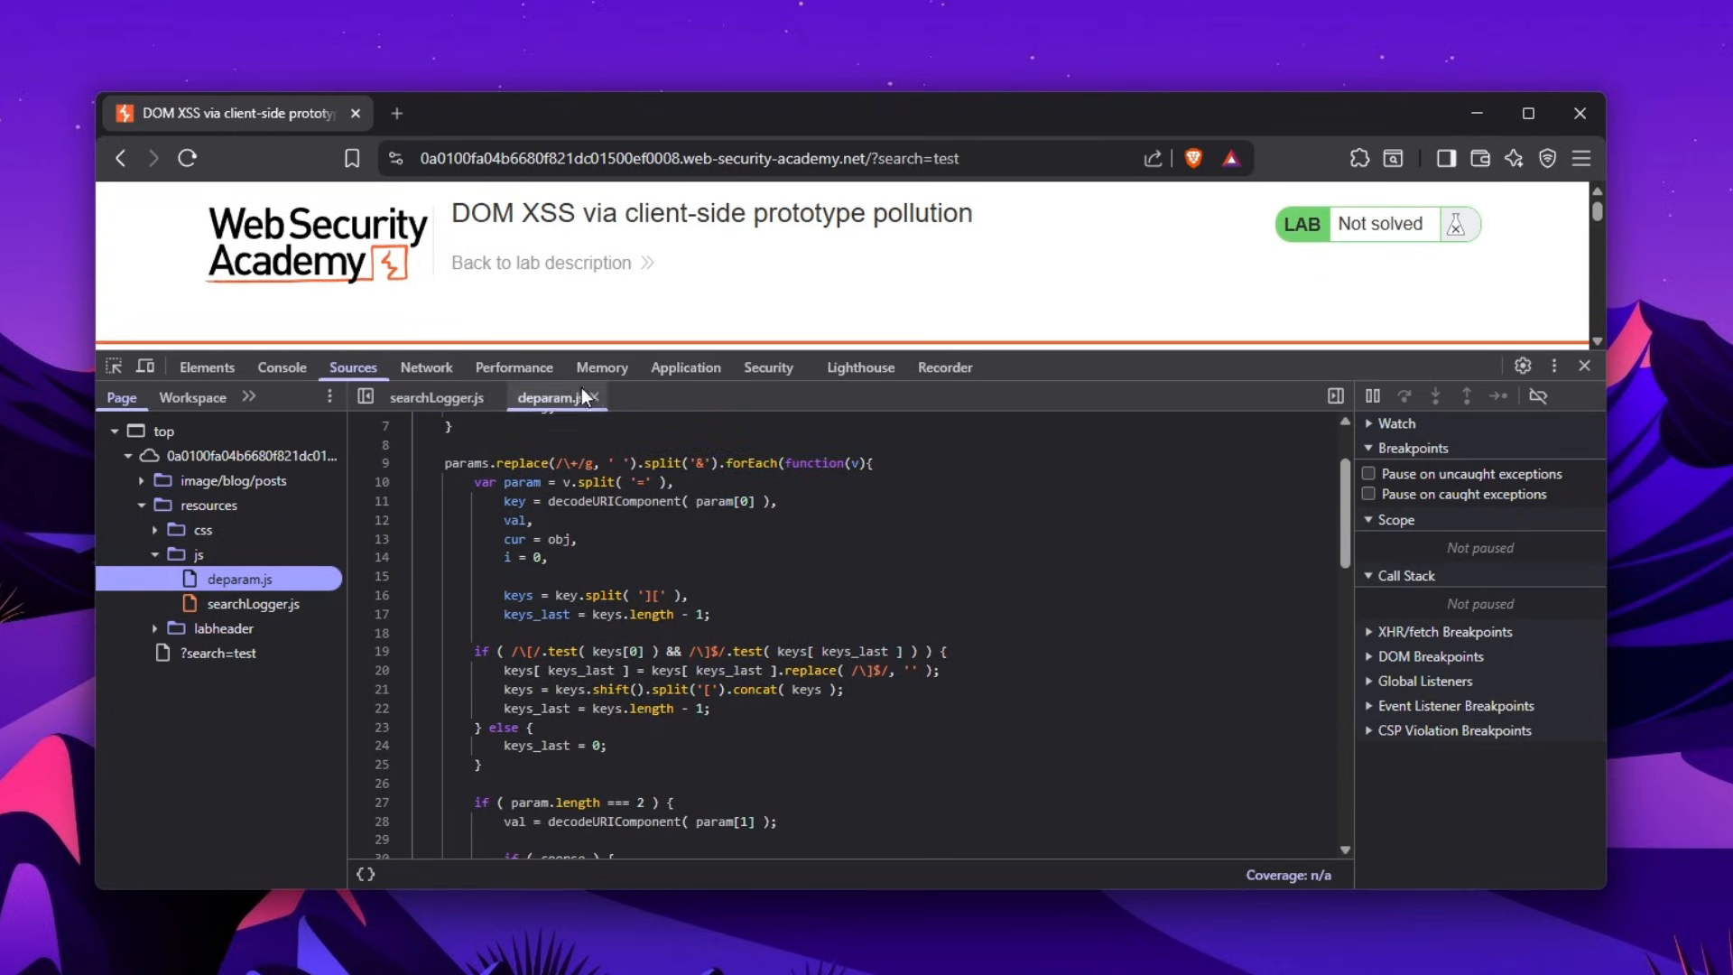
click(435, 397)
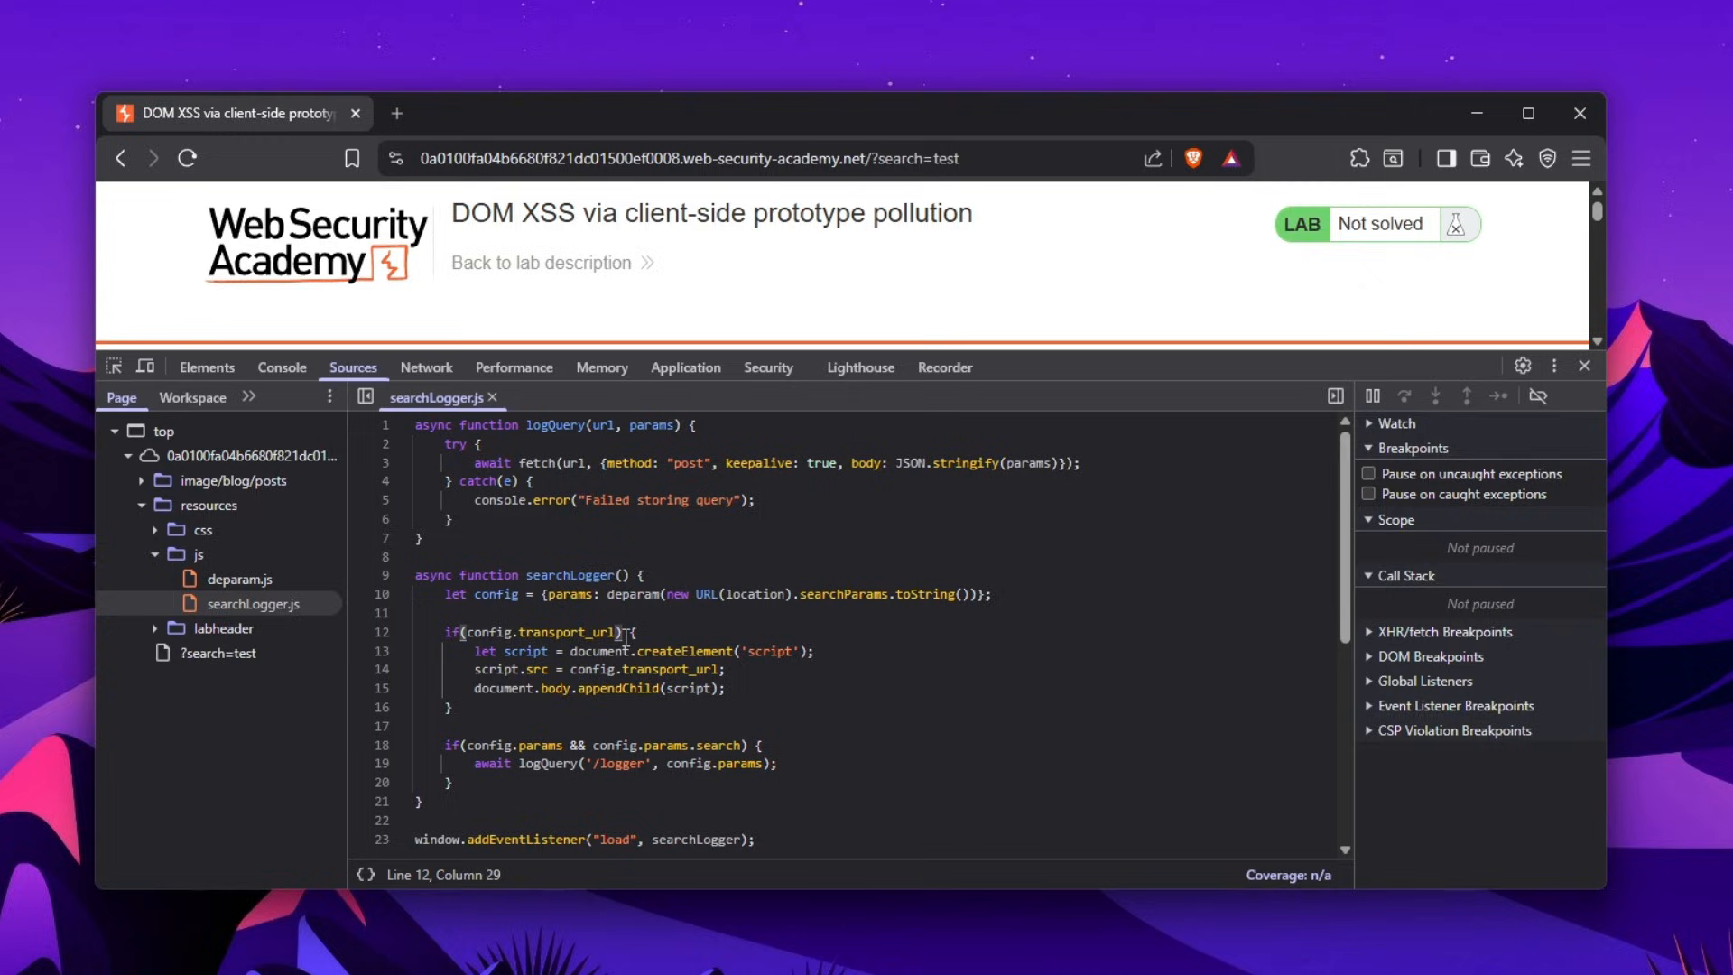
double_click(497, 594)
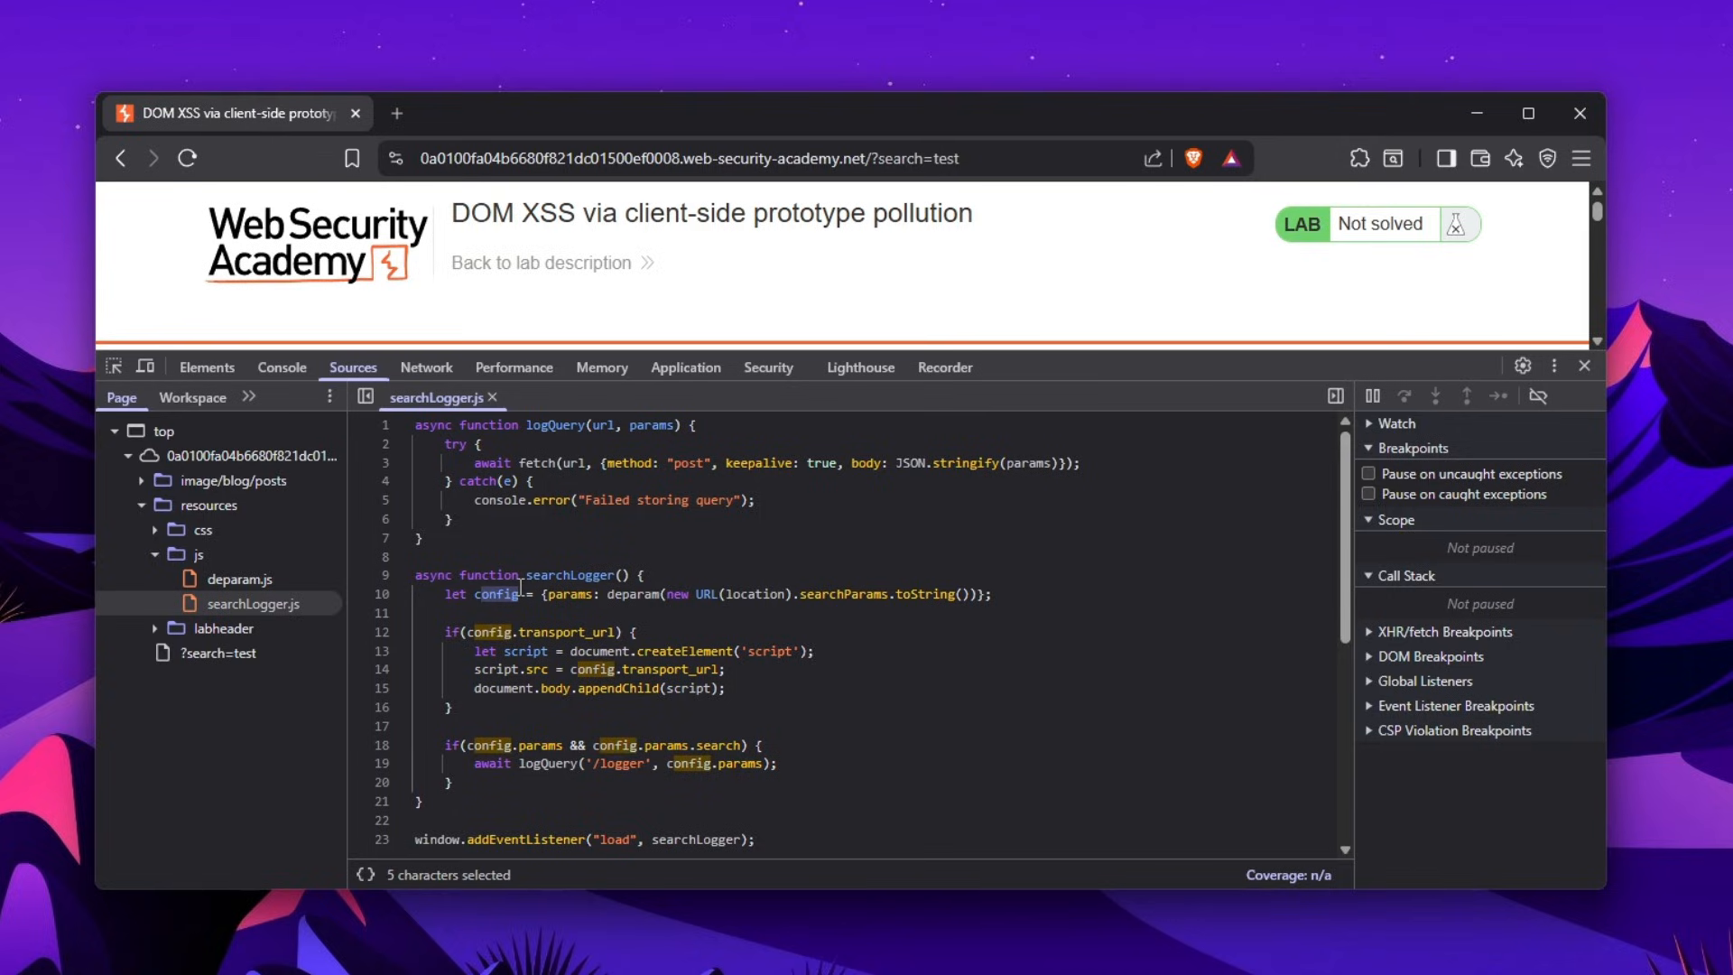
double_click(683, 616)
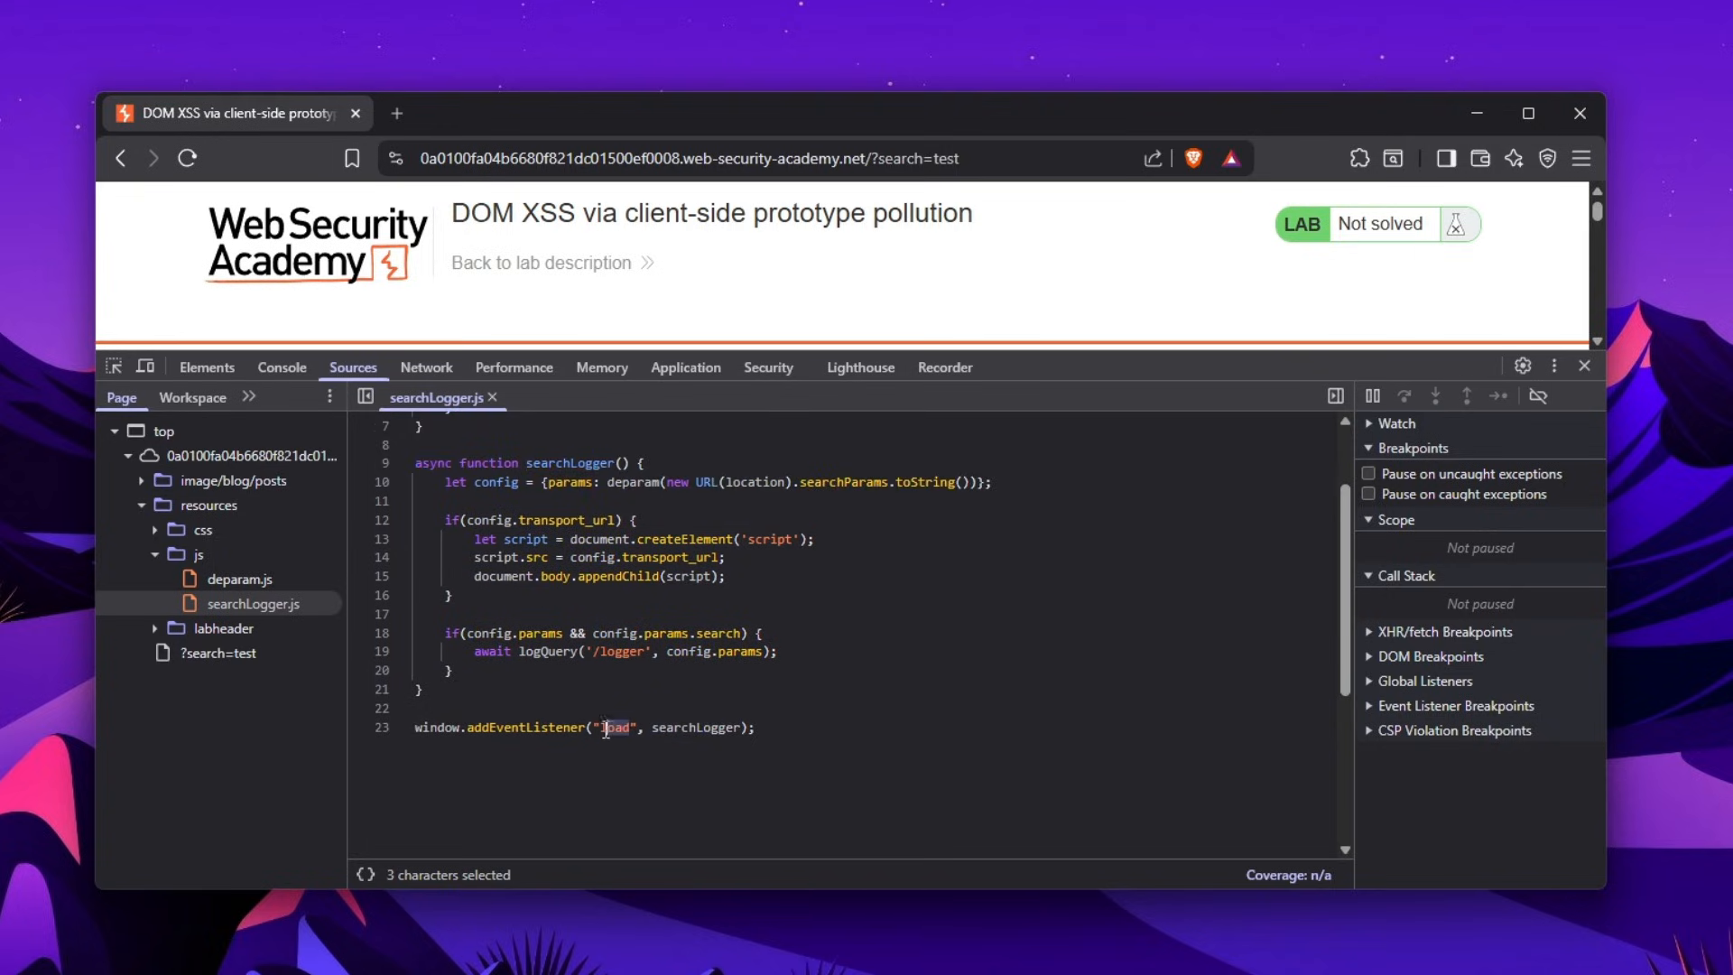
double_click(495, 482)
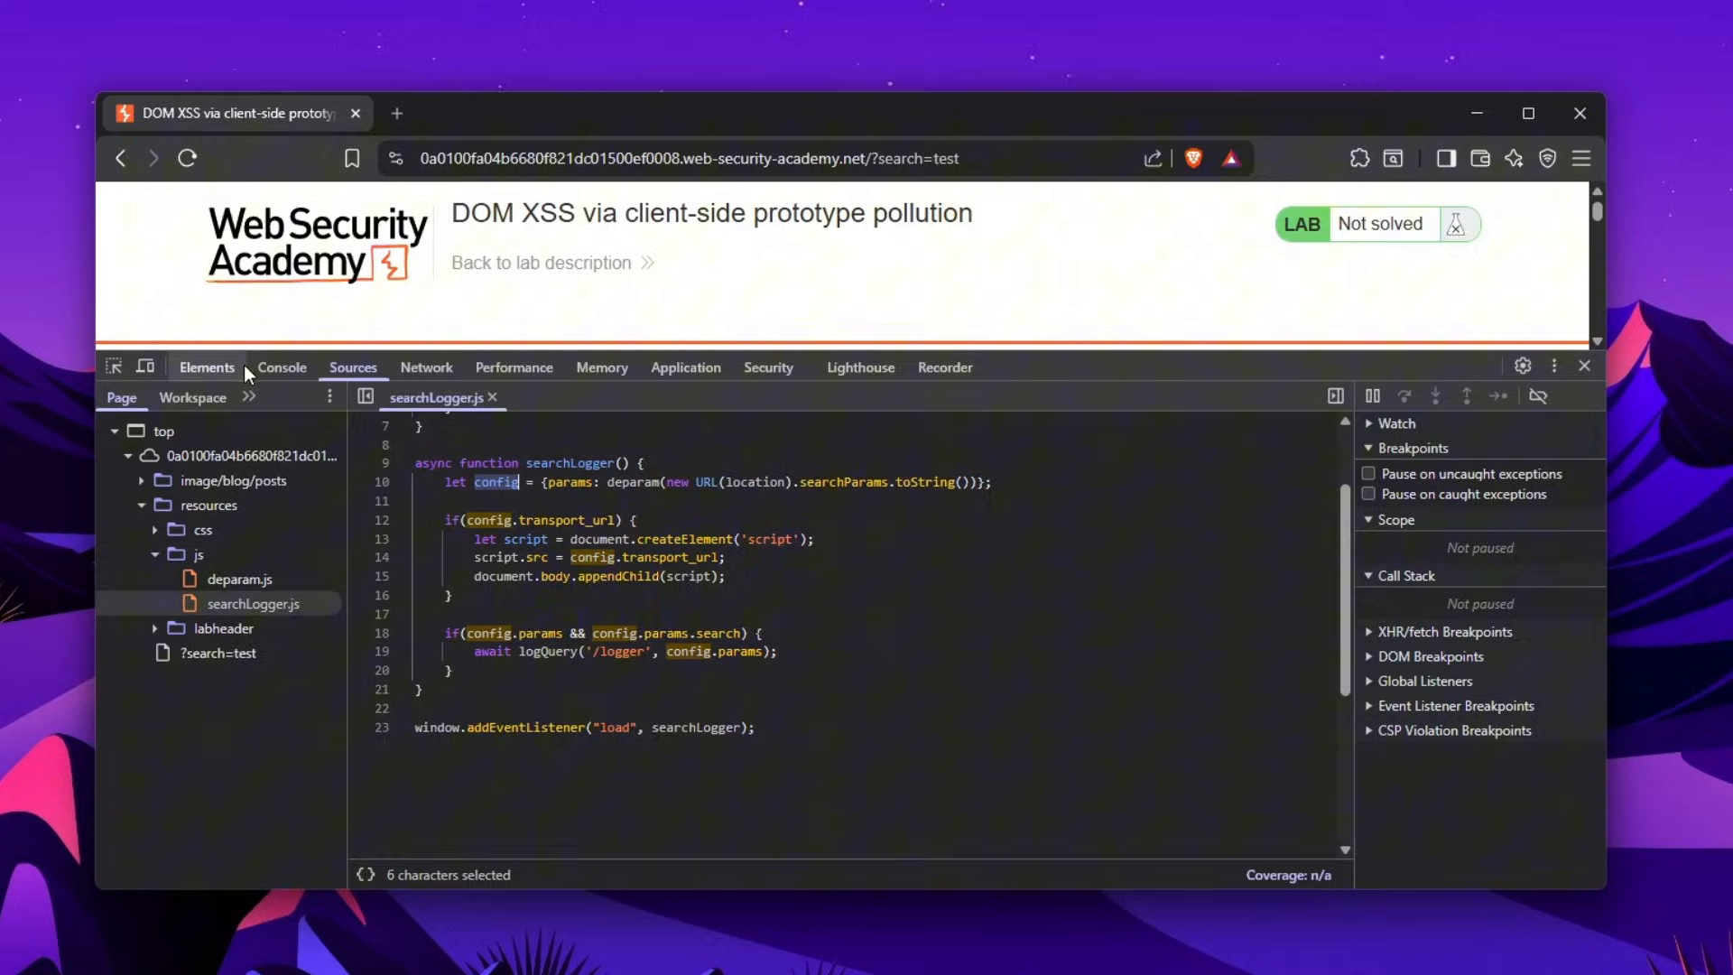
Evaluate config in the console (not defined), then highlight transport_url in searchLogger.js
click(280, 368)
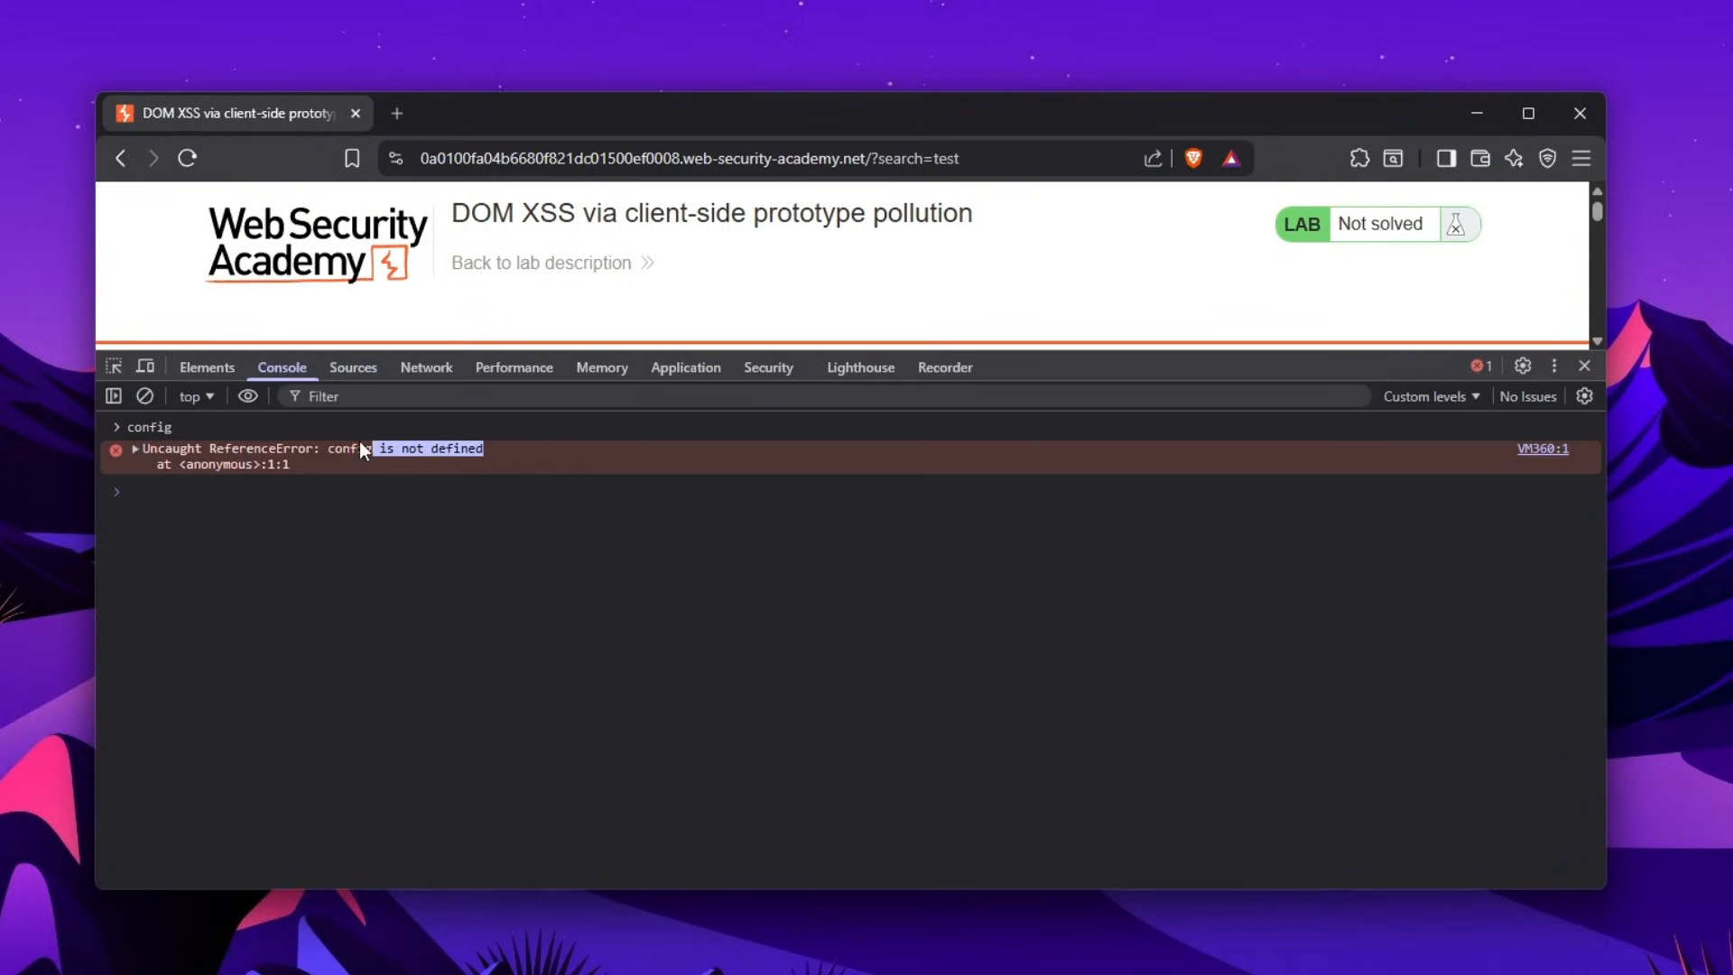
click(353, 368)
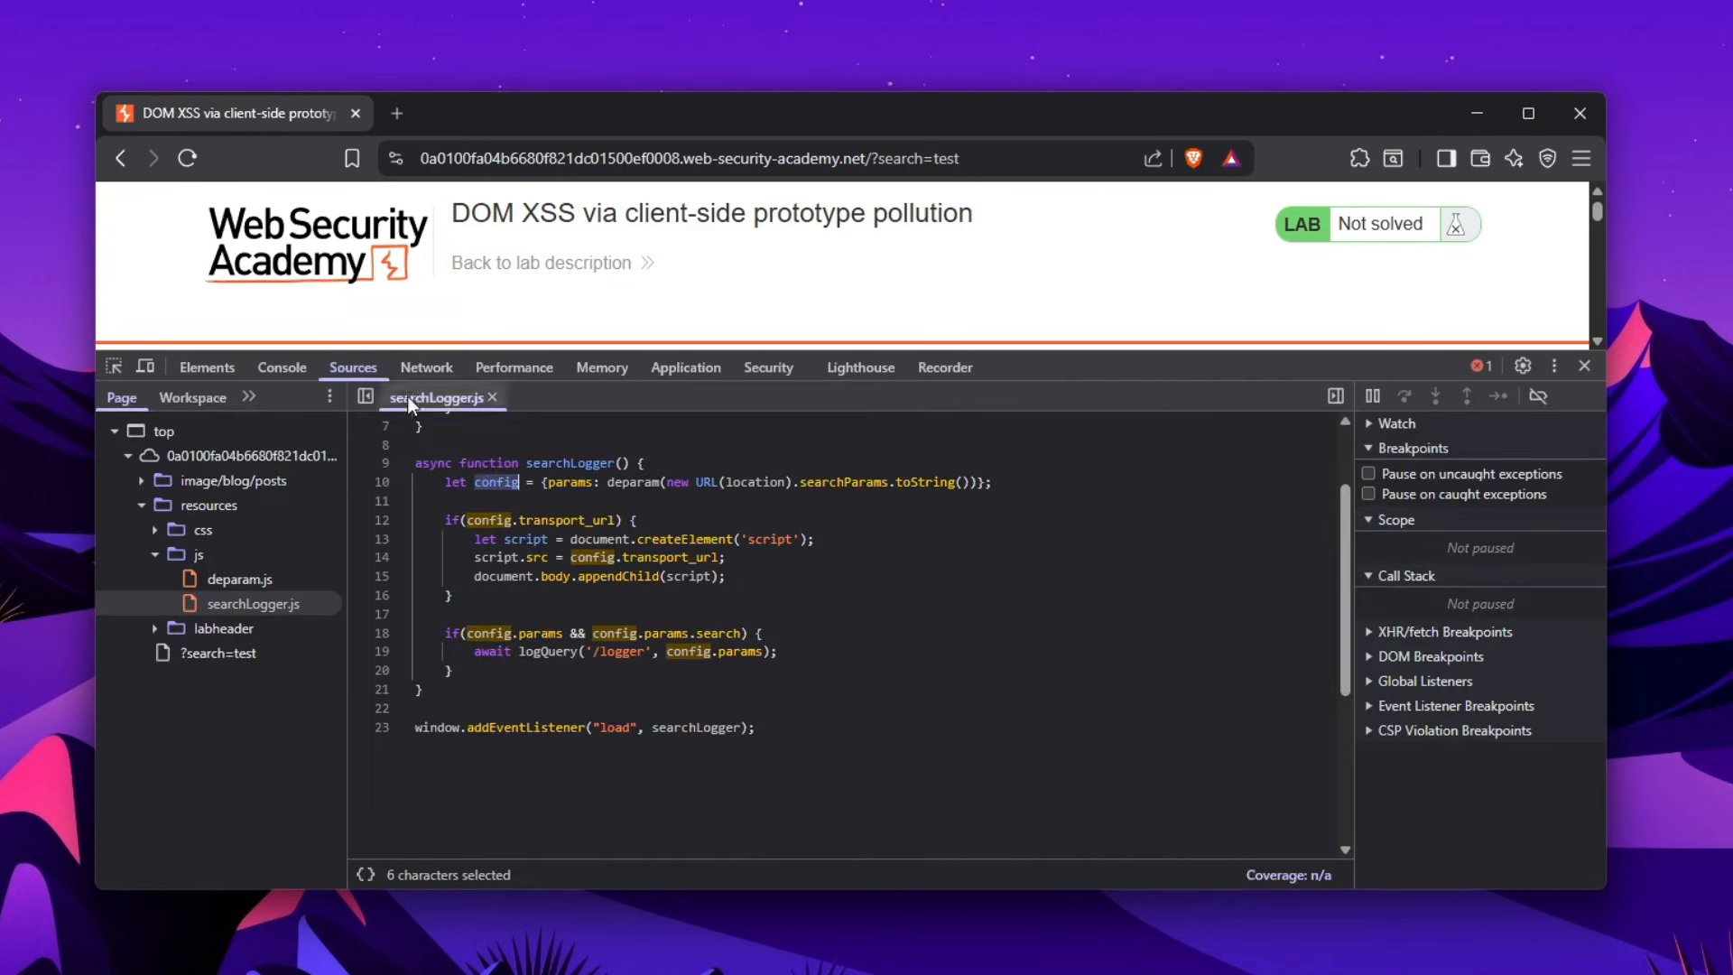
double_click(591, 520)
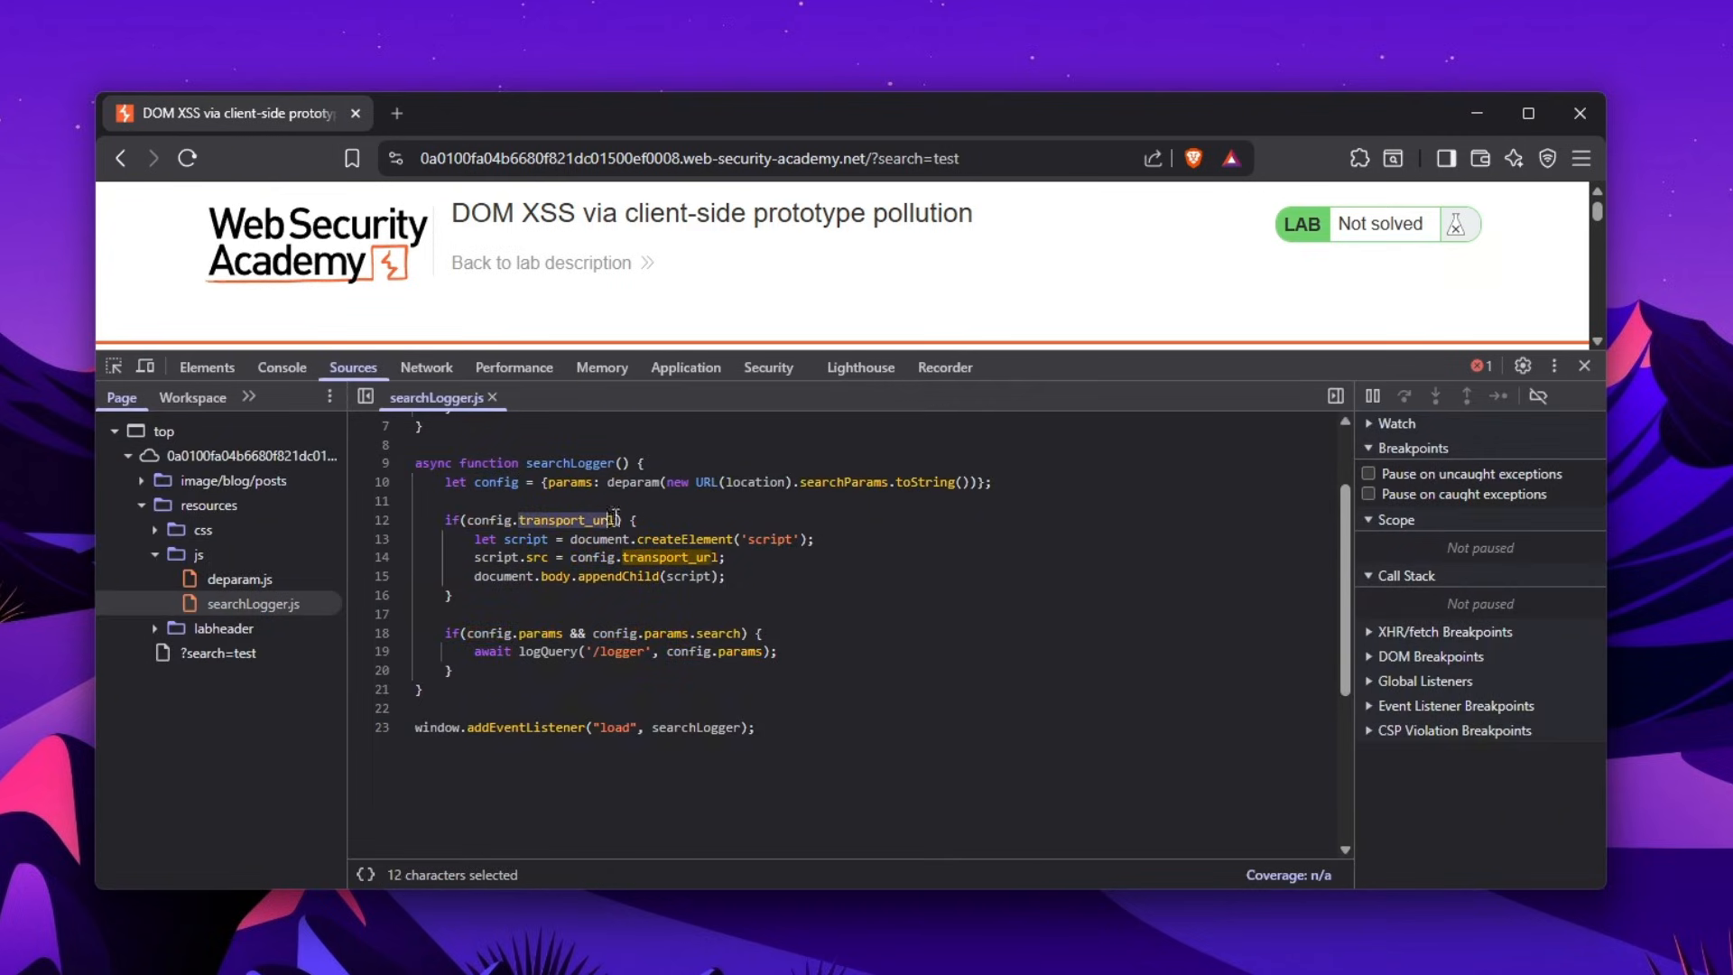
Break on line 12 and inspect config while paused, showing params search 'test'
click(381, 520)
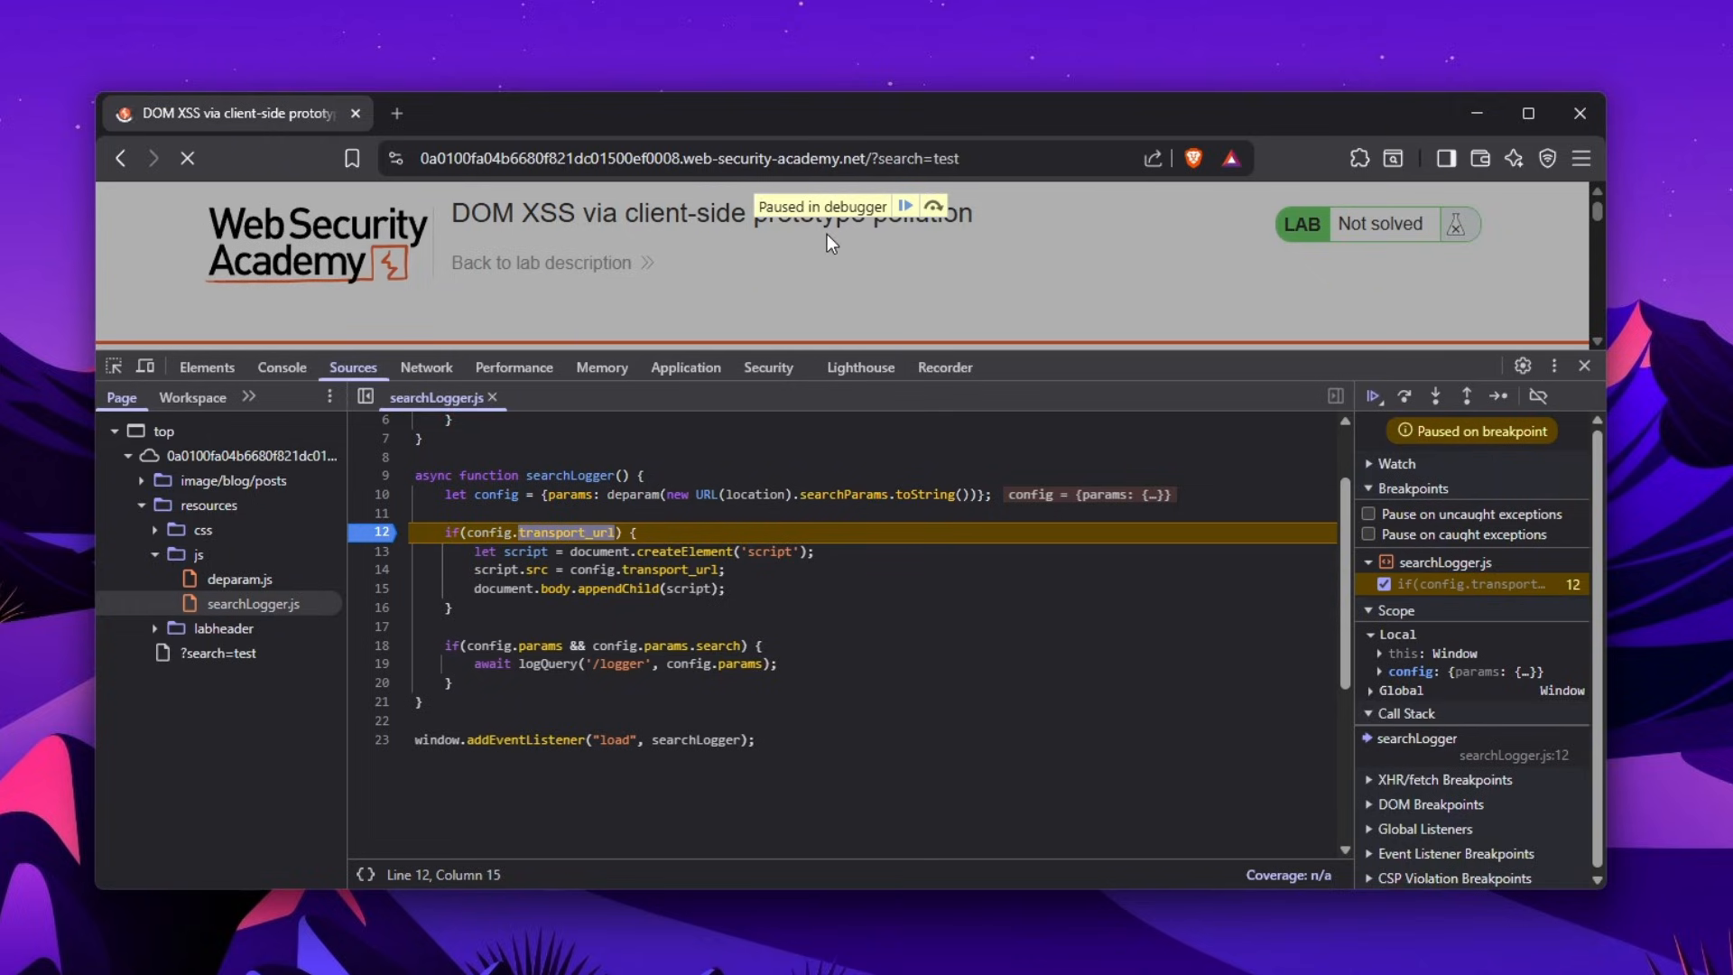
mouse_move(1120, 493)
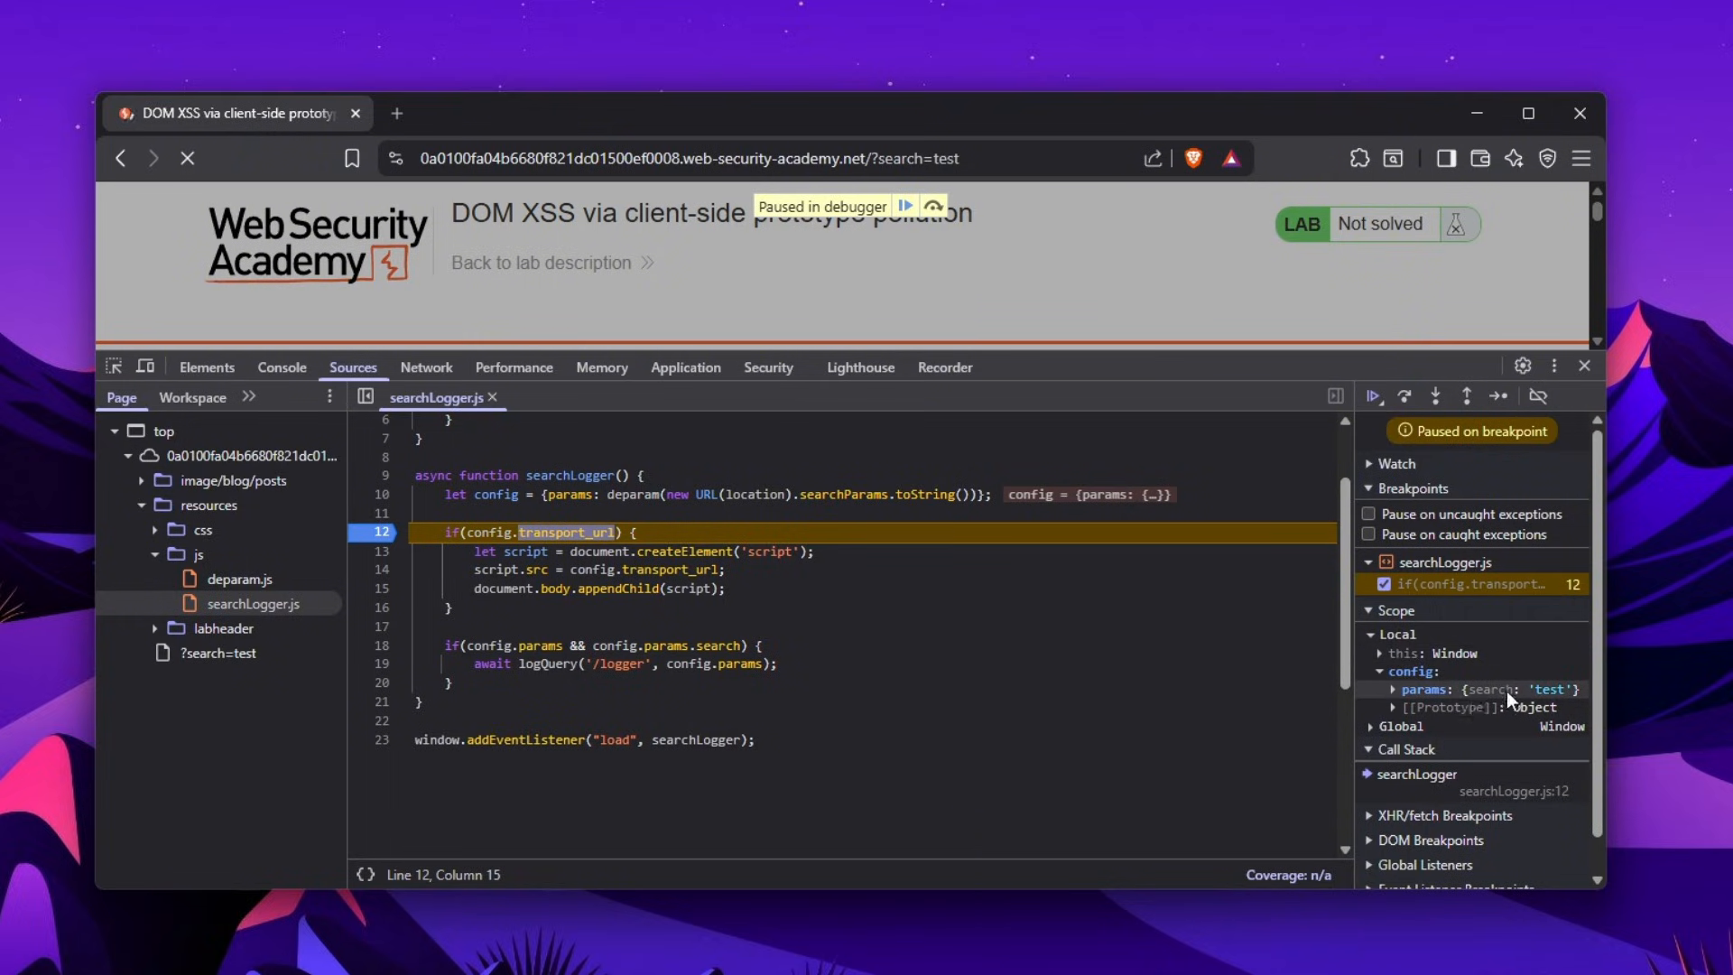
click(1393, 689)
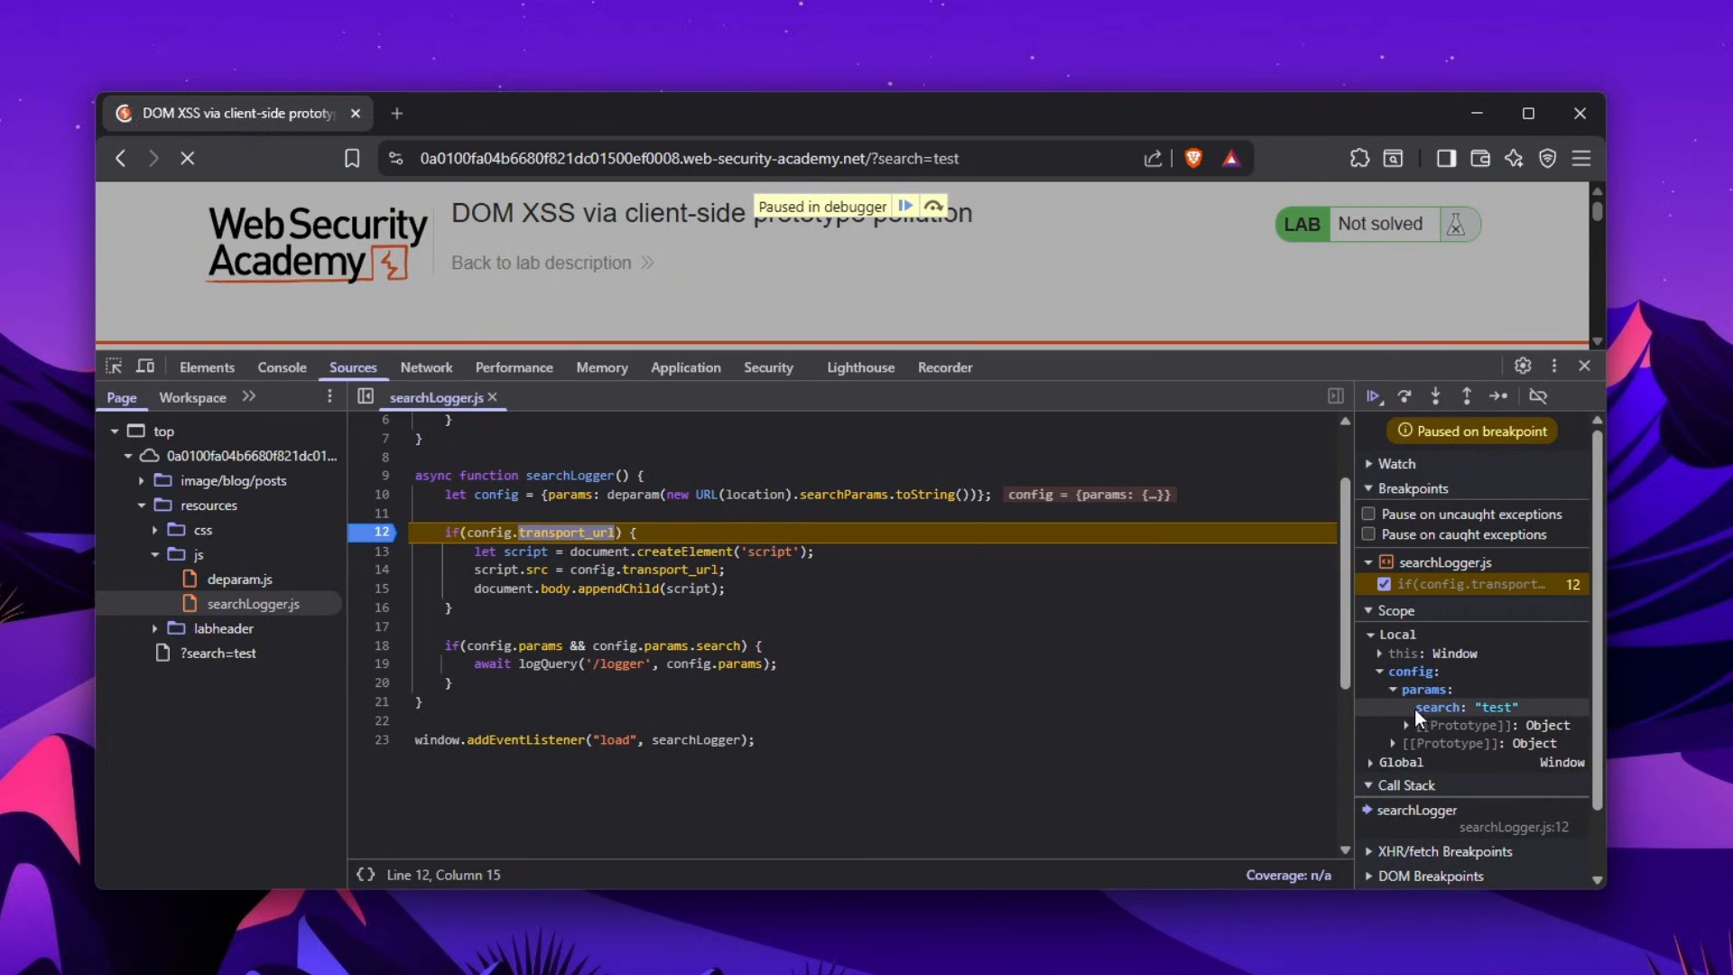
click(281, 367)
text(config)
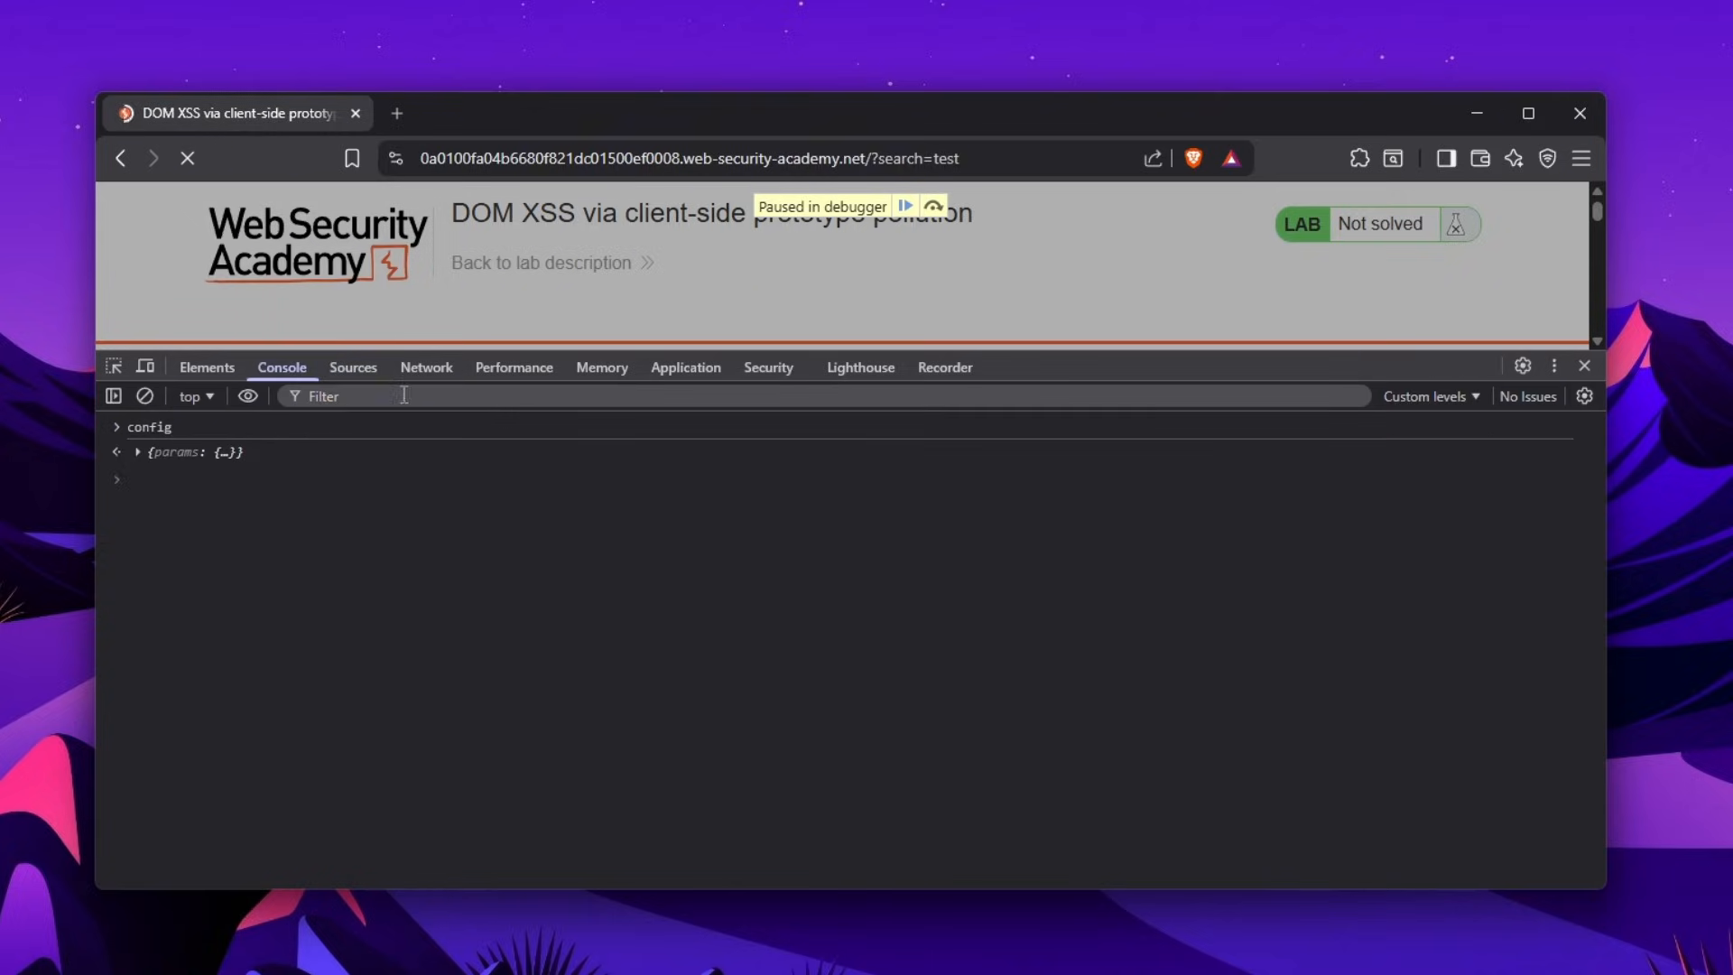
click(138, 452)
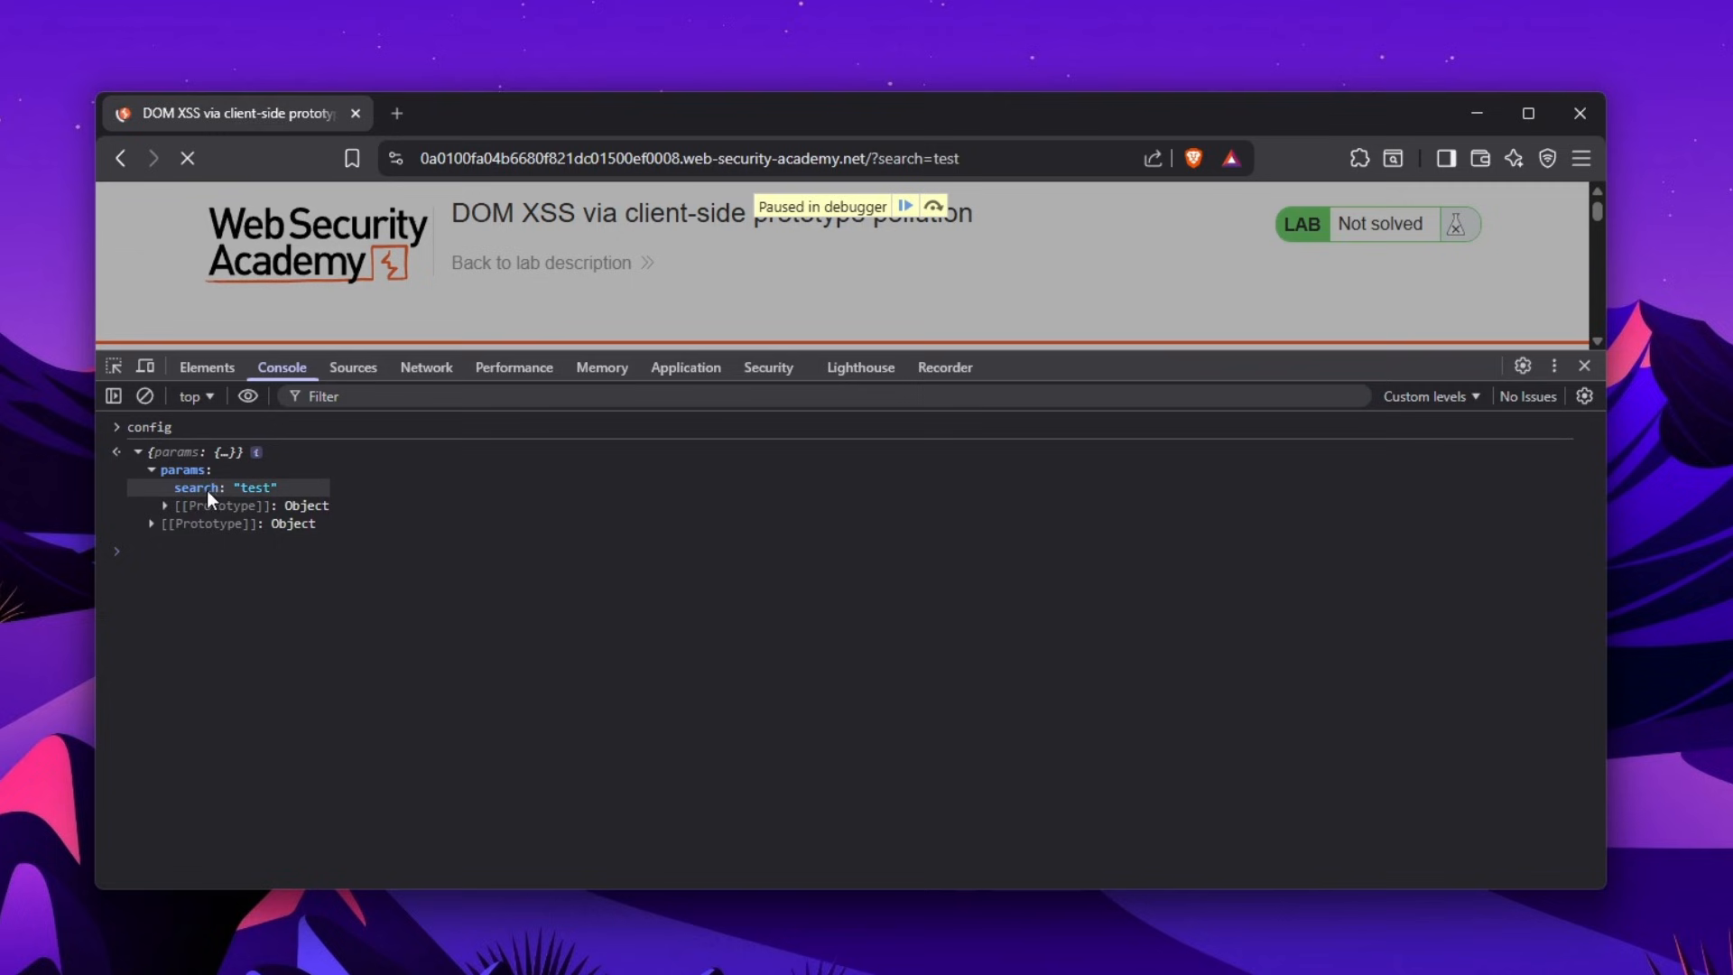
Examine the script element creation and append code, then resume execution
click(351, 367)
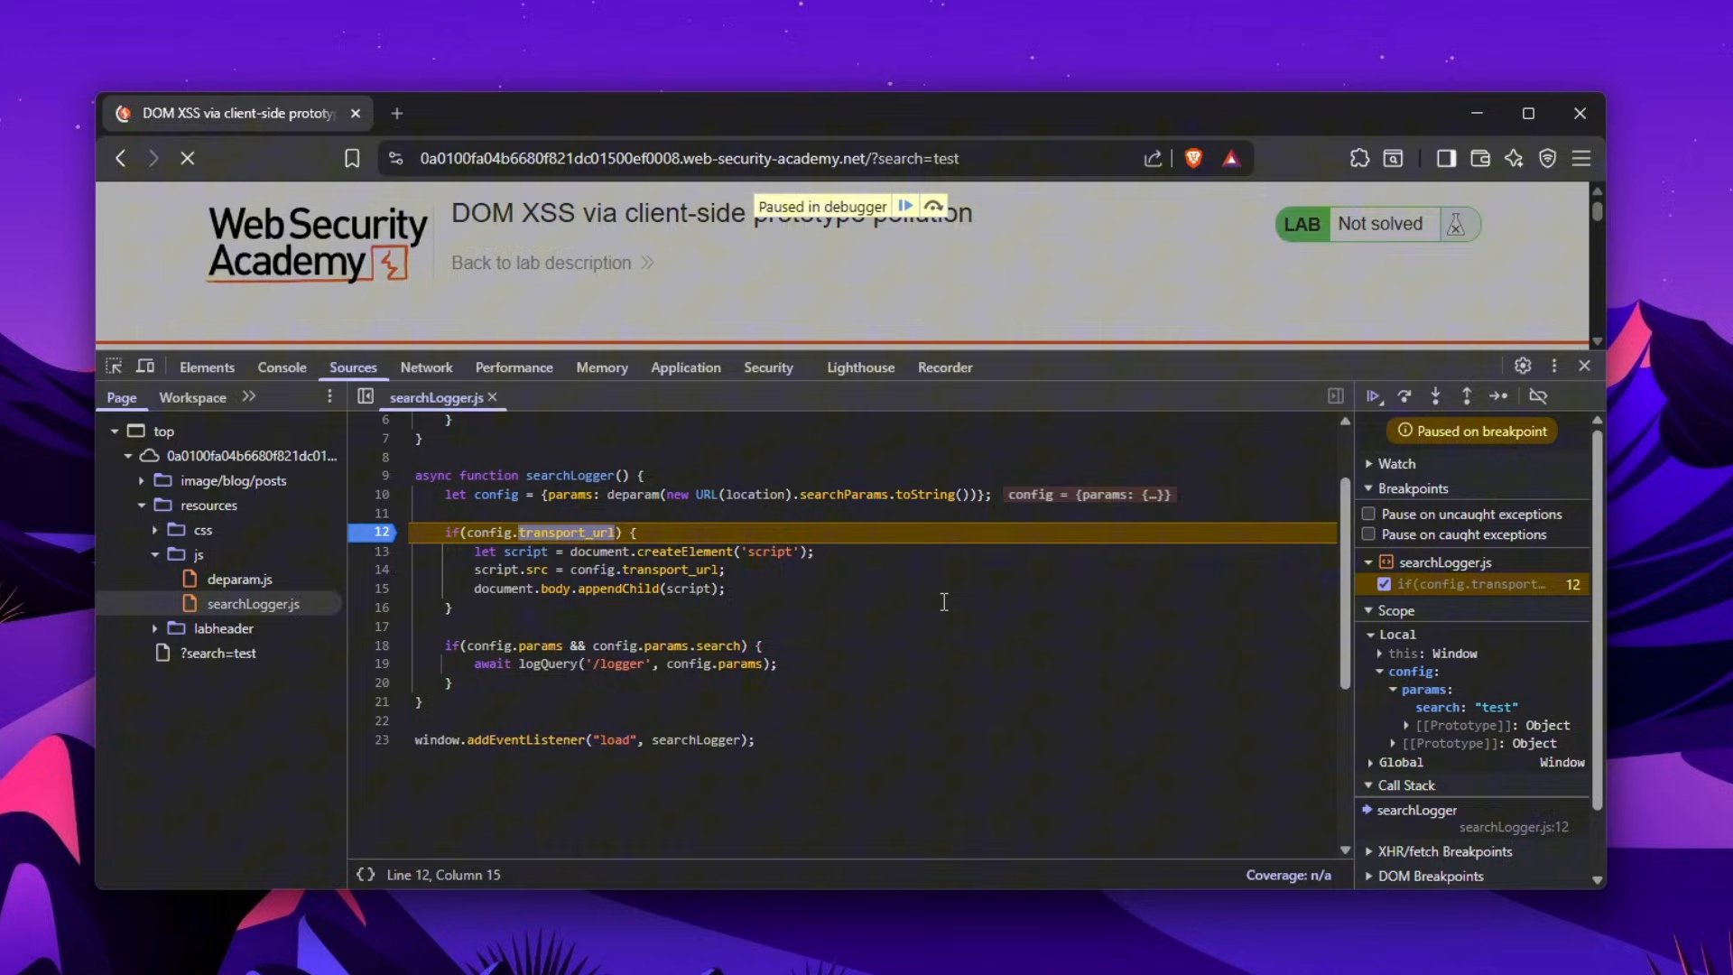
double_click(766, 552)
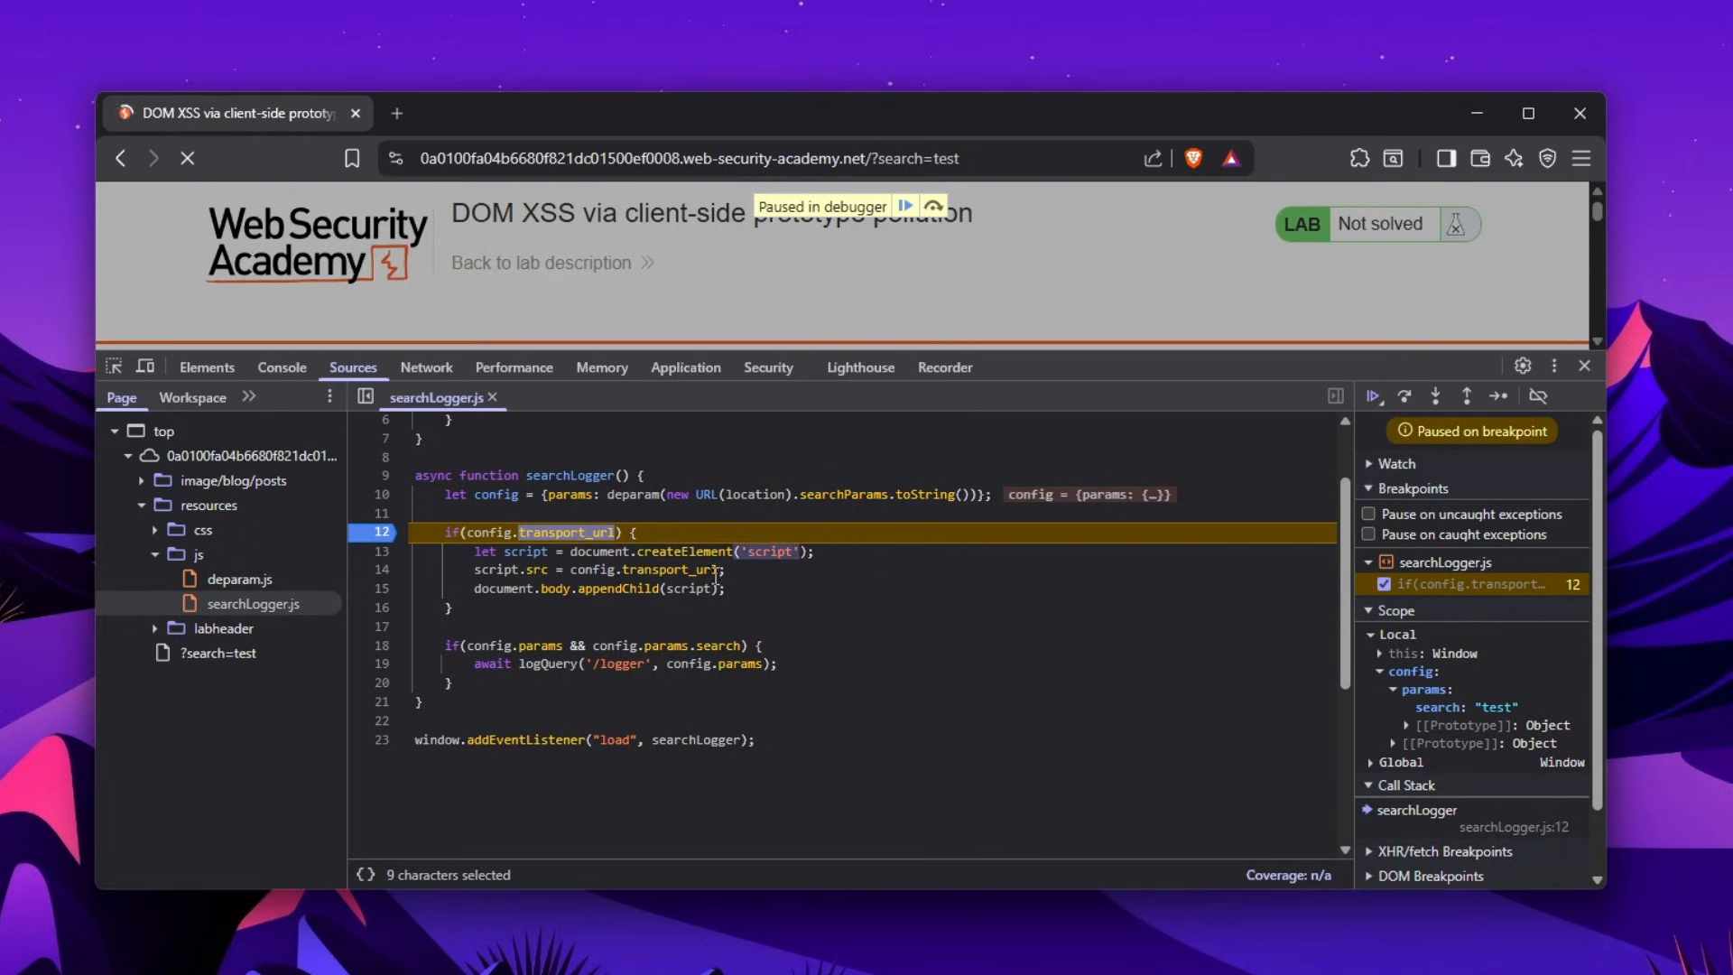
click(750, 587)
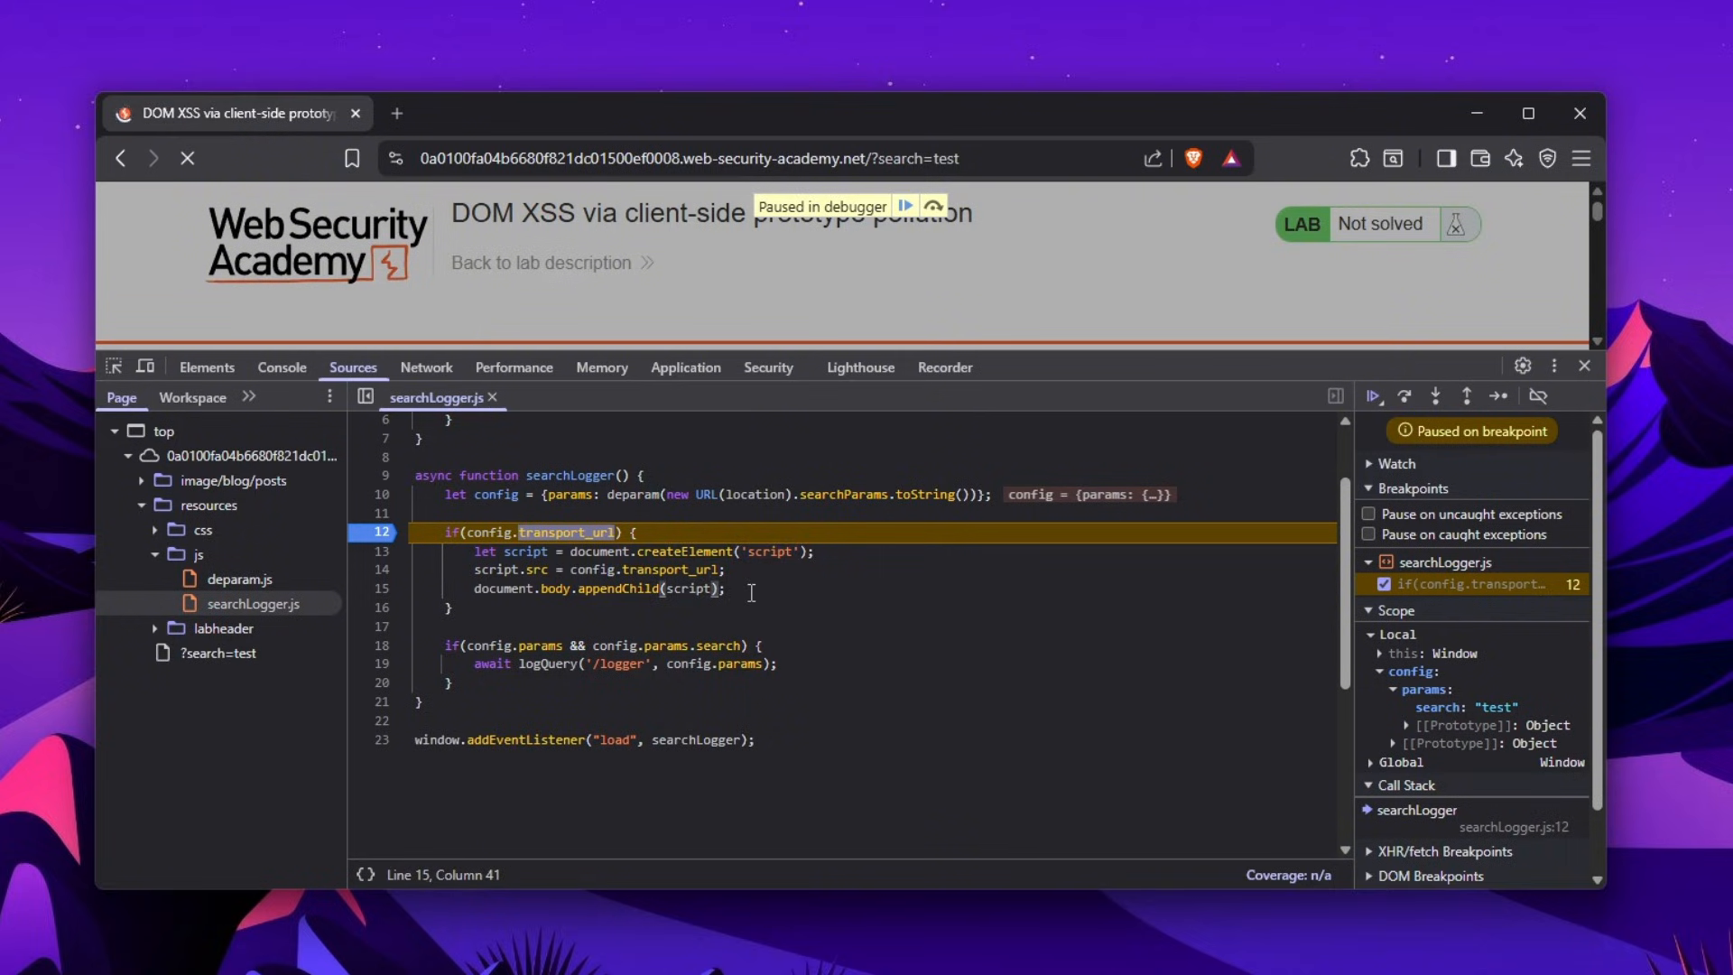
click(1373, 394)
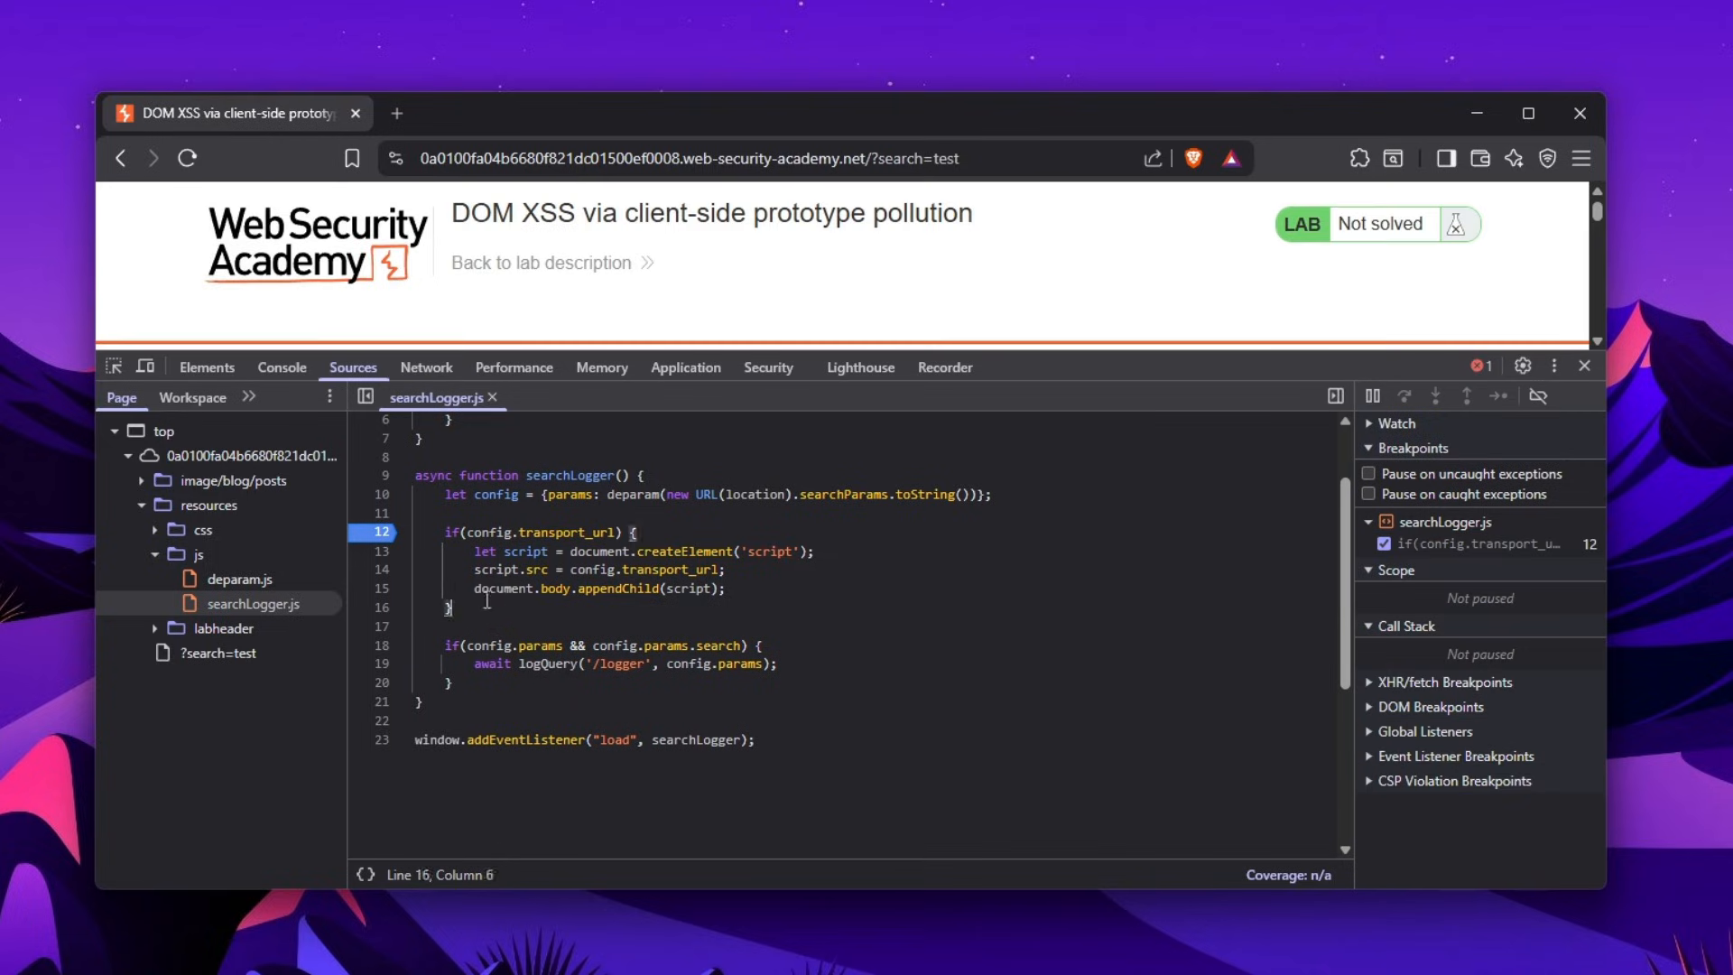
Run new URL(location).searchParams.toString() in the console, returning 'search=test'
drag(449, 532, 450, 607)
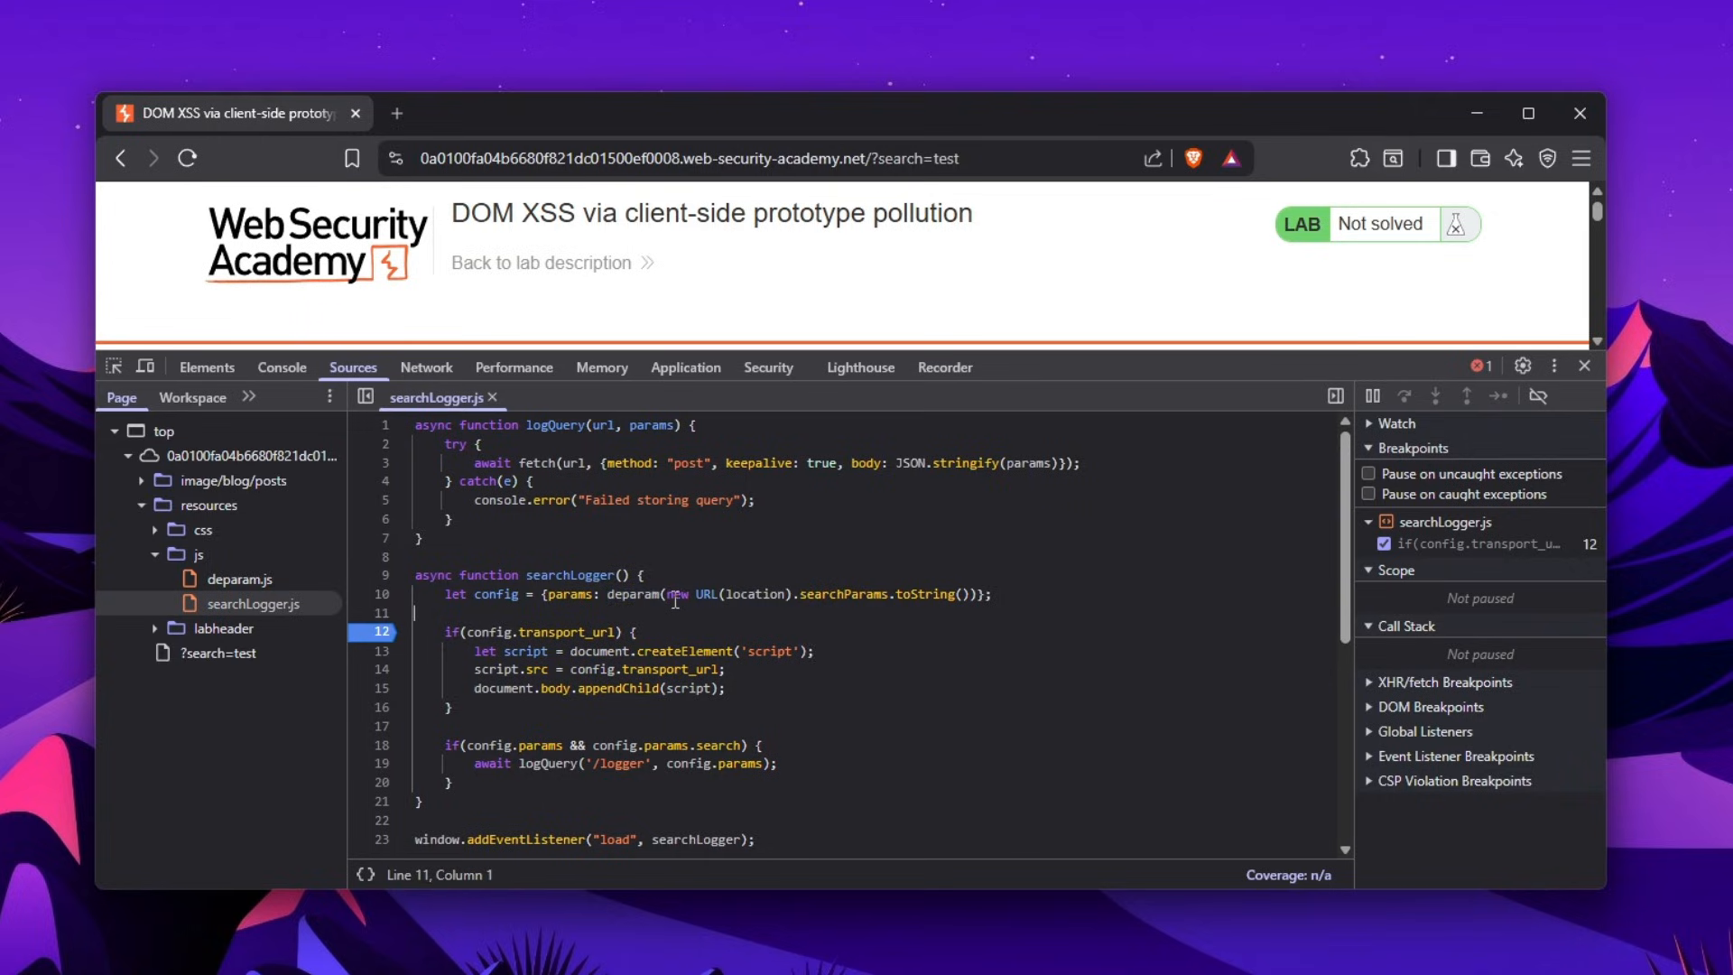
drag(665, 594, 967, 594)
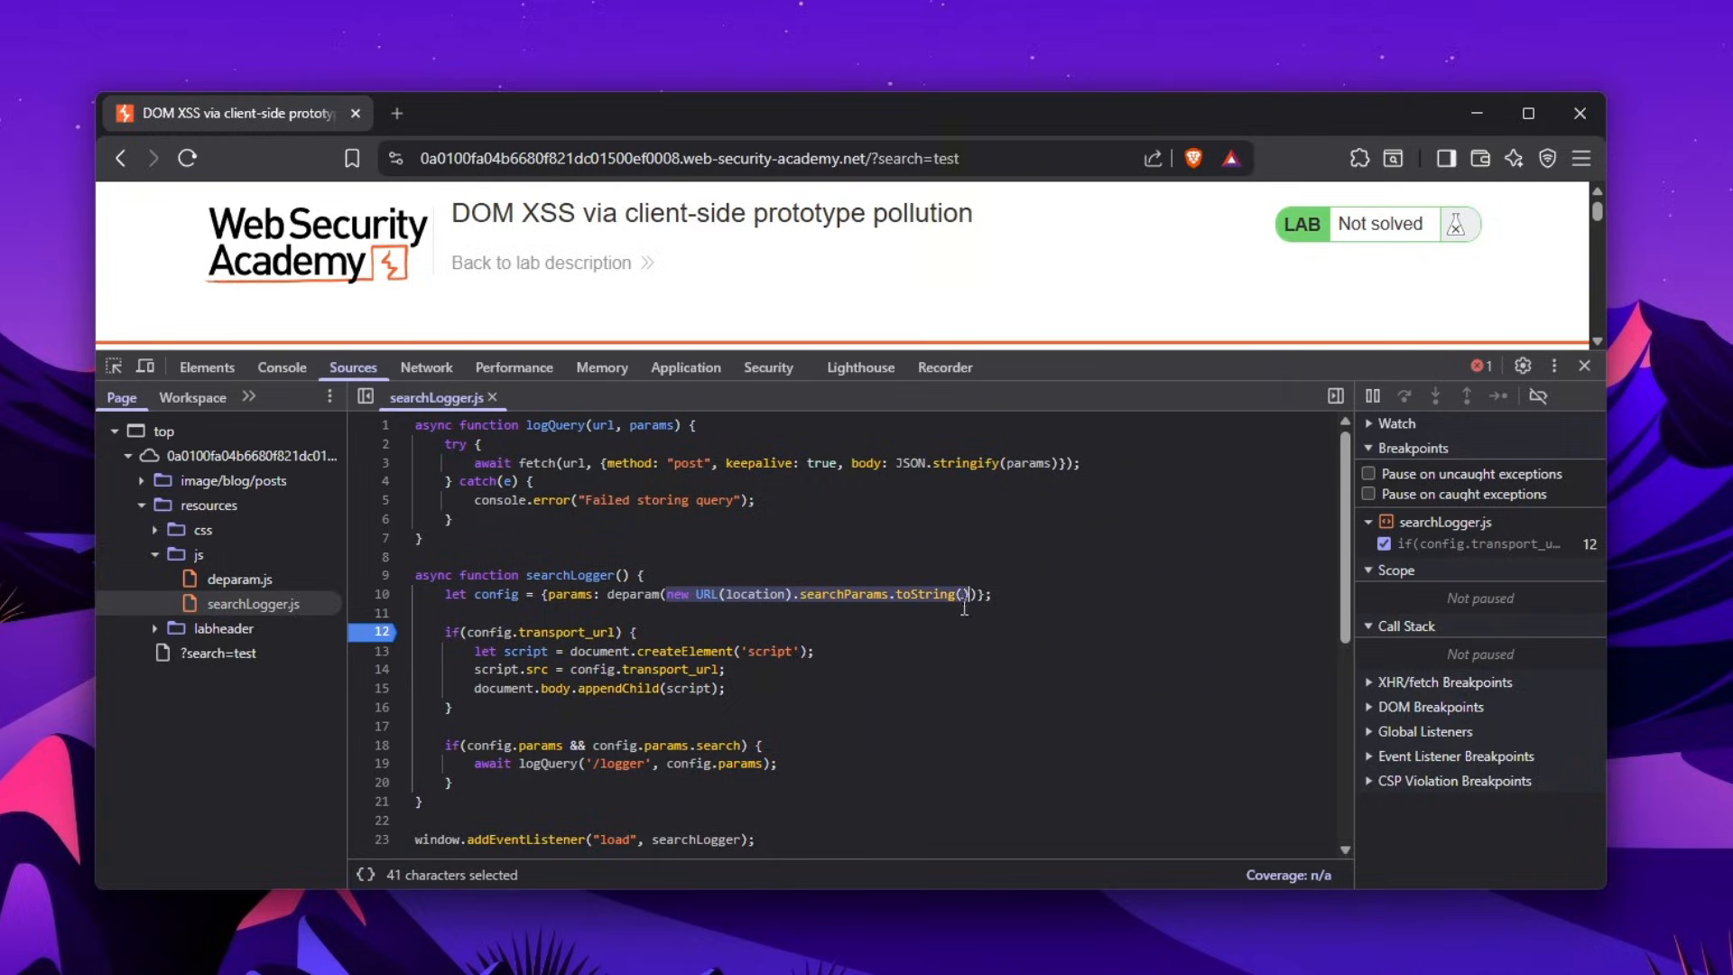
click(280, 368)
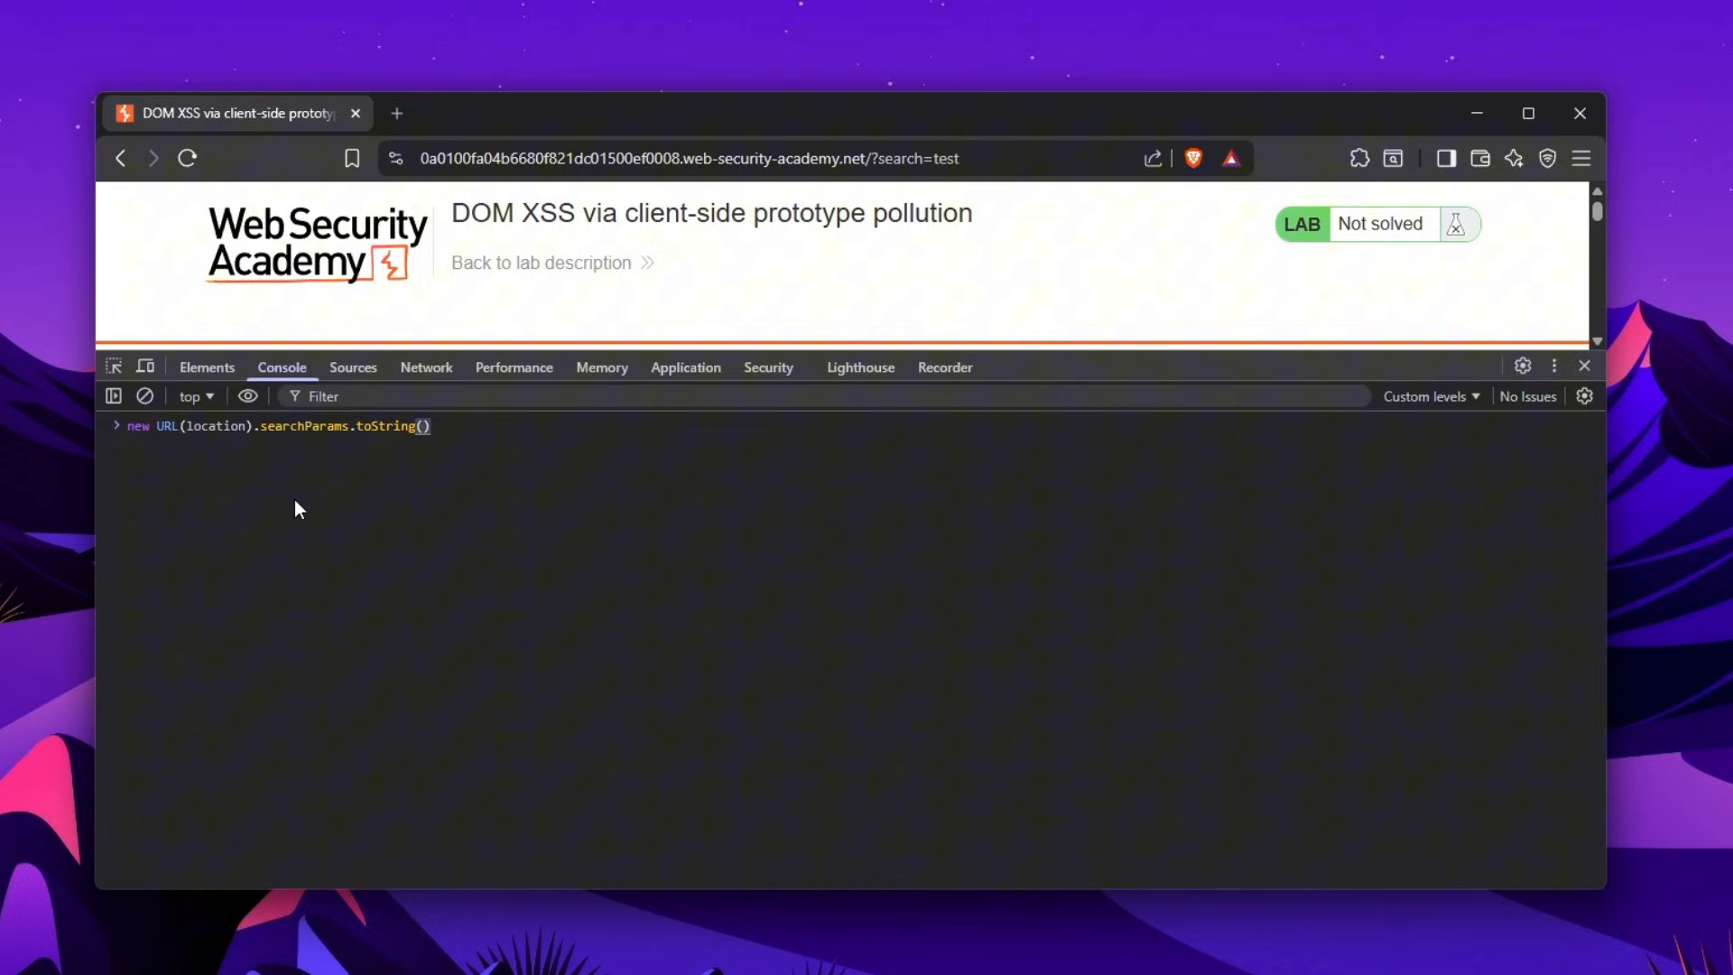
key(Enter)
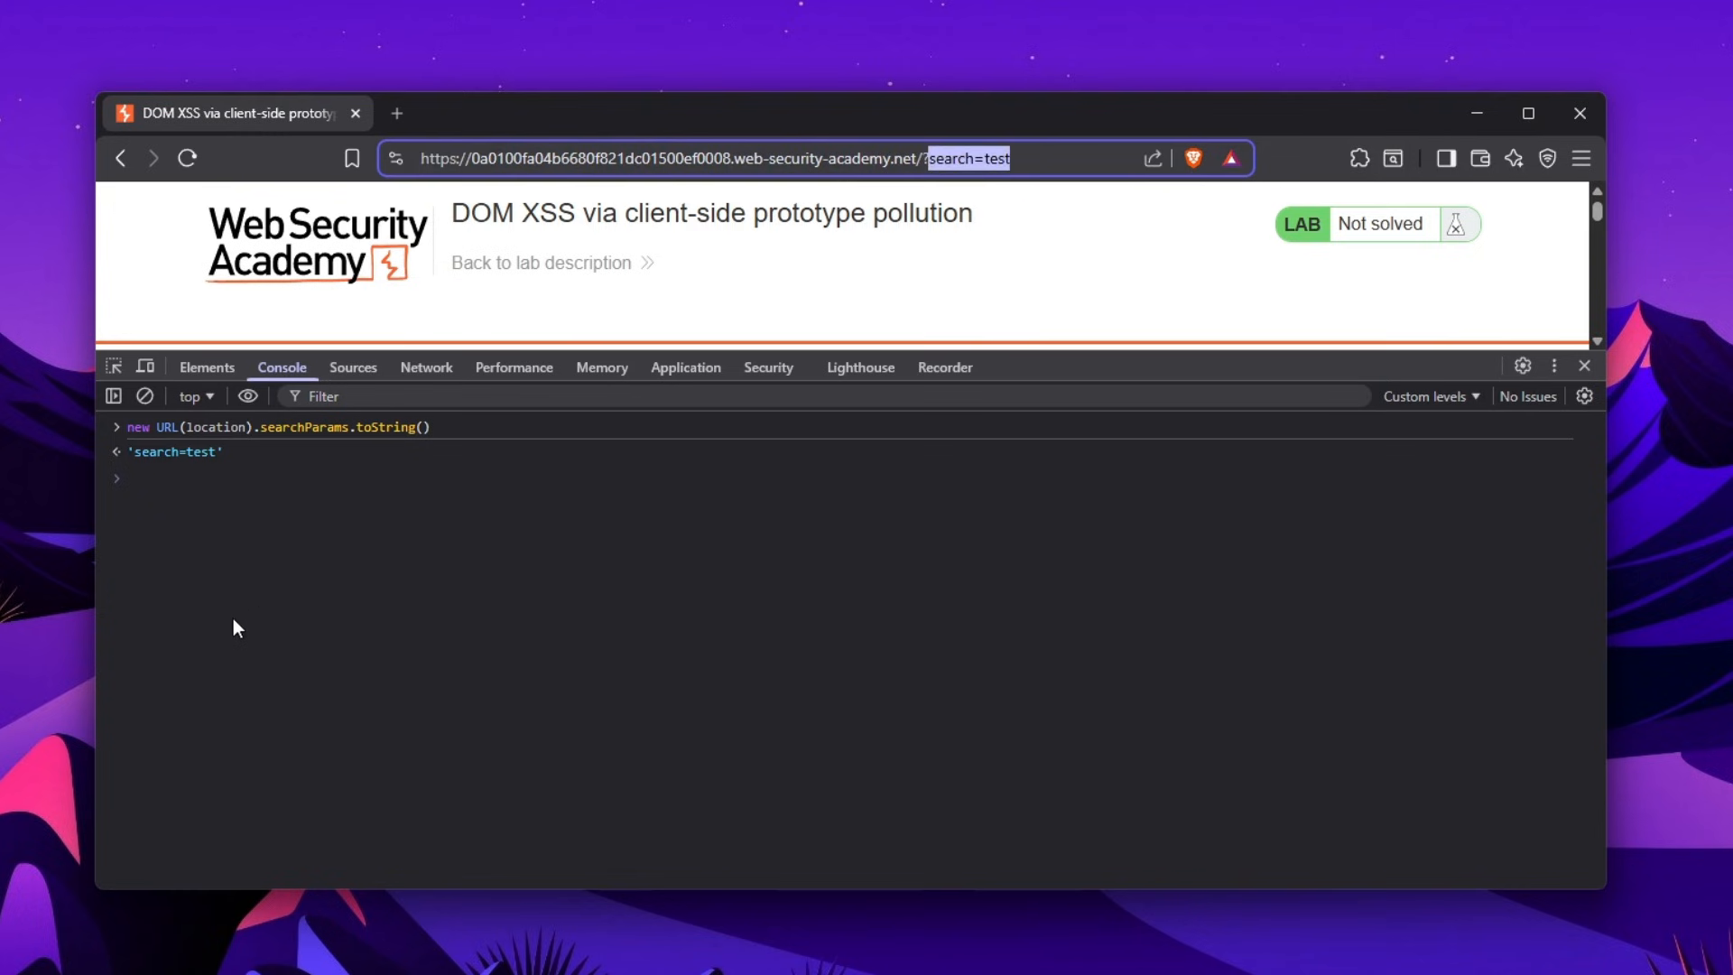
Run deparam("a=b") and expand the returned {a: 'b'} object, then return to Sources
click(353, 368)
text(deparam("a=b"))
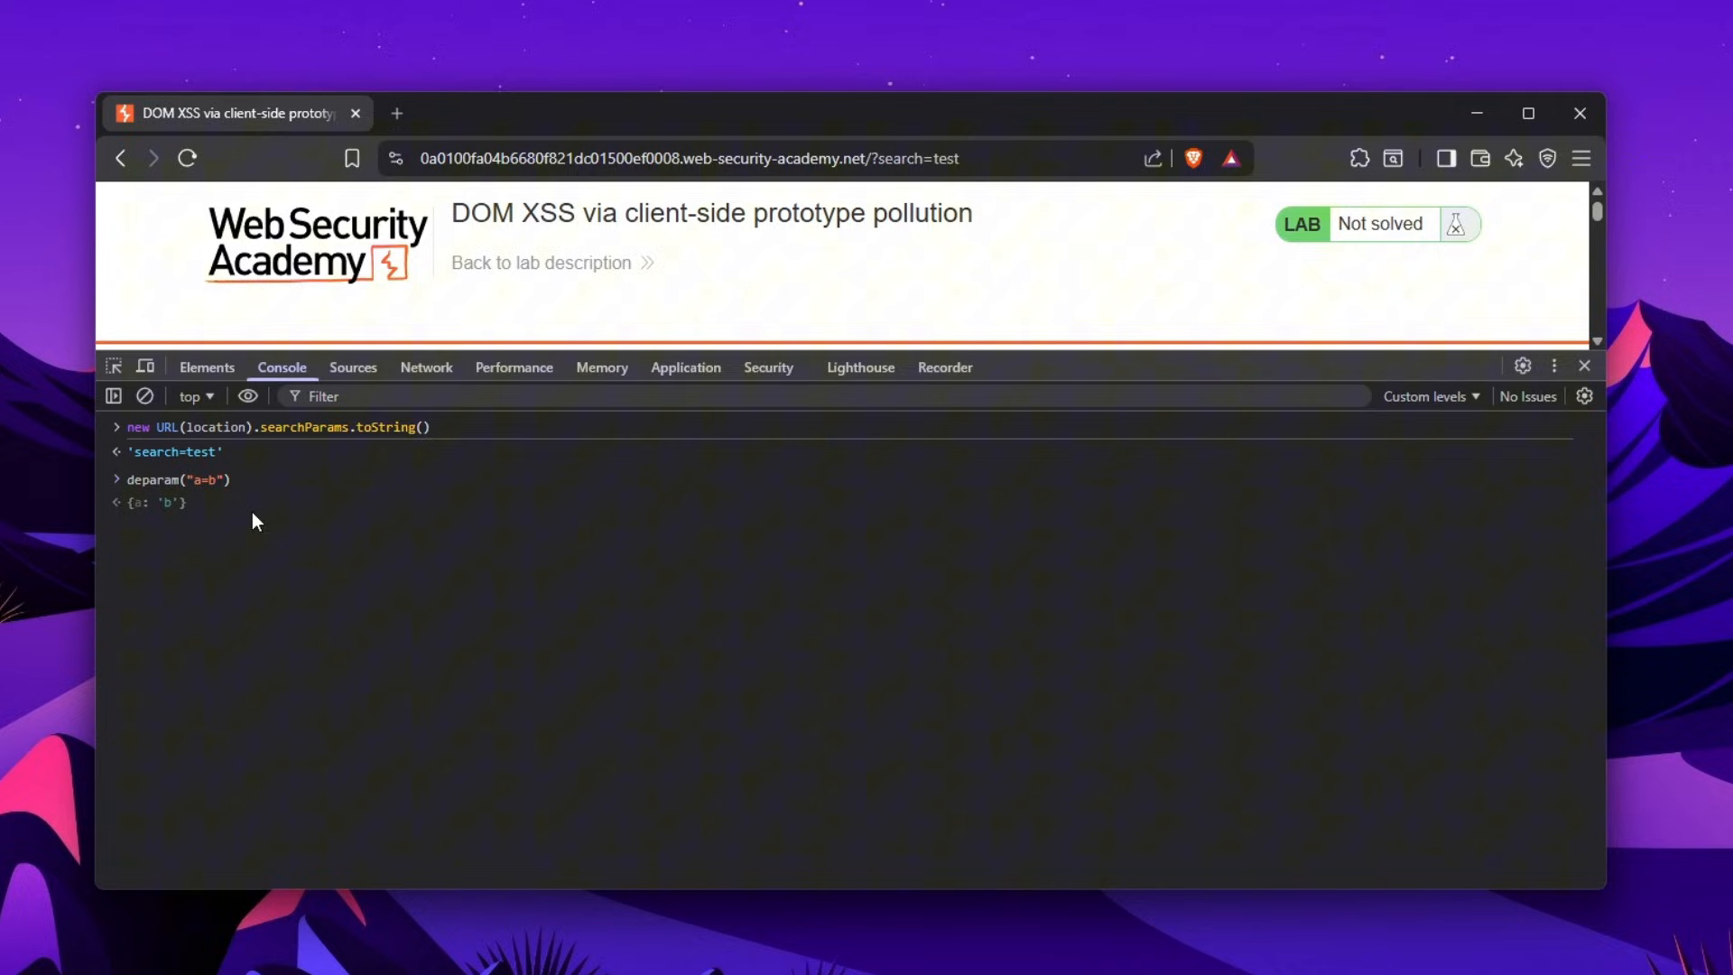
click(164, 502)
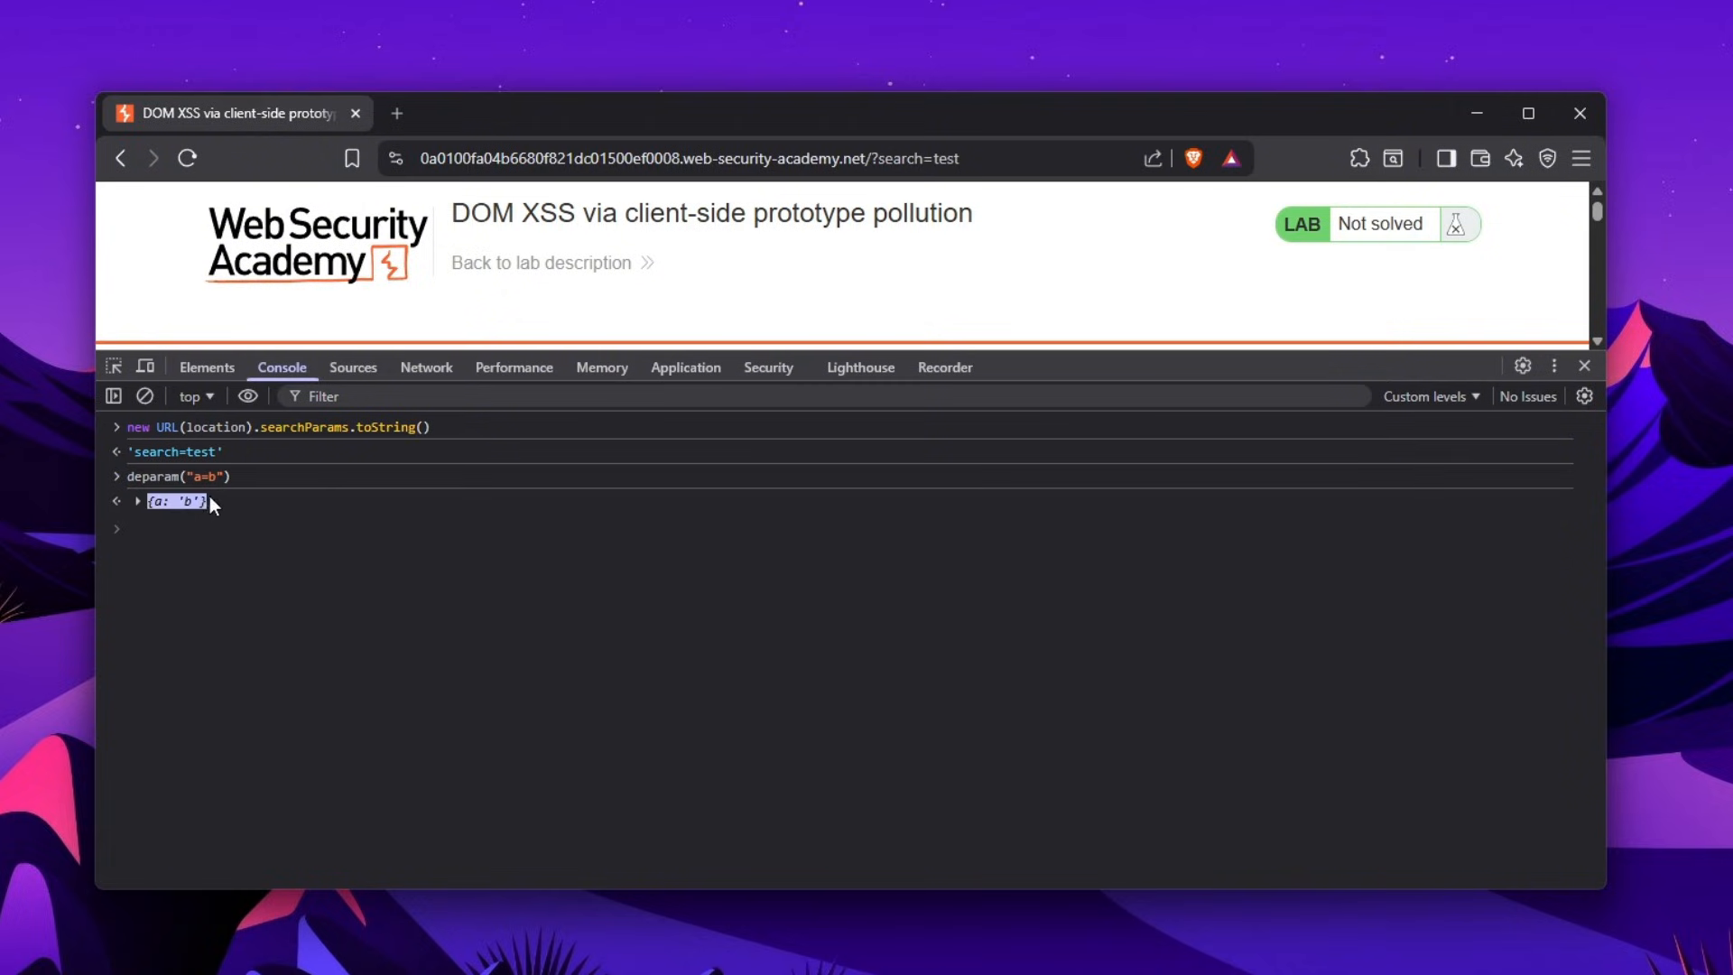
click(137, 501)
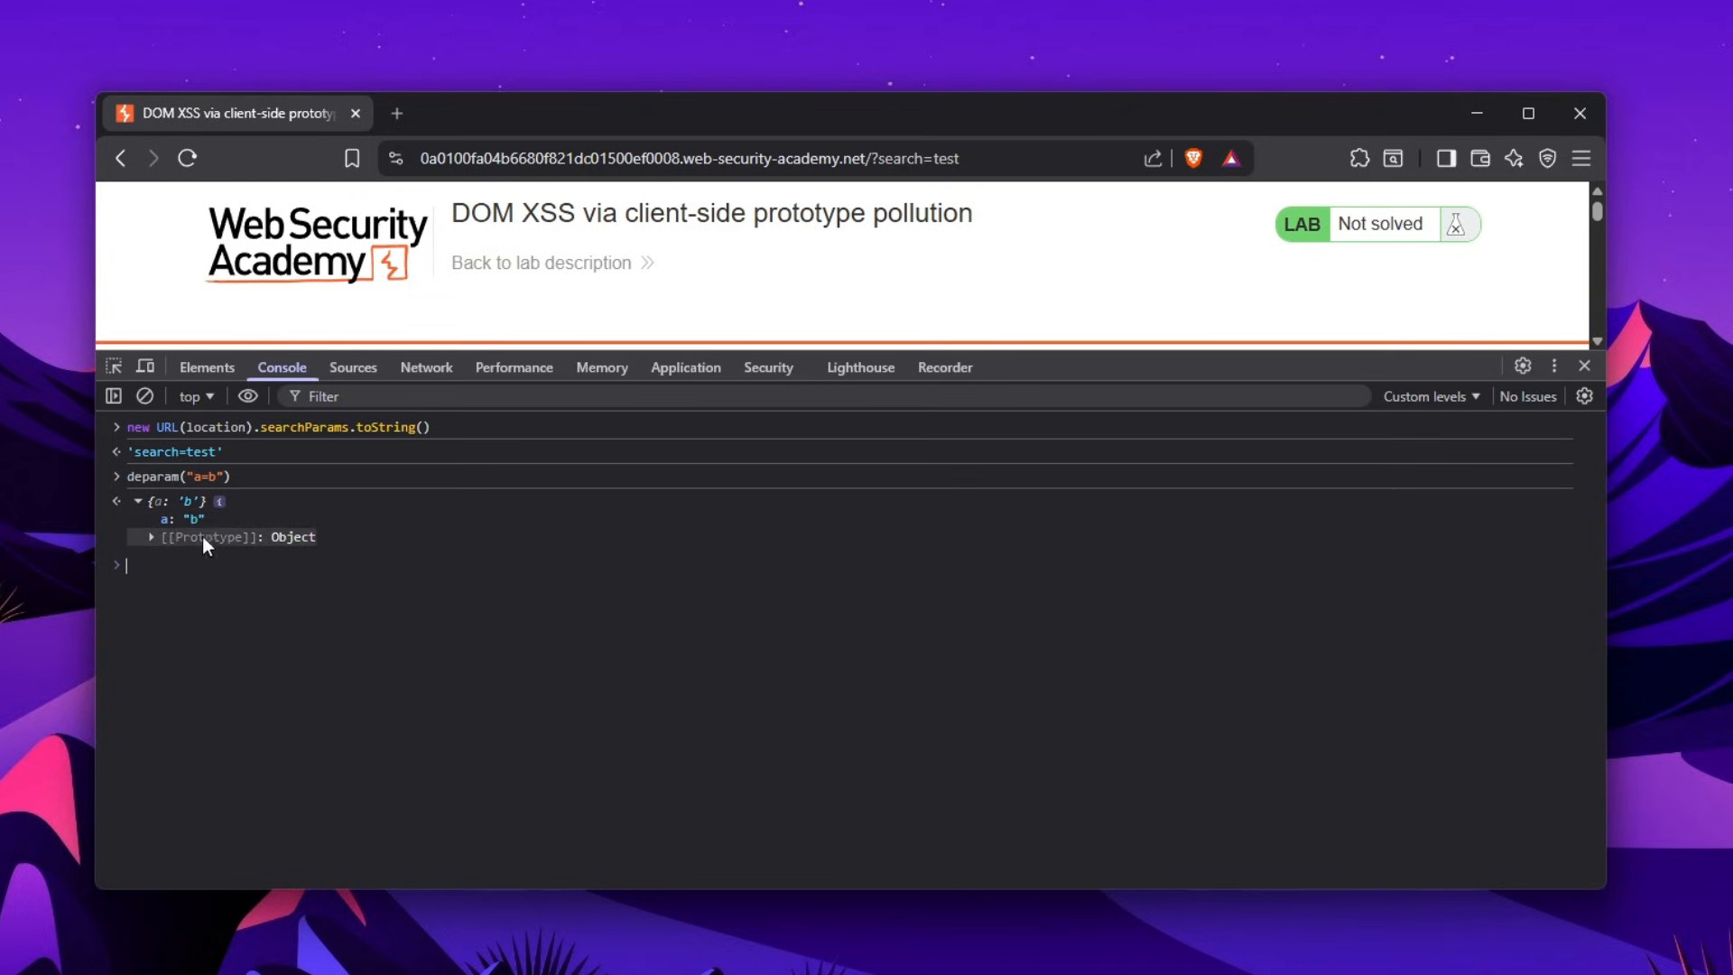
mouse_move(205, 537)
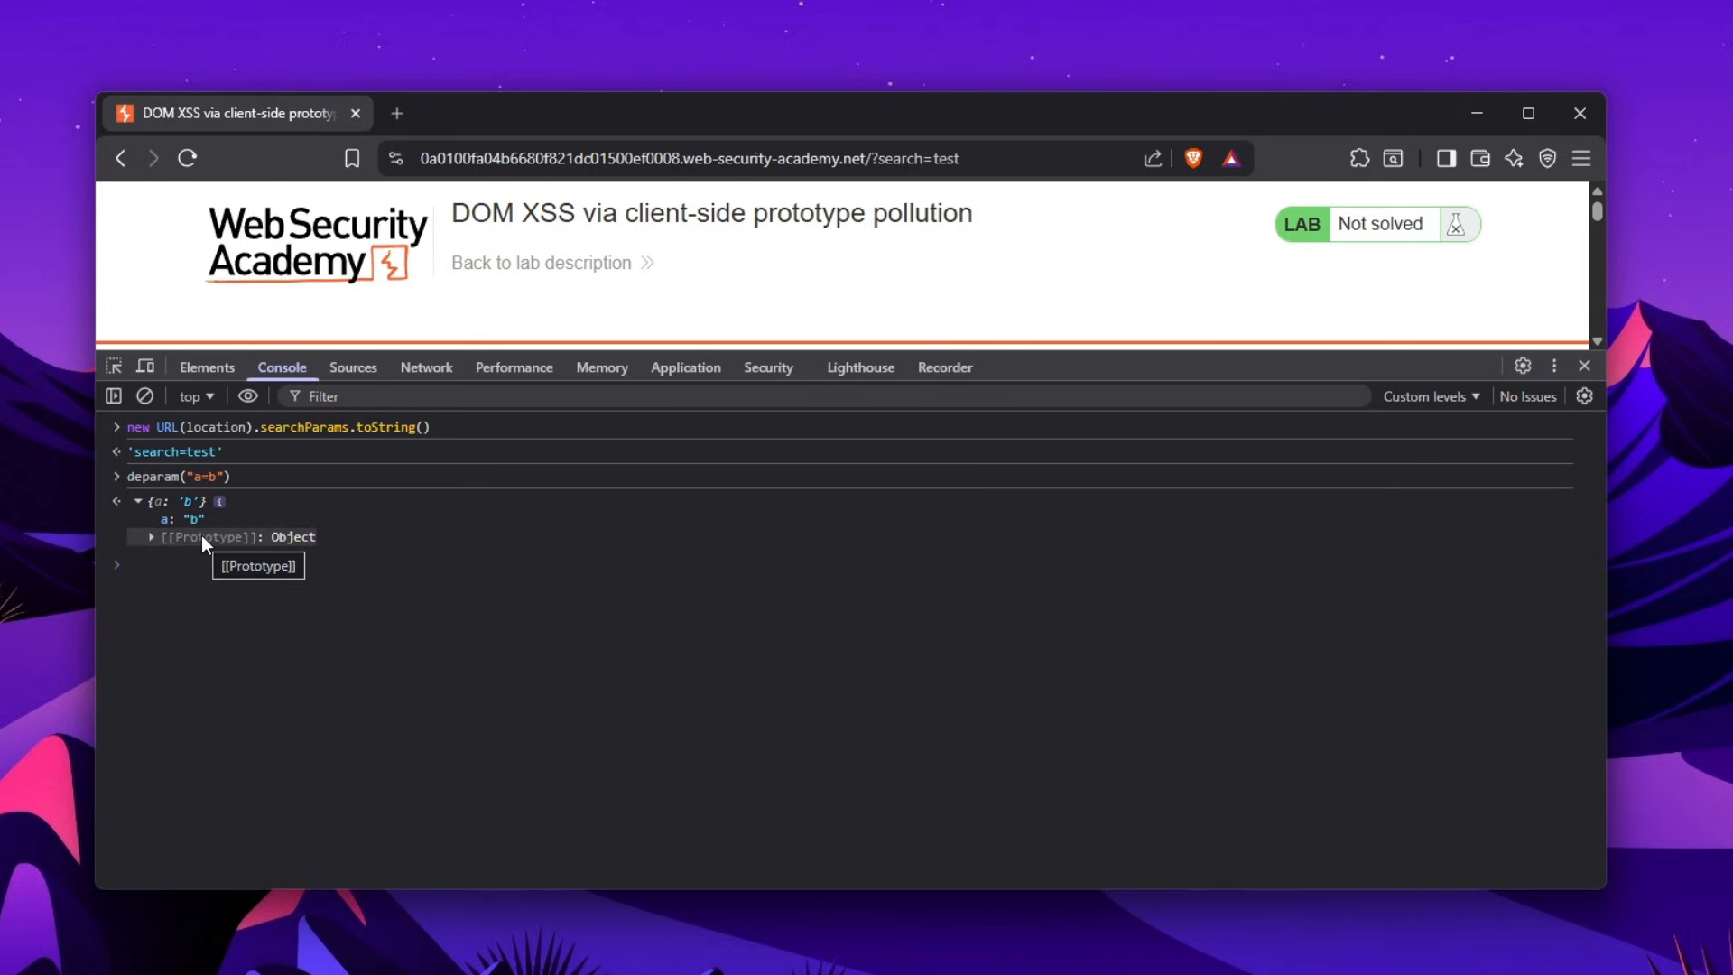
click(351, 367)
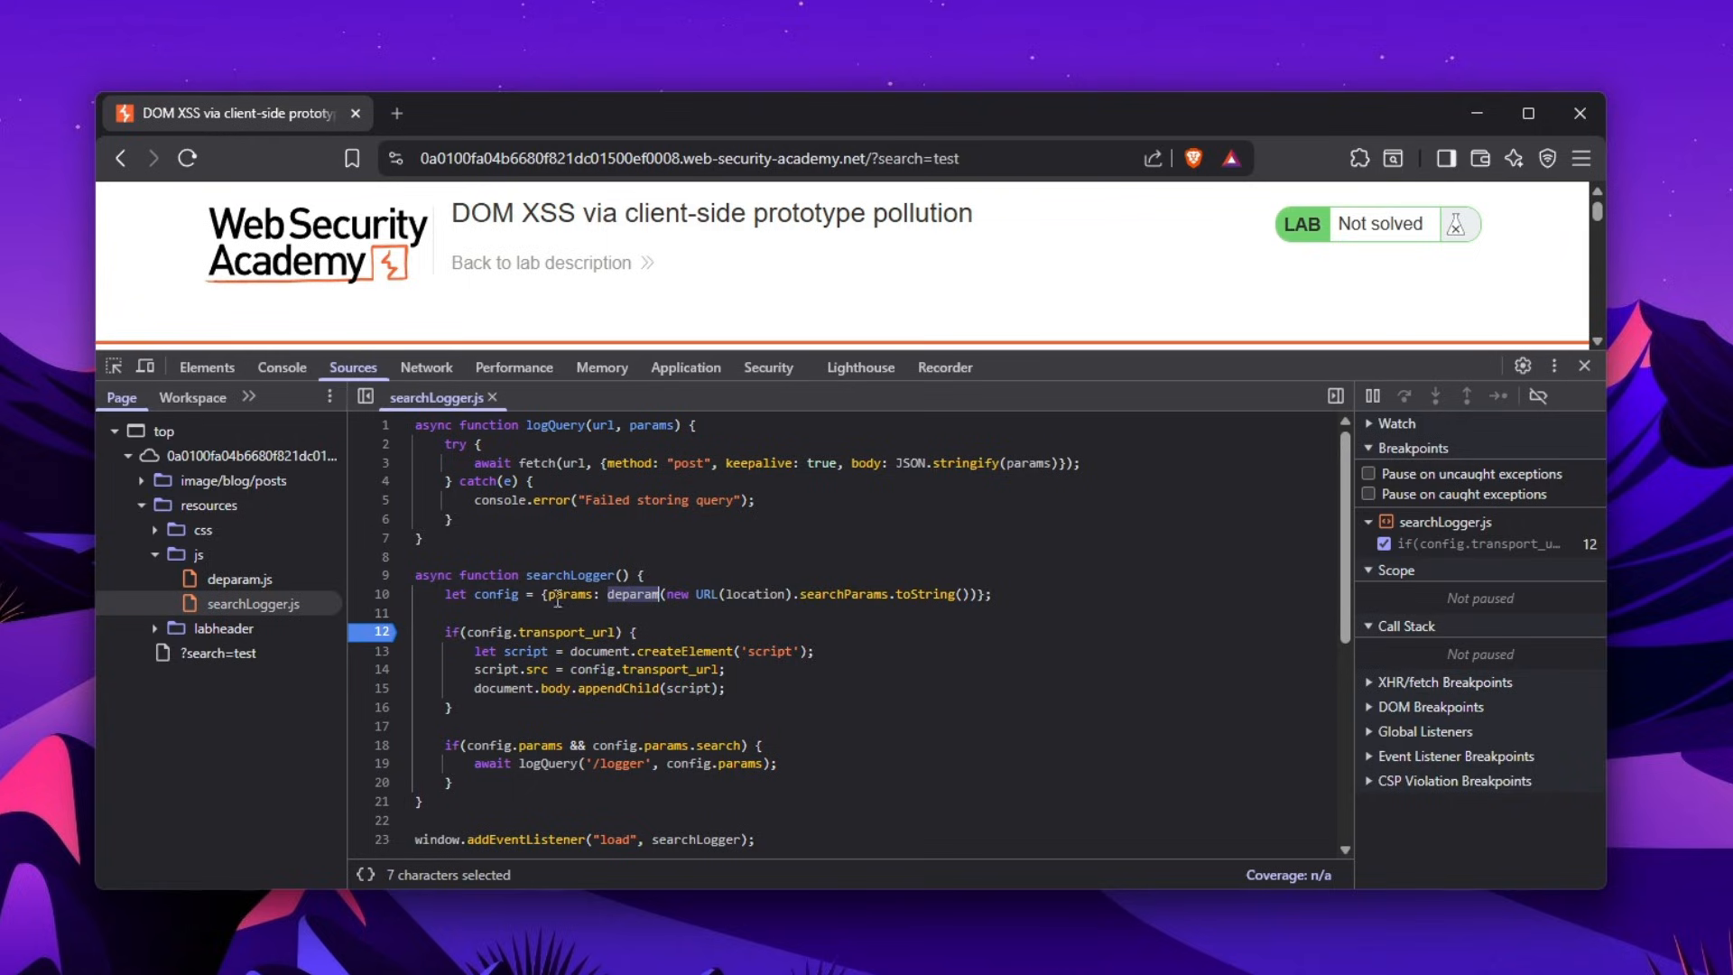
Evaluate the config expression in the console, expanding params to search: 'test', then view searchLogger.js
double_click(570, 594)
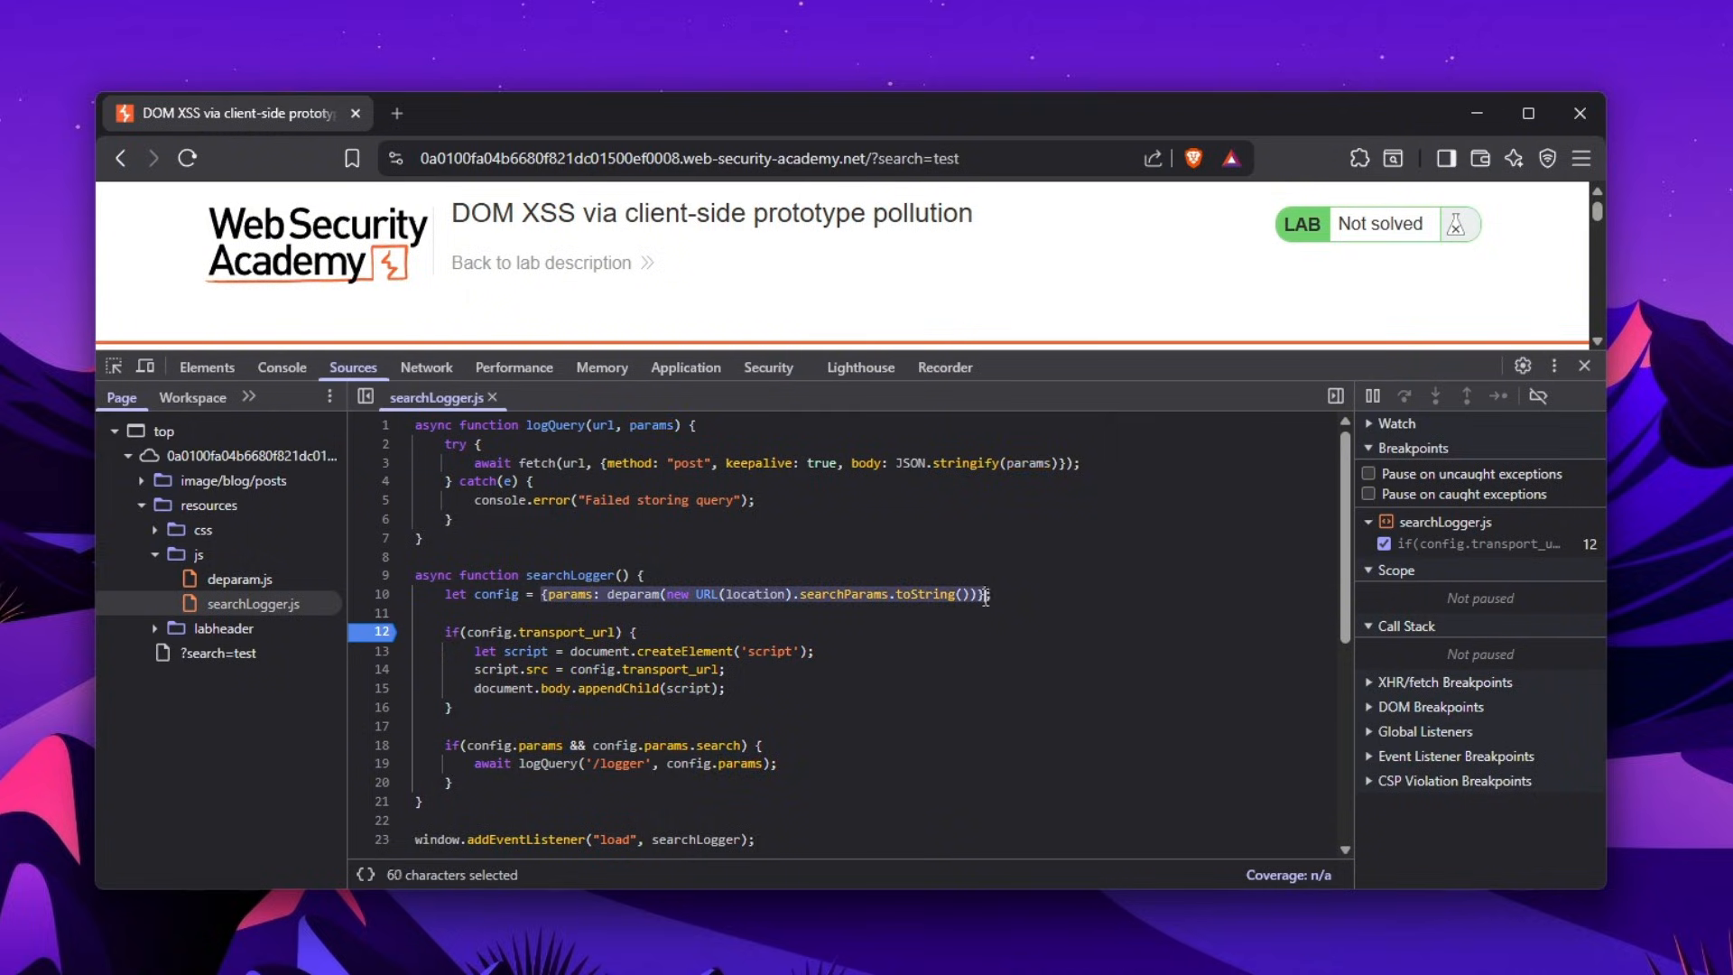
click(281, 367)
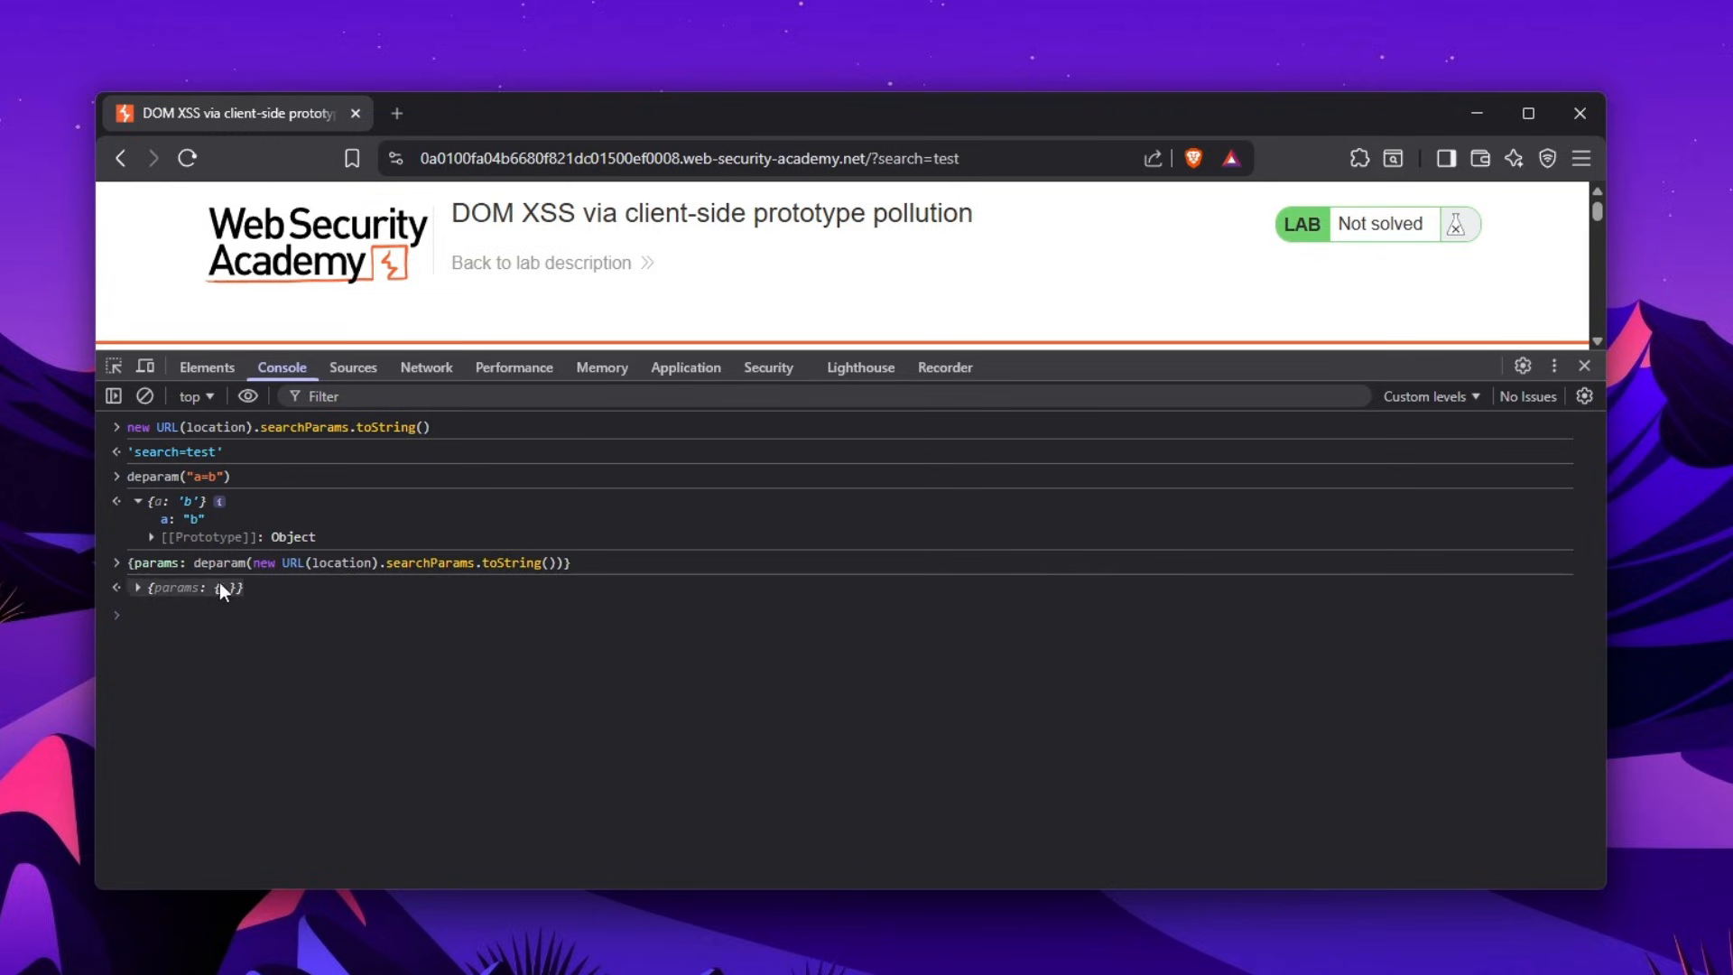
click(138, 587)
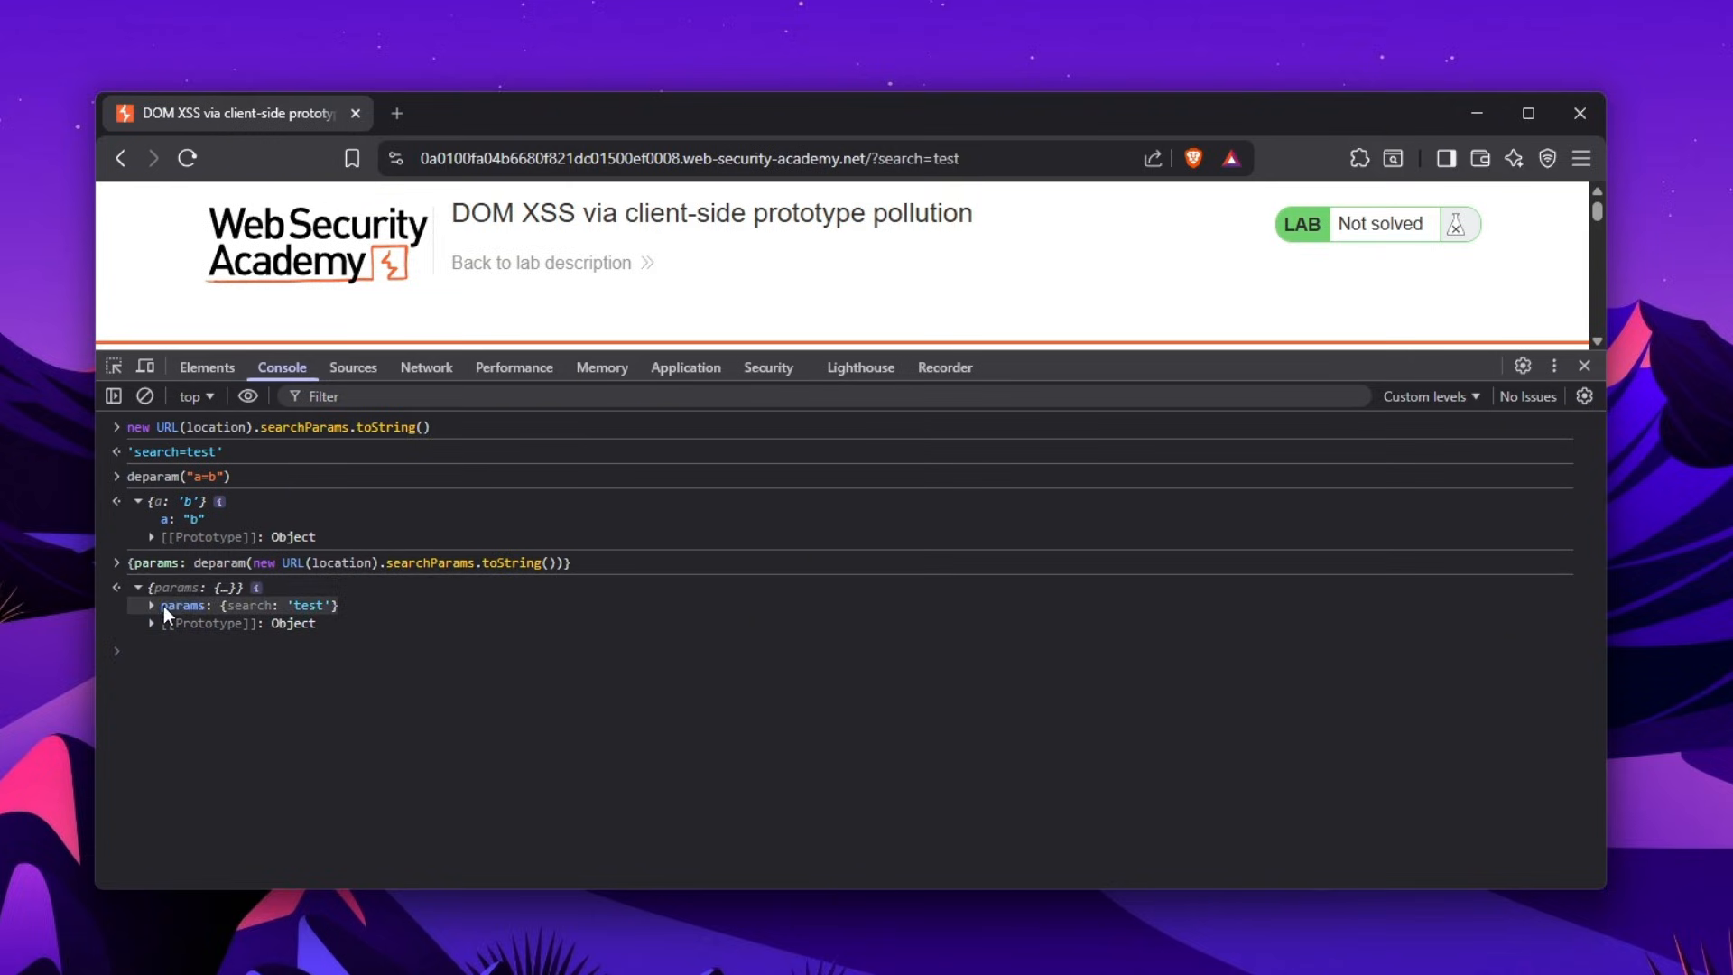
click(152, 605)
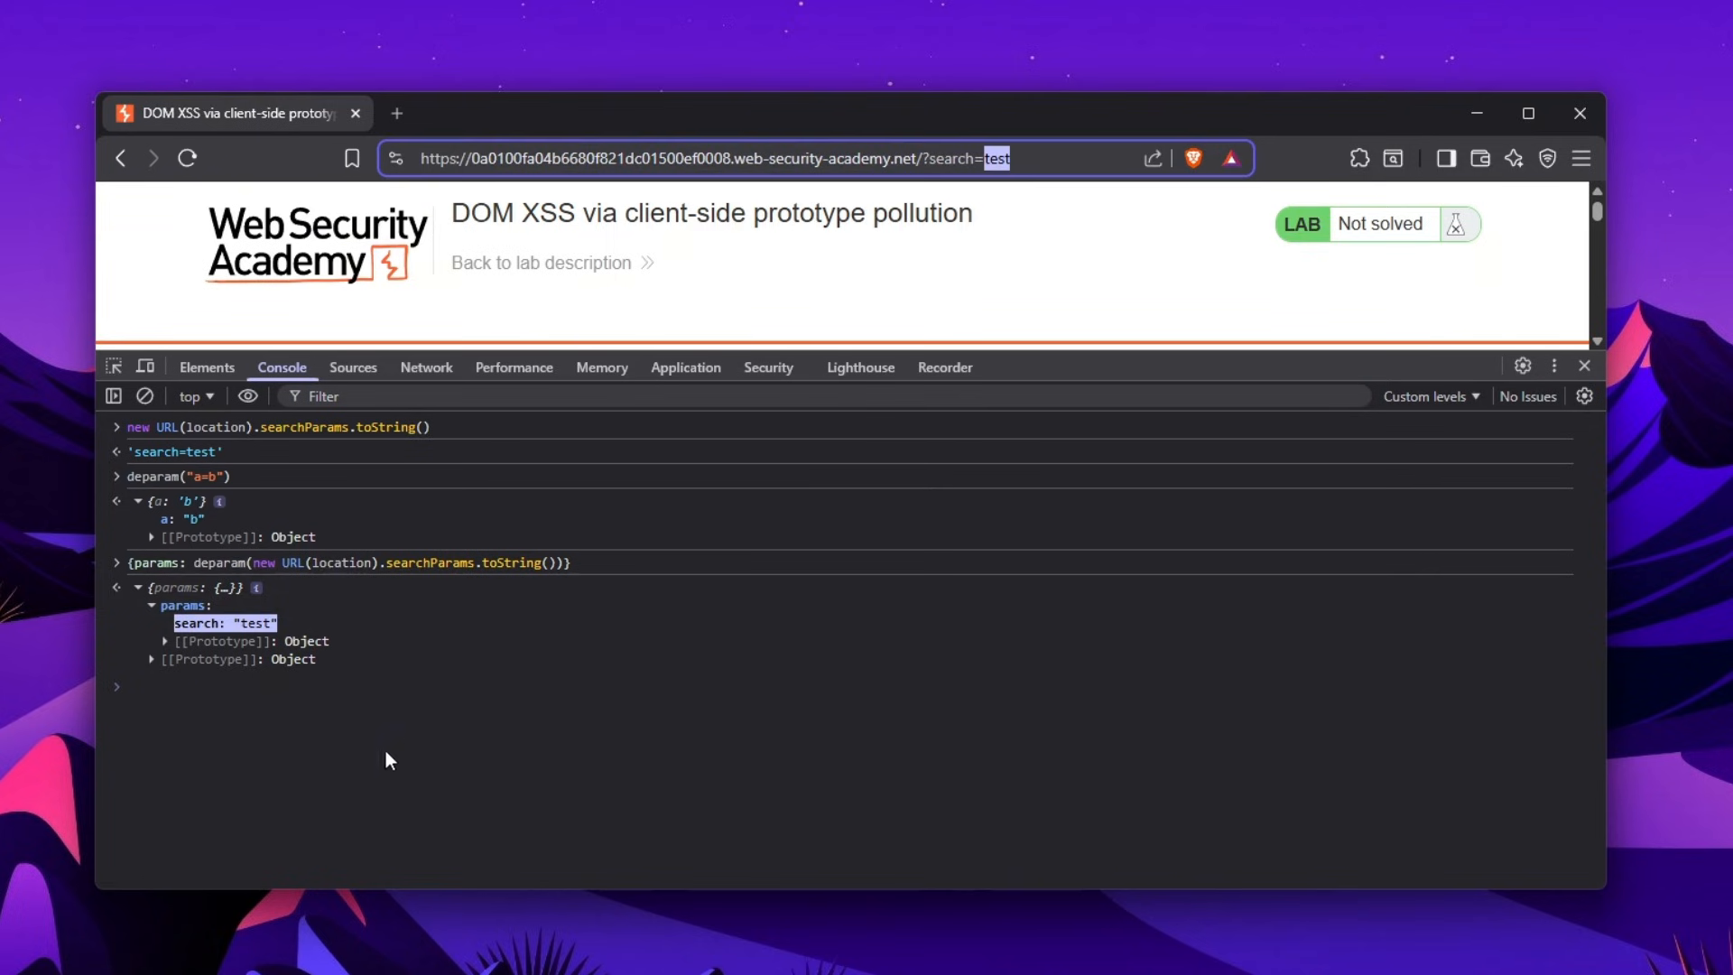
click(351, 368)
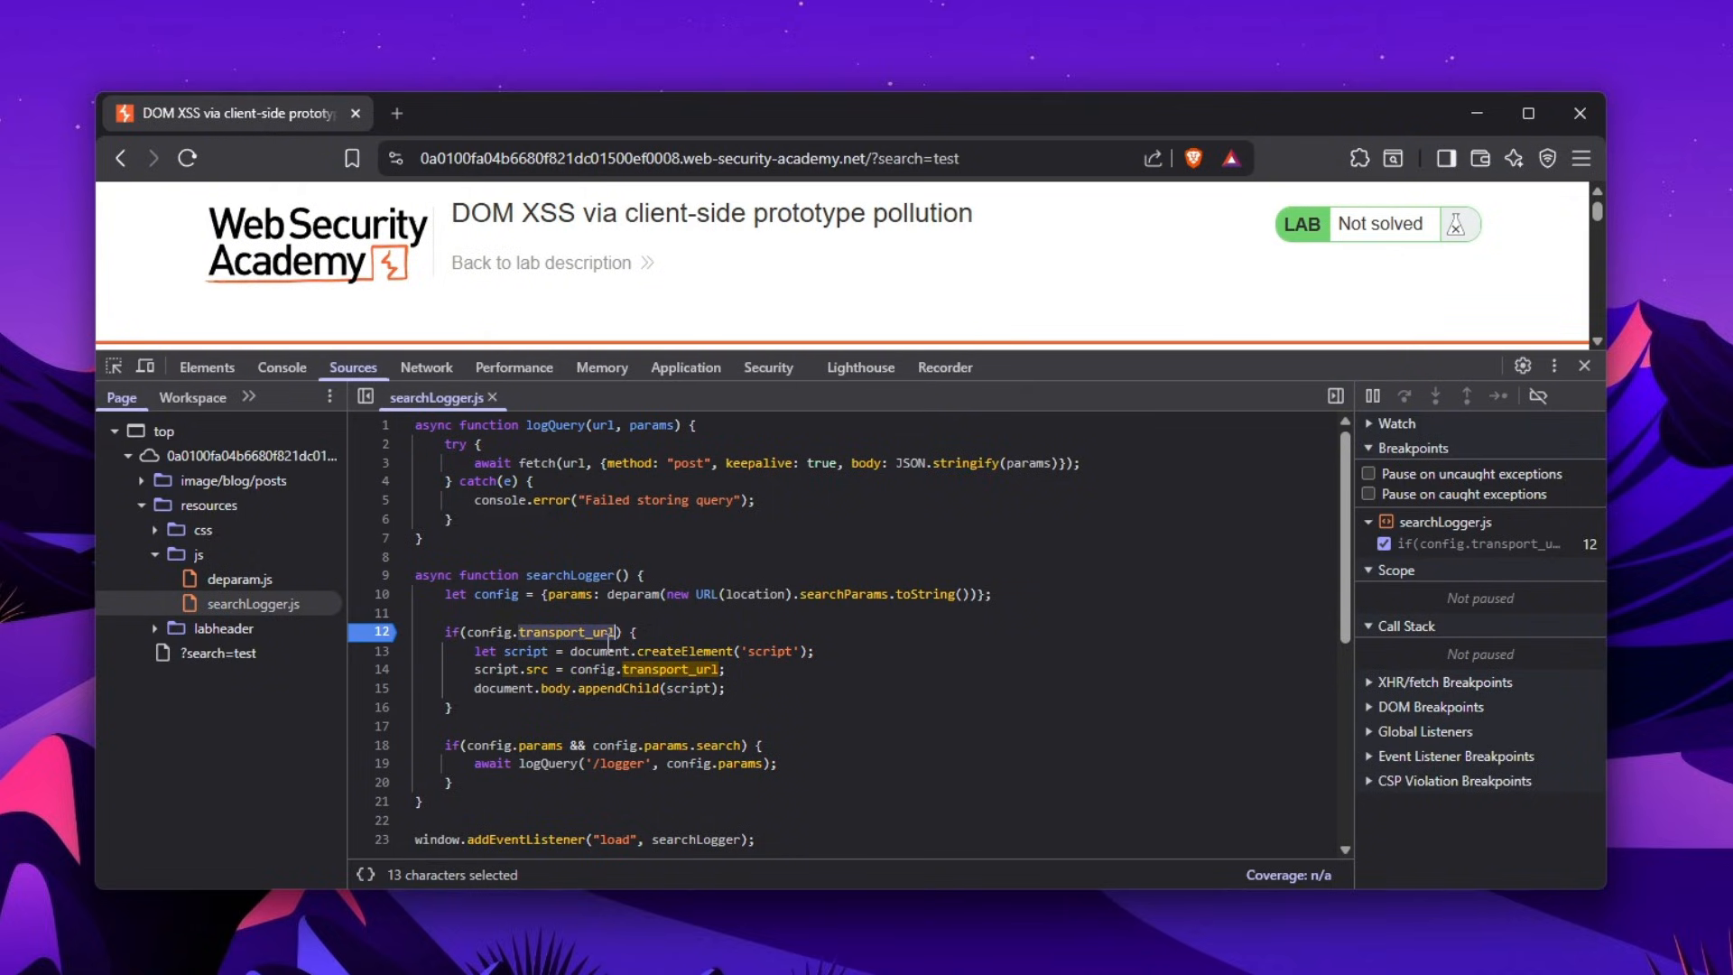
mouse_move(760, 432)
text(transport_url)
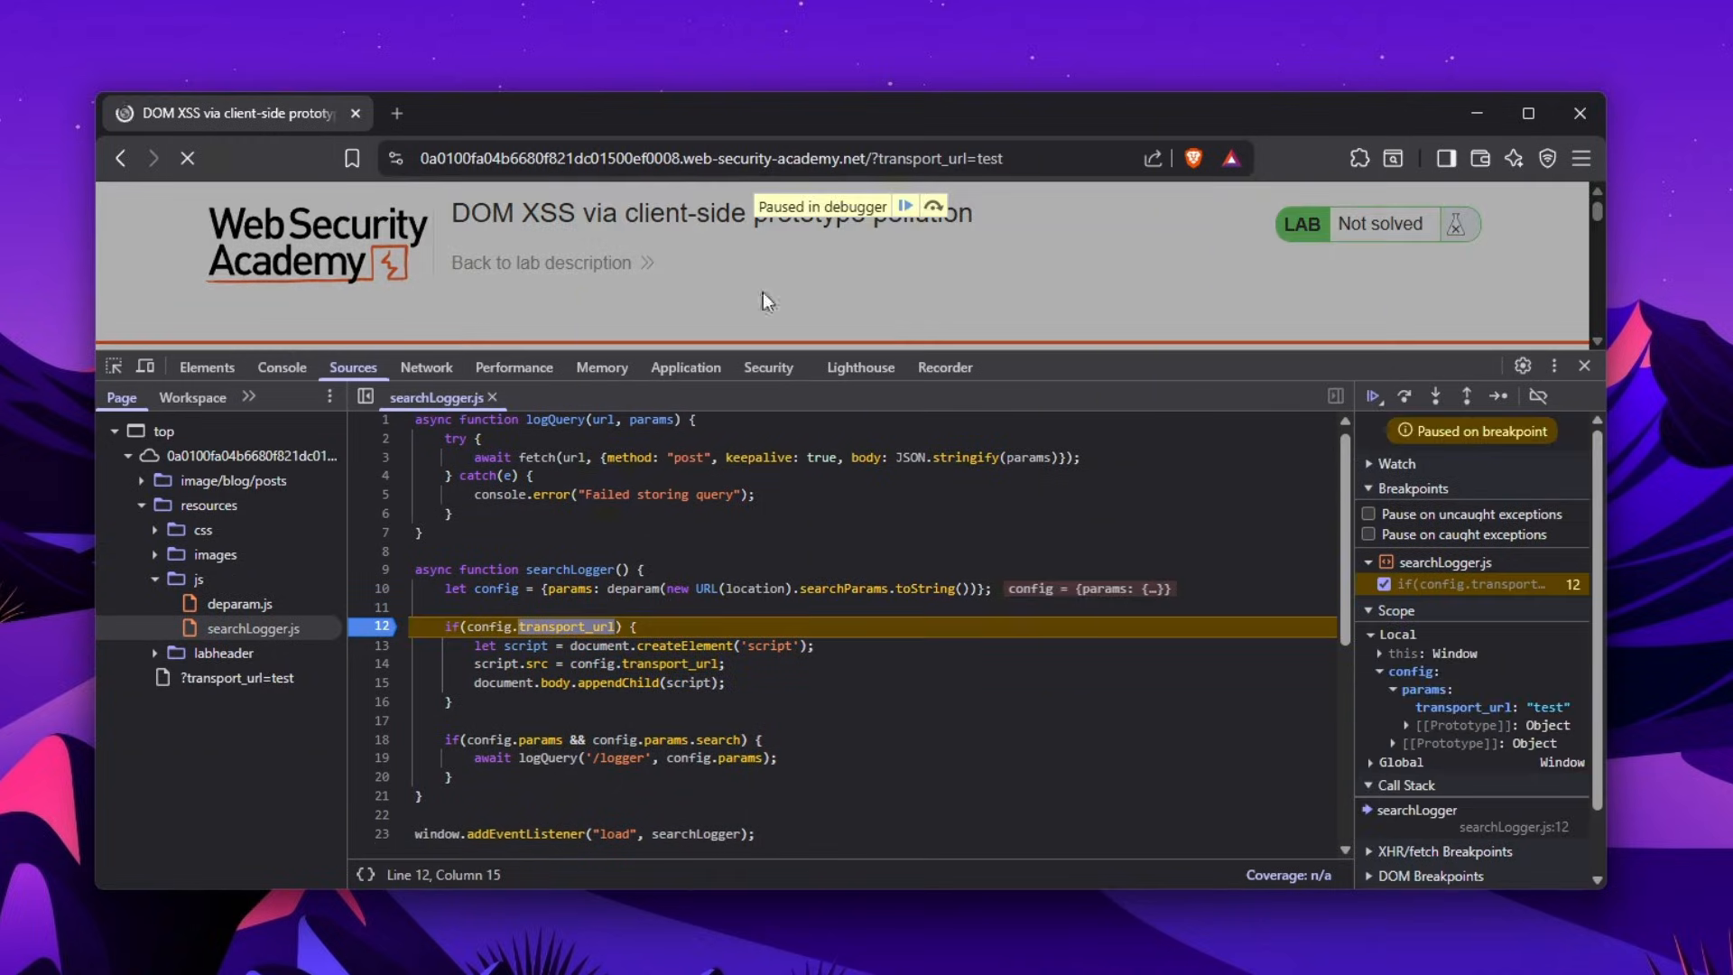
In the console, evaluate deparam("a=b") and config, expanding params to reveal transport_url: "test"
click(281, 367)
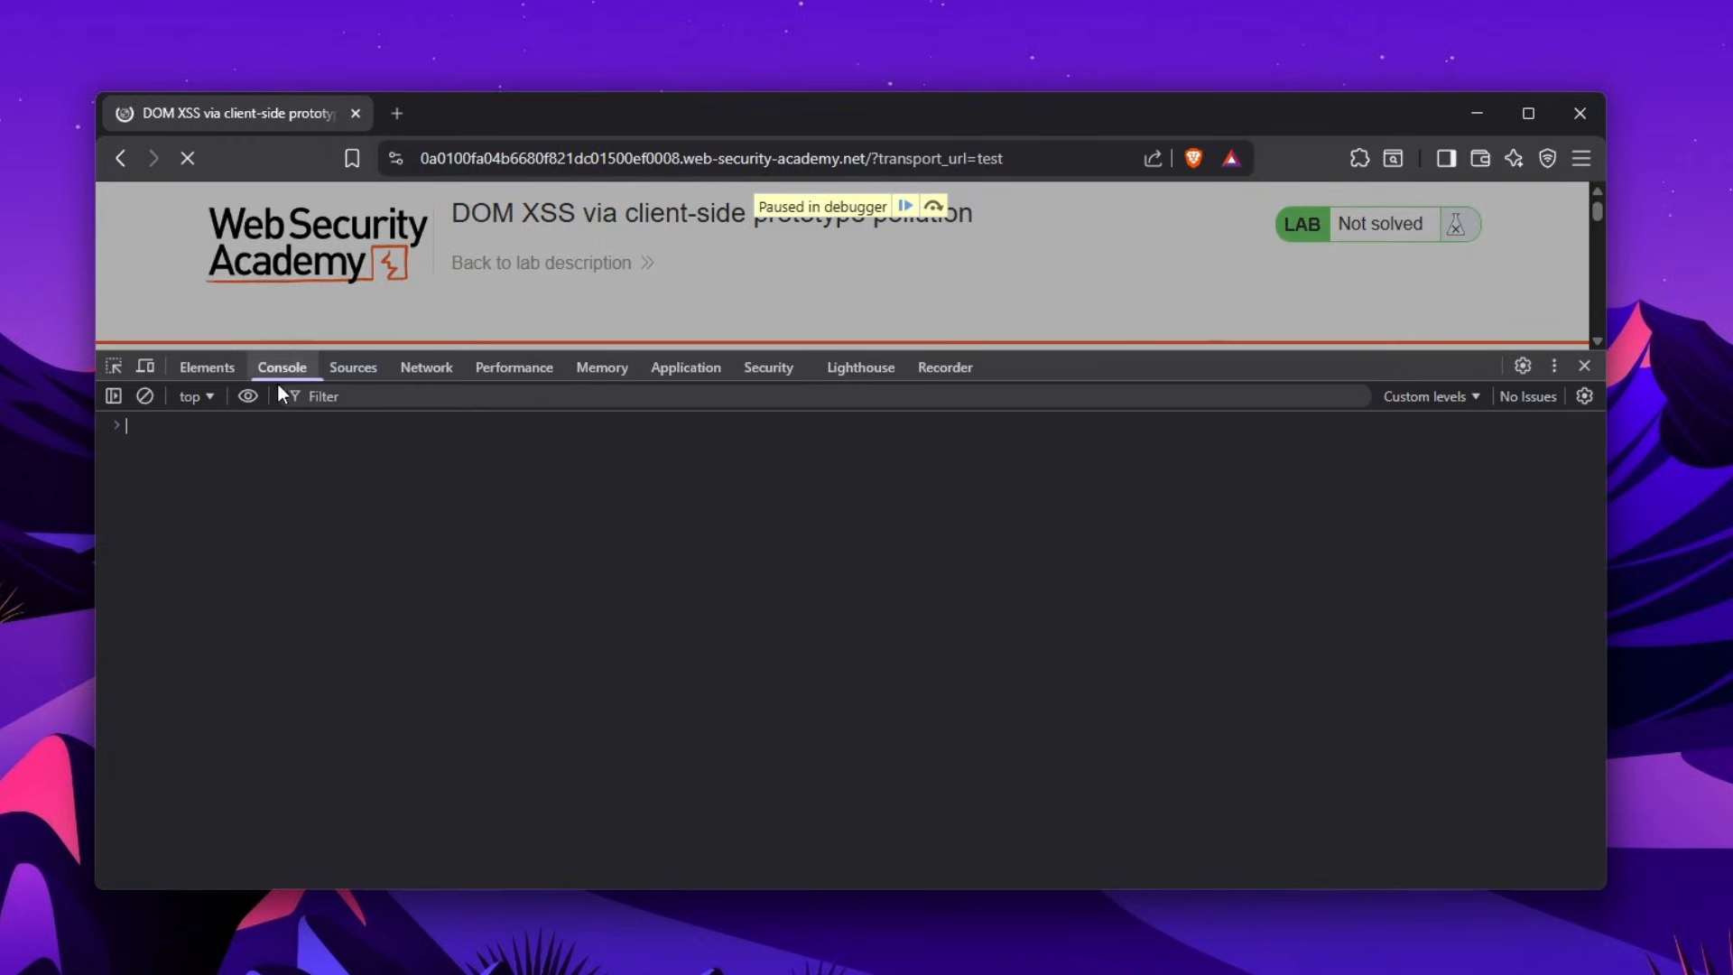
text(deparam("a=b"))
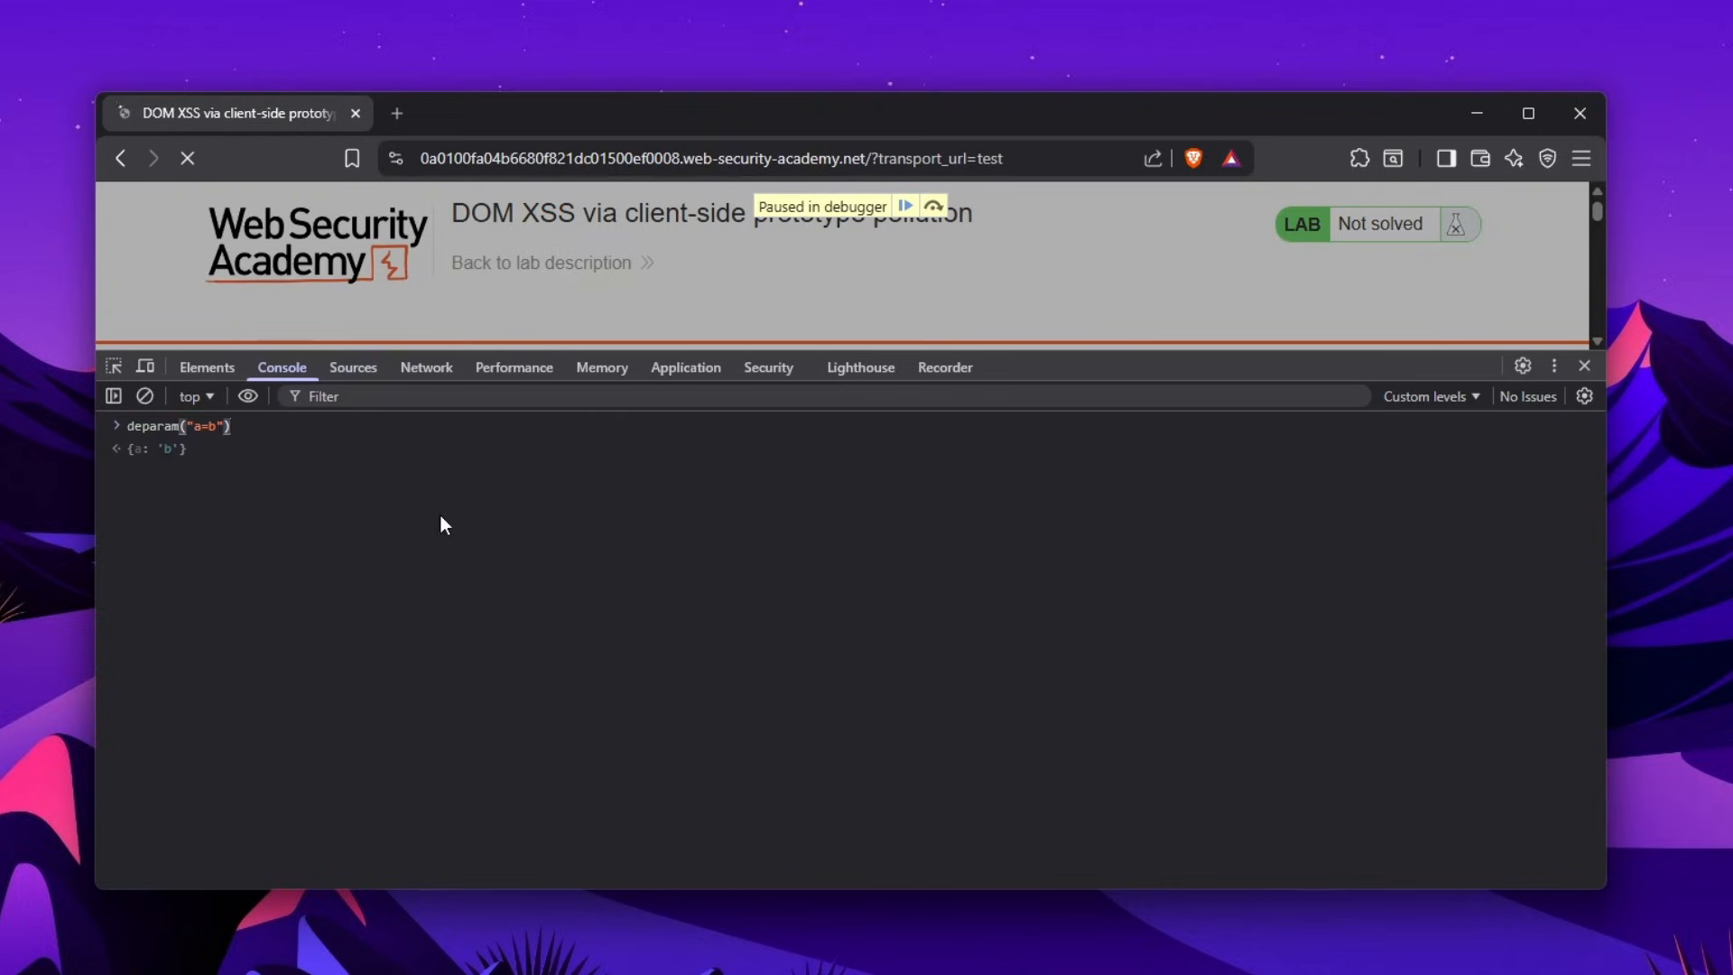
text(config)
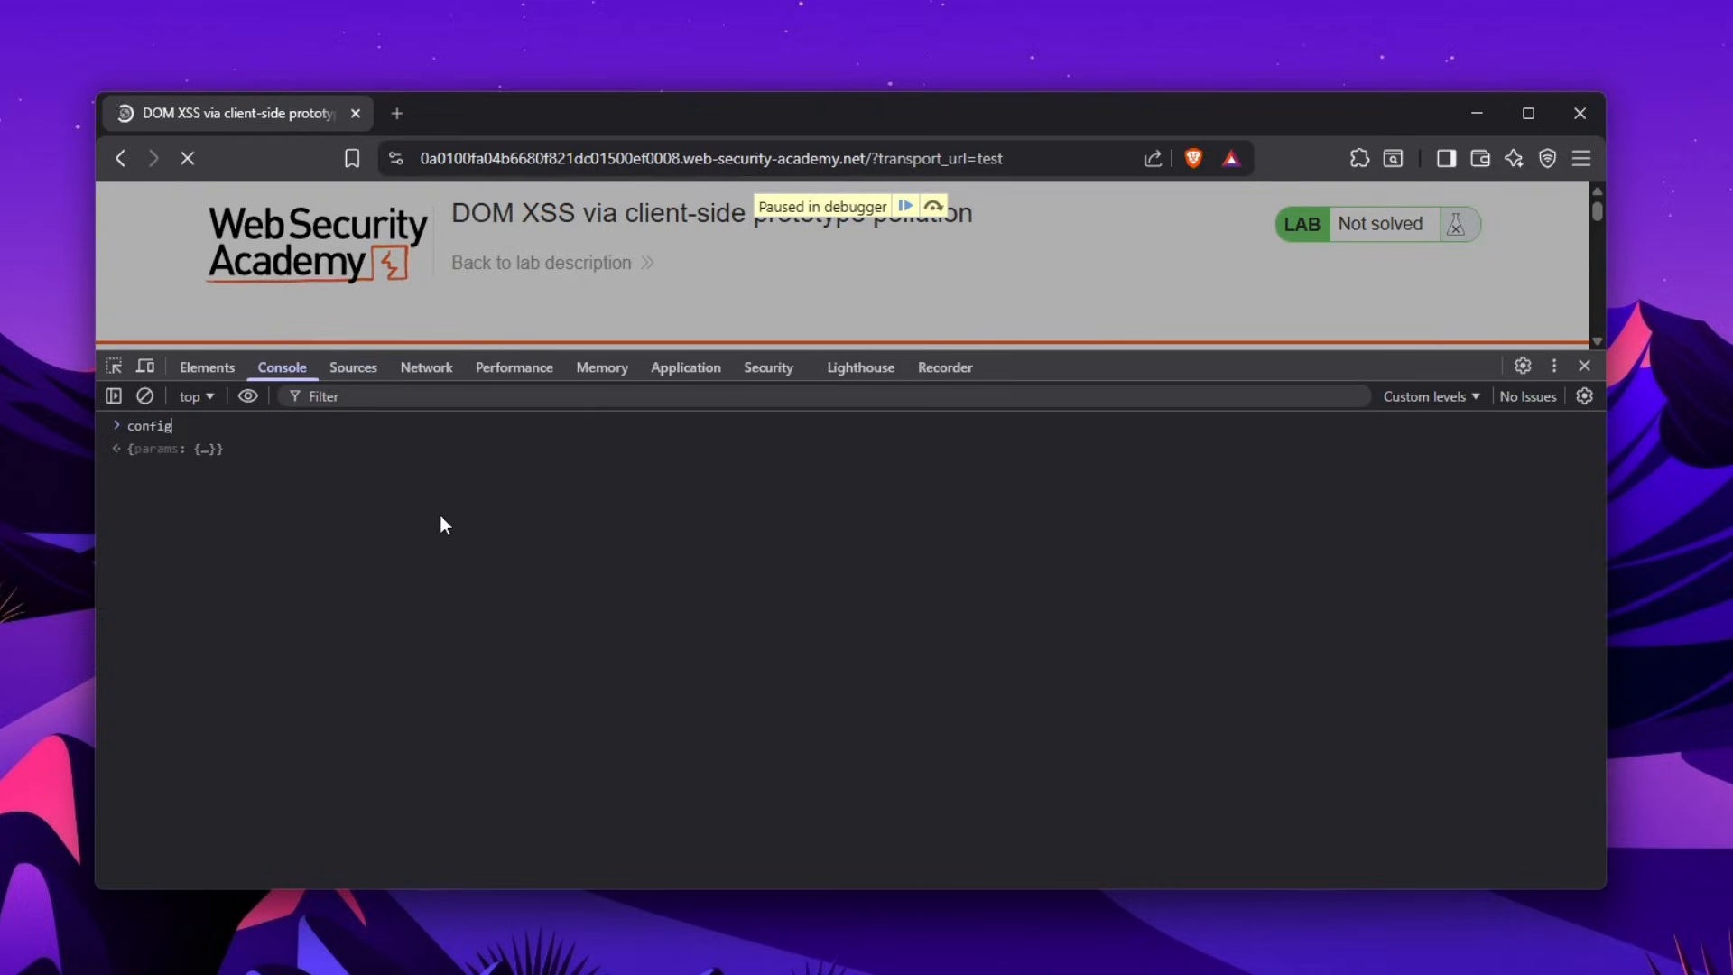
click(134, 451)
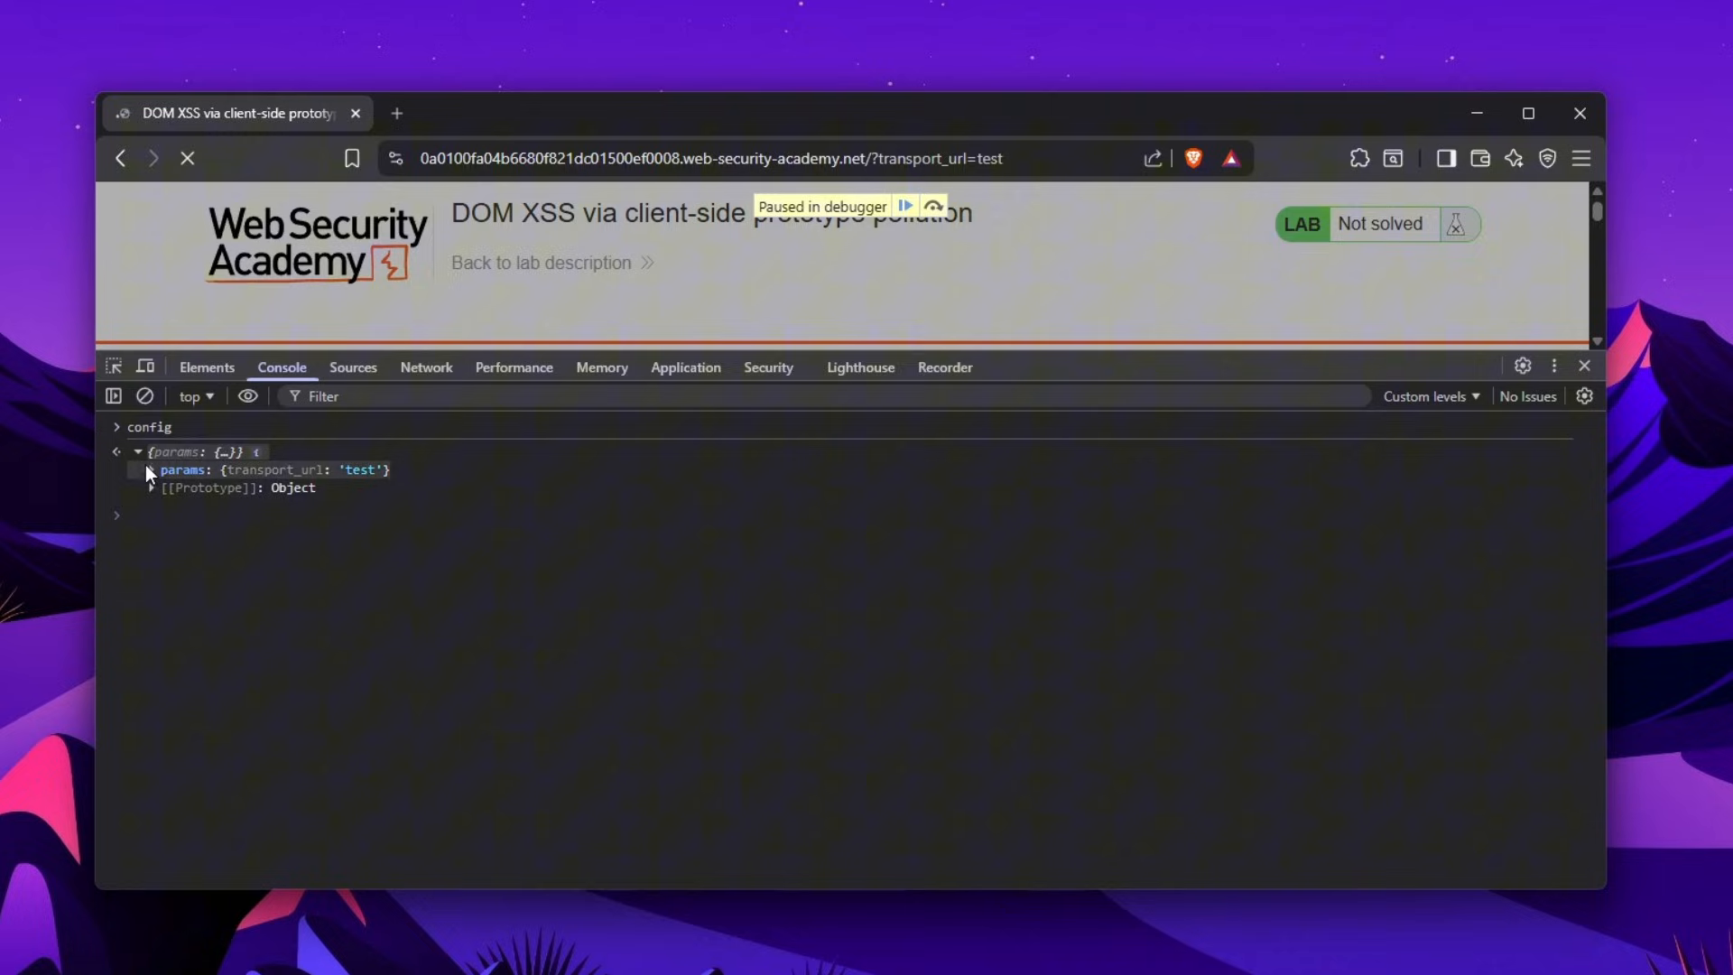
click(151, 469)
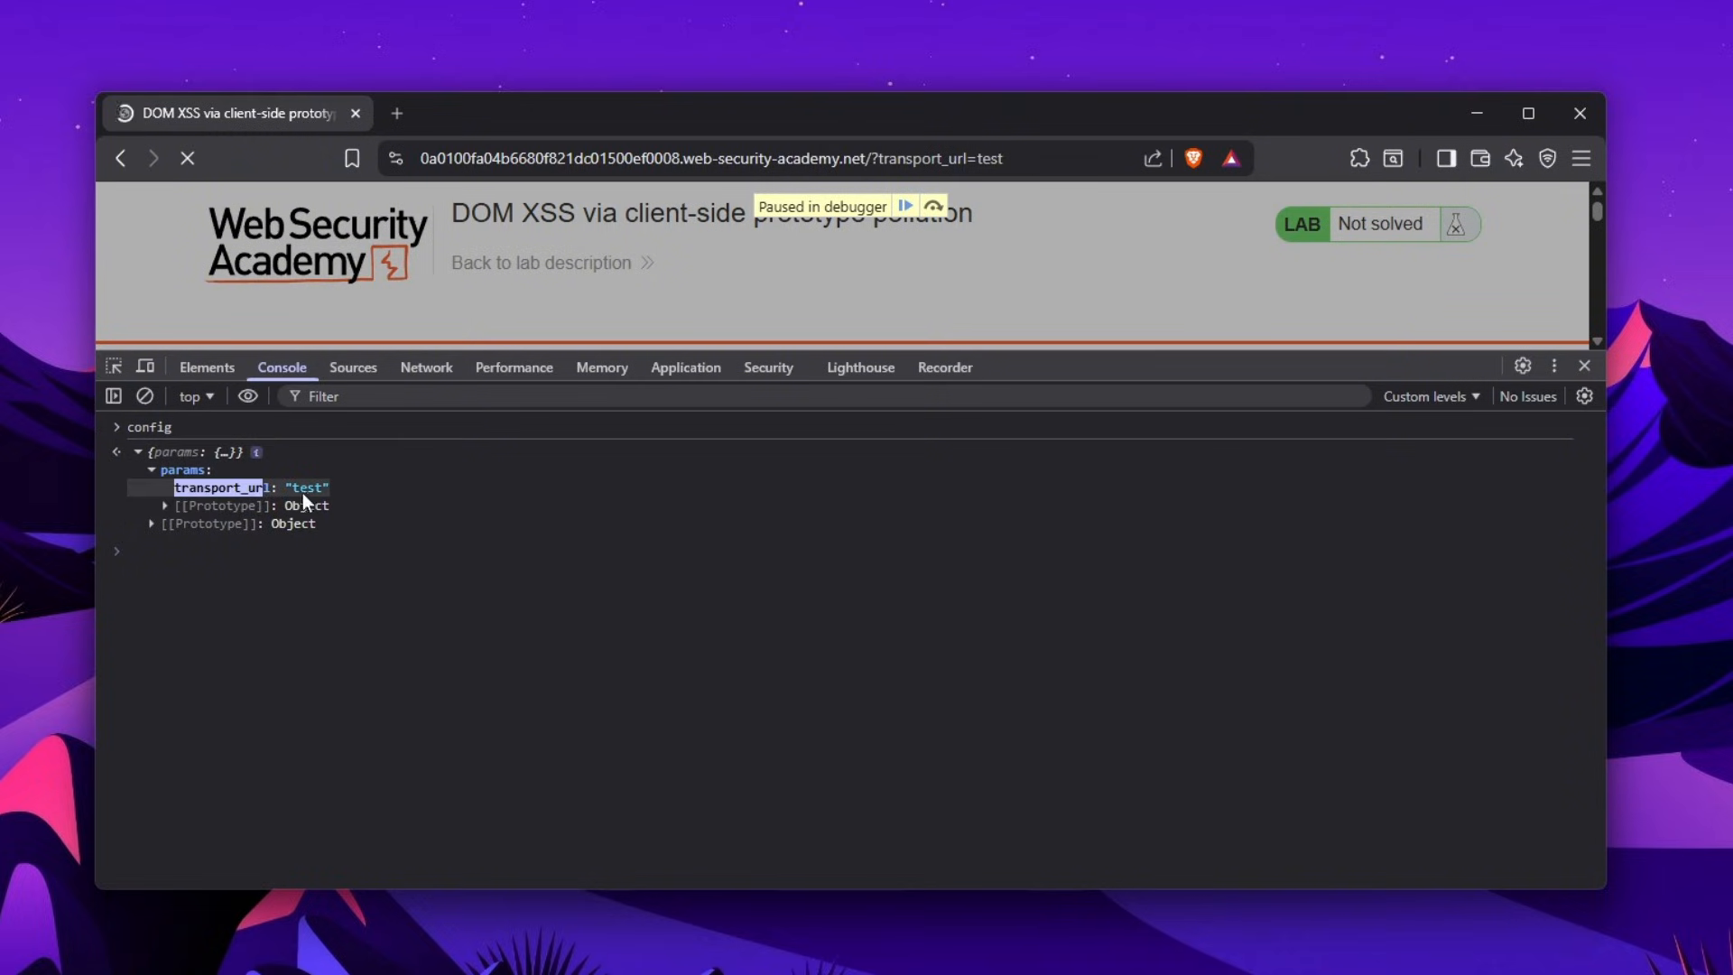
Resume the paused script, review Console and Network requests, and return to searchLogger.js
click(905, 207)
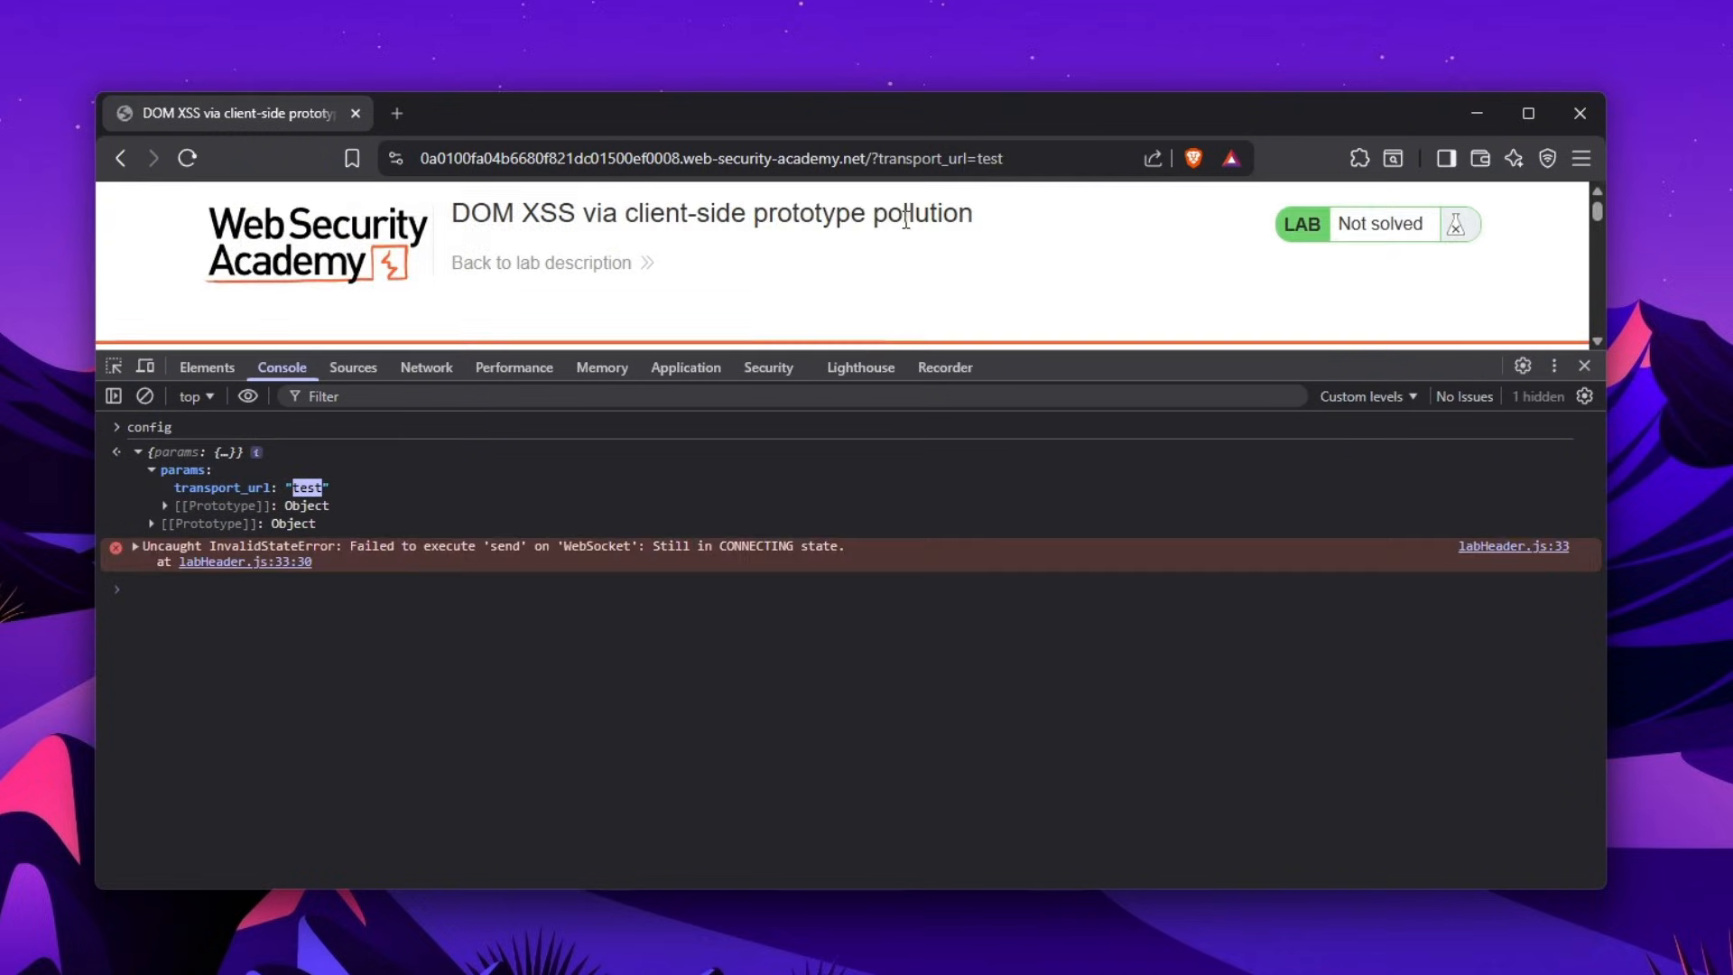
click(353, 367)
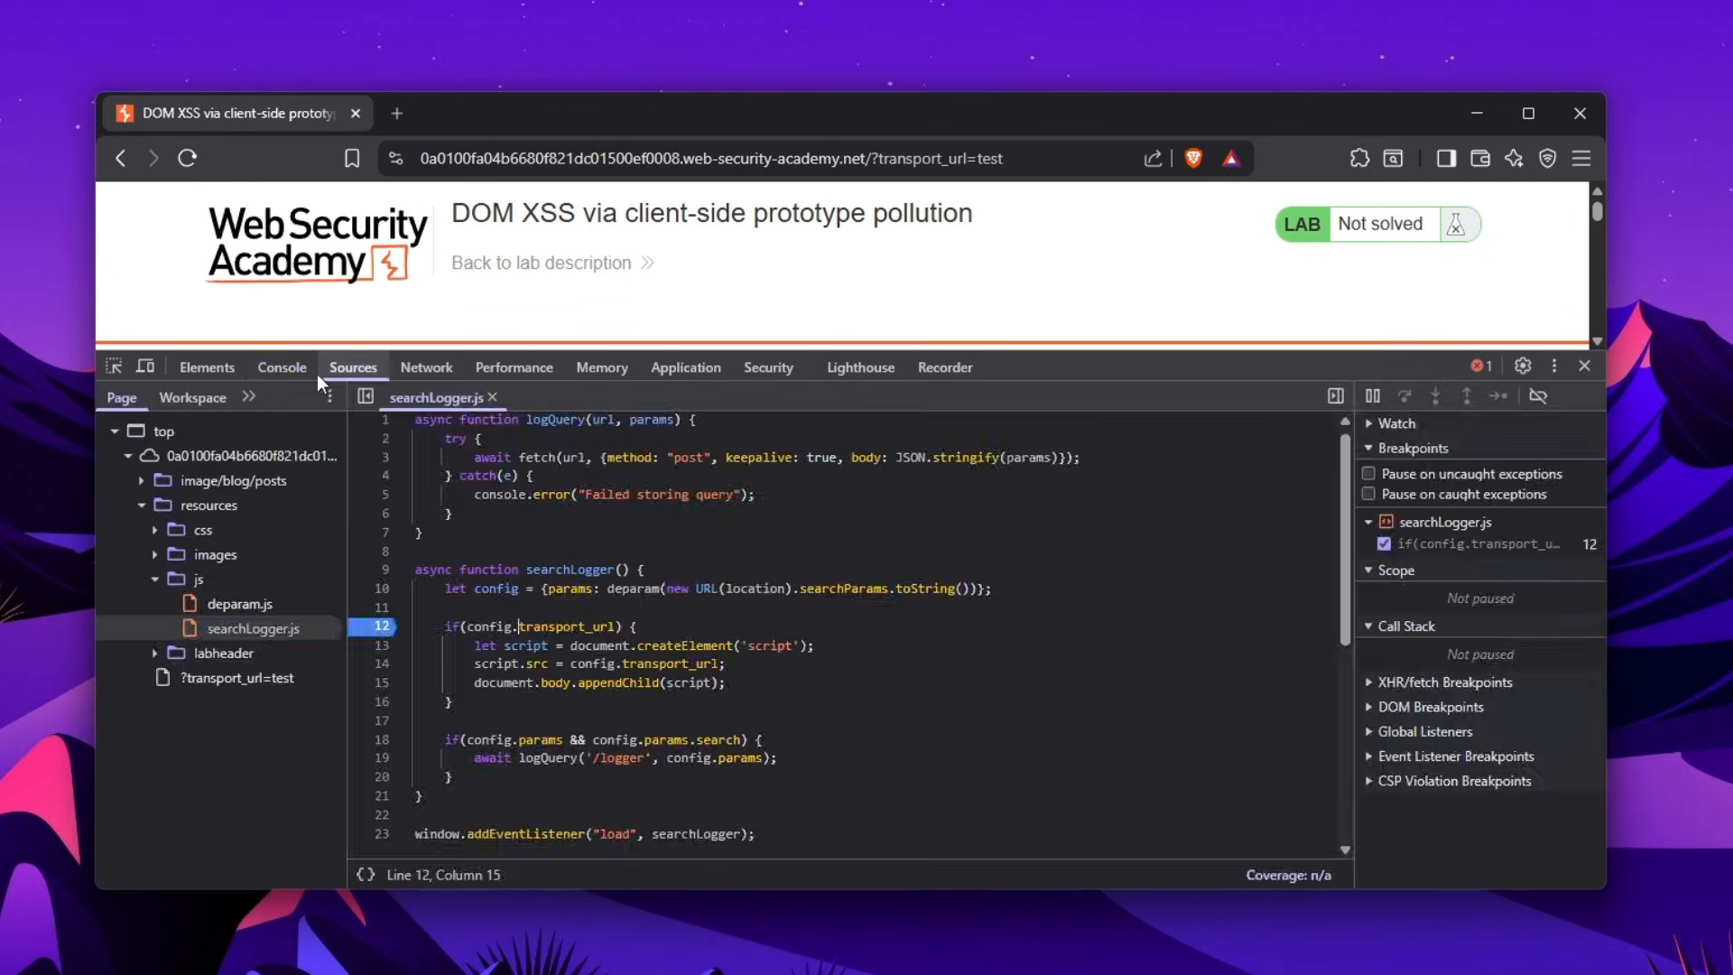
click(281, 367)
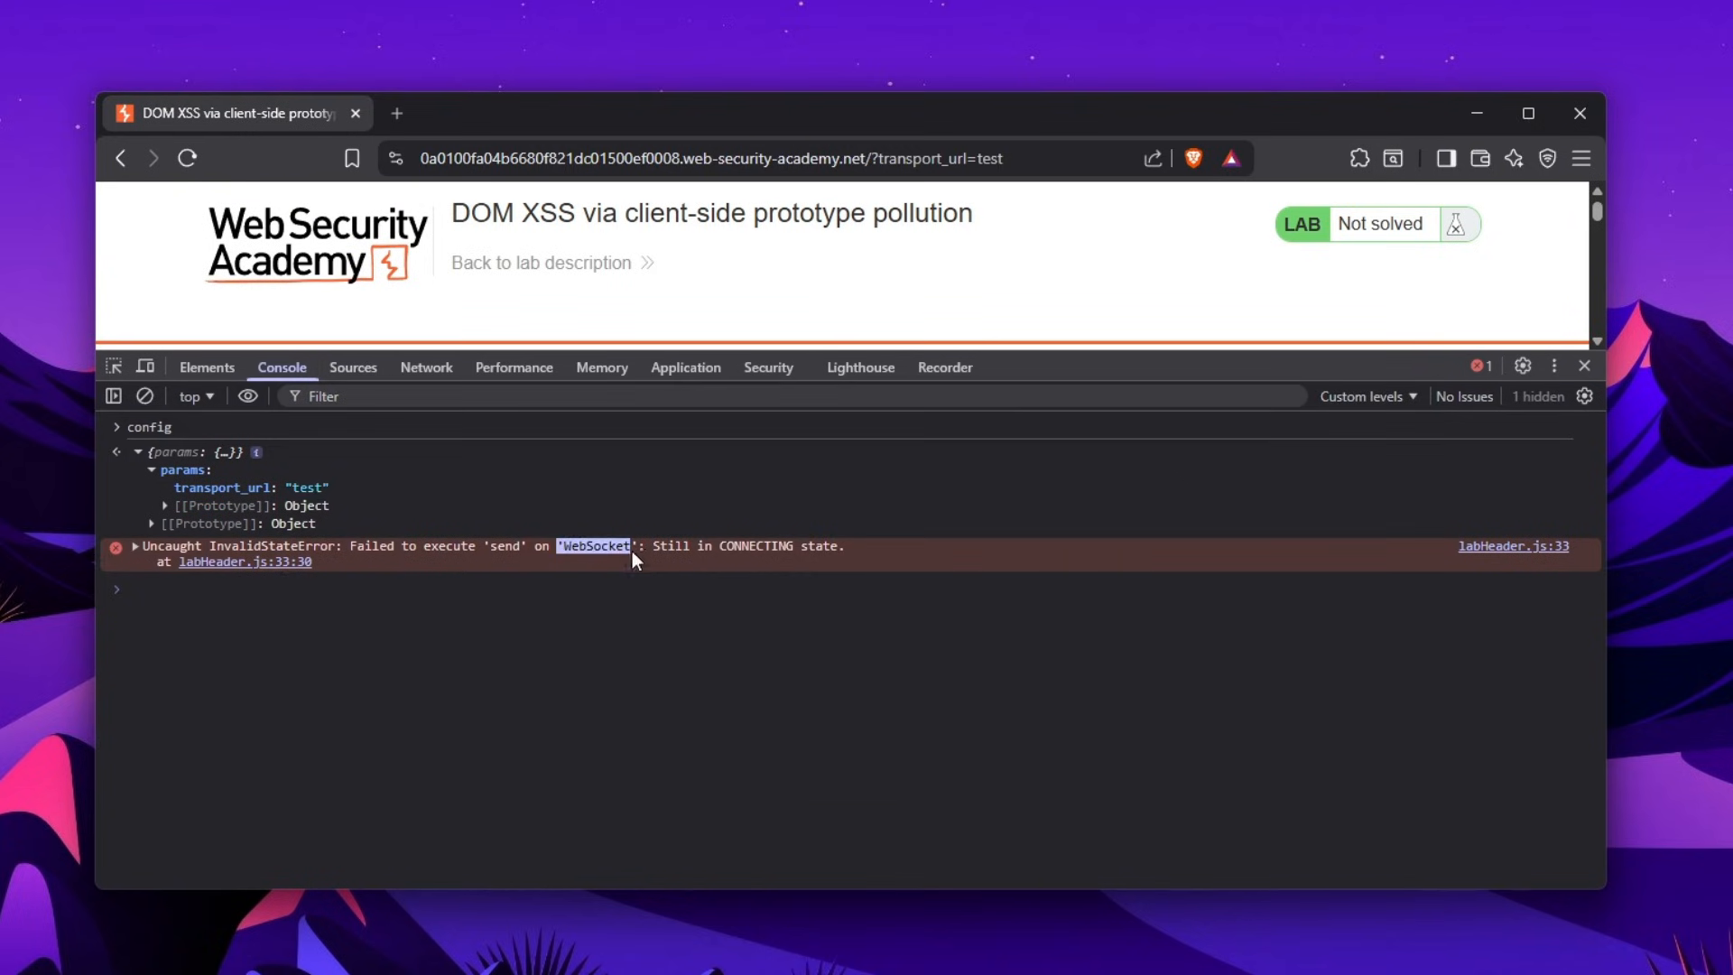
click(426, 367)
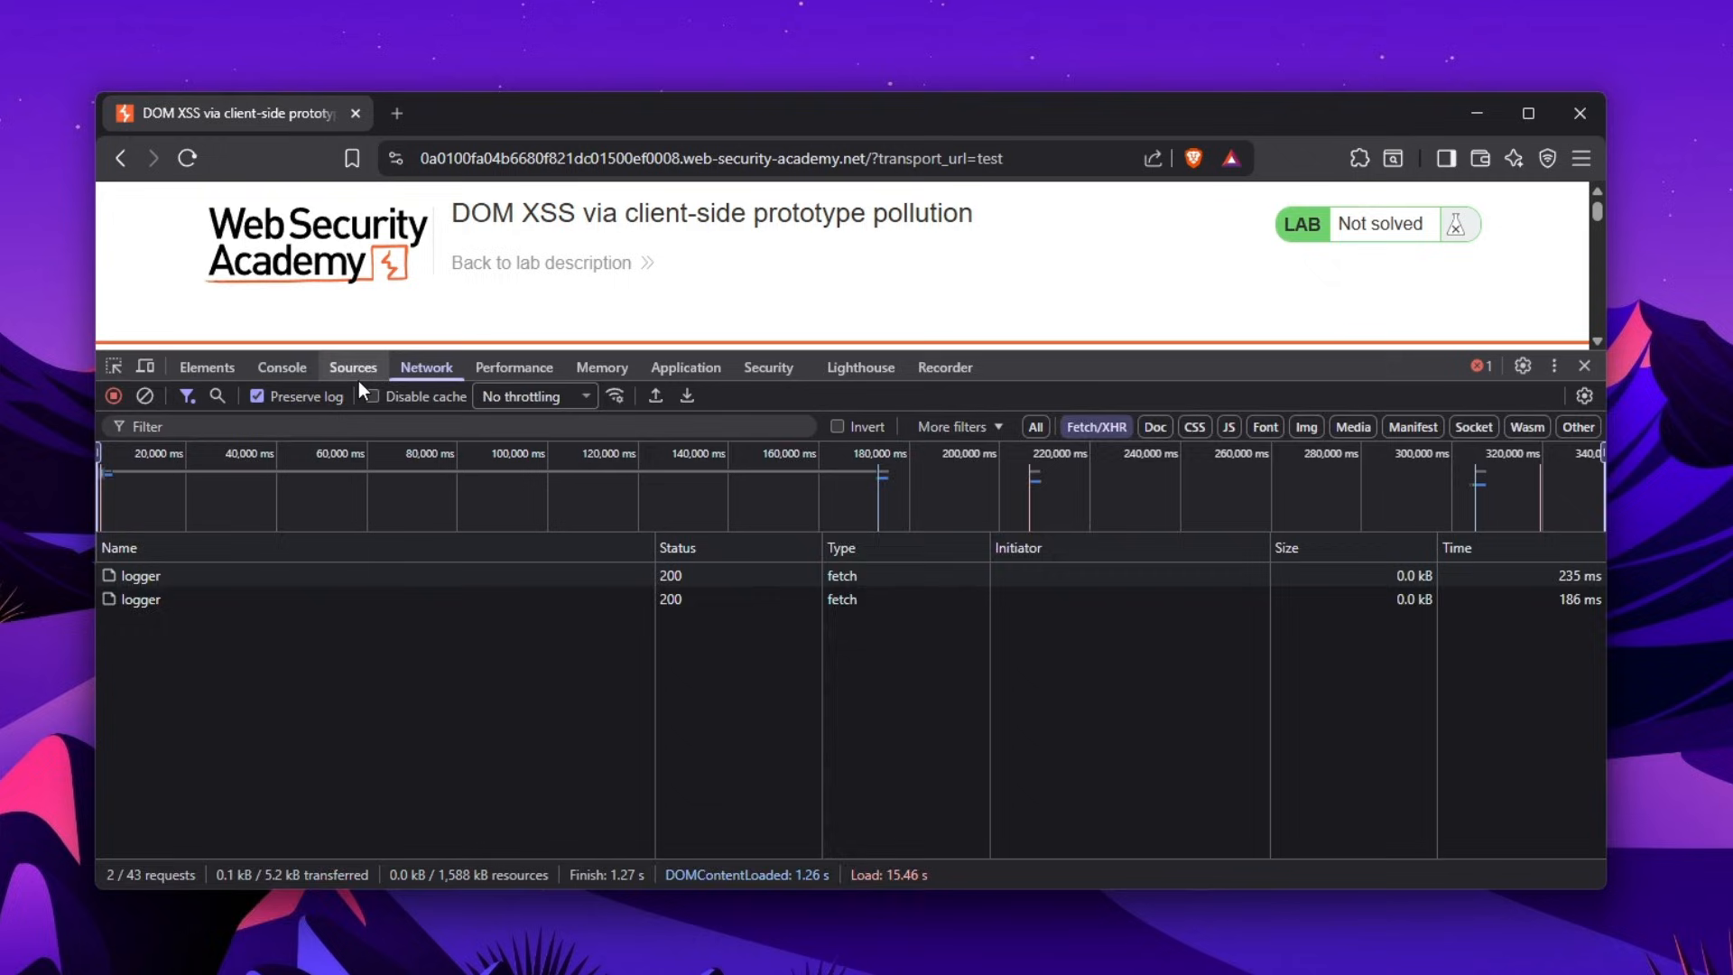
click(353, 367)
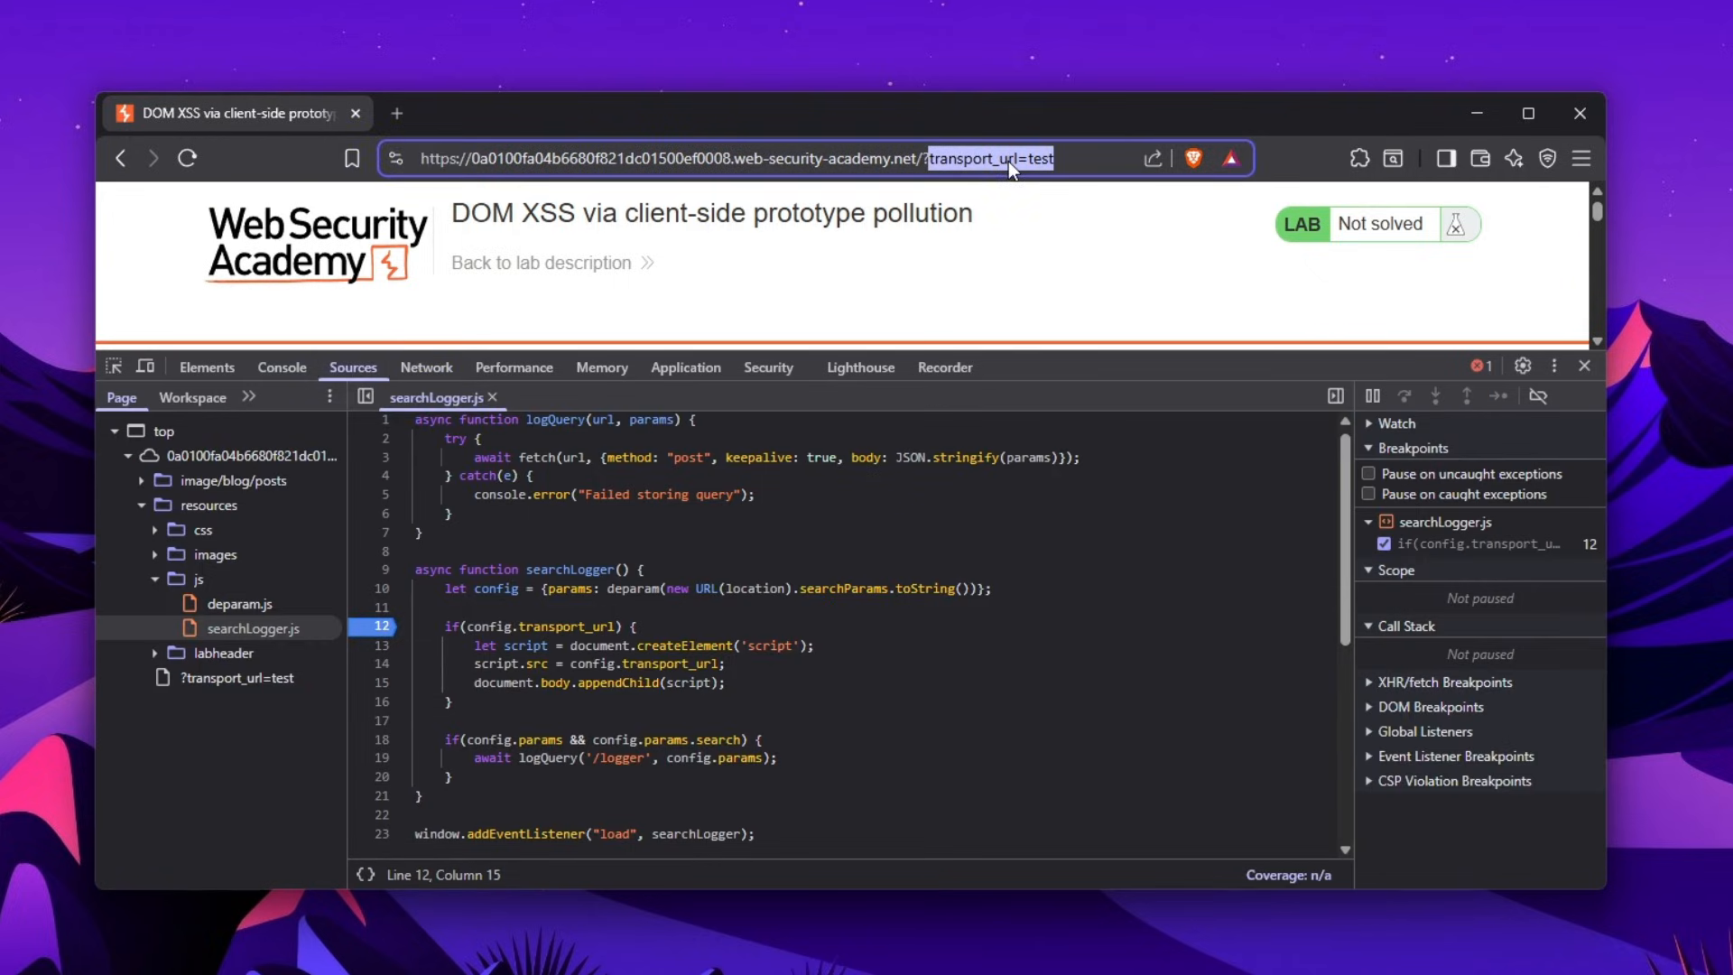
Reload the lab page with the nested query ?a[a]=b
text(?--)
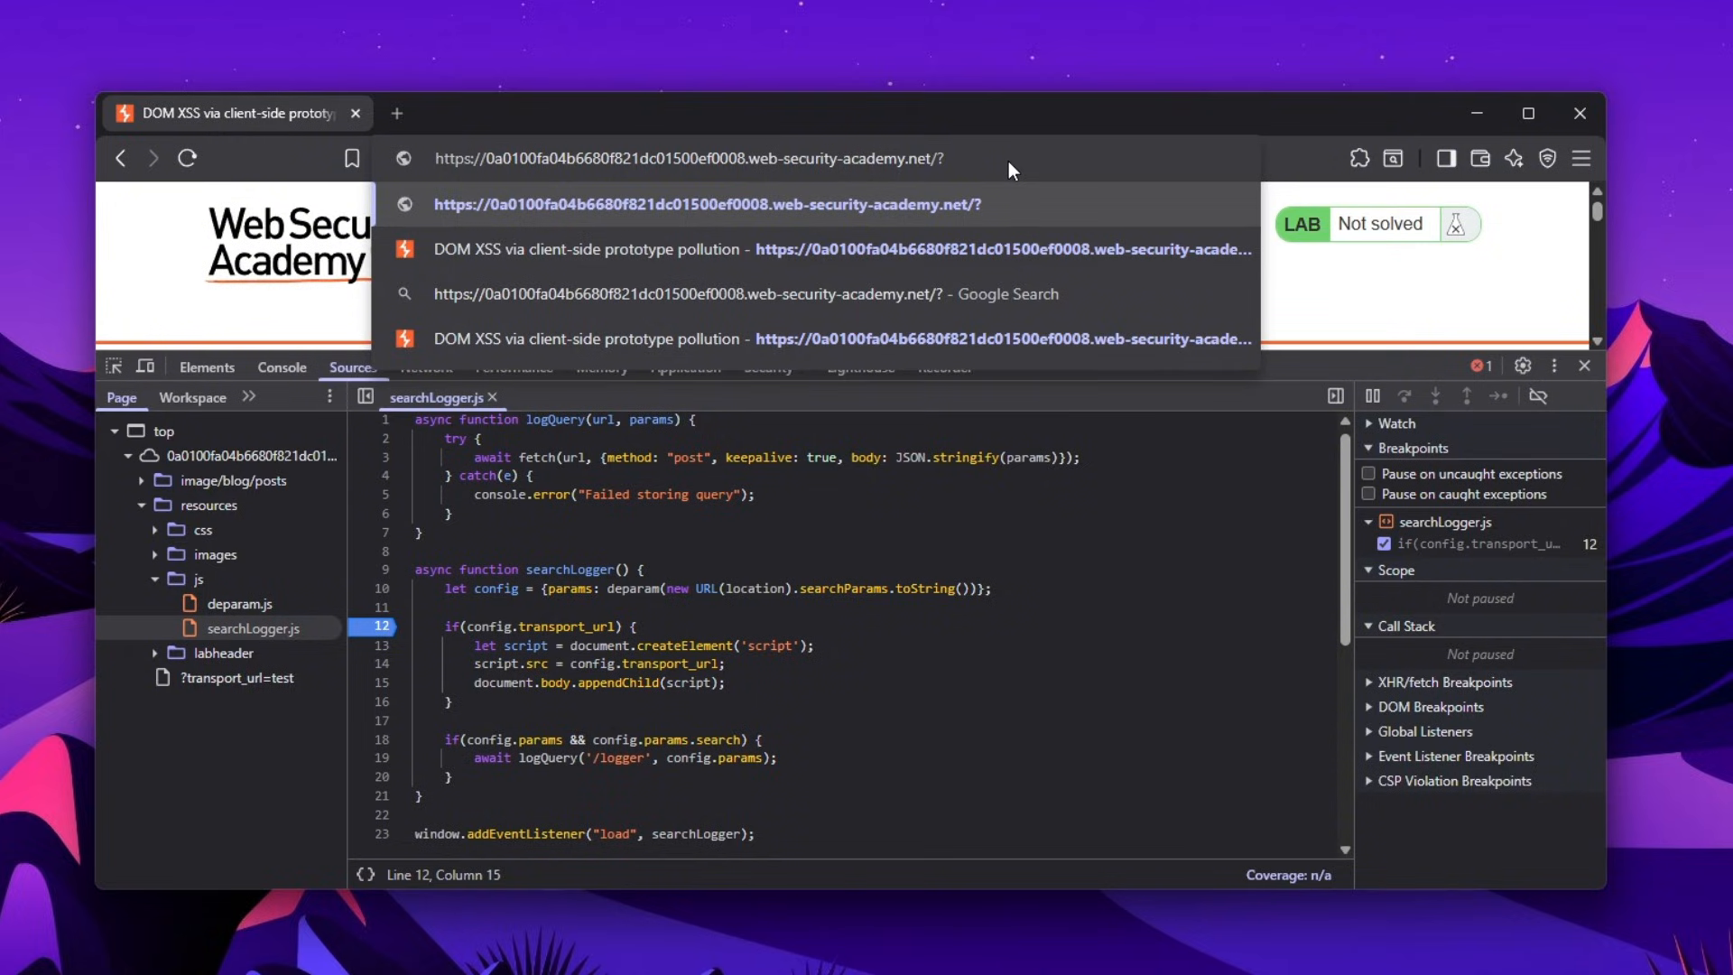
text(a=b)
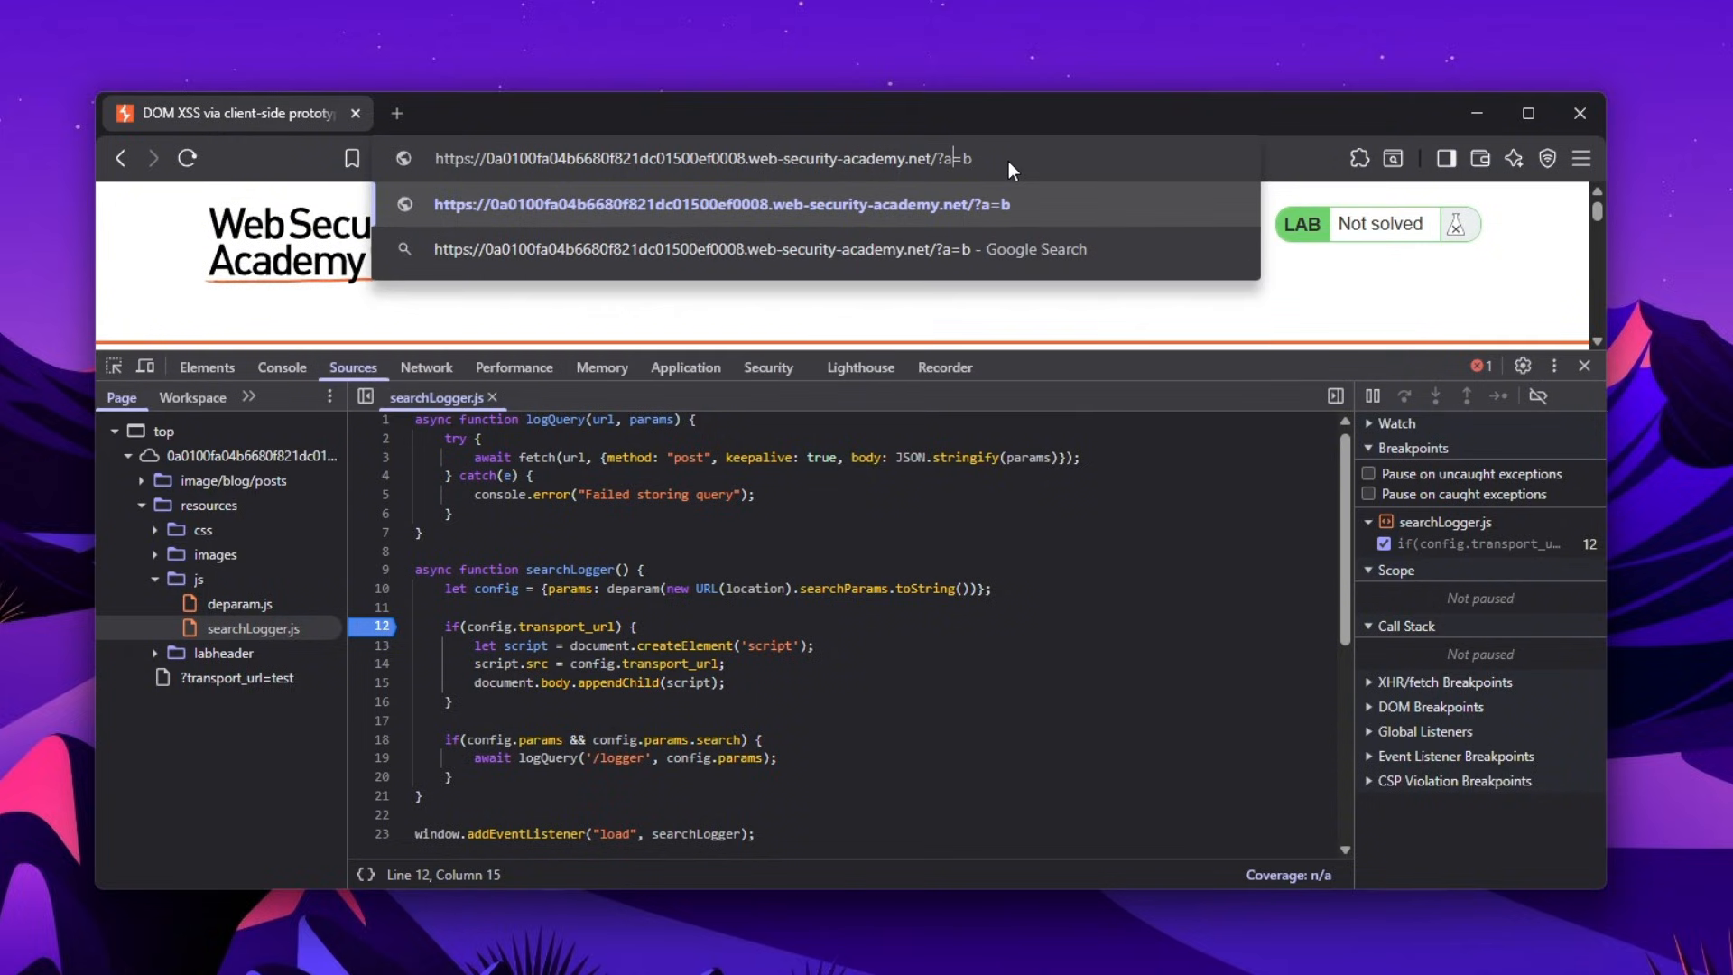
text([1)
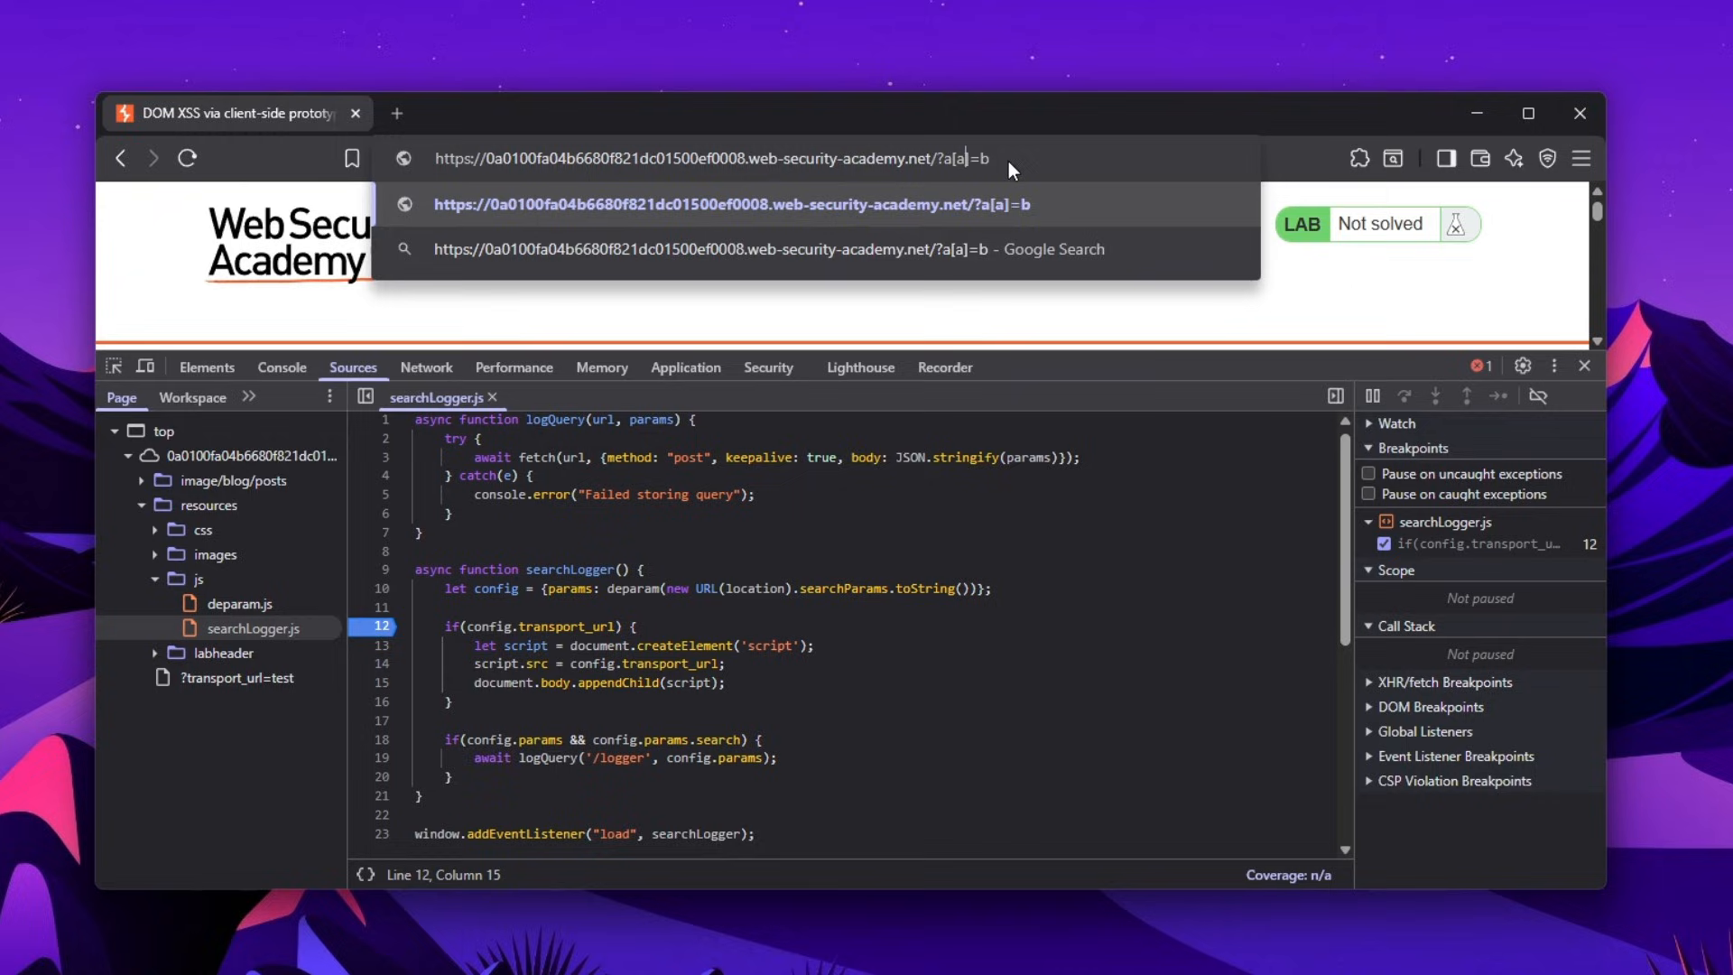
key(Enter)
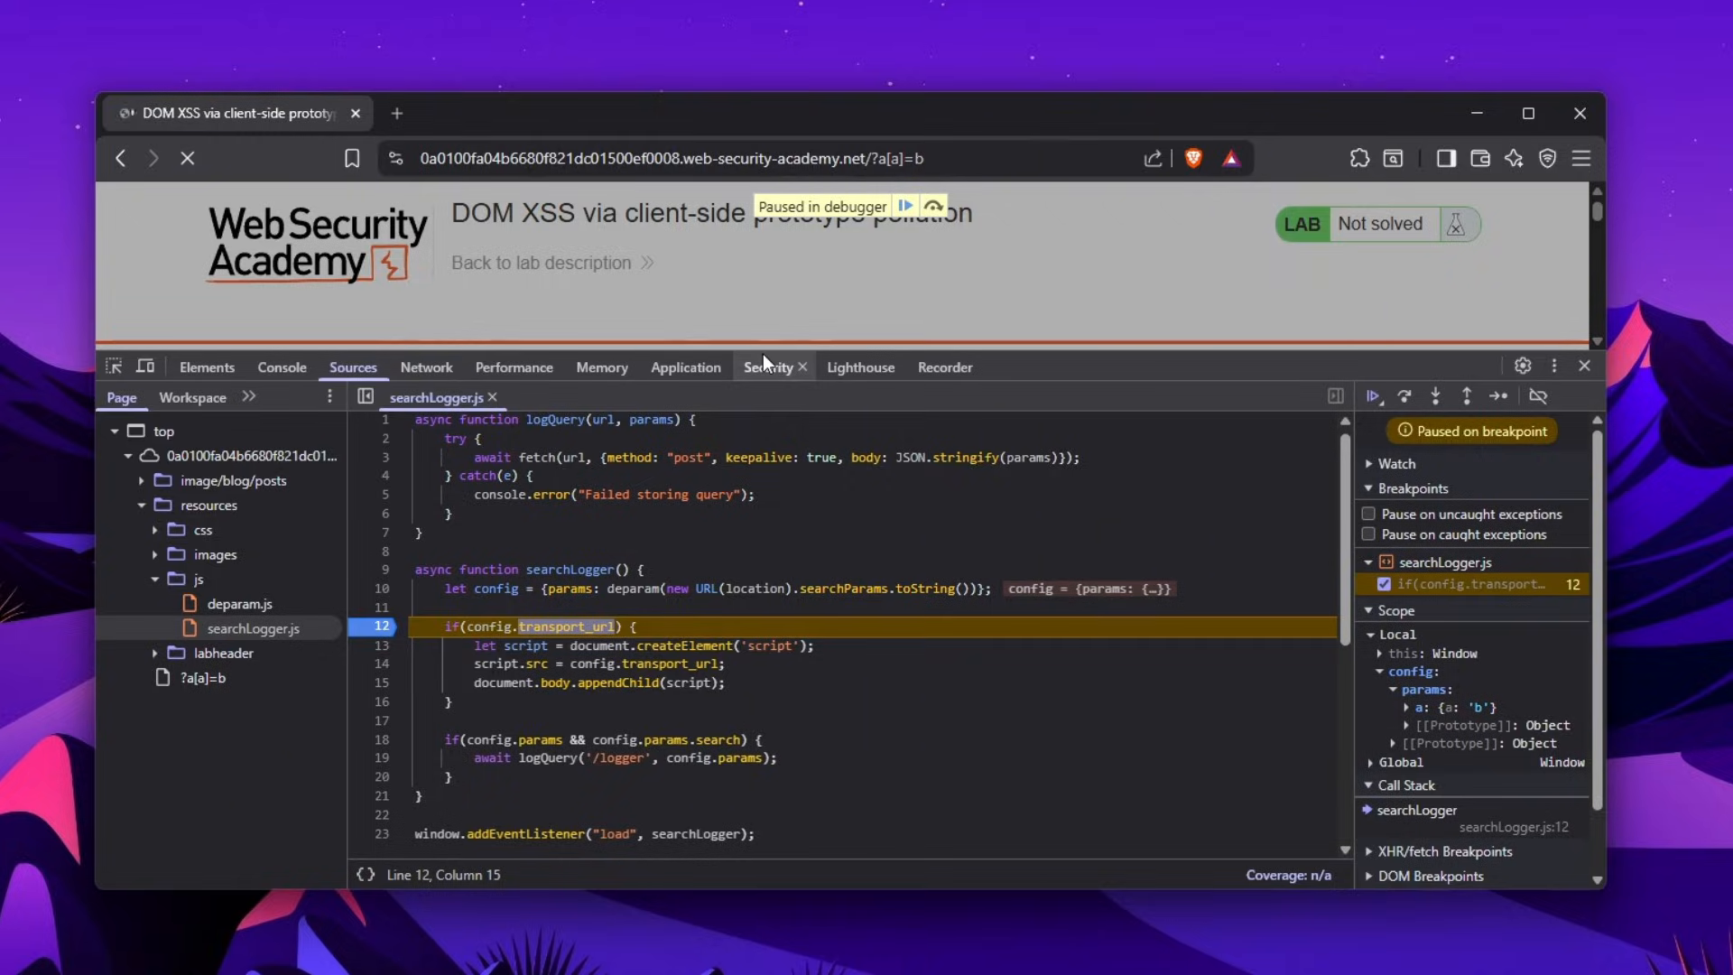
While paused, evaluate config and expand params.a to show the nested {a: "b"}
click(280, 367)
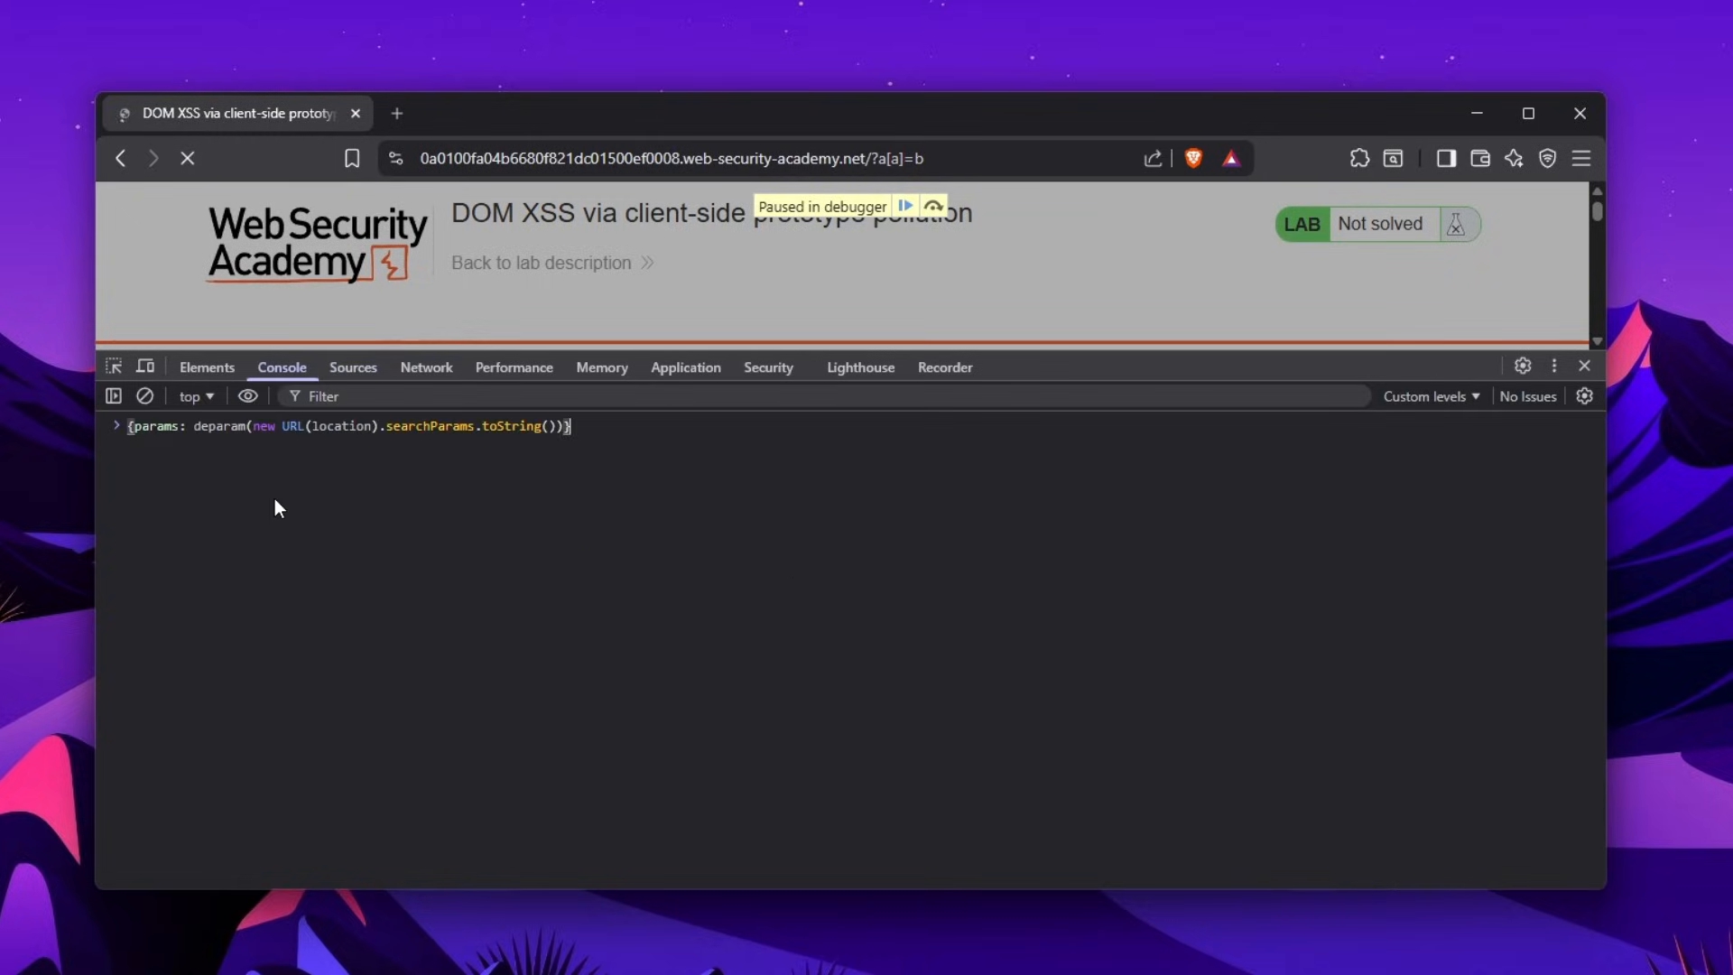
key(Enter)
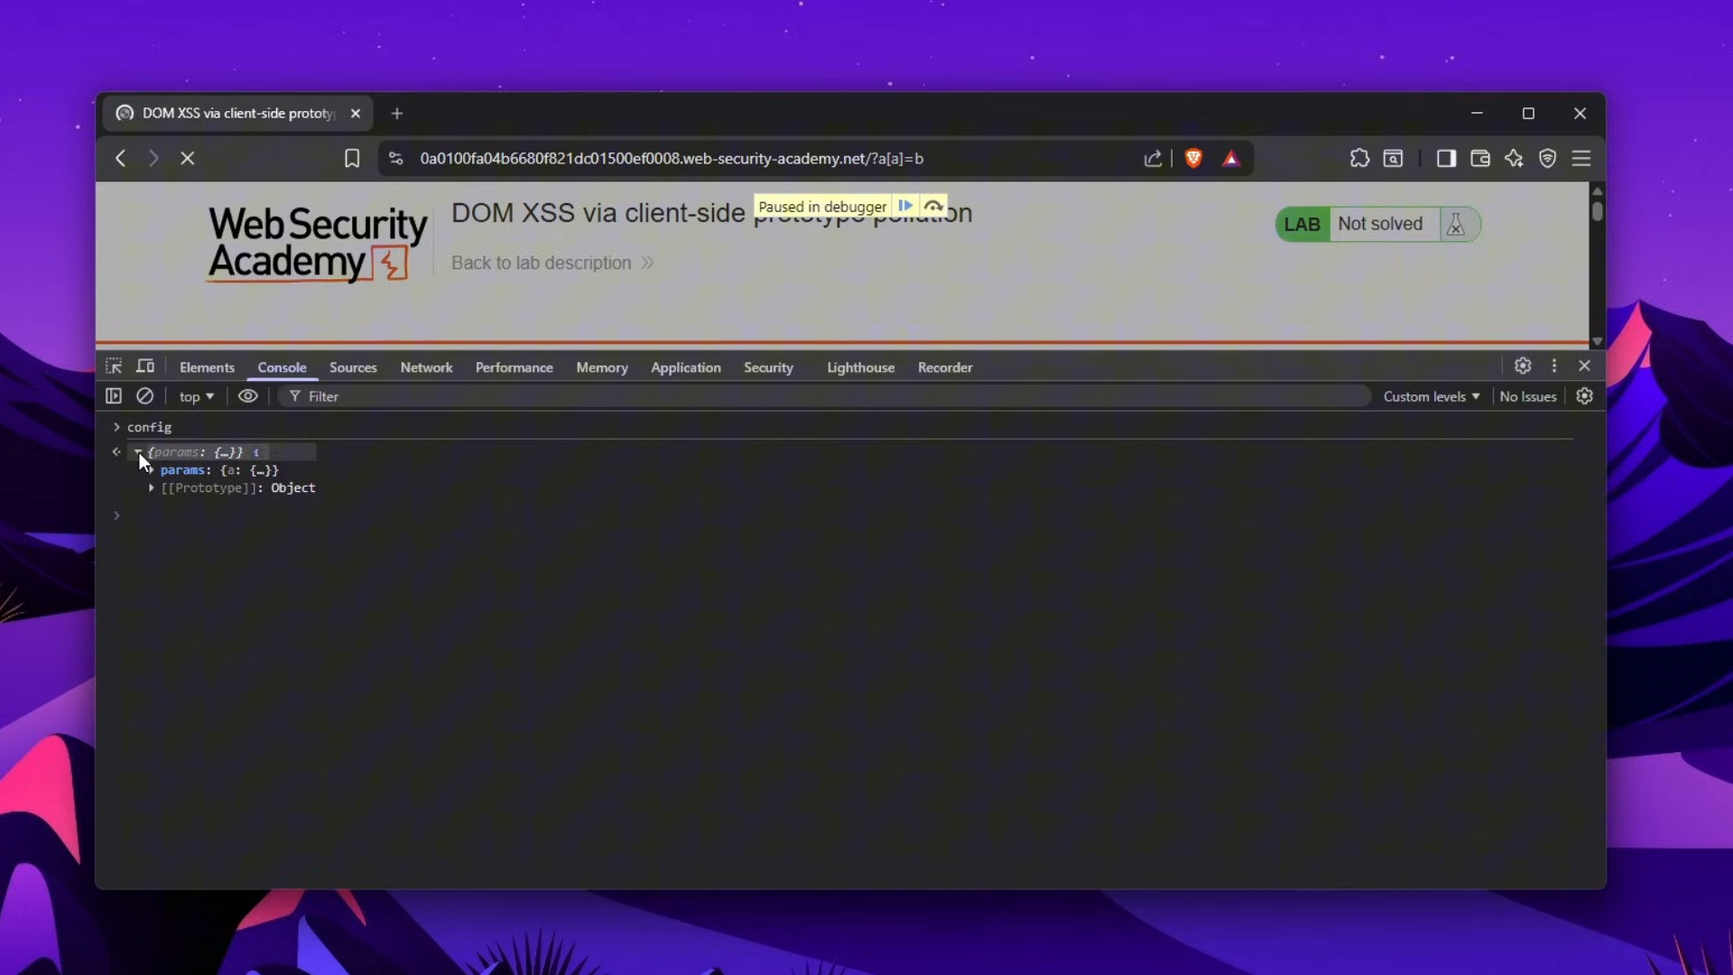
click(150, 469)
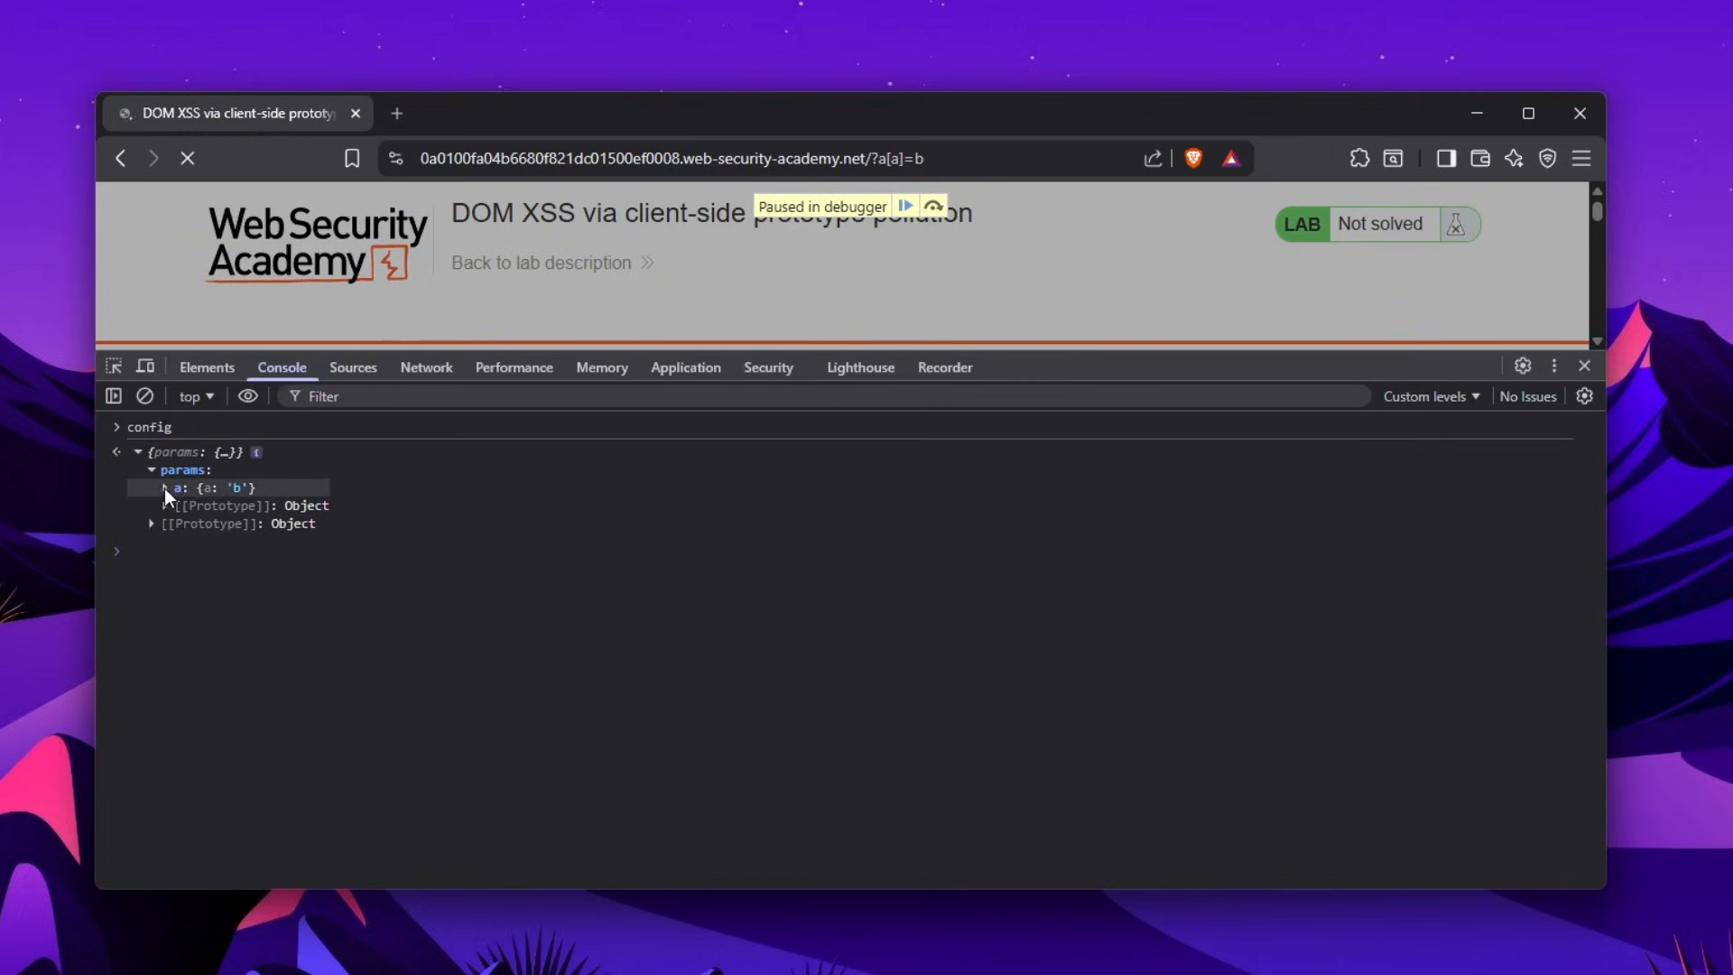
click(163, 488)
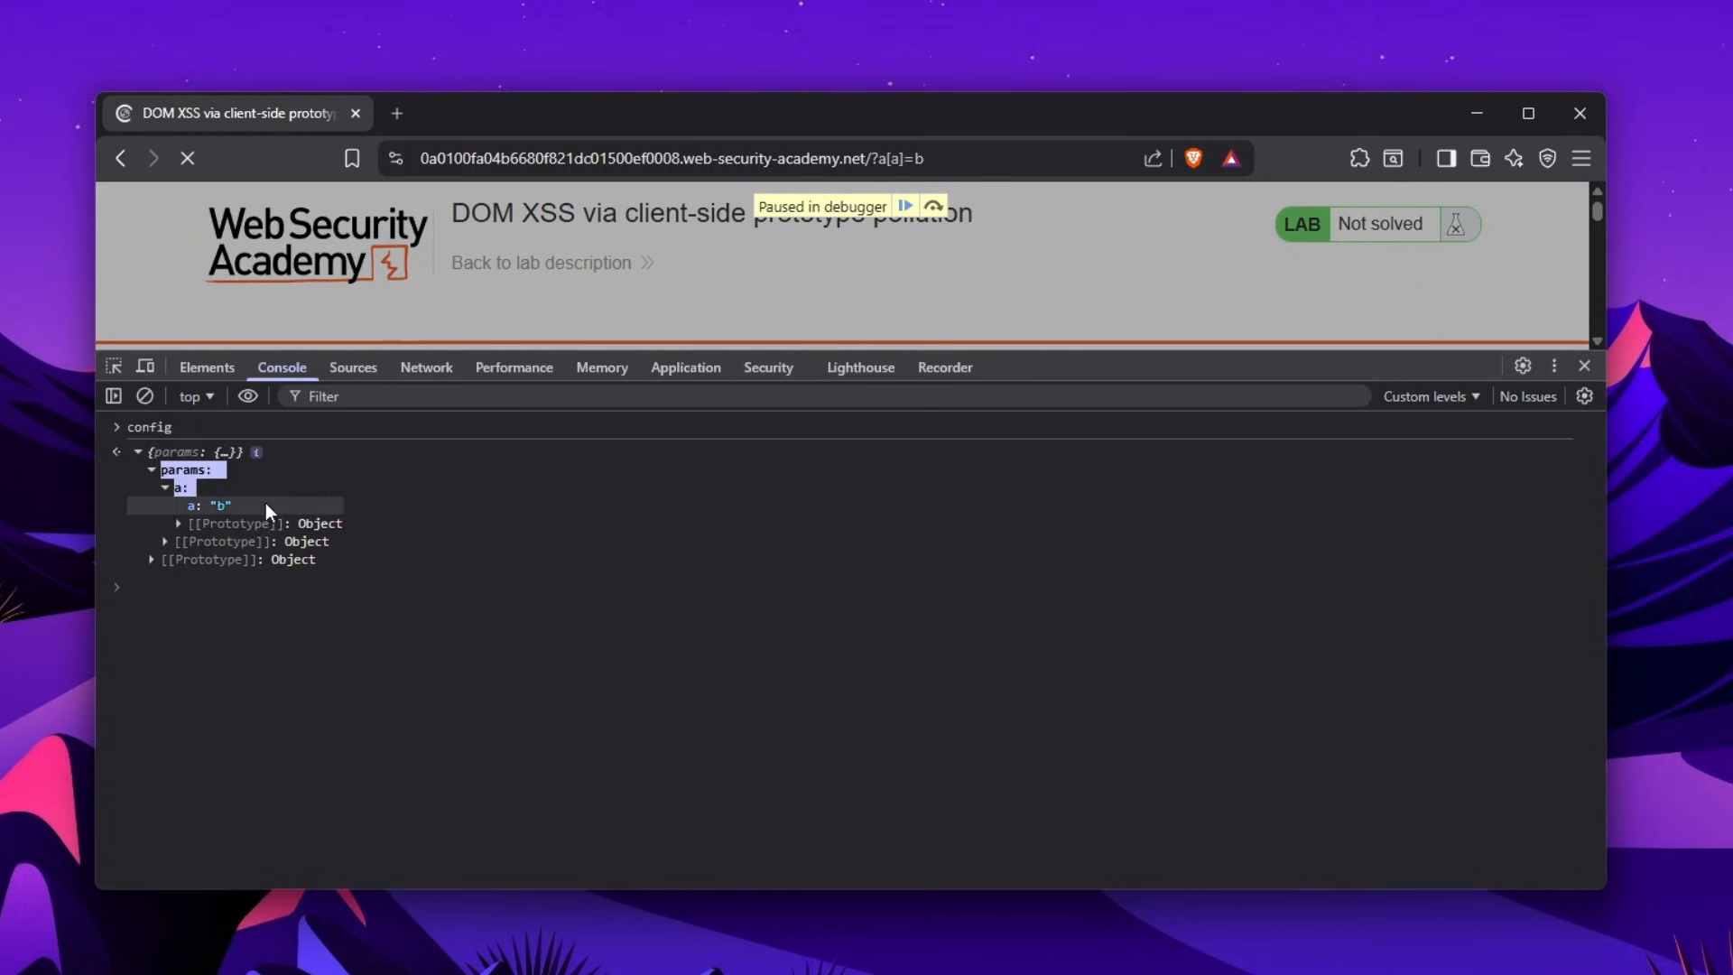
click(351, 367)
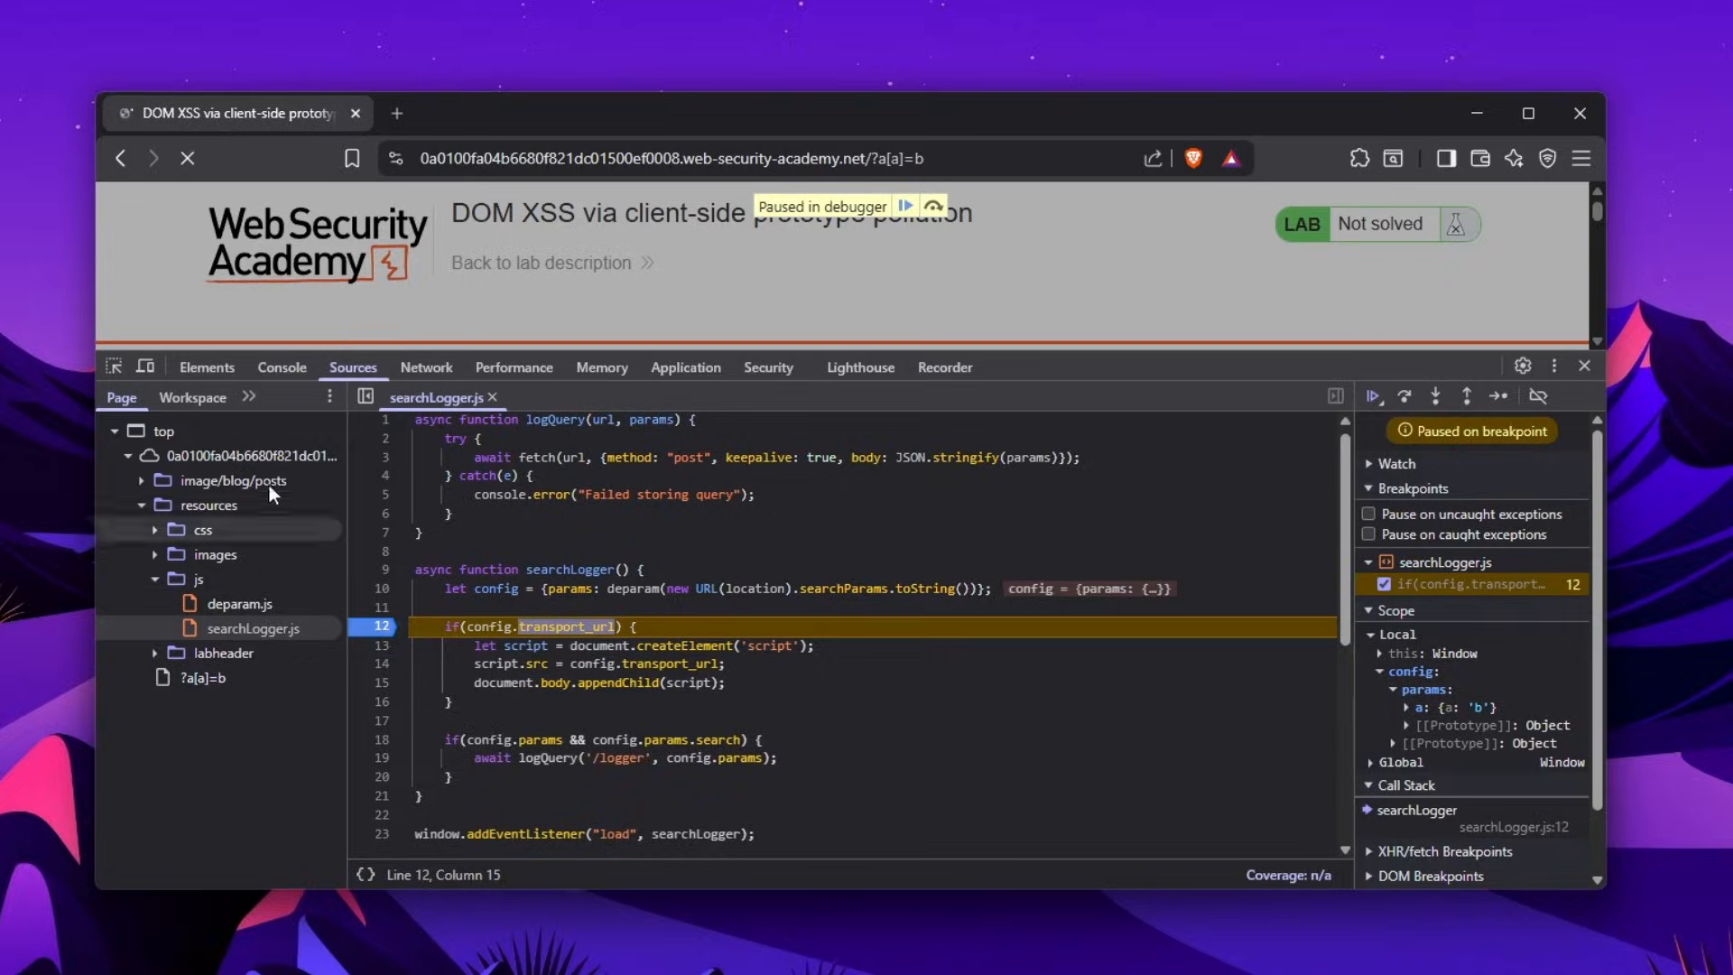
click(281, 367)
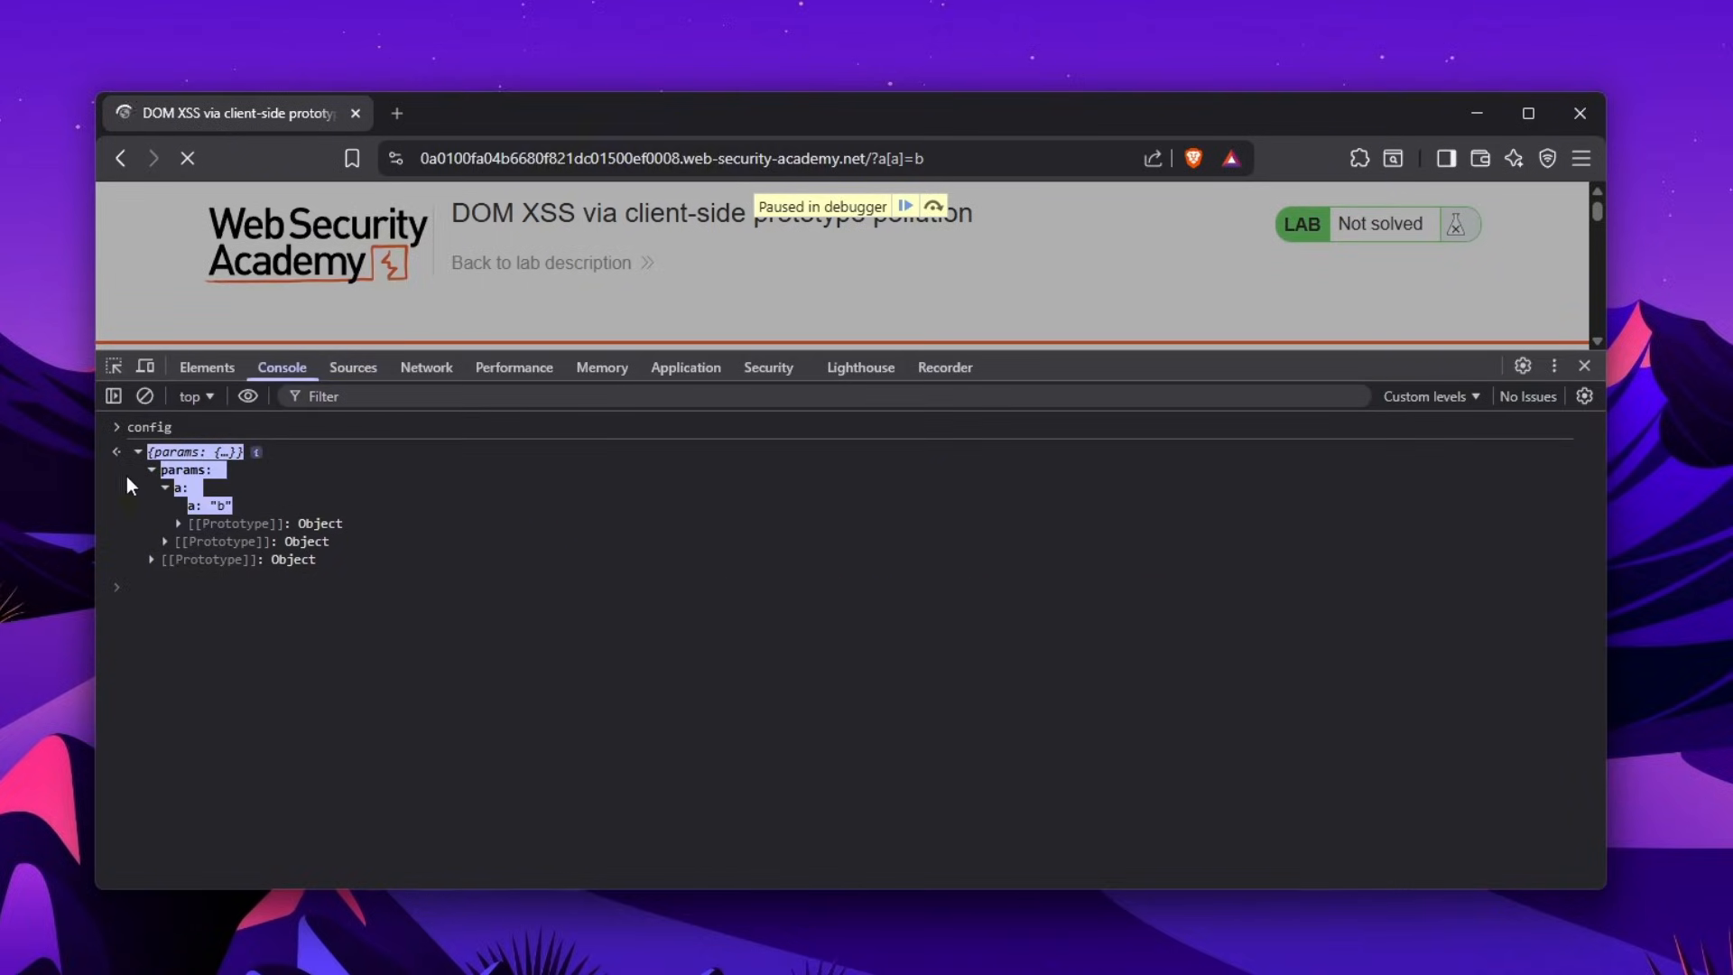
mouse_move(902, 210)
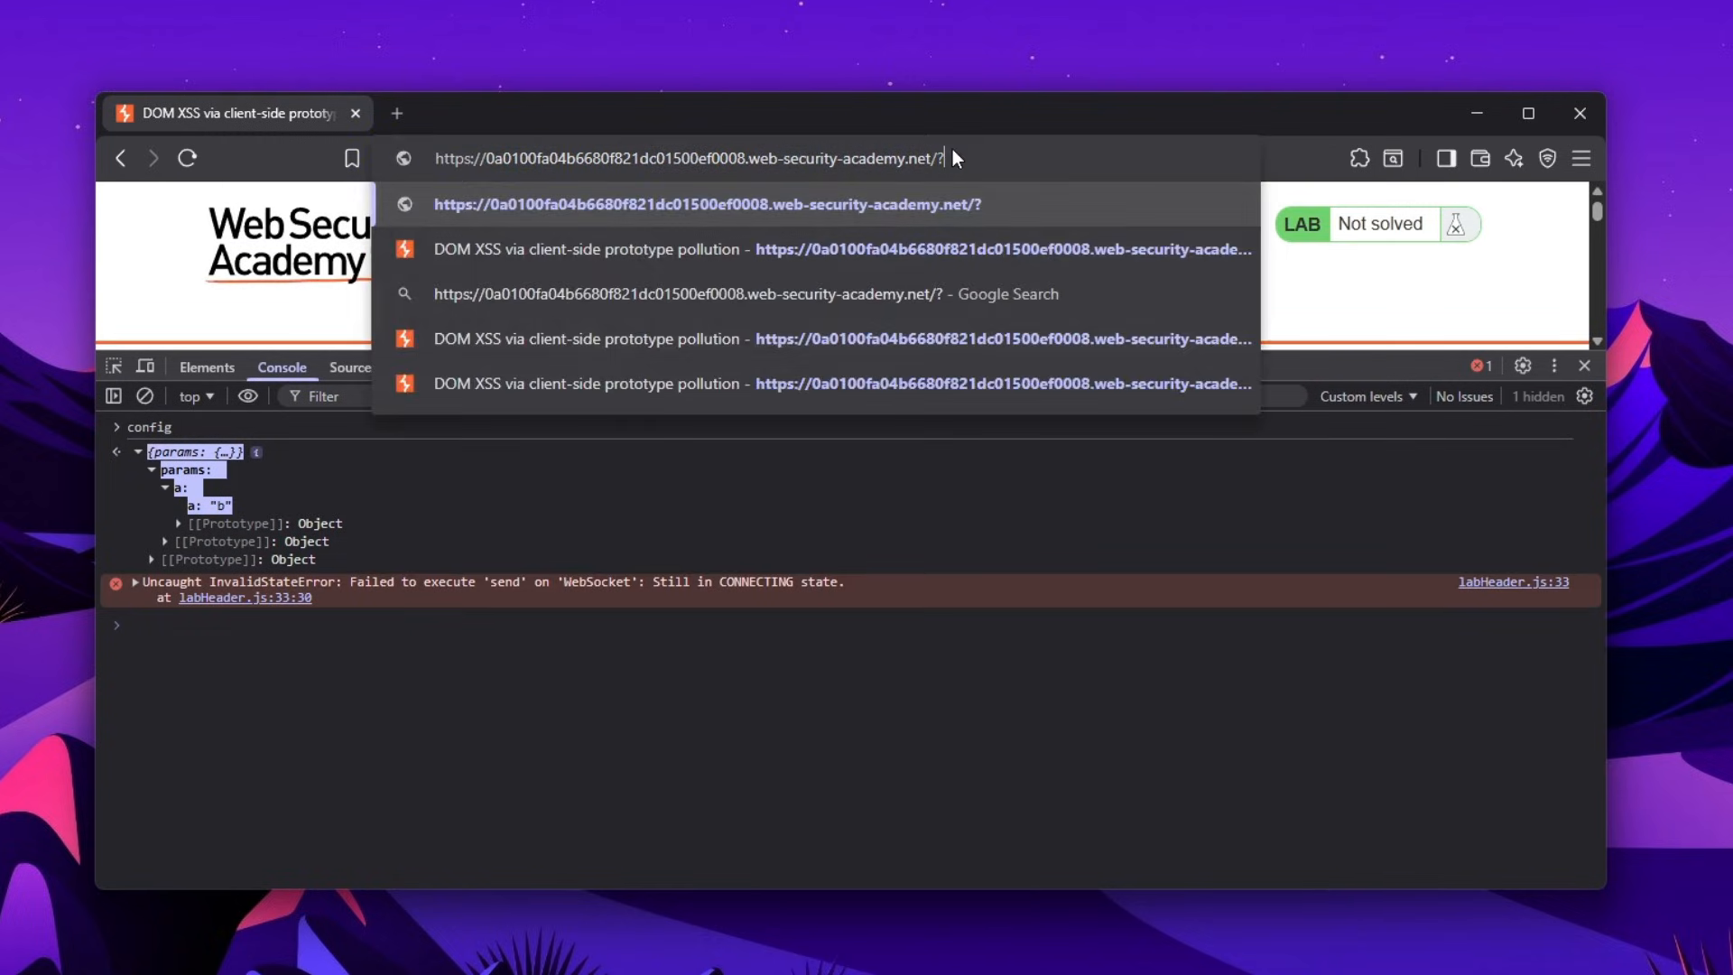
Reload the lab page with the query ?__proto__[test]=1234
text(__proto__)
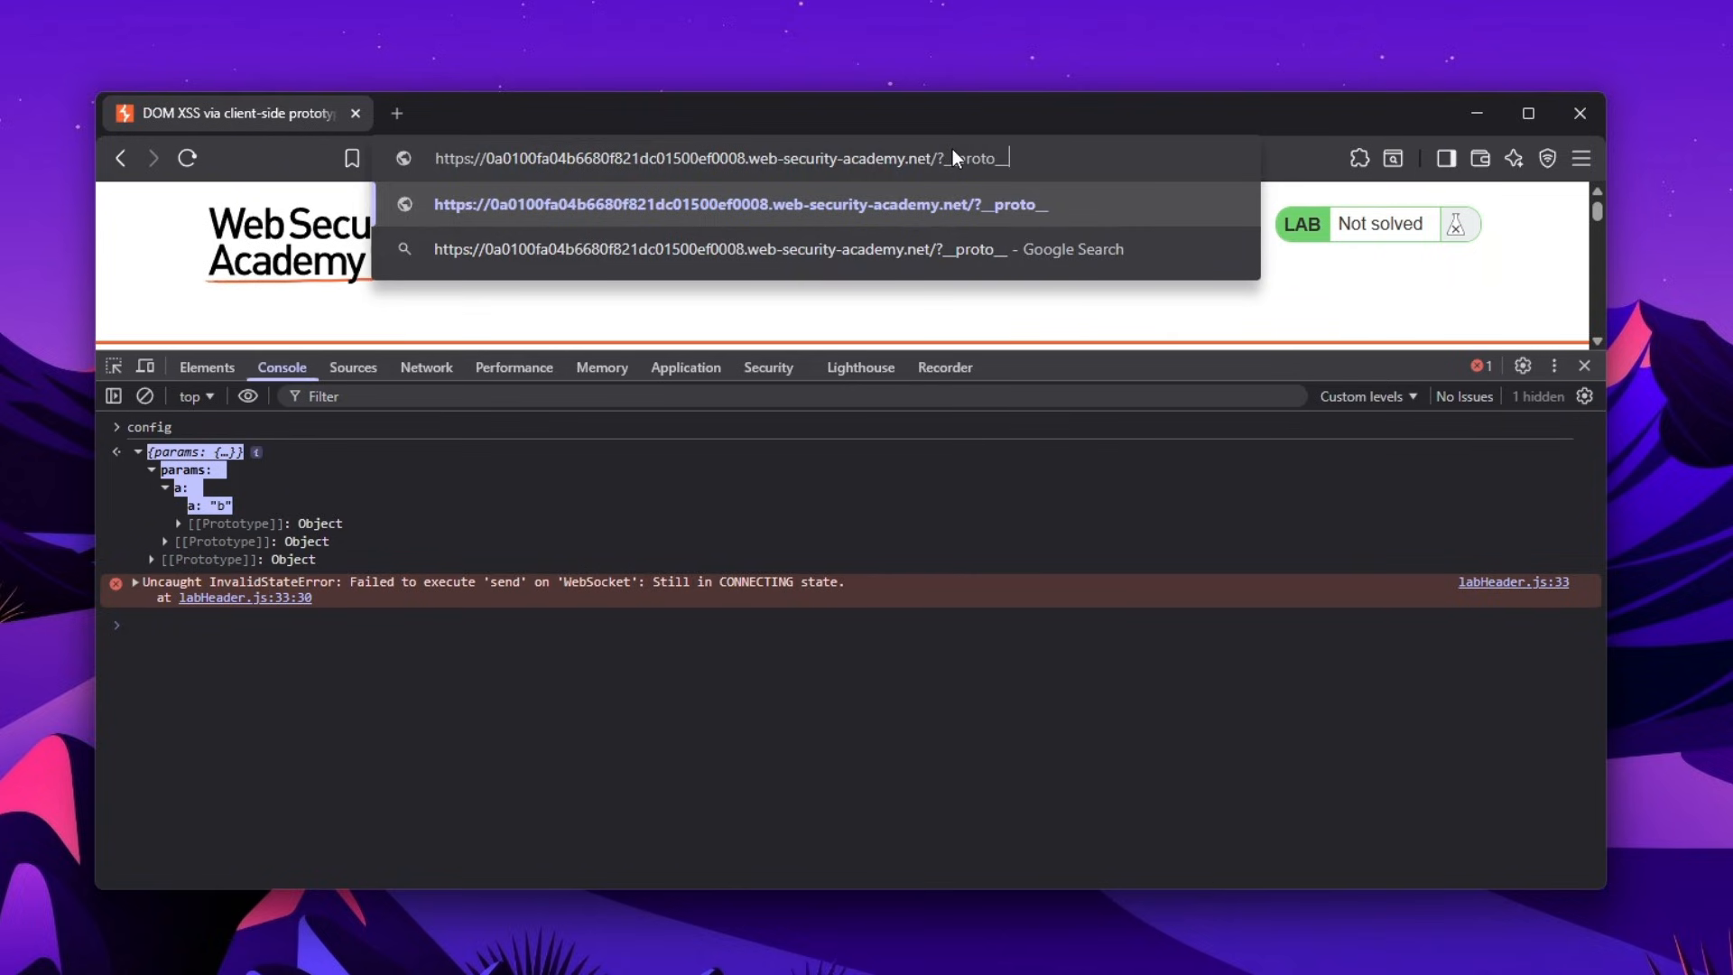
mouse_move(265, 442)
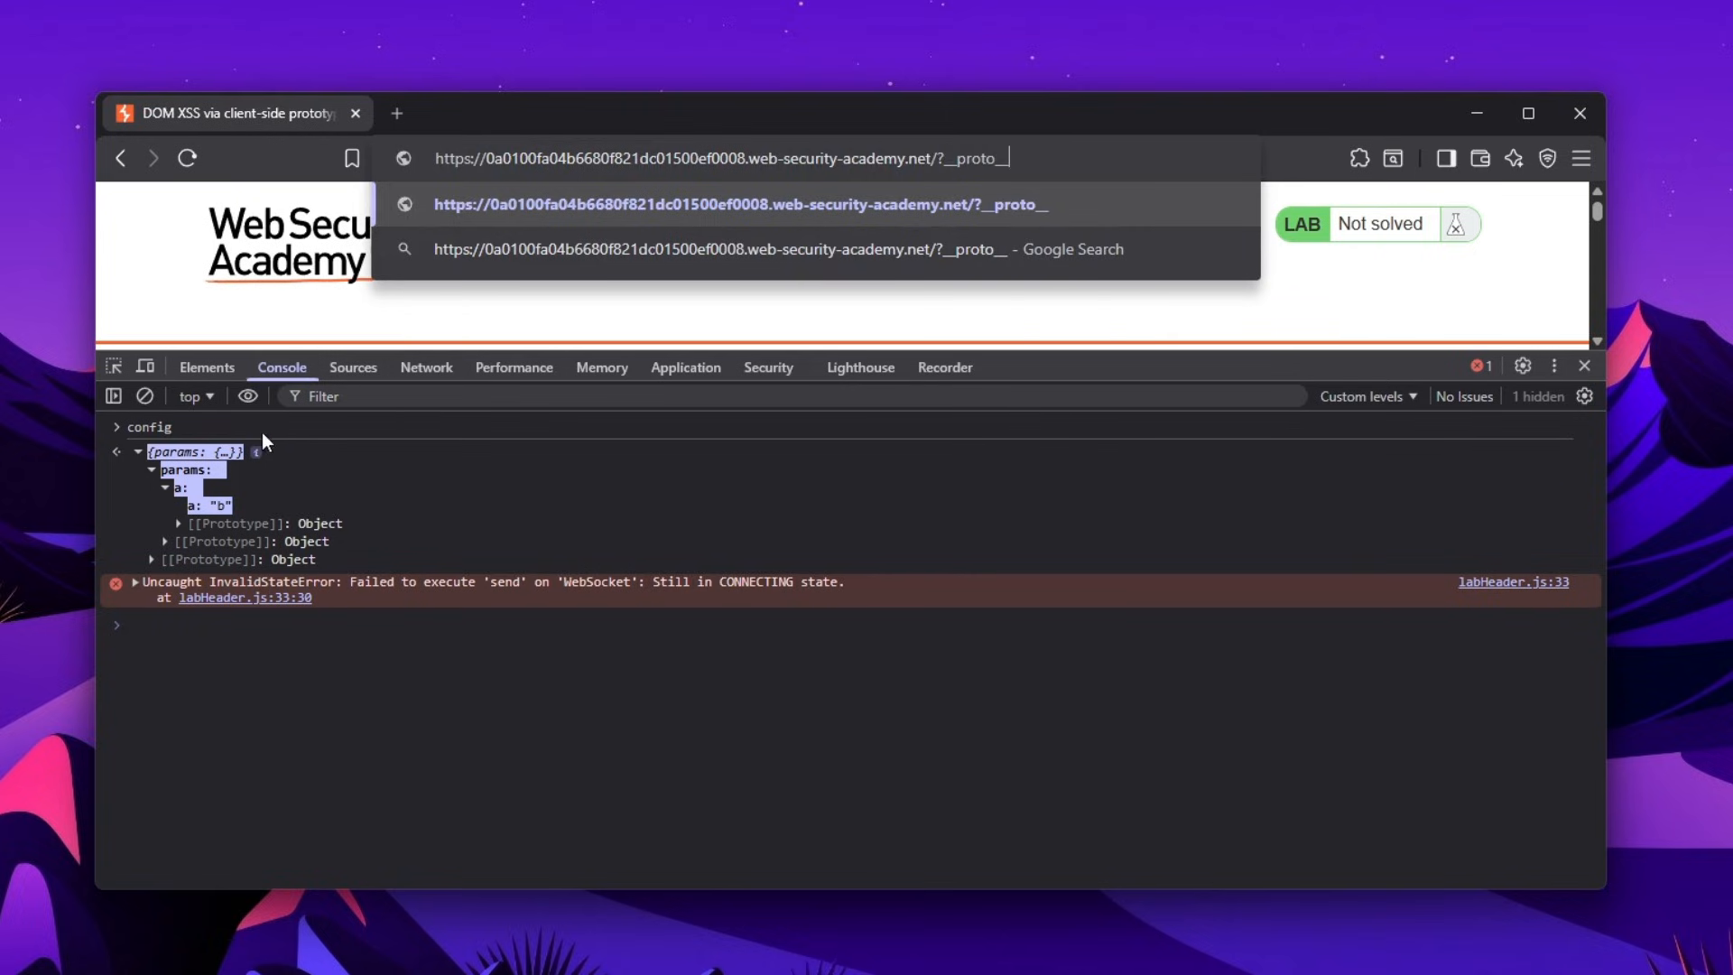
click(351, 368)
text([)
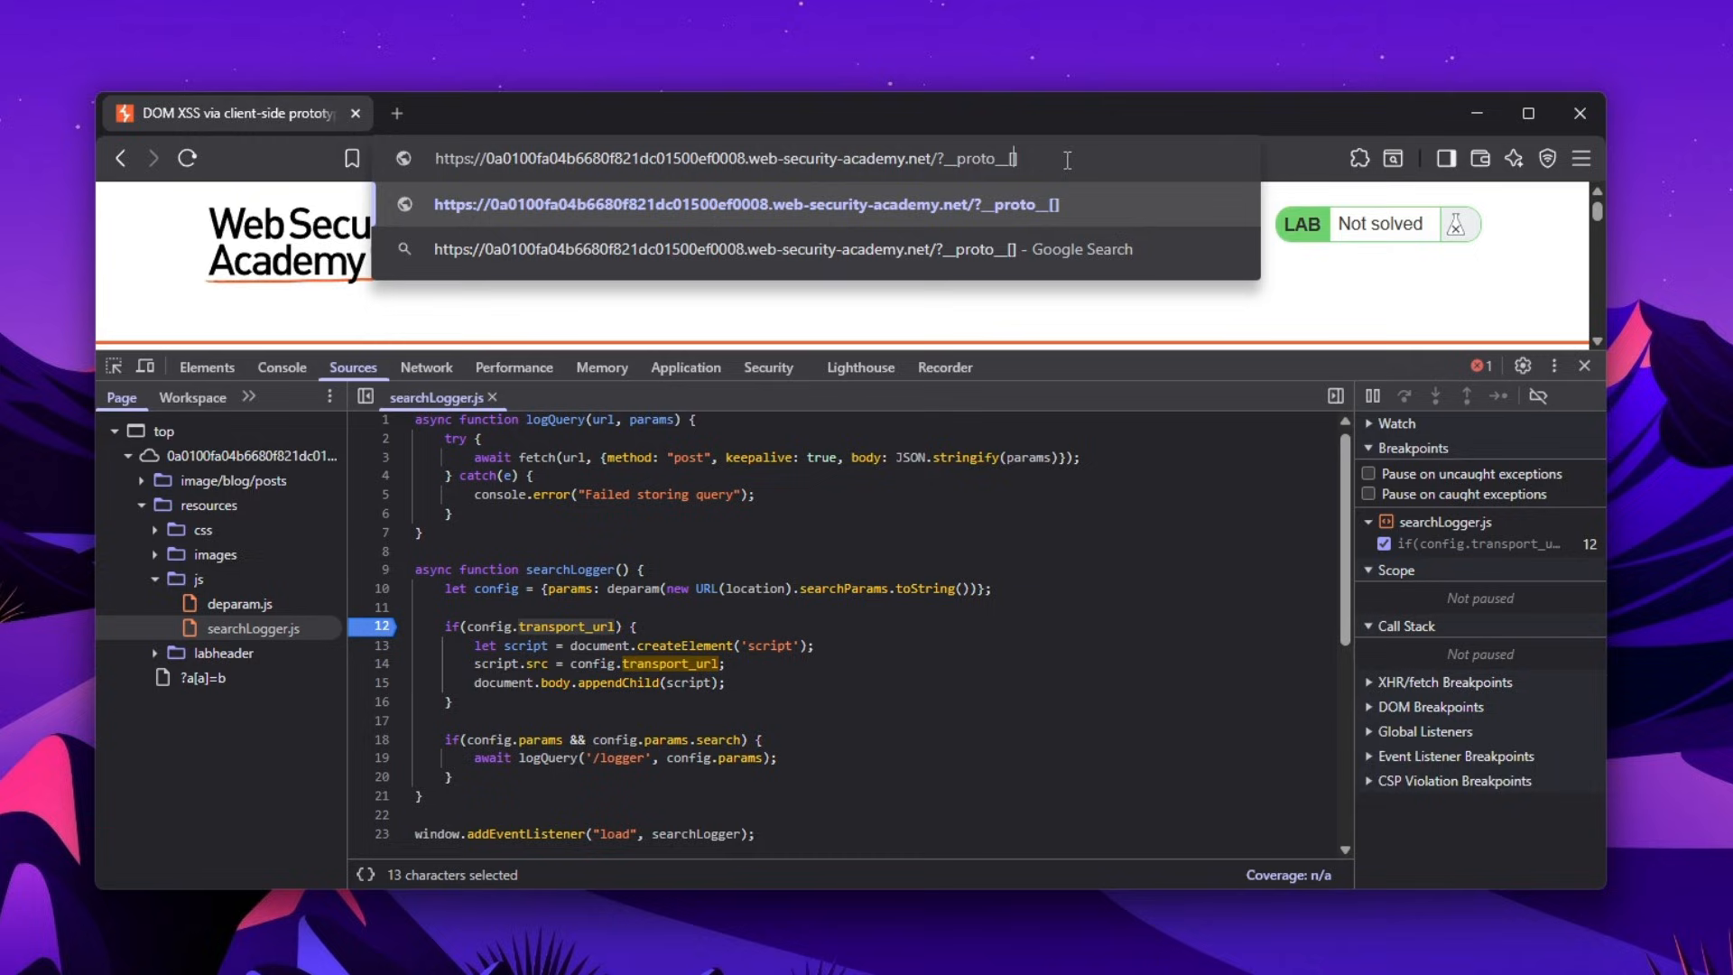
text(test]=1234)
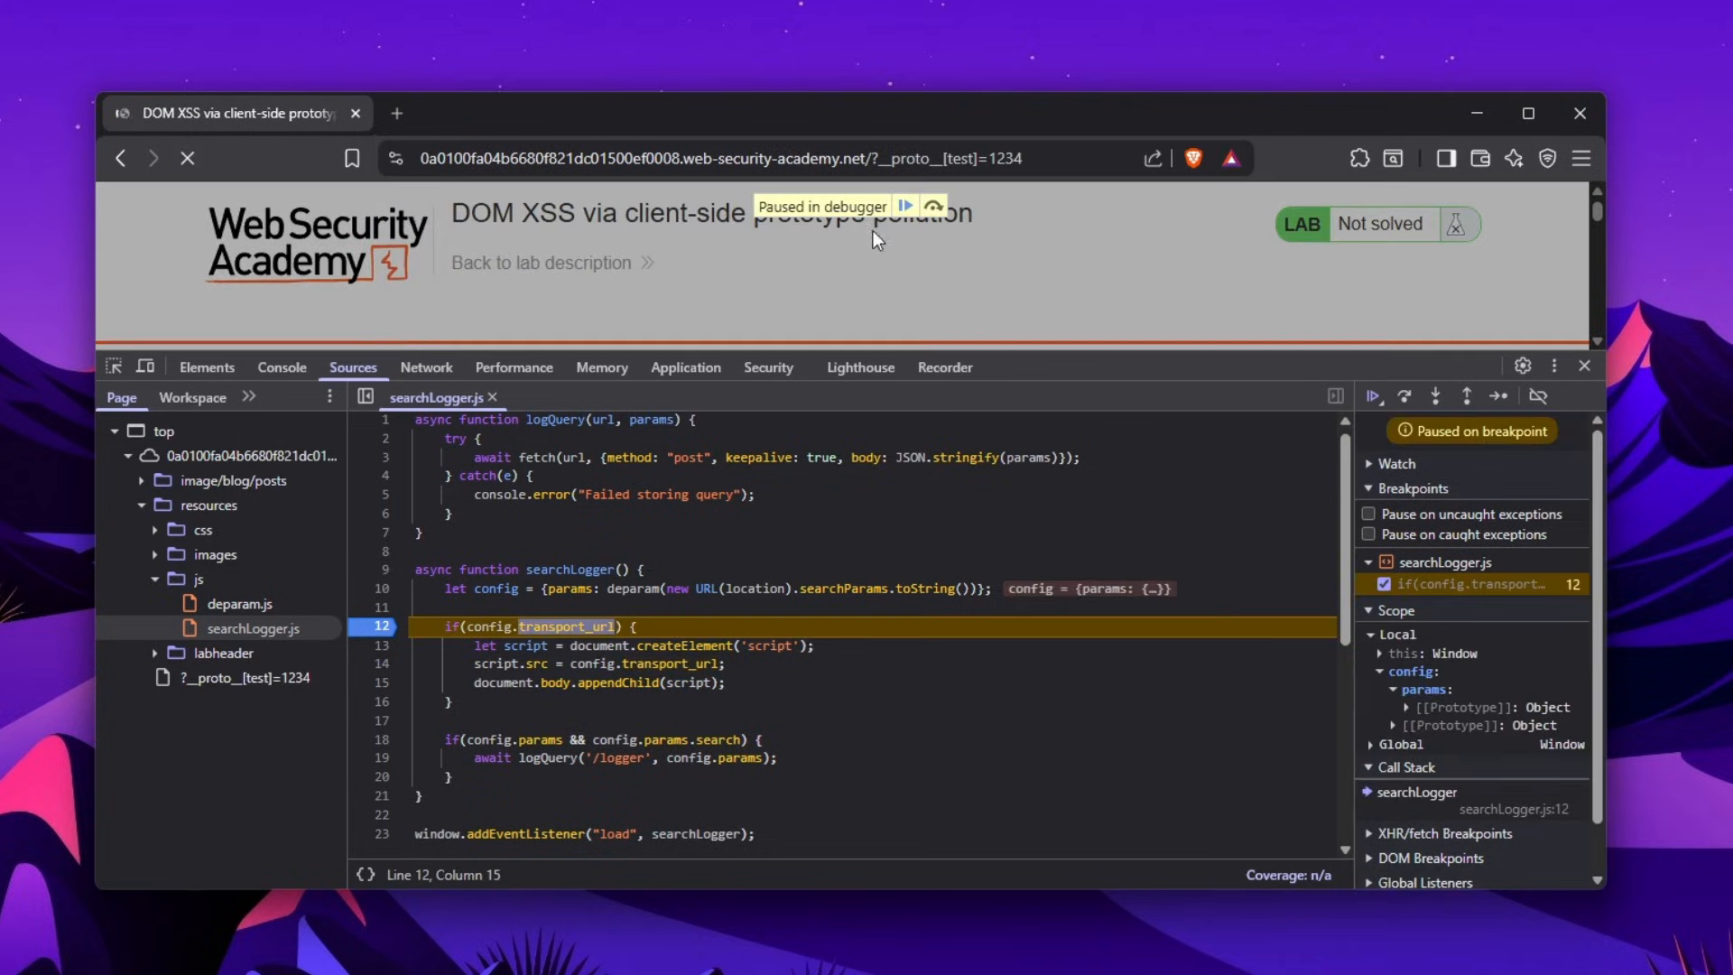
Evaluate config, expand its [[Prototype]] entries to find test: "1234", then resume
click(281, 367)
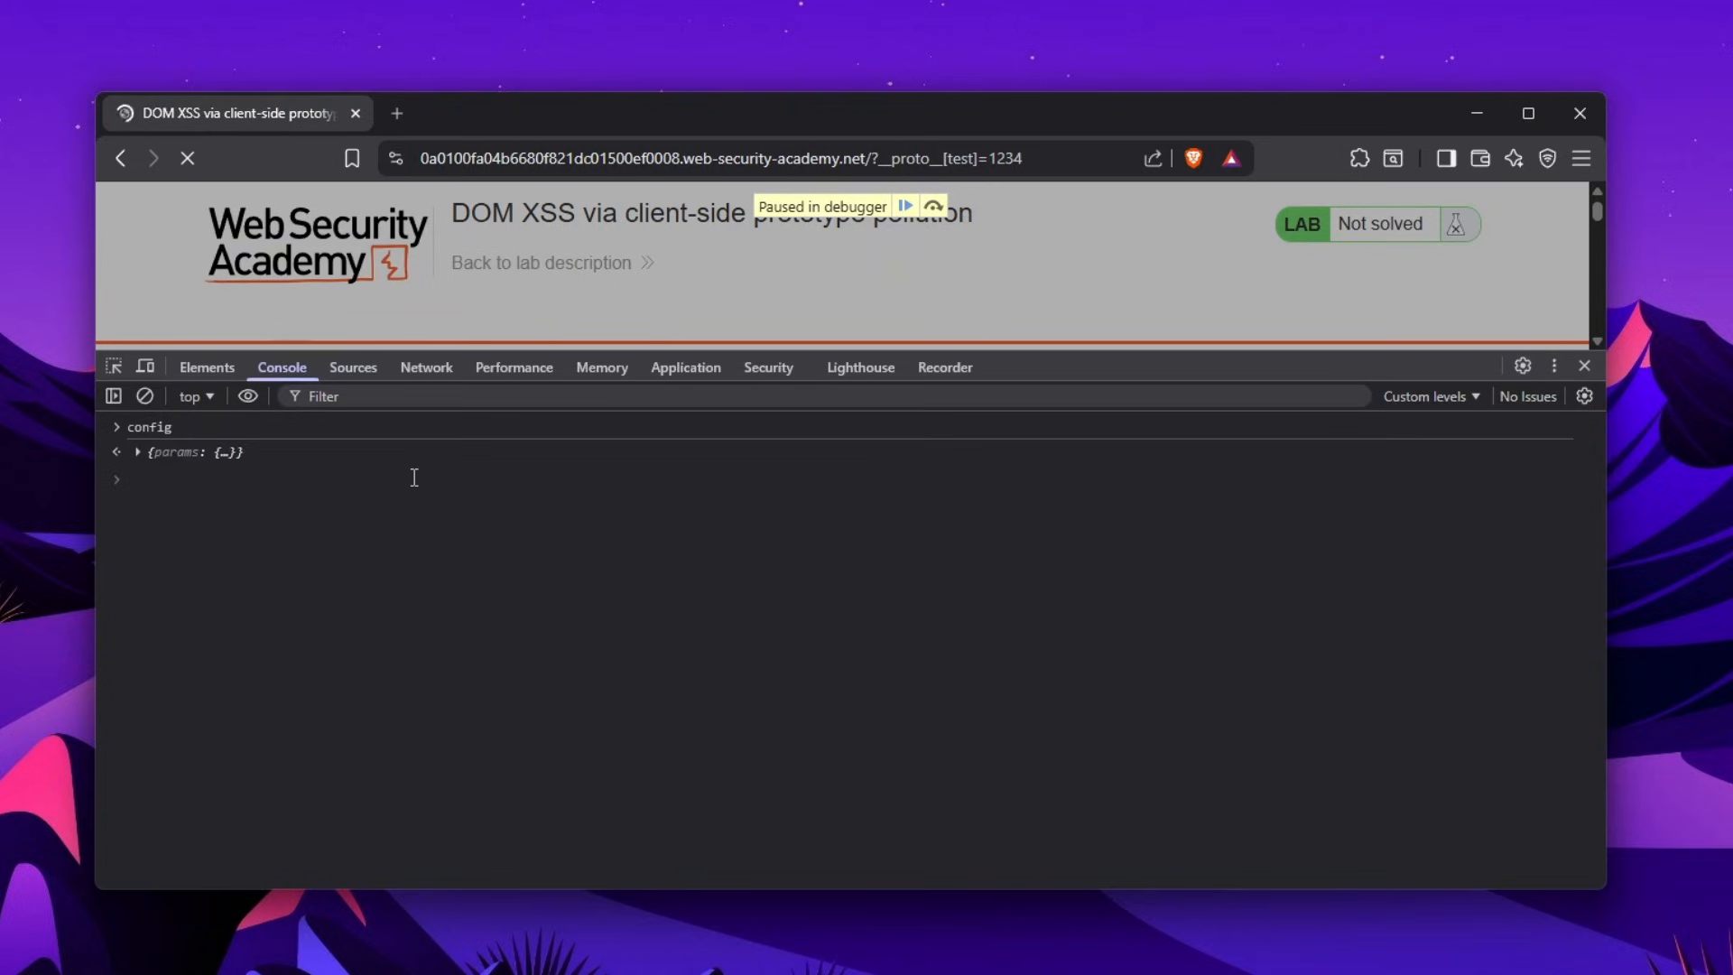
click(138, 452)
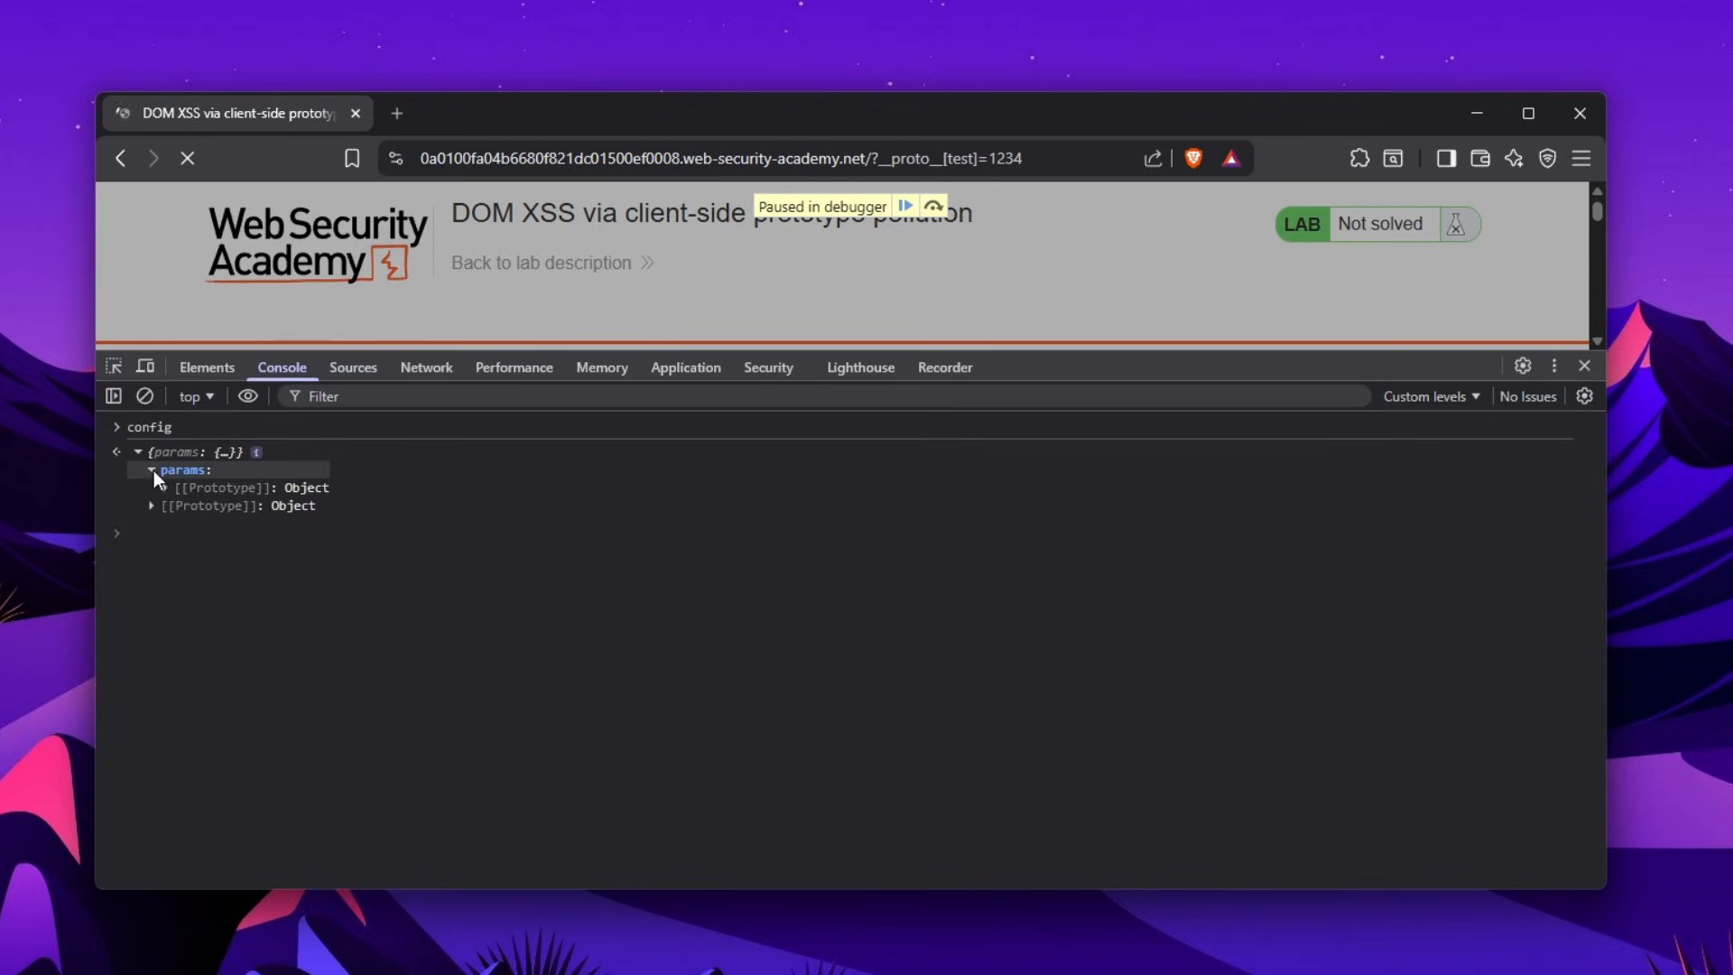
click(152, 487)
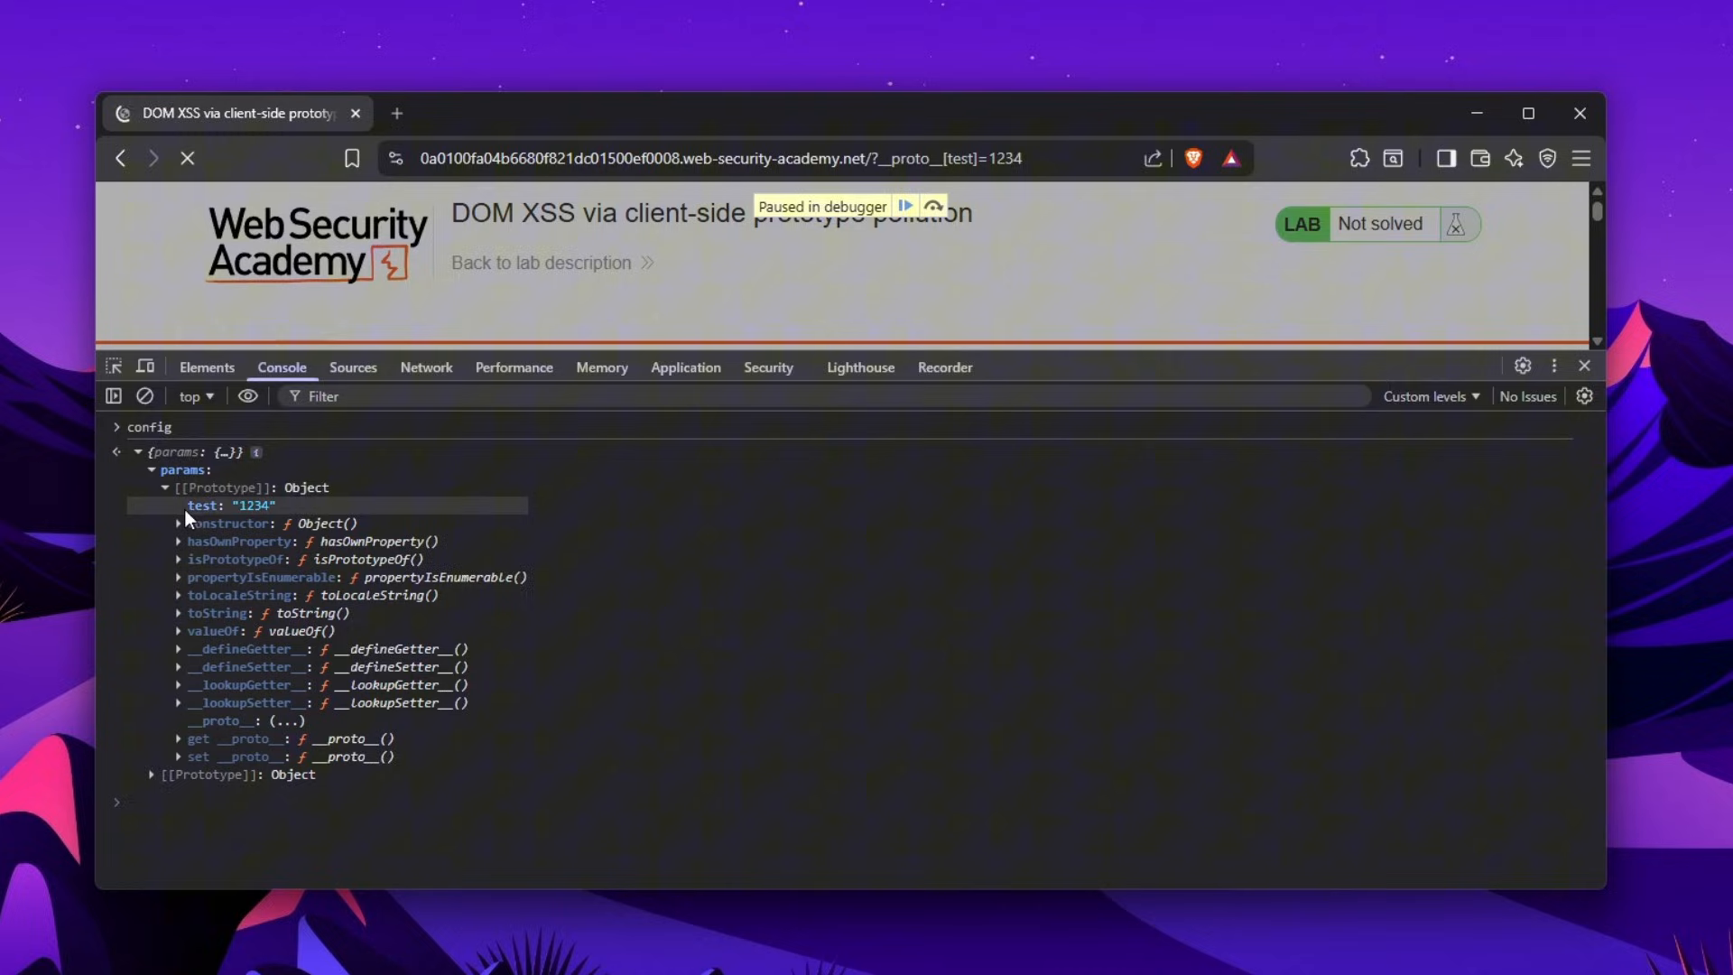
mouse_move(263, 526)
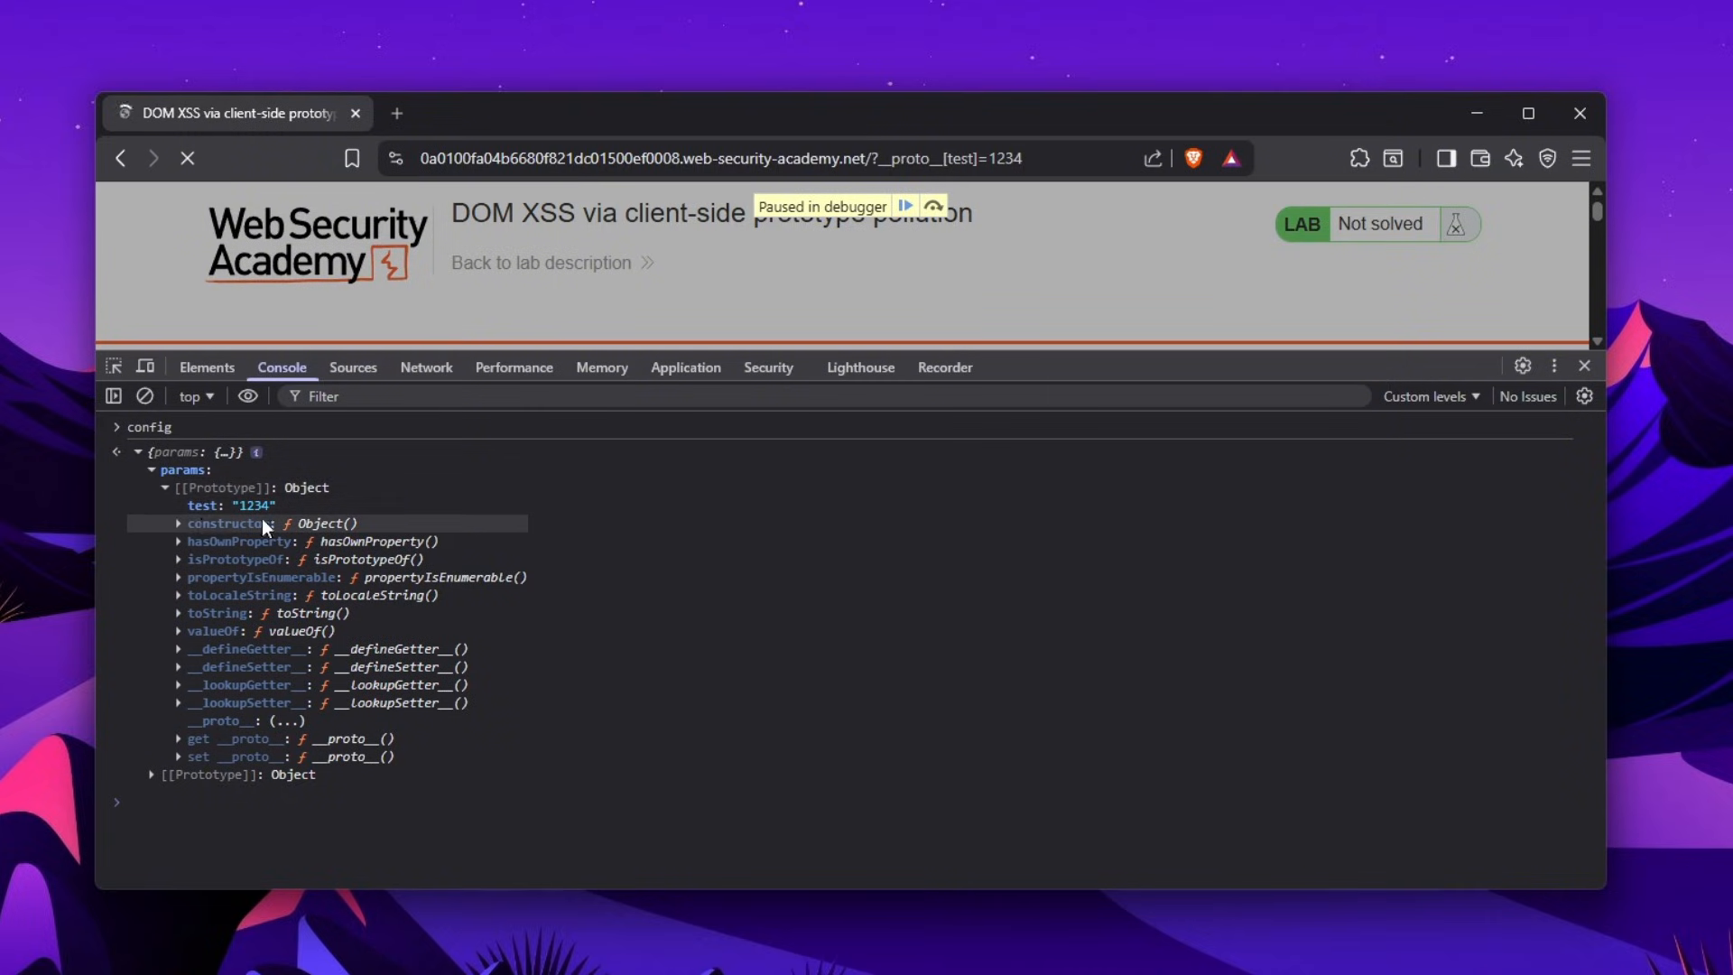
click(152, 774)
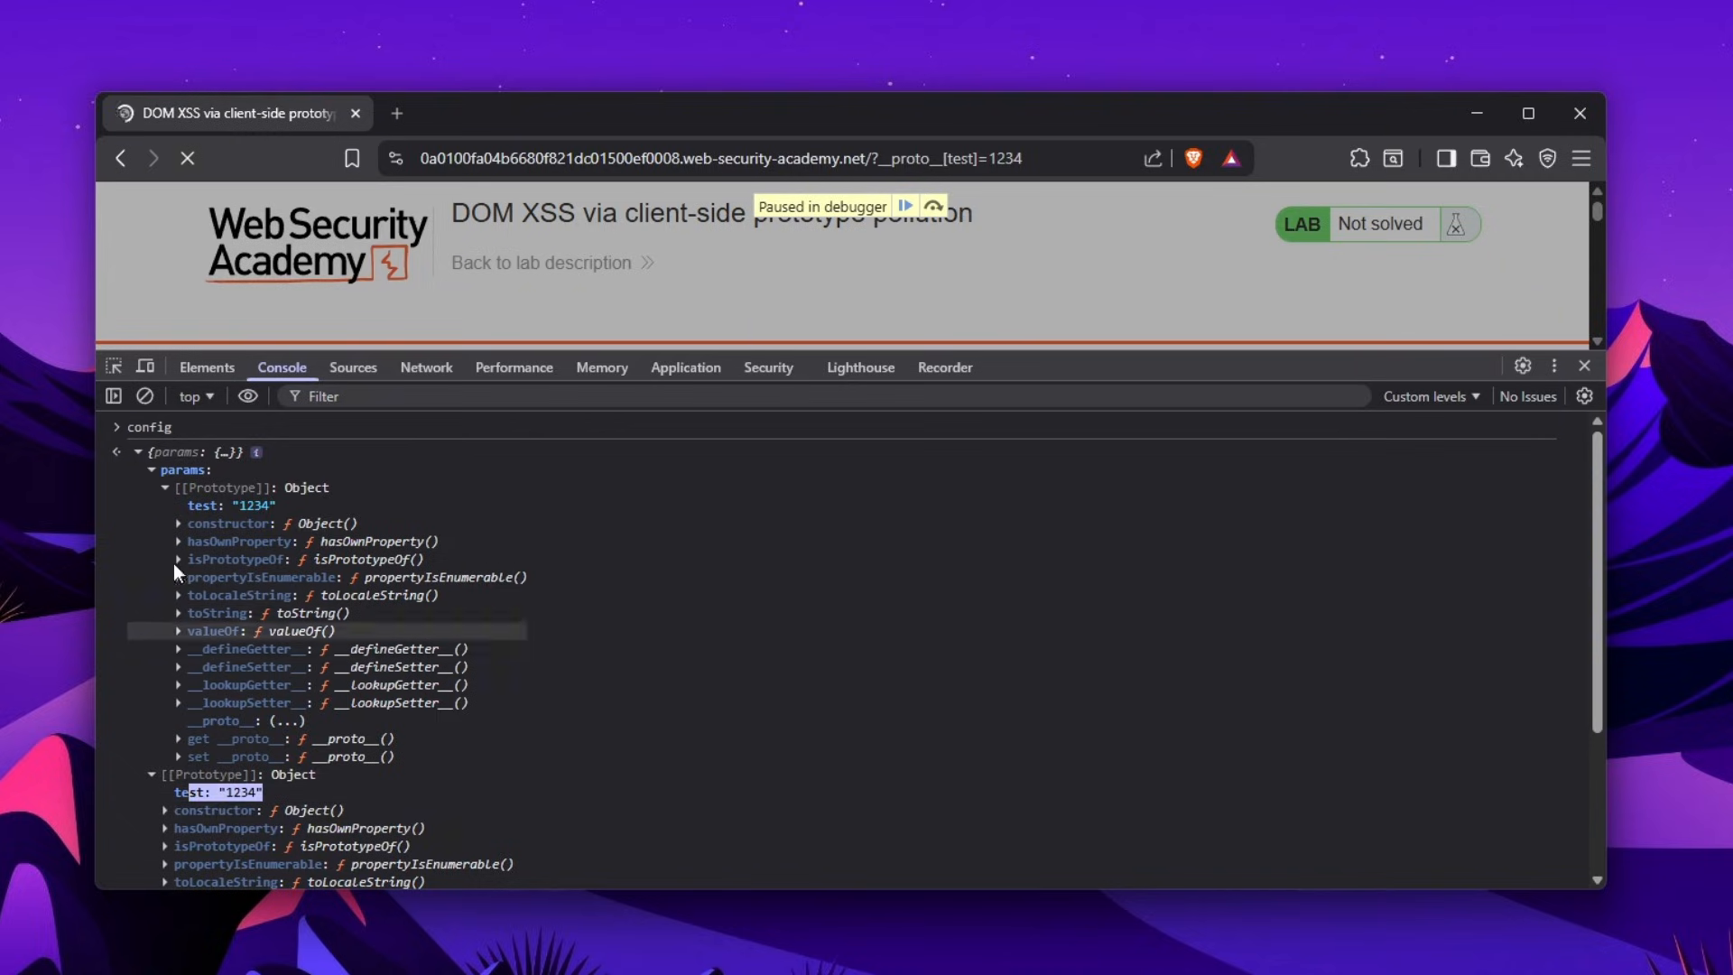
click(906, 207)
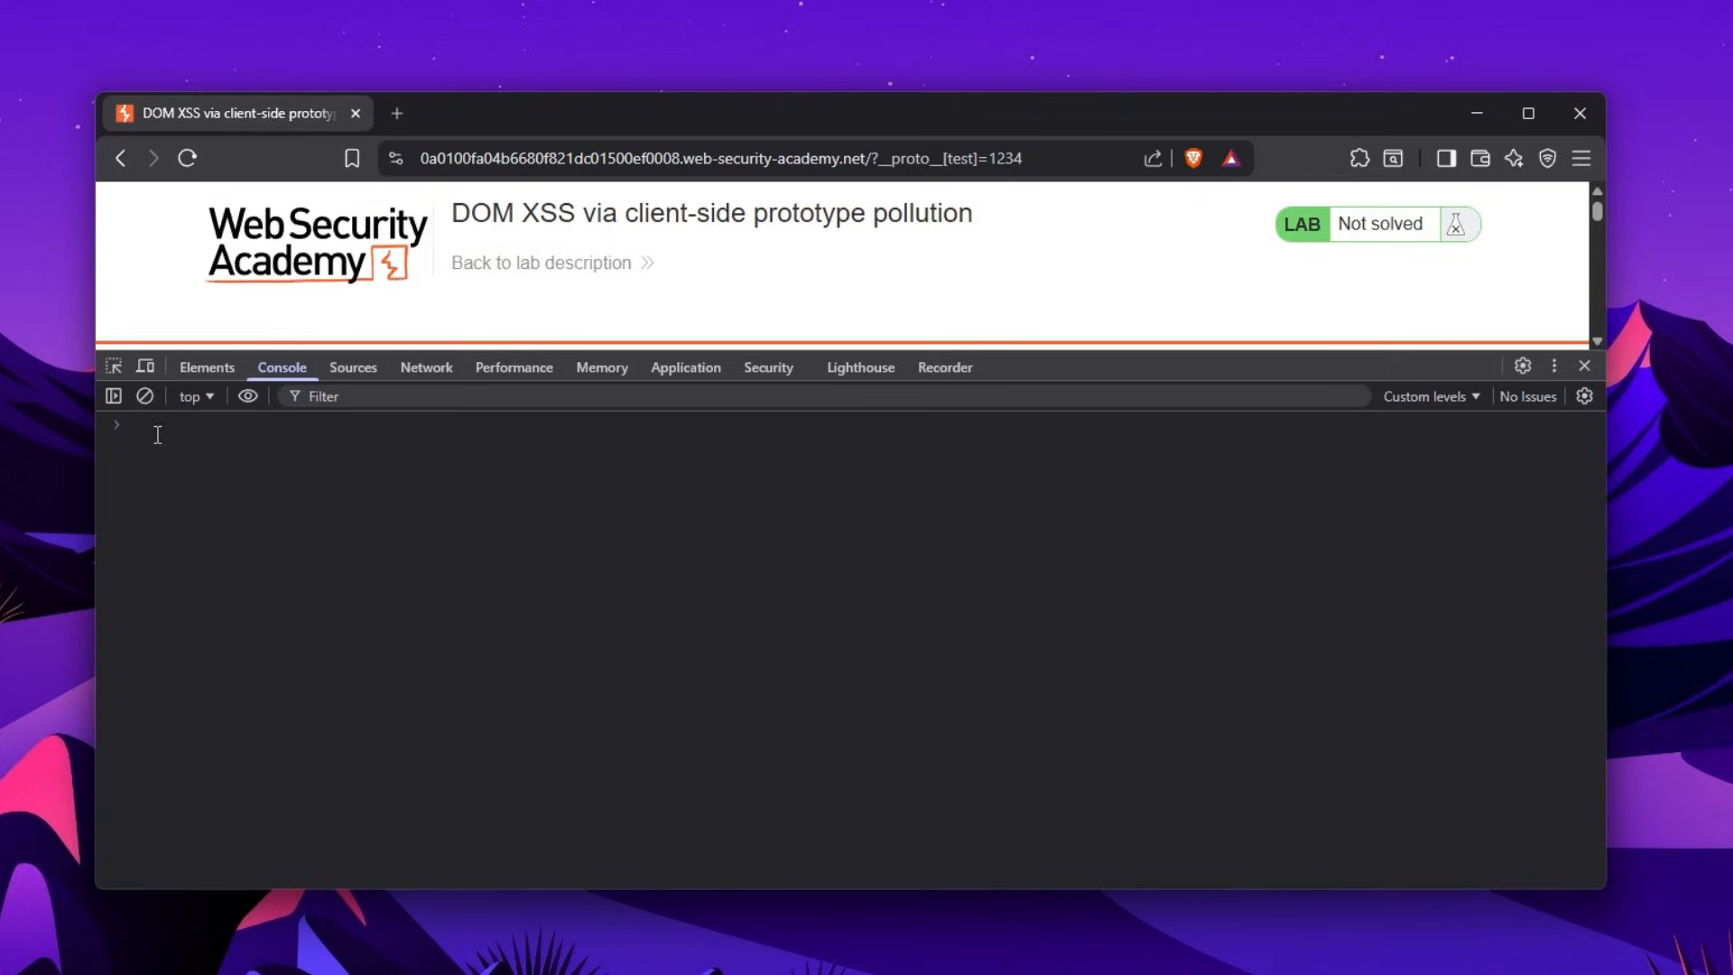
Evaluate config.test (returns '1234') and config, then select transport_url on line 12
text(config.)
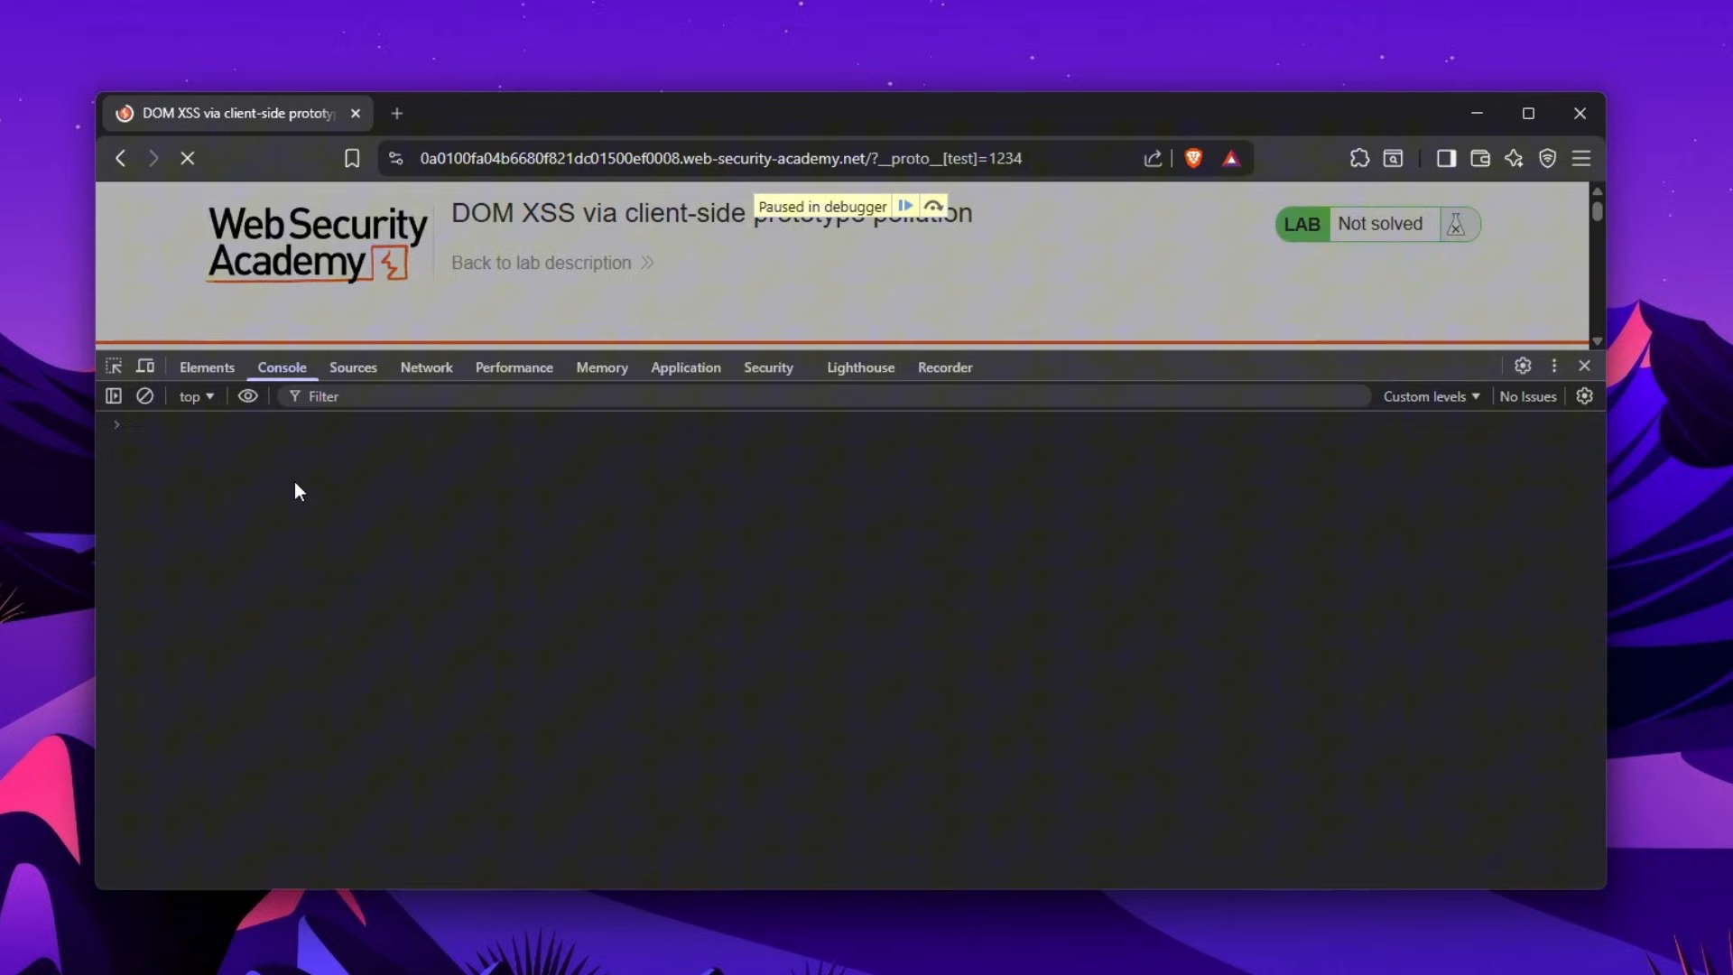
text(config.tes)
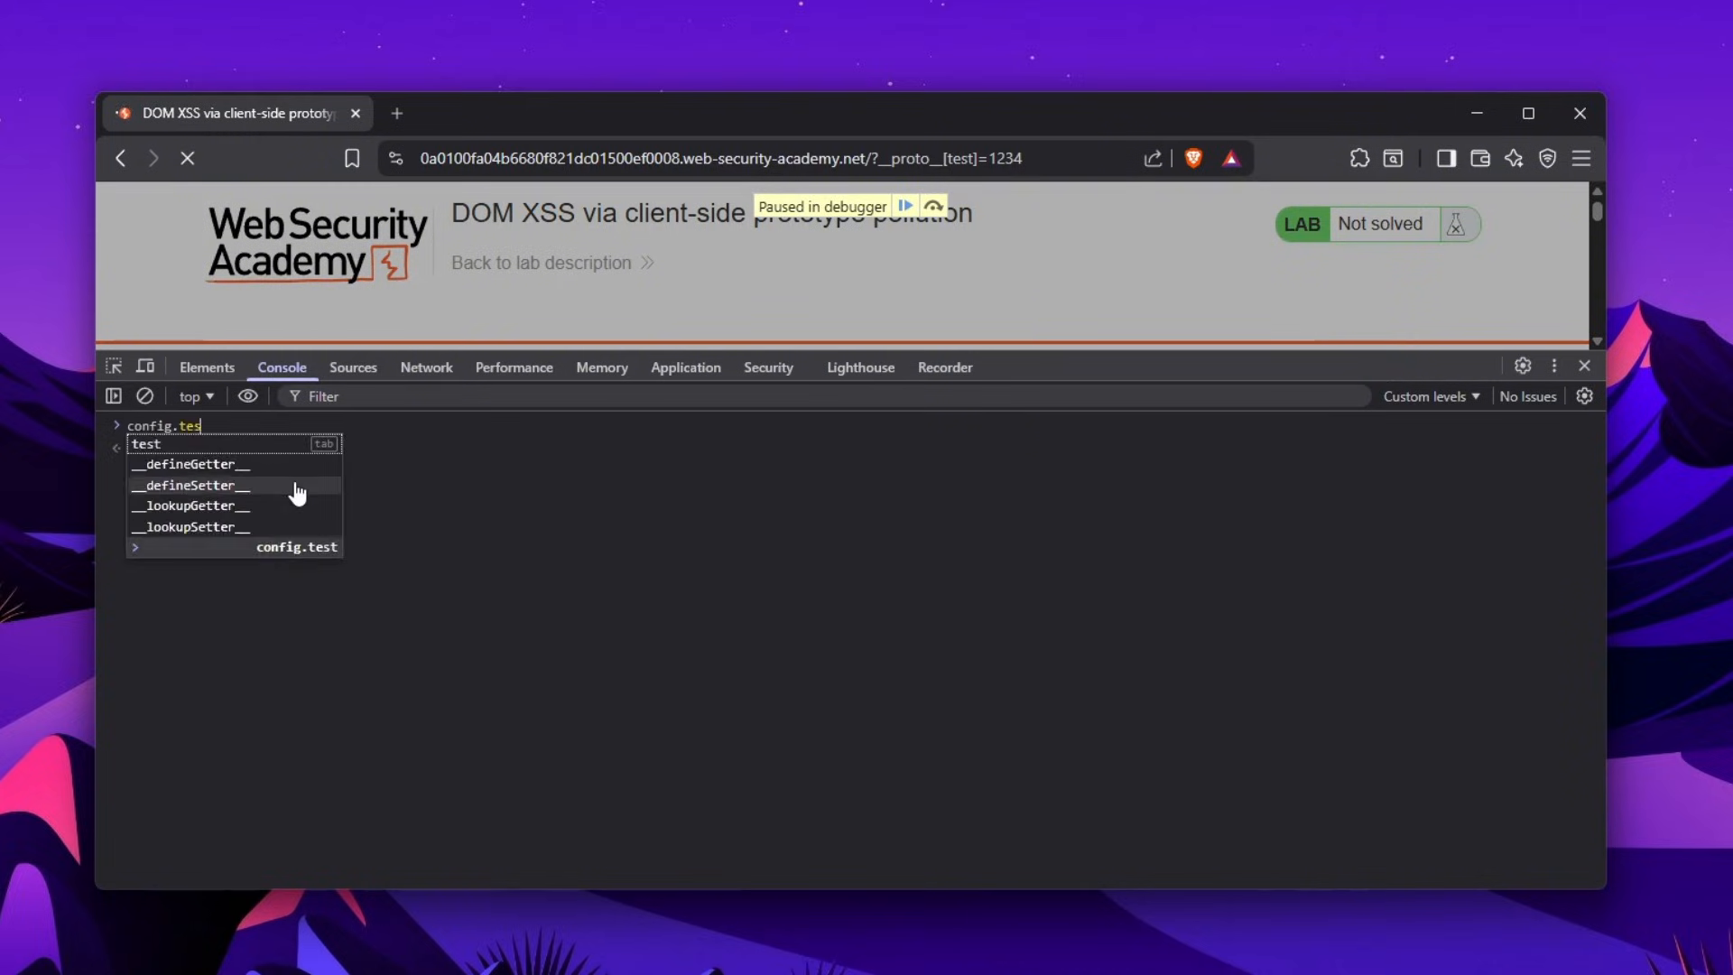
key(Enter)
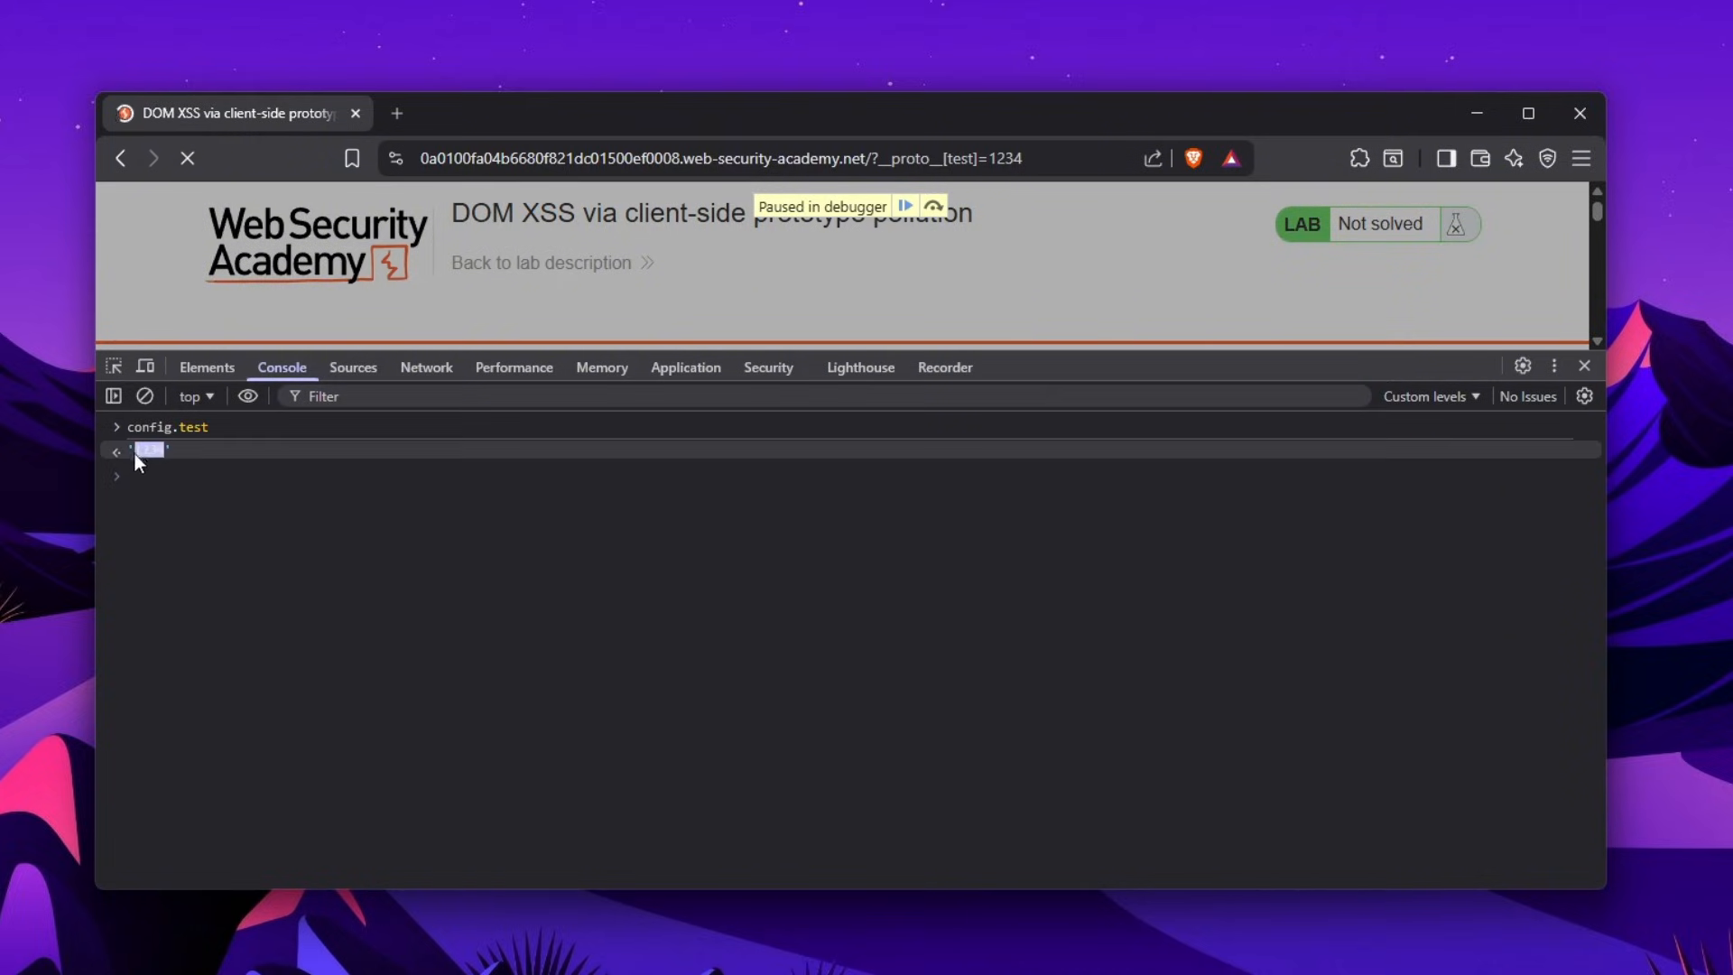
text(config)
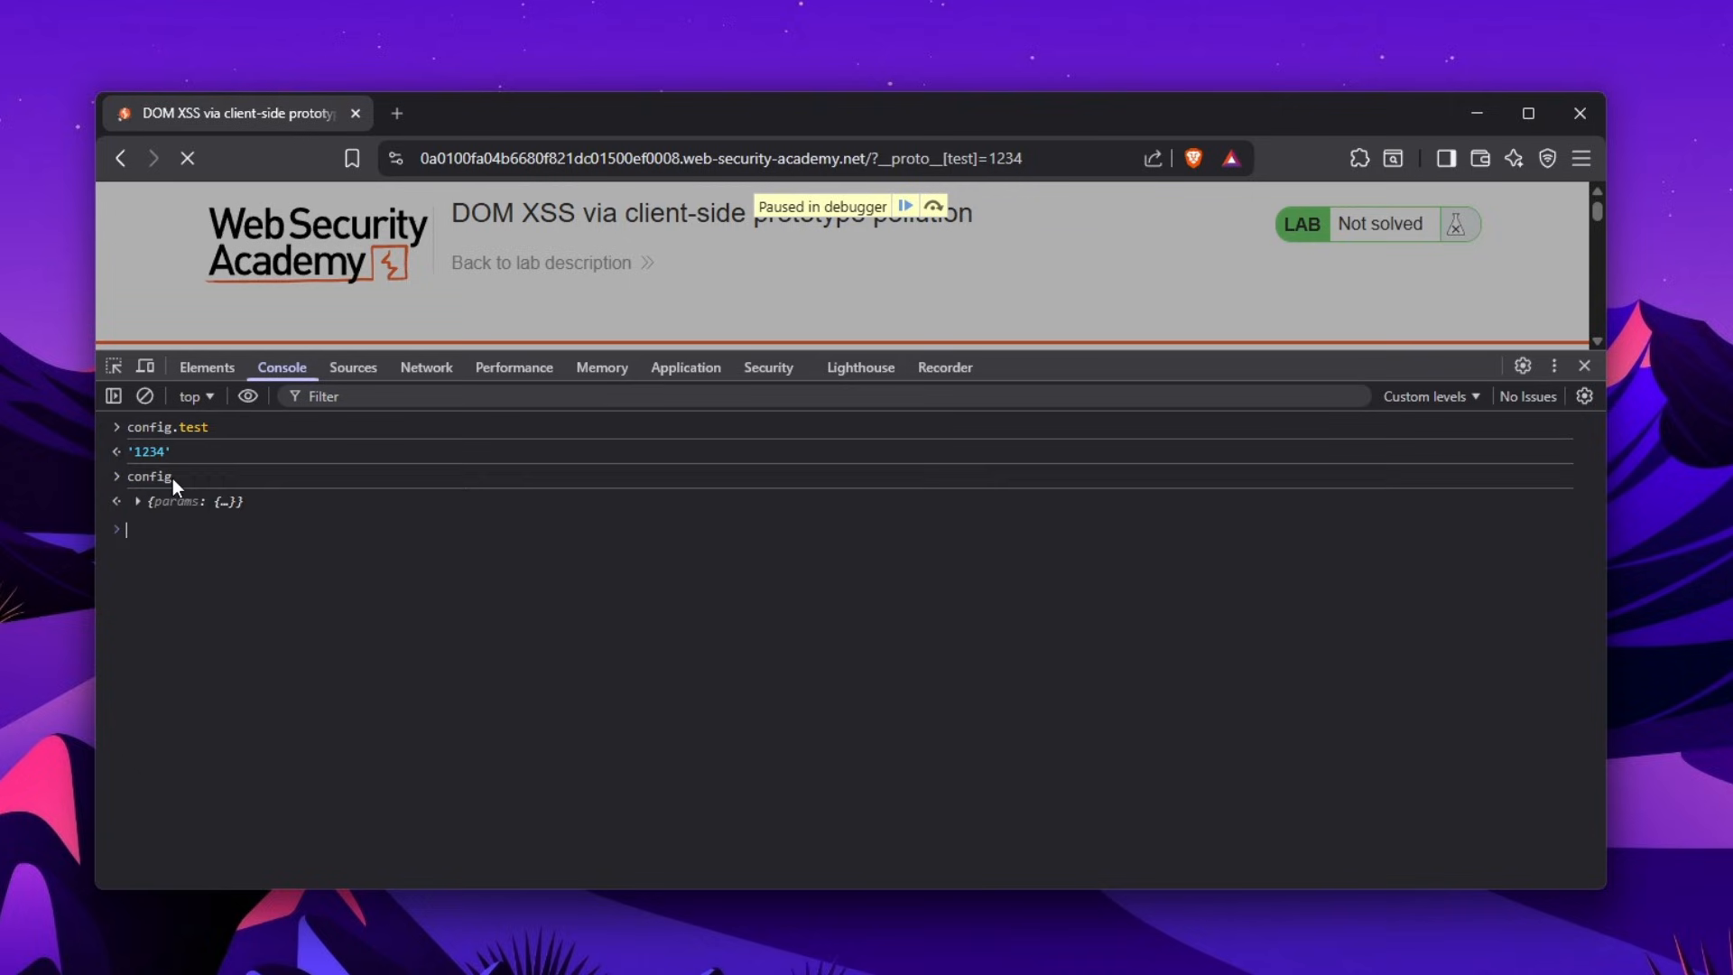
click(137, 501)
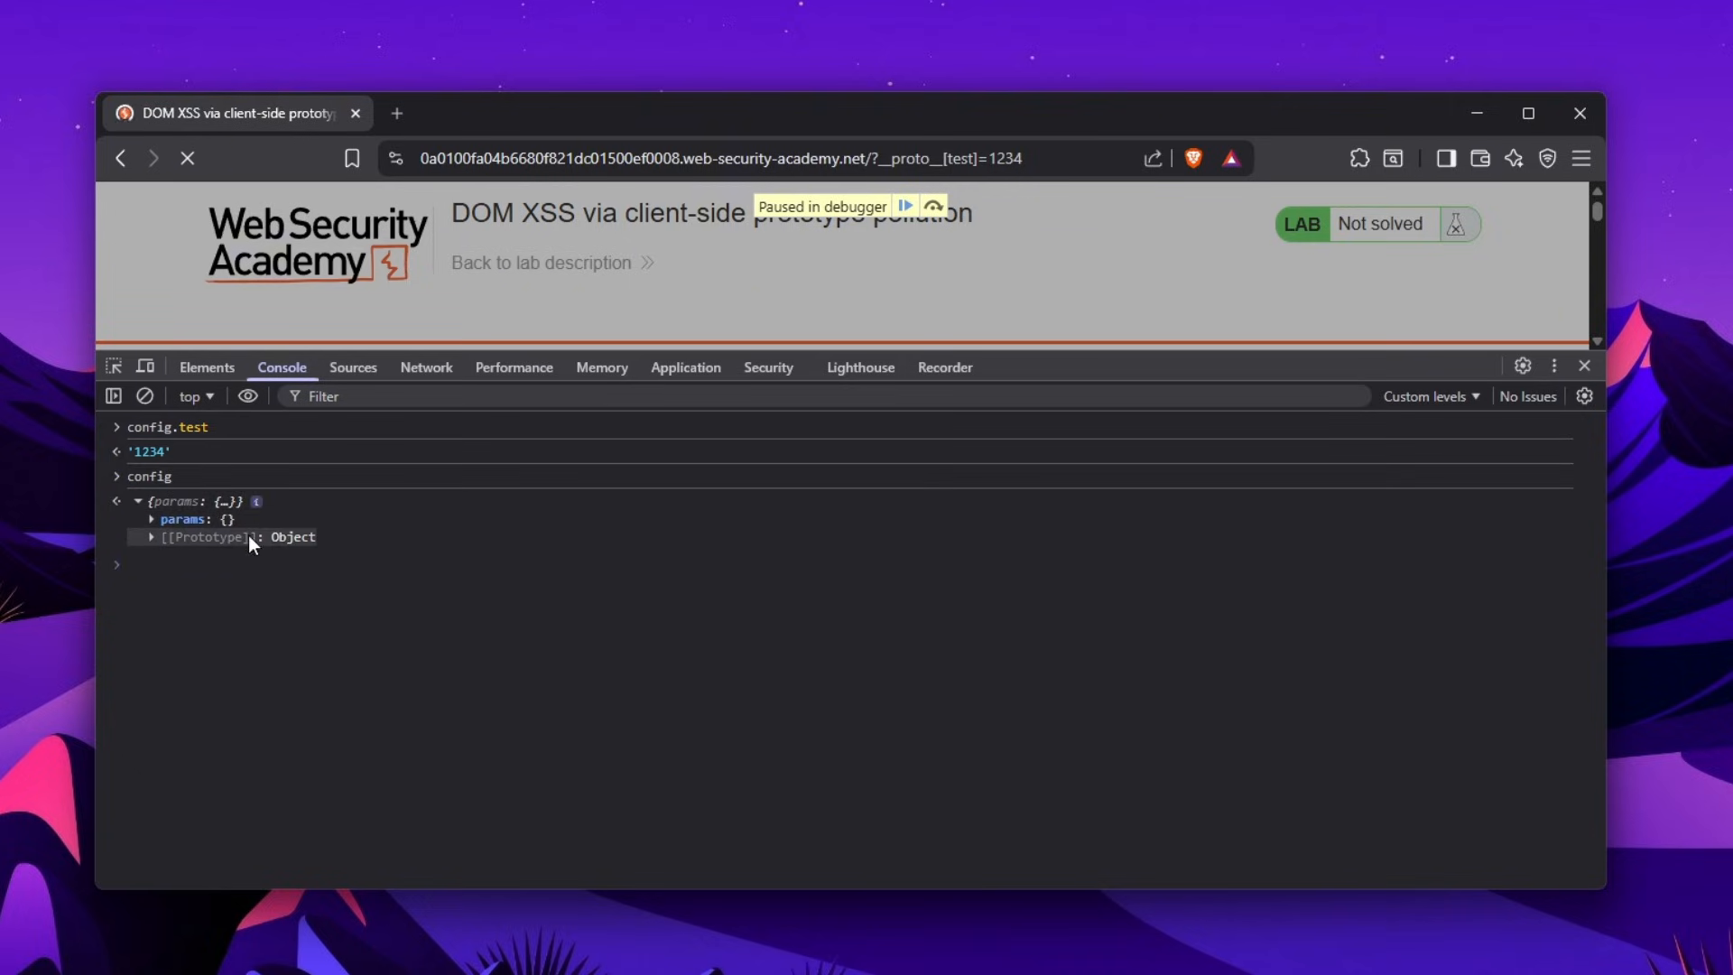
click(351, 367)
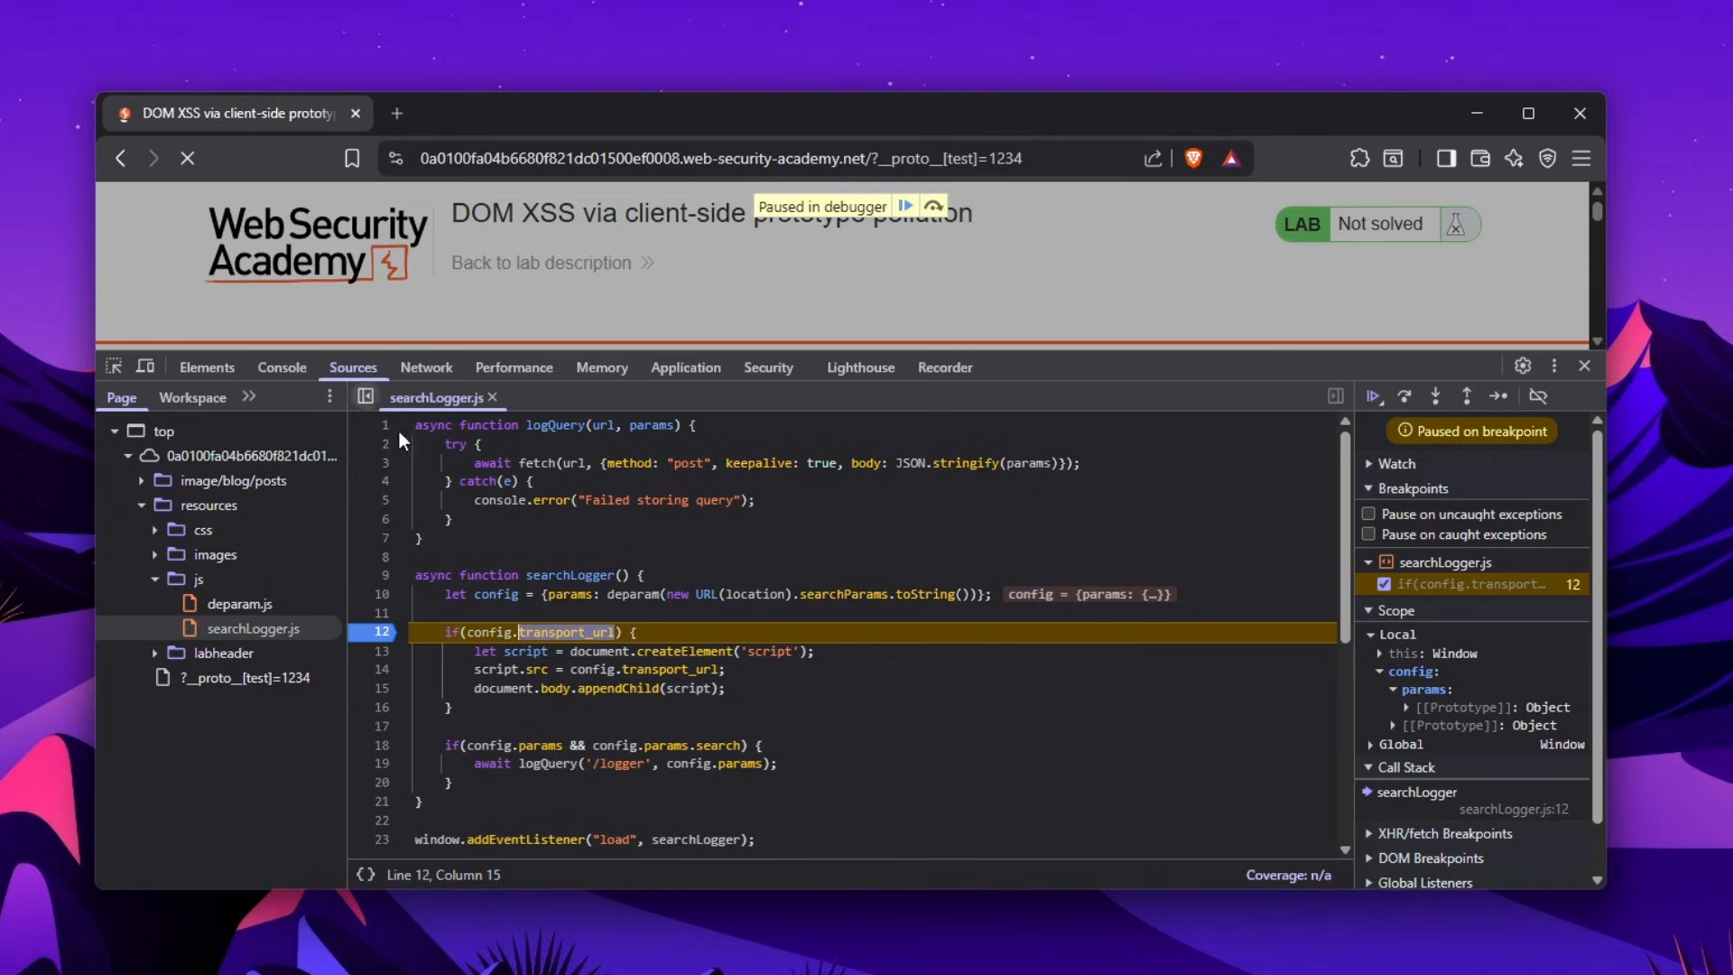
double_click(568, 632)
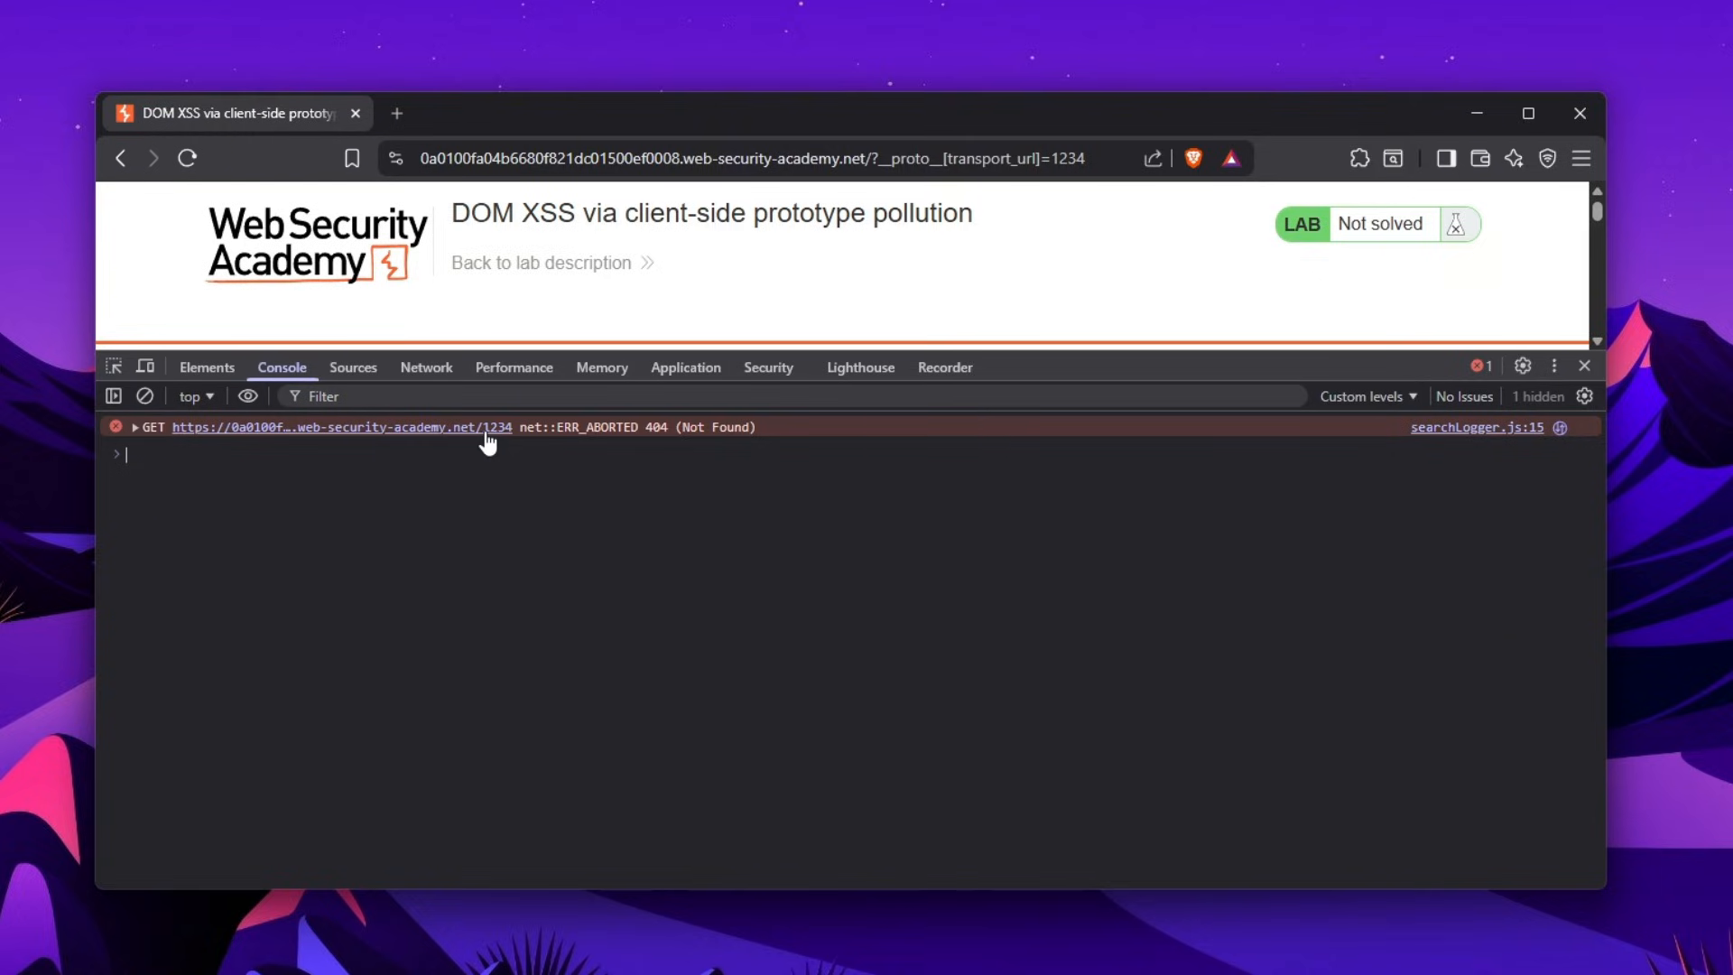
Review the network requests for the /1234 logger fetch, then return to the console
click(426, 368)
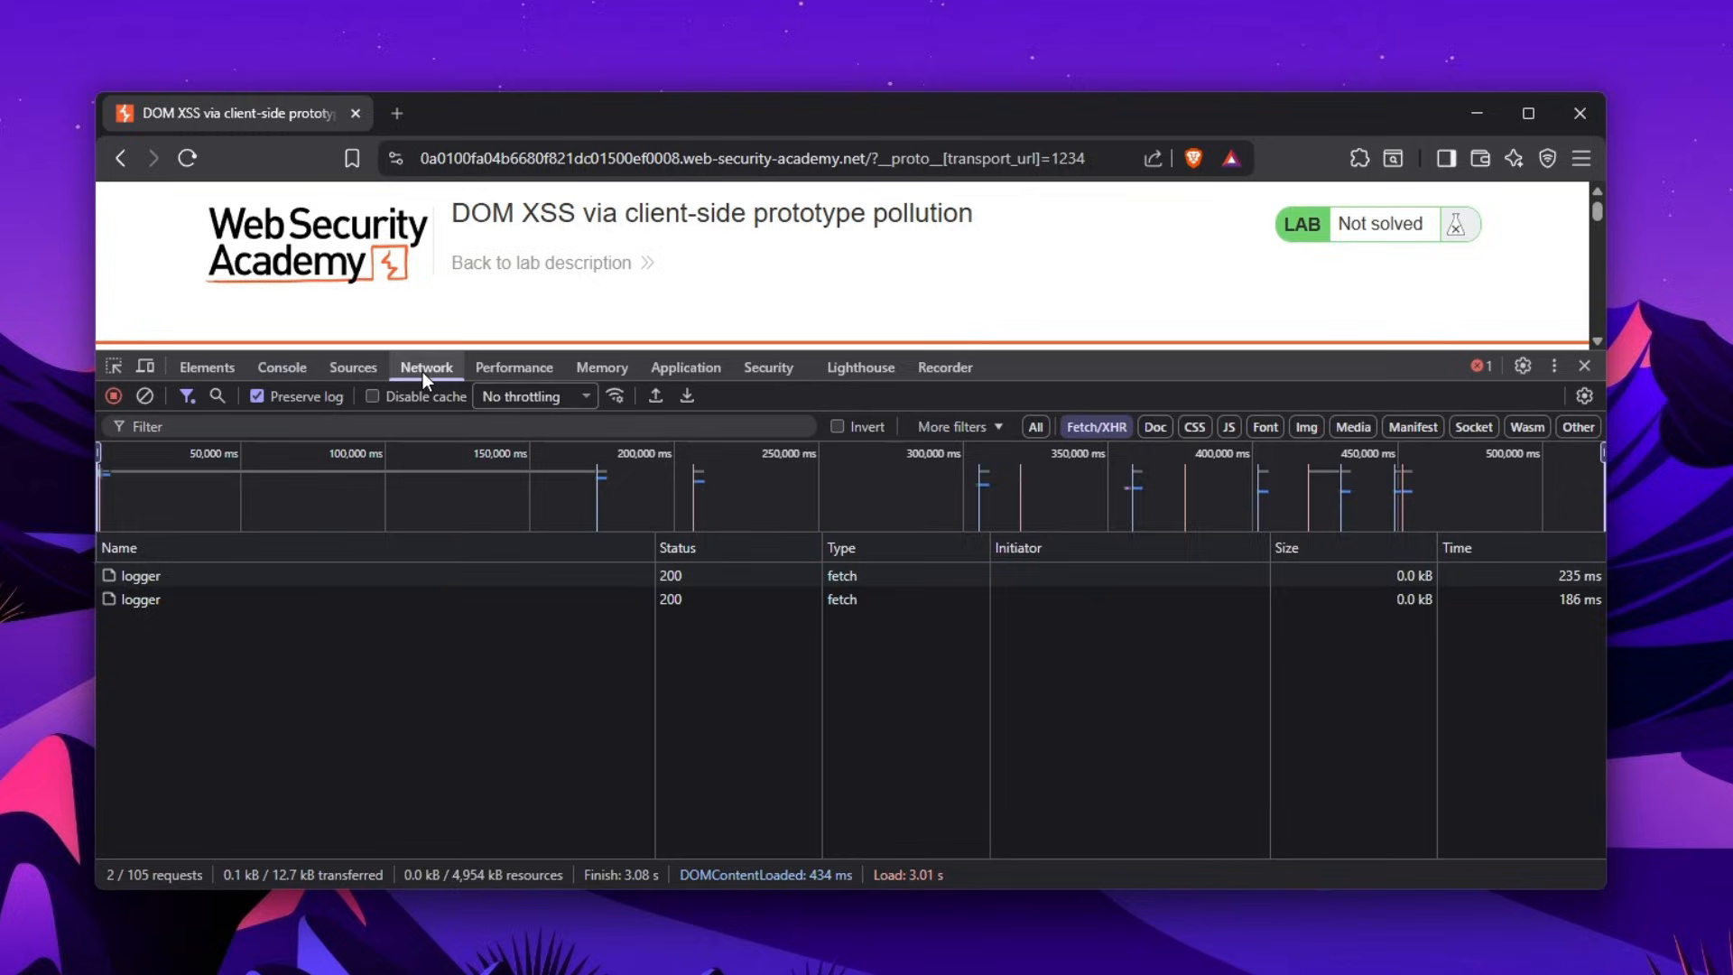
click(281, 368)
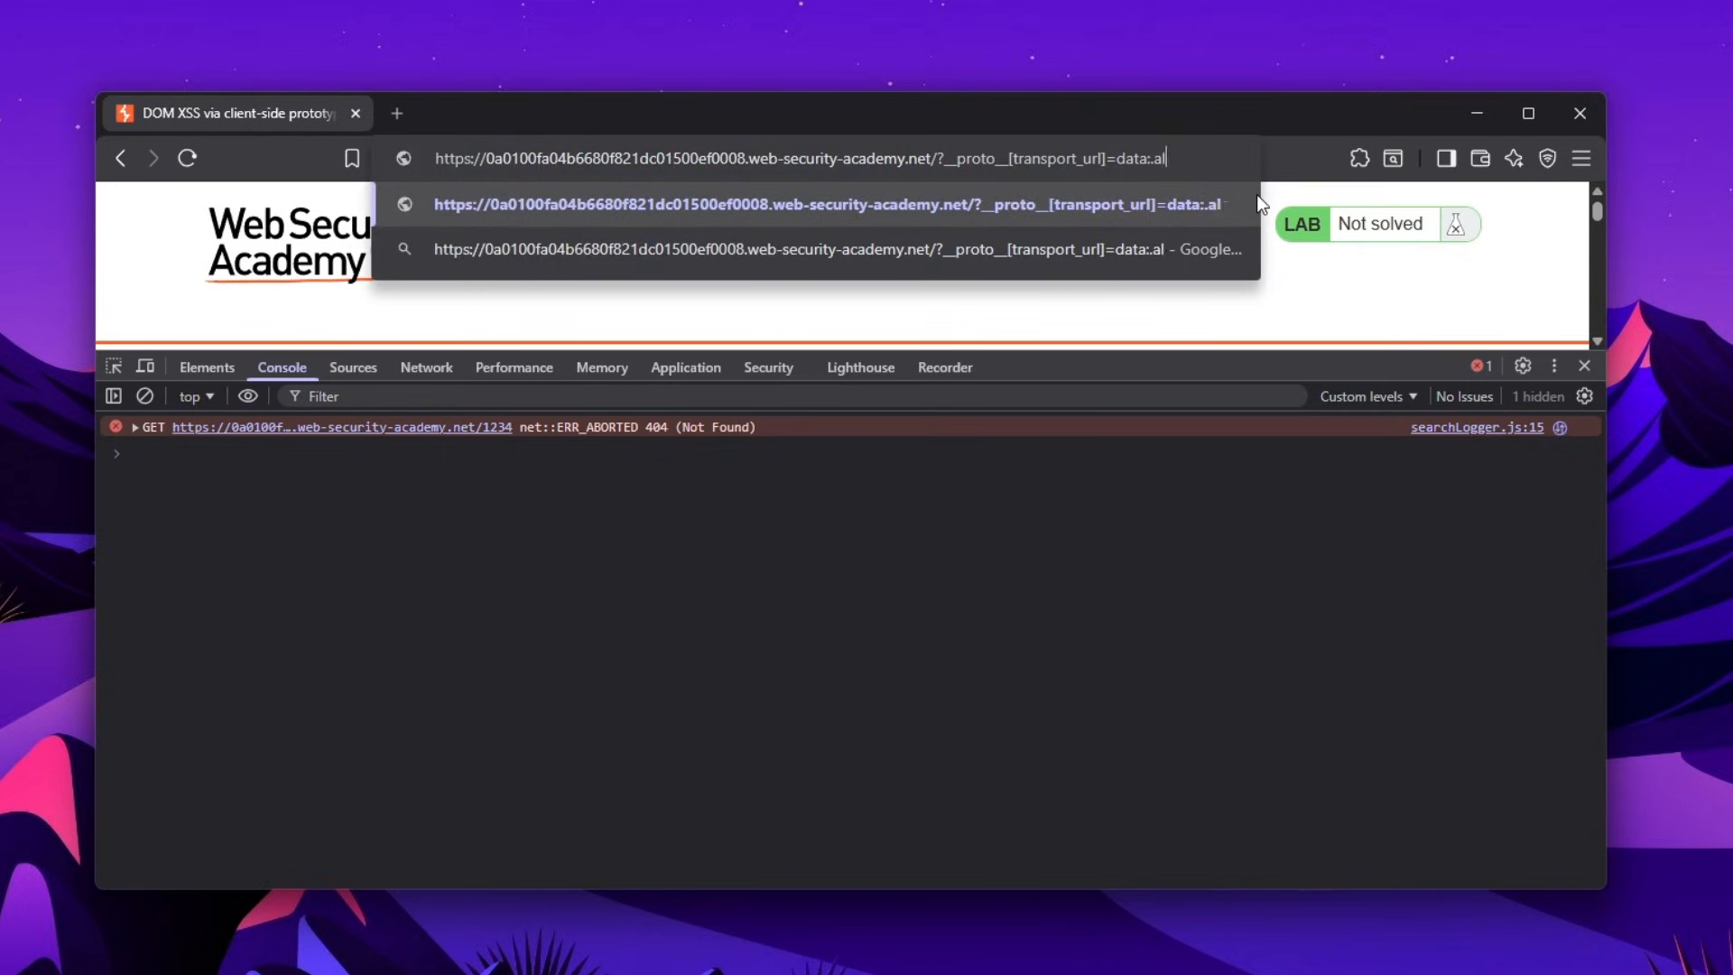
Load the data:,alert(1); payload, check config.transport_url, resume, and dismiss the alert(1)
key(Backspace)
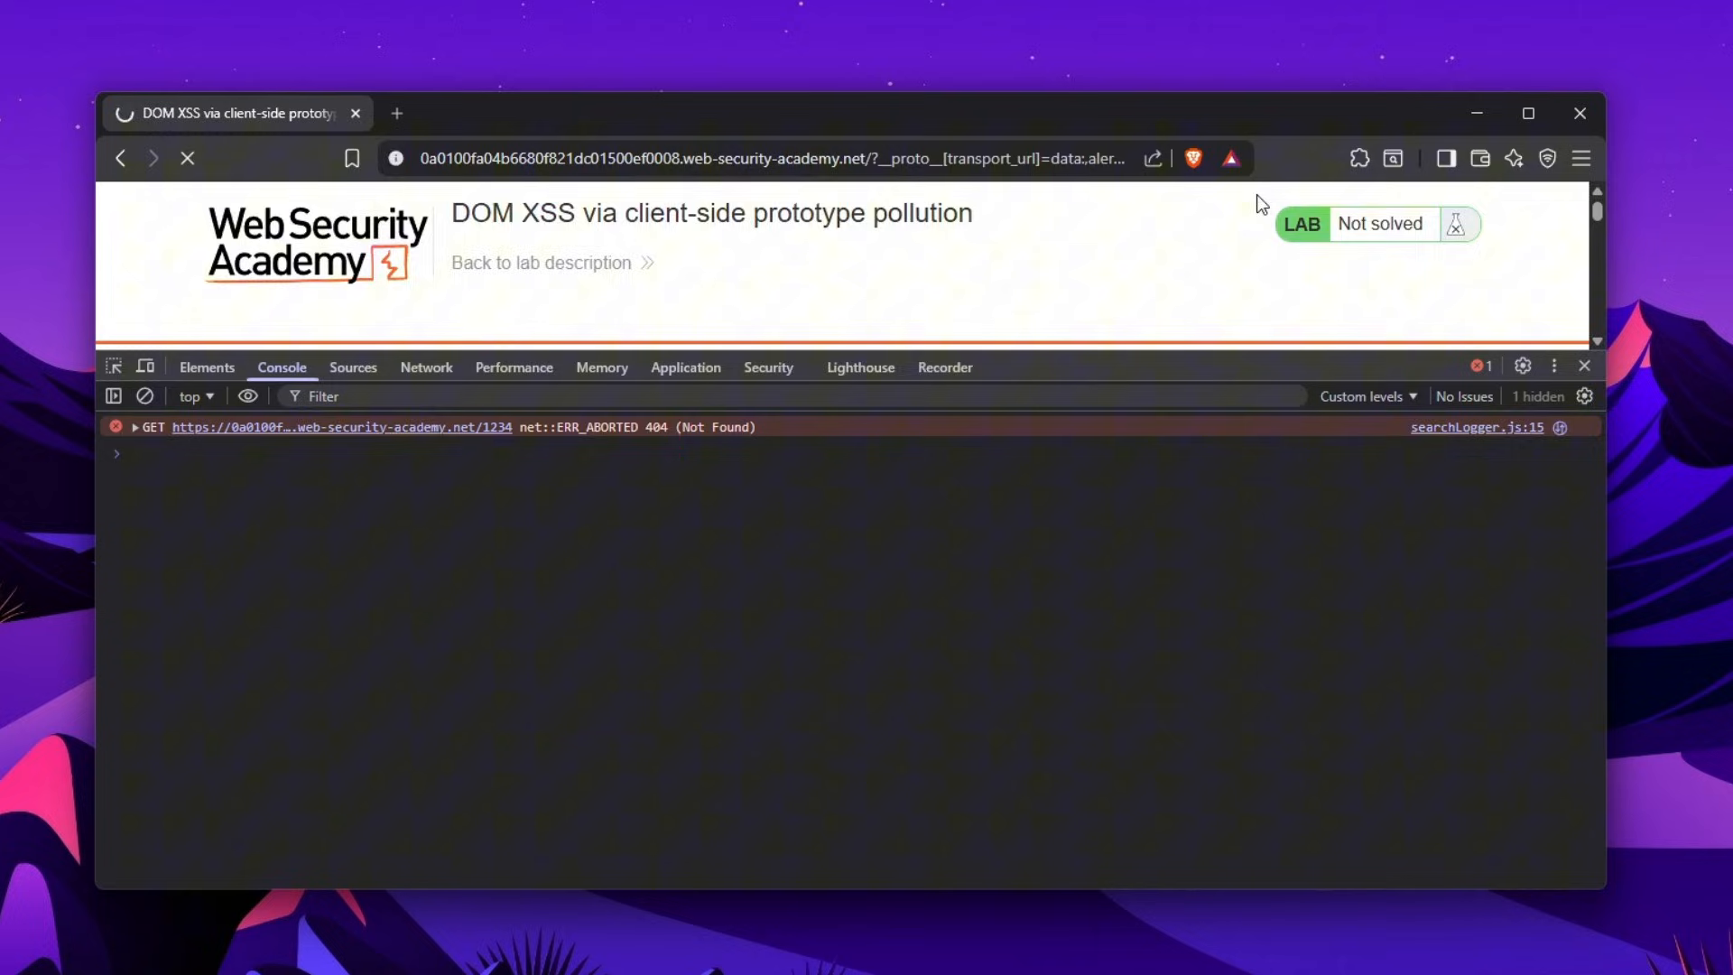
click(351, 367)
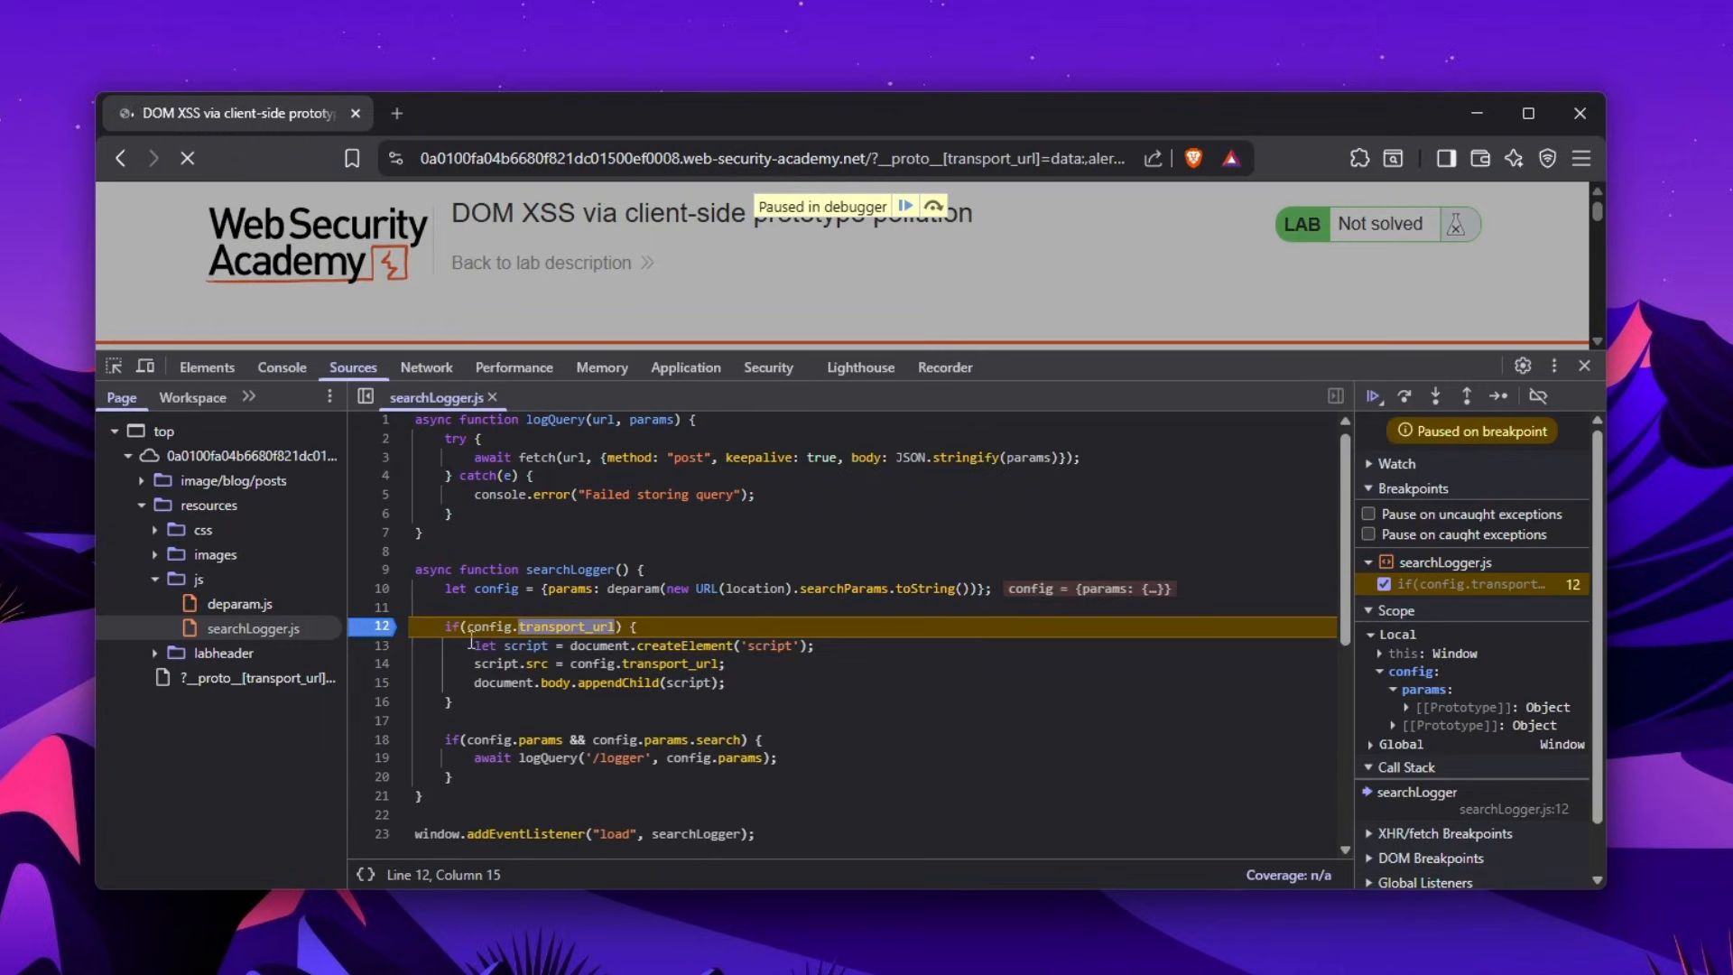
drag(455, 625, 620, 626)
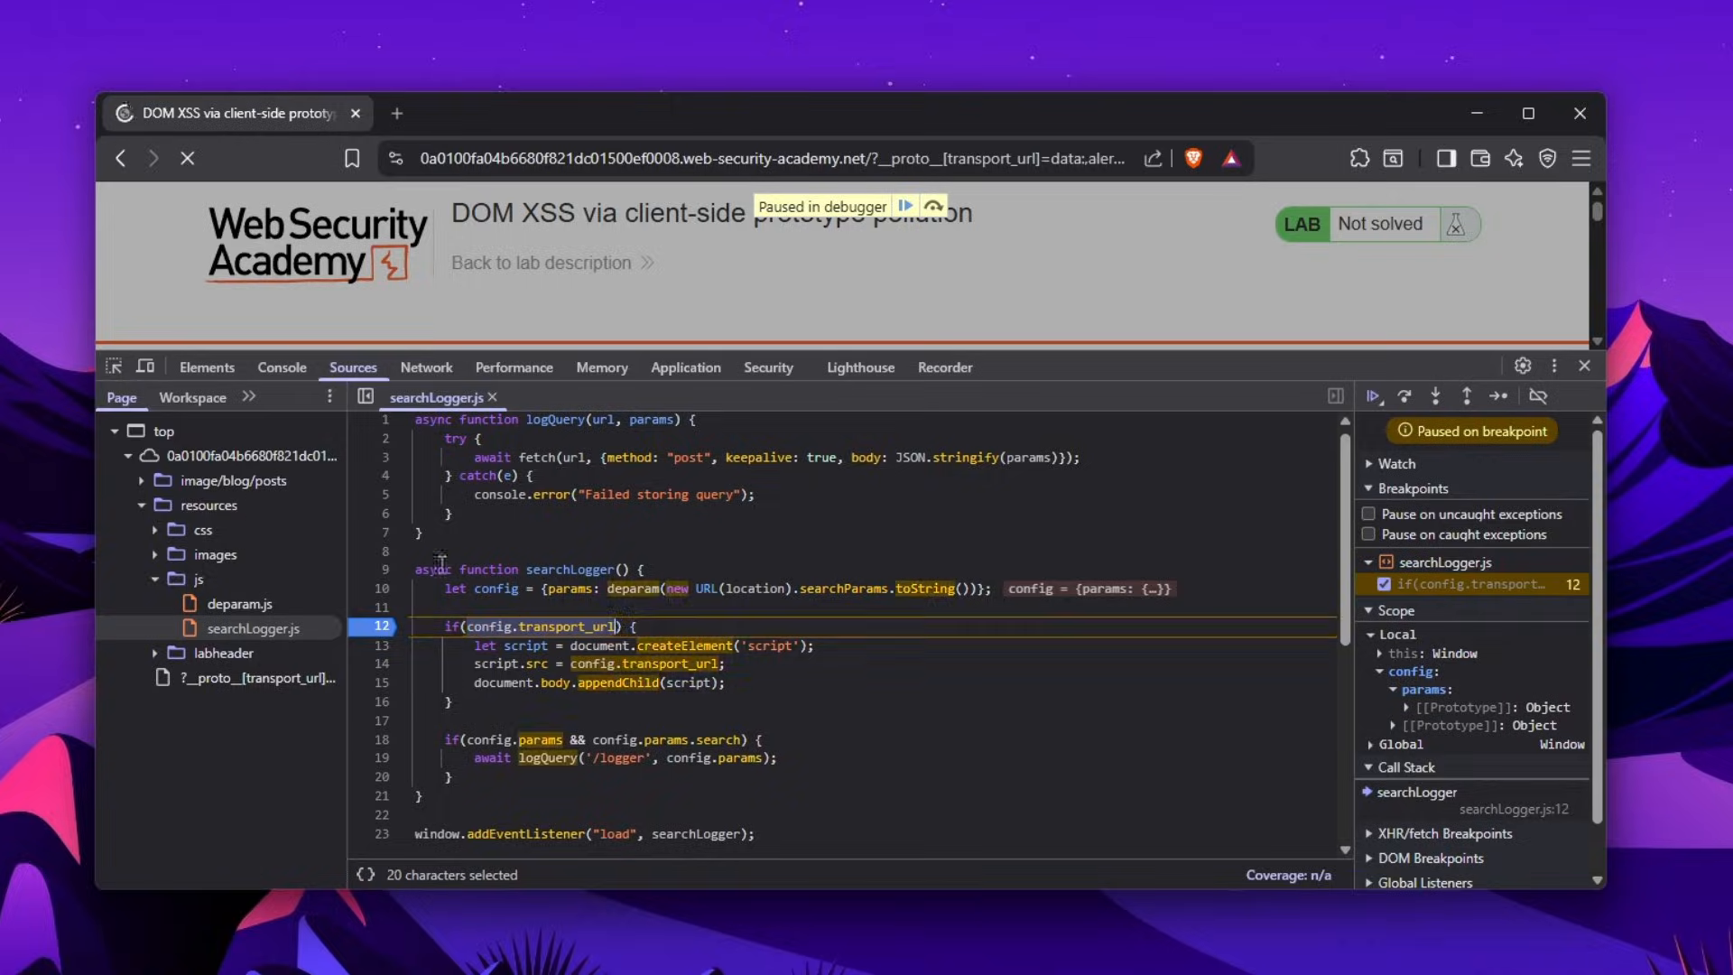
click(280, 367)
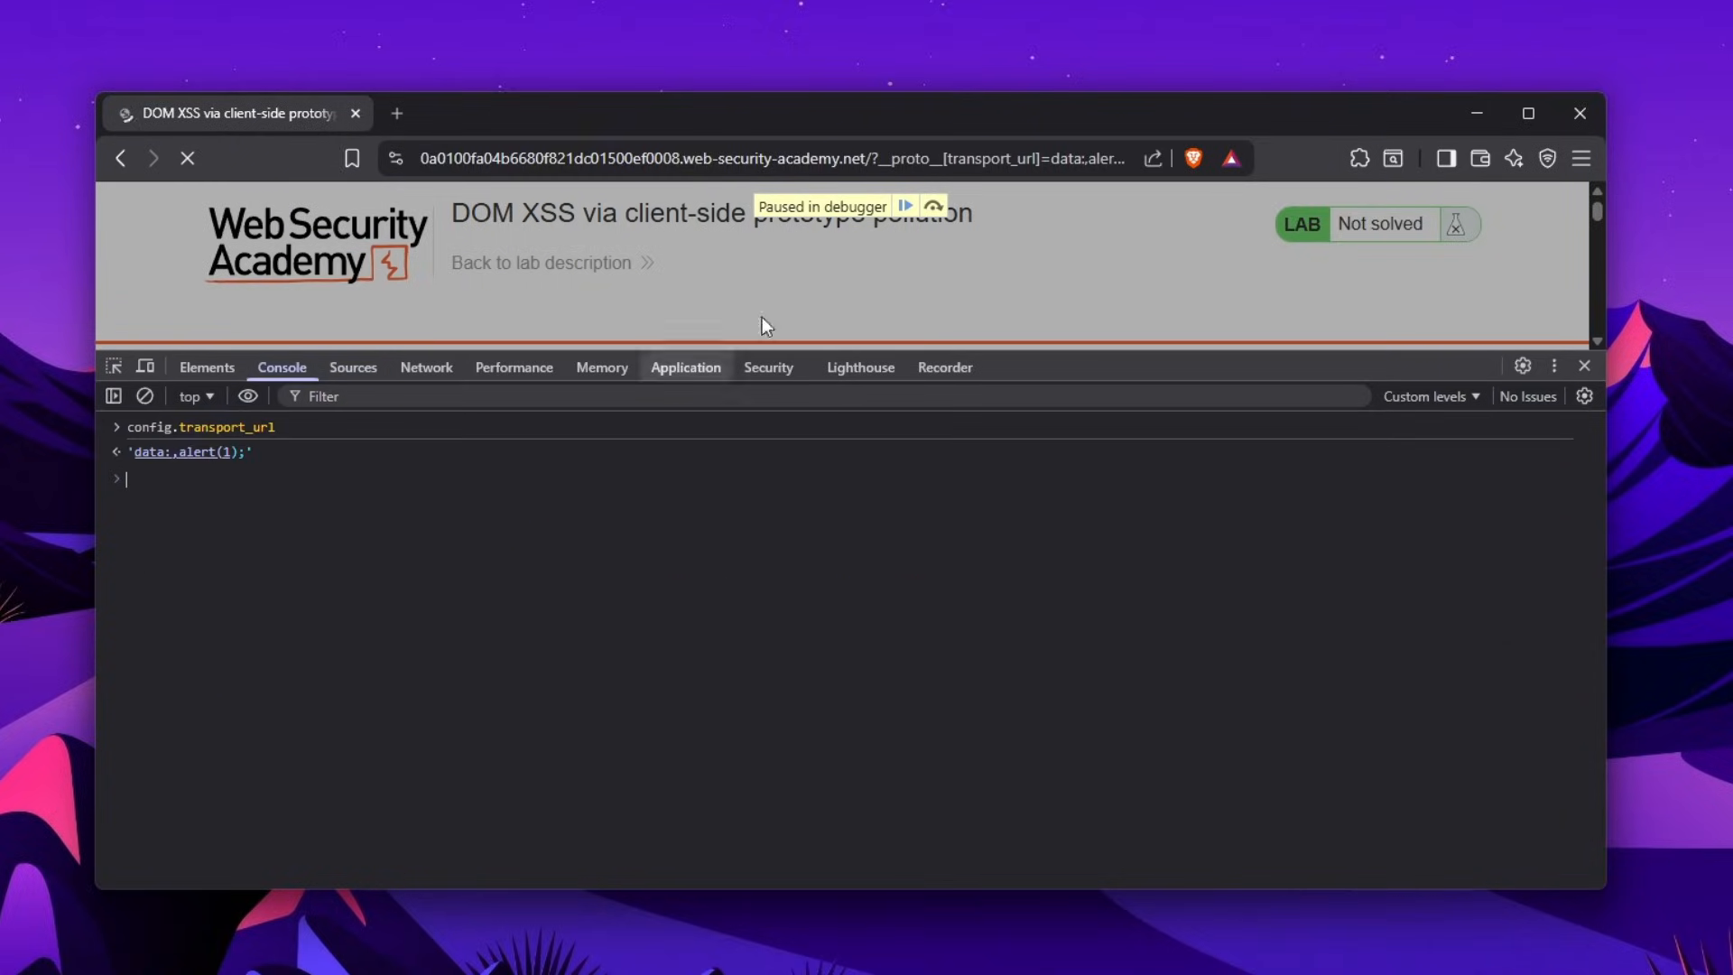
click(905, 207)
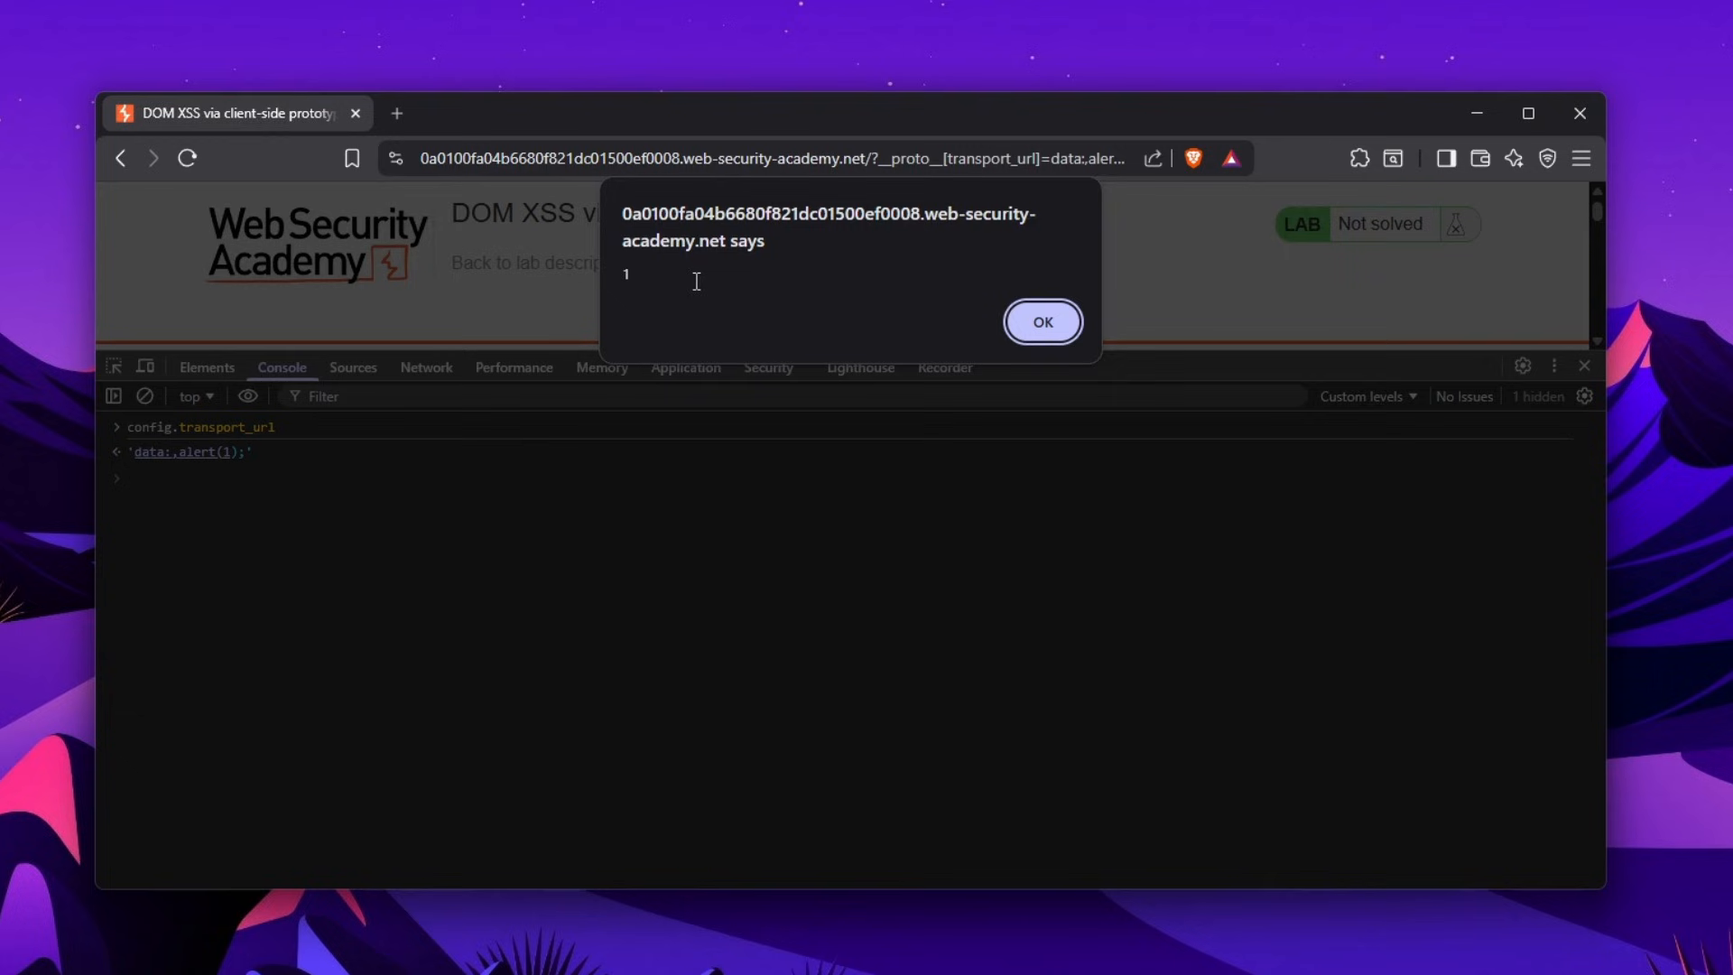
click(1040, 321)
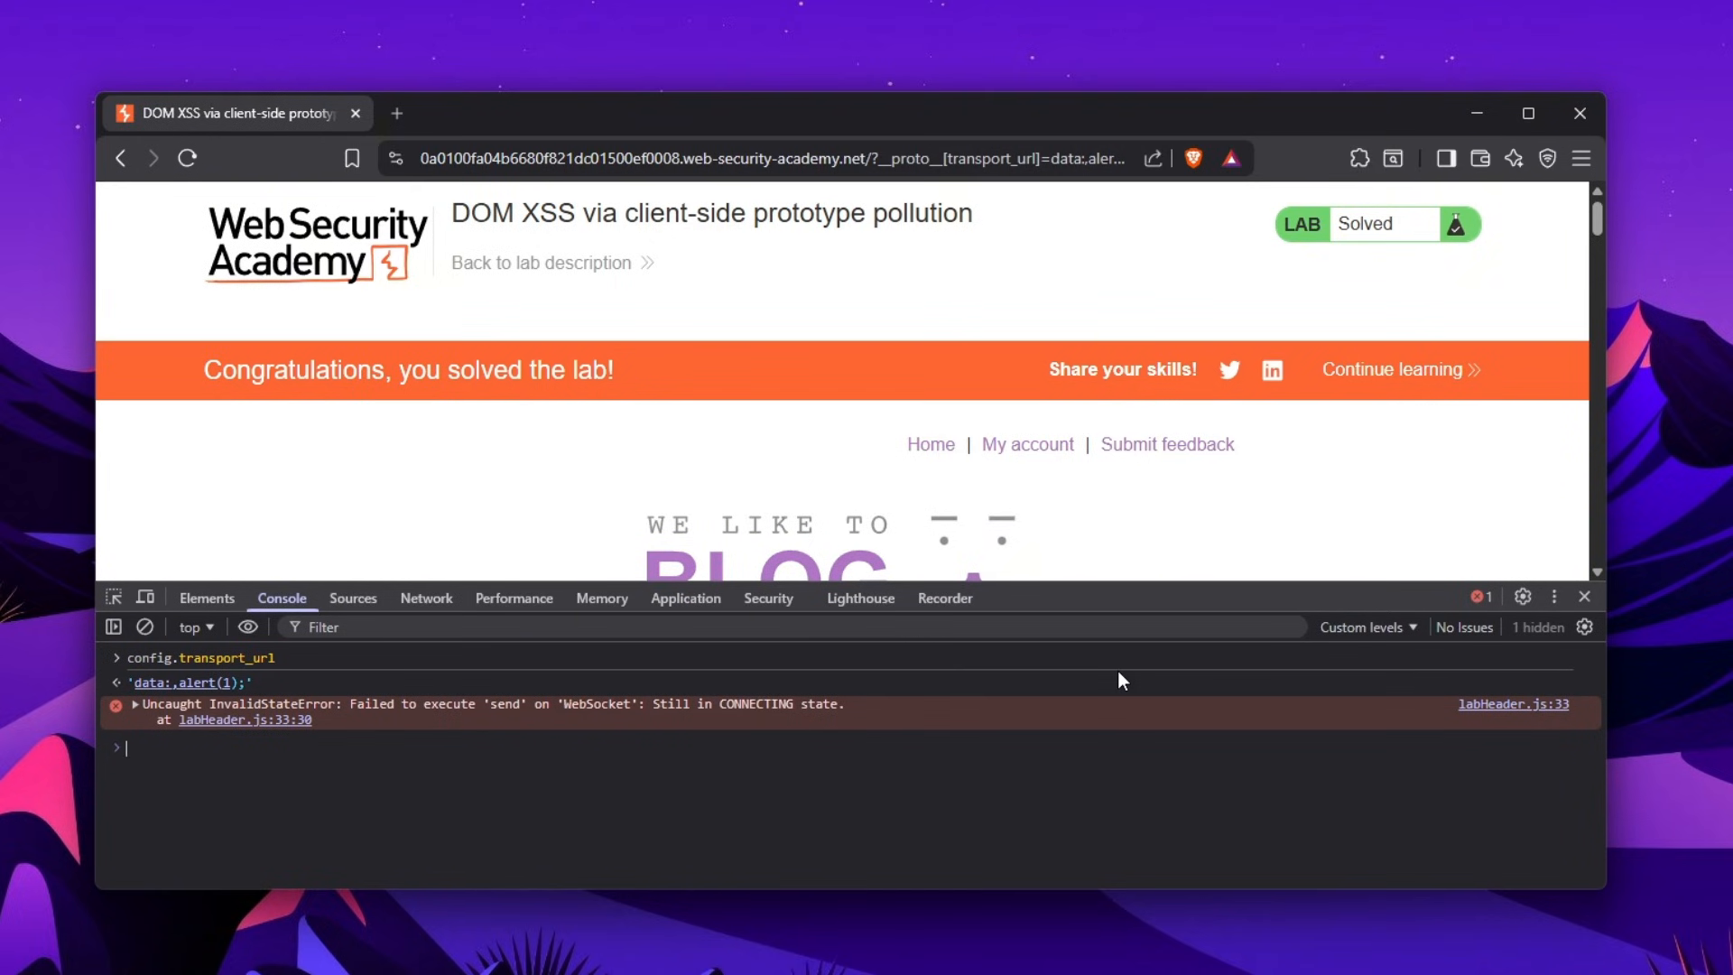
Run deparam(new URL(location).searchParams.toString()) from line 10 in the console, returning {}
click(353, 598)
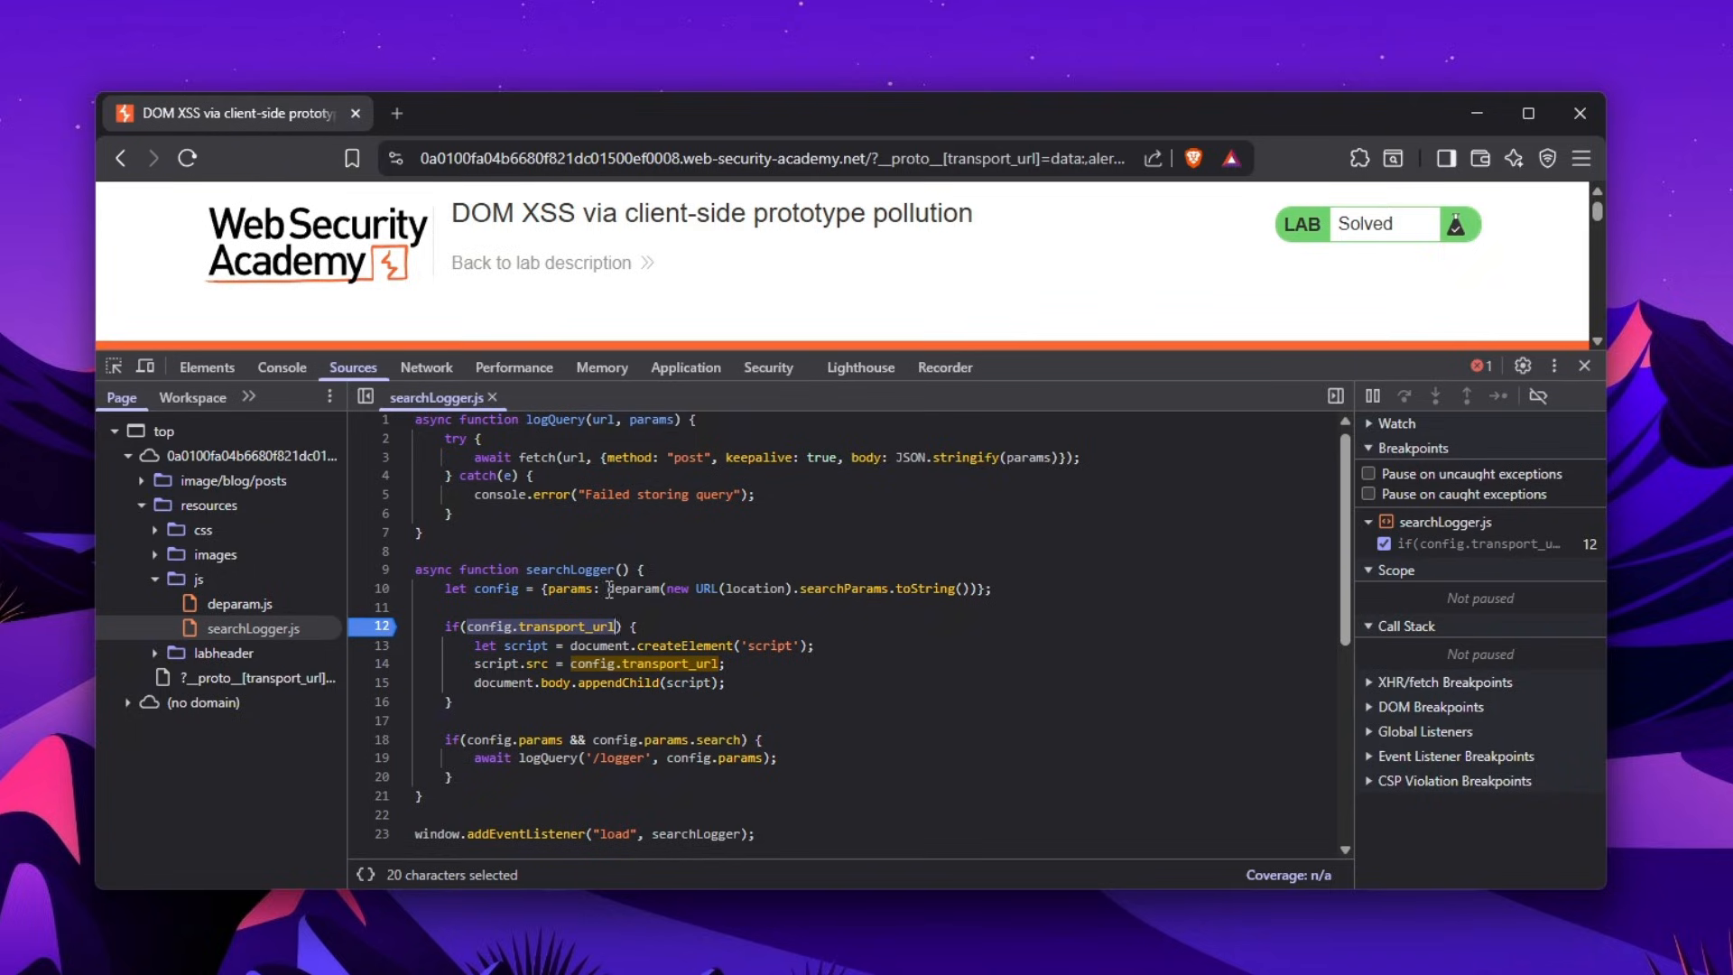
drag(605, 588, 979, 588)
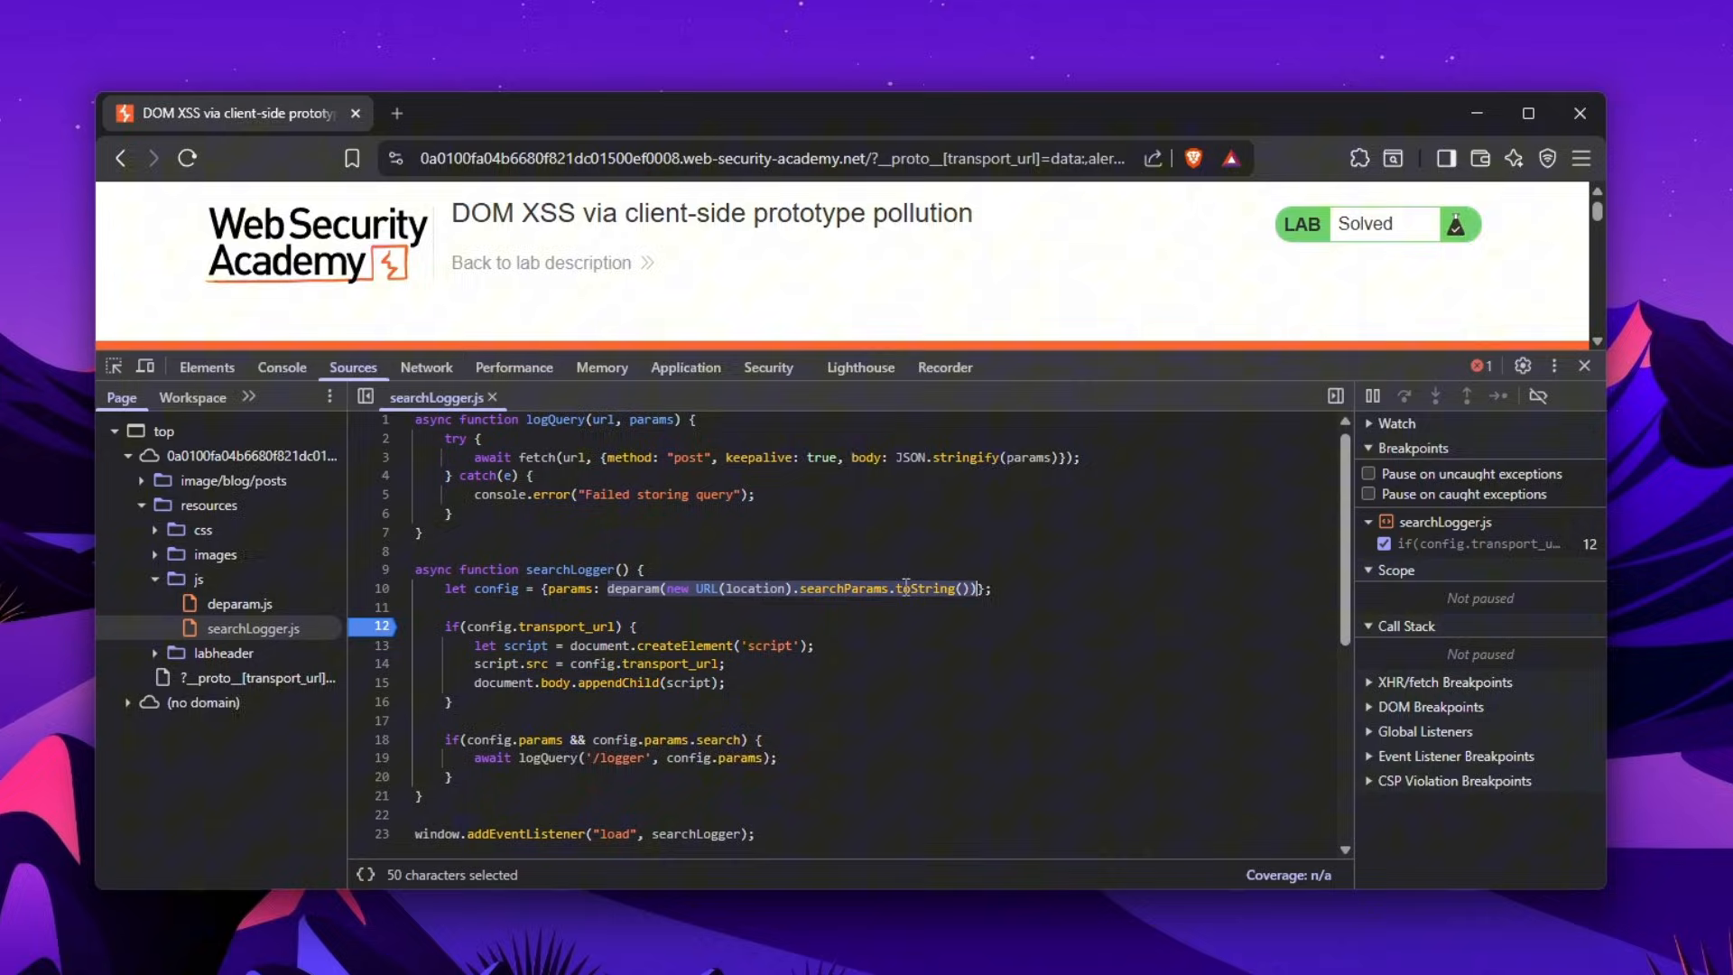
click(282, 367)
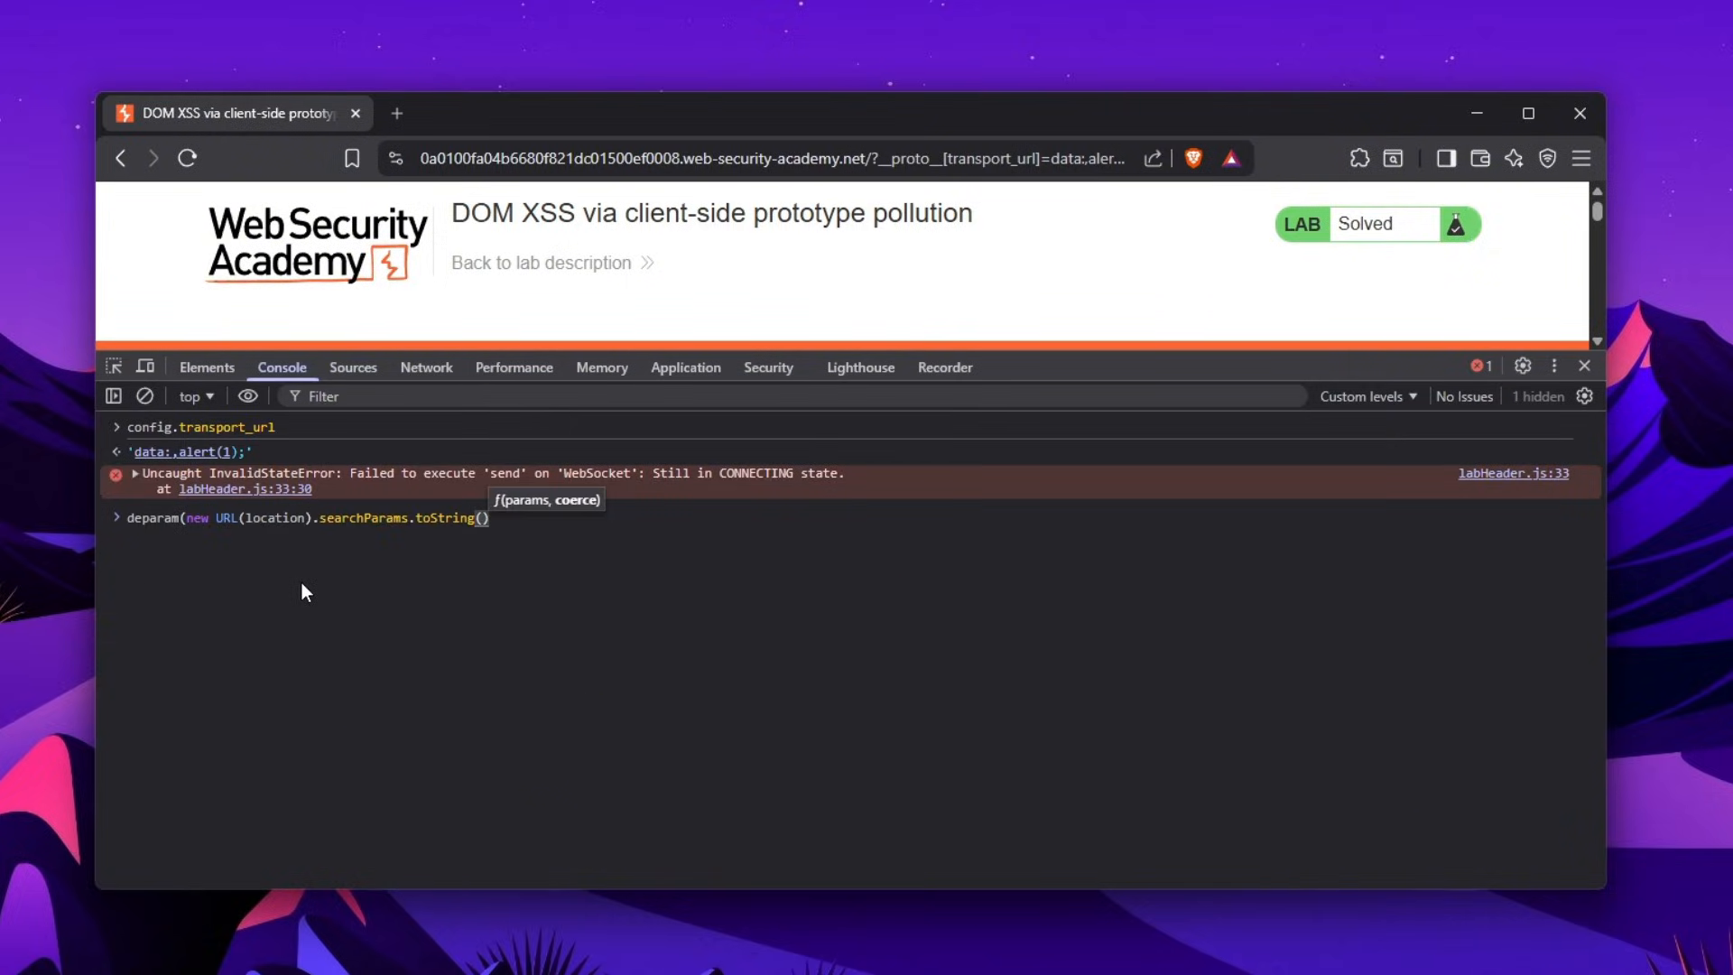
key(Enter)
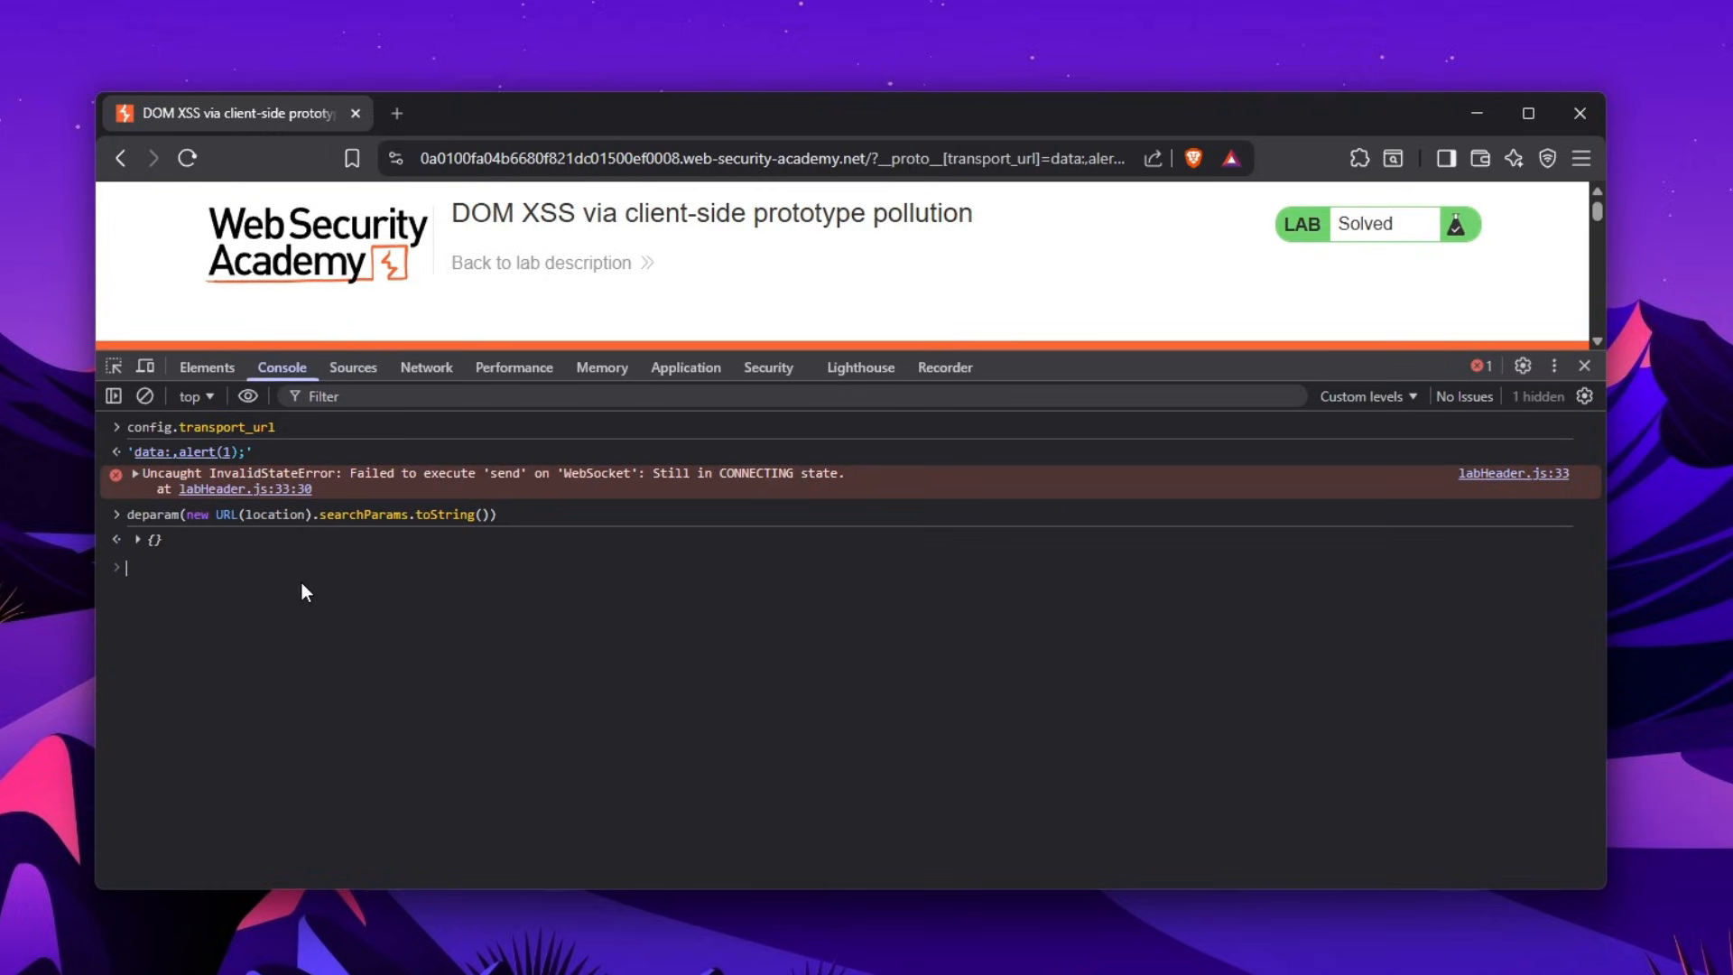